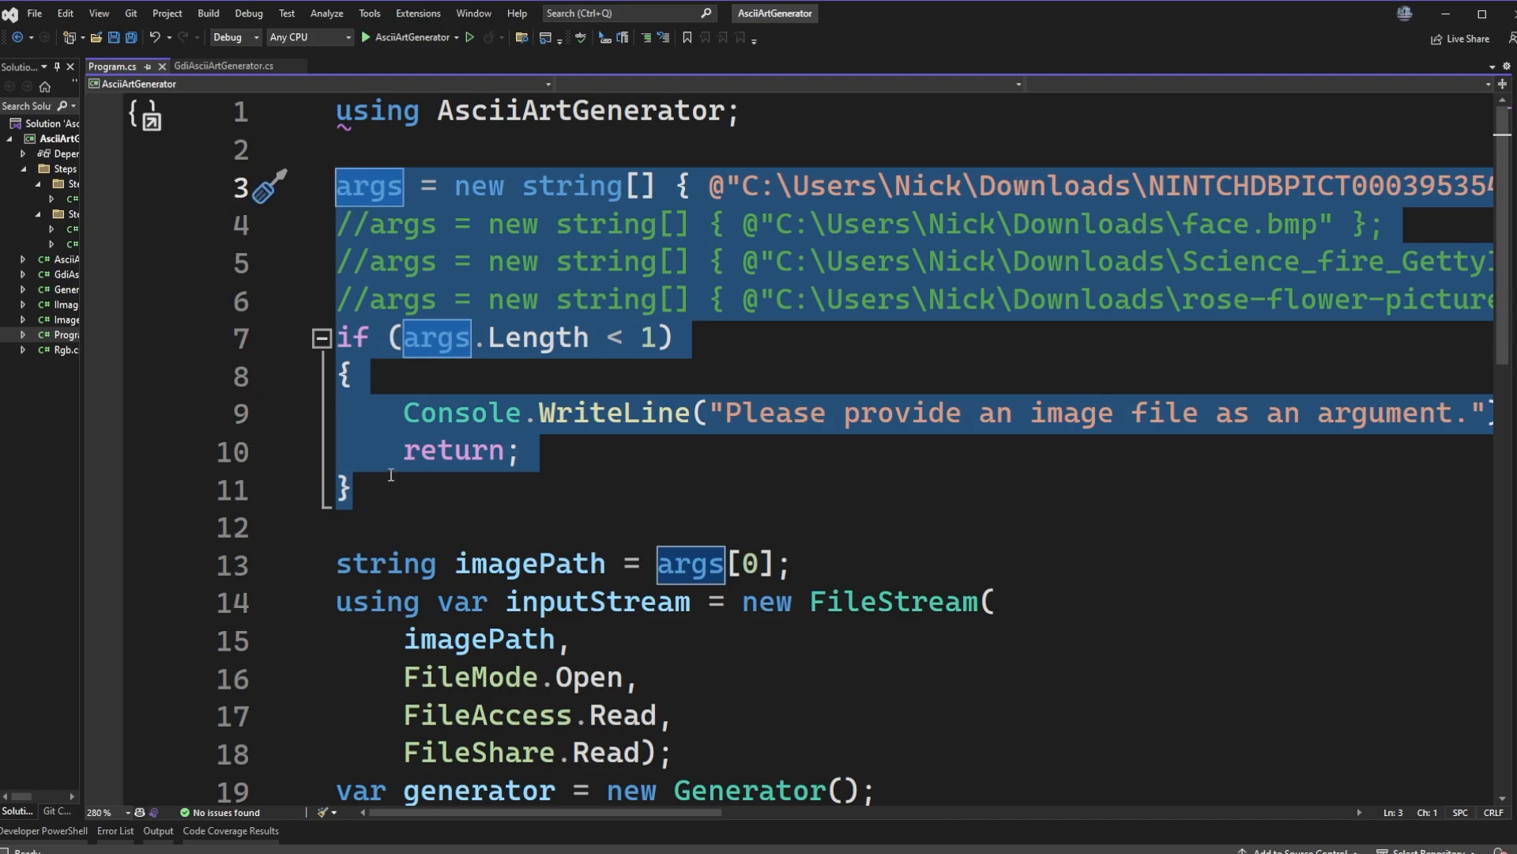
mouse_move(594, 240)
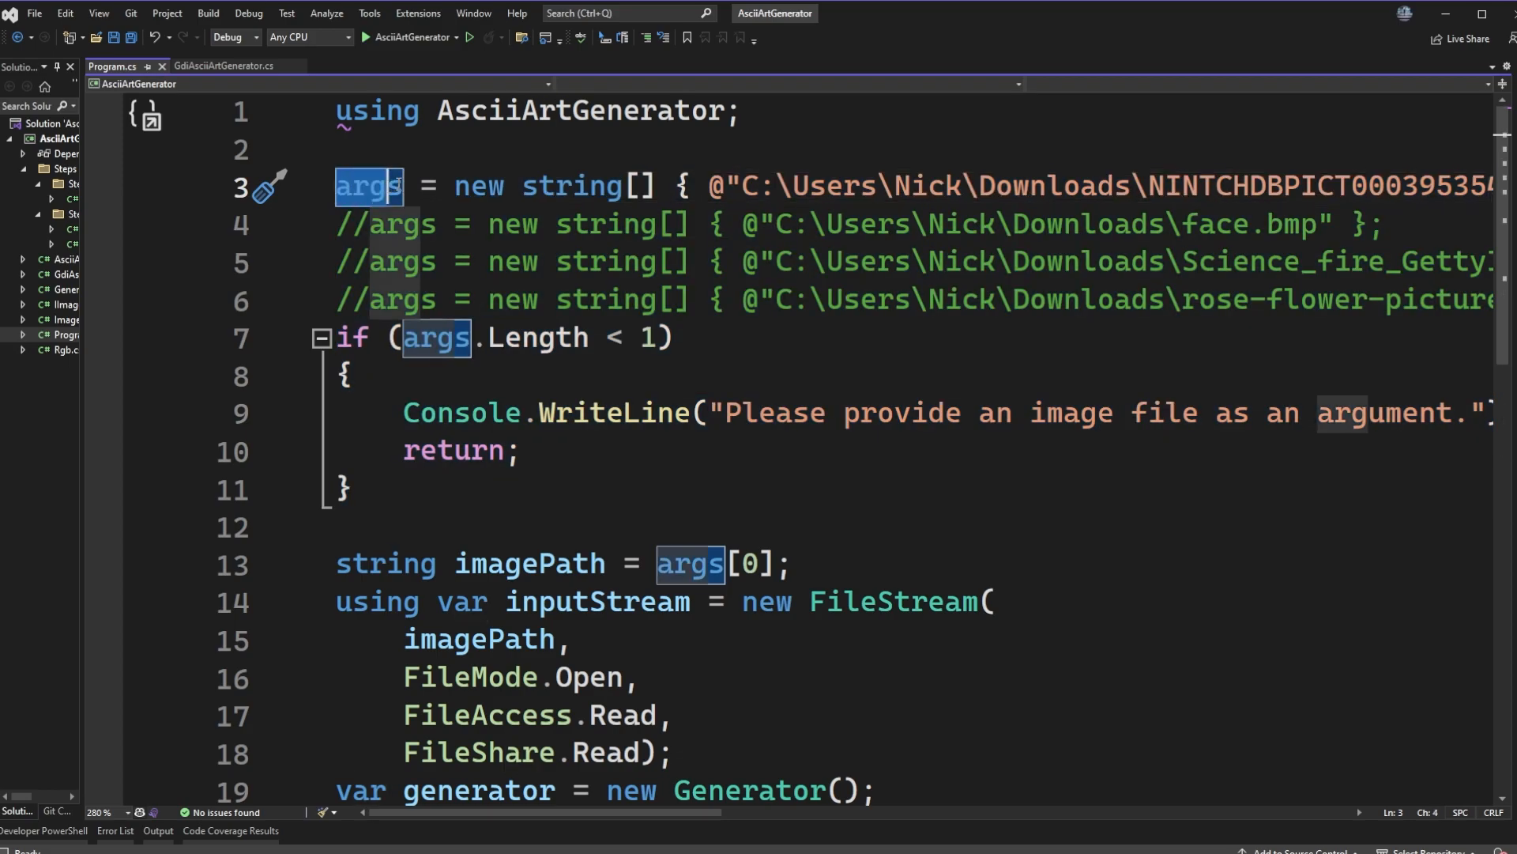
Review the args usages and FileStream constructor code in the current file.
left_click(394, 186)
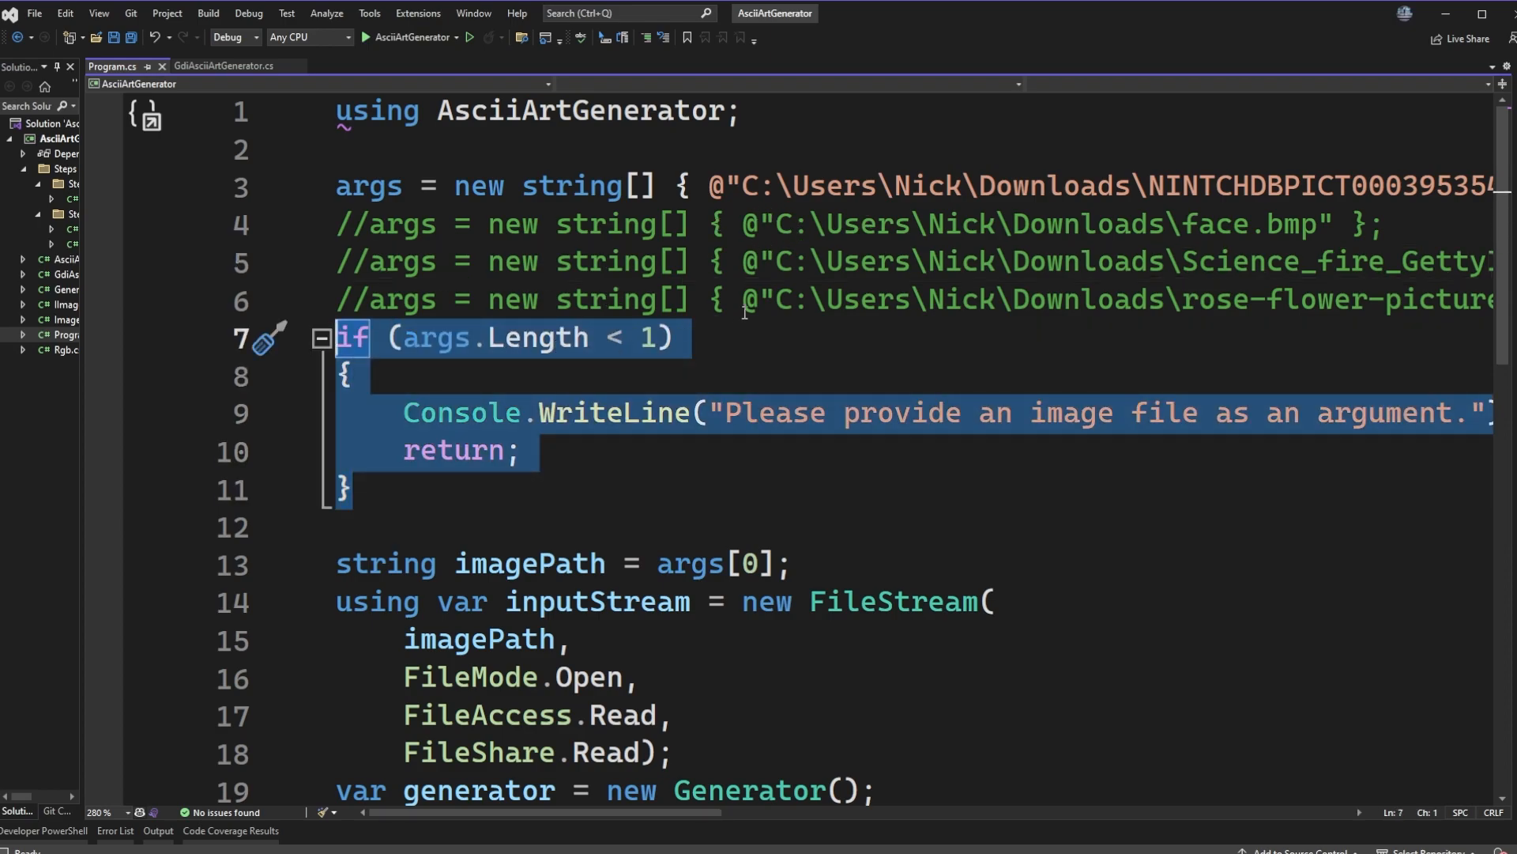
mouse_move(749, 345)
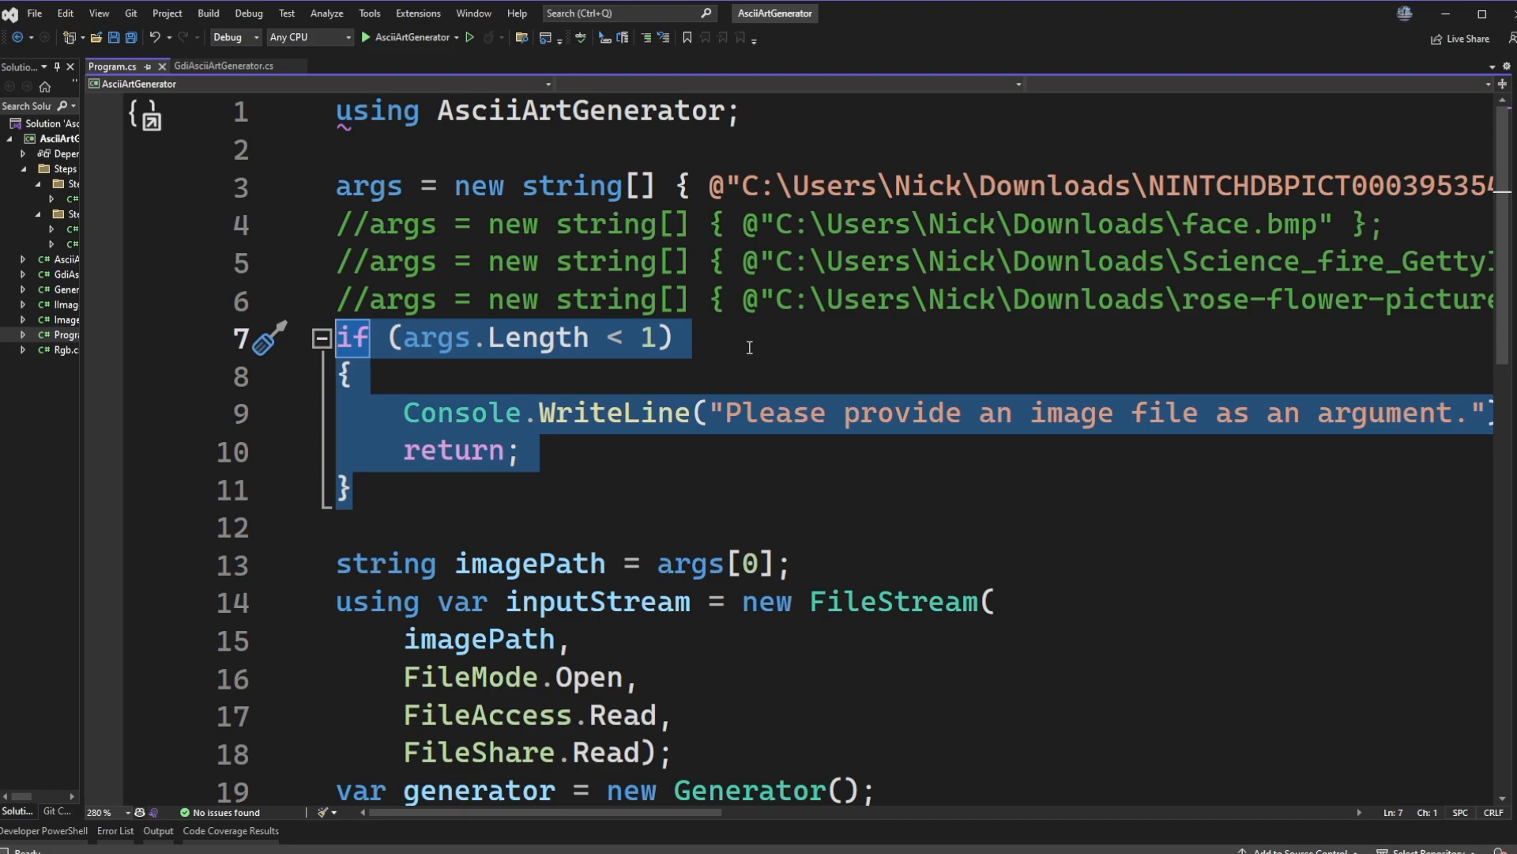
mouse_move(738, 406)
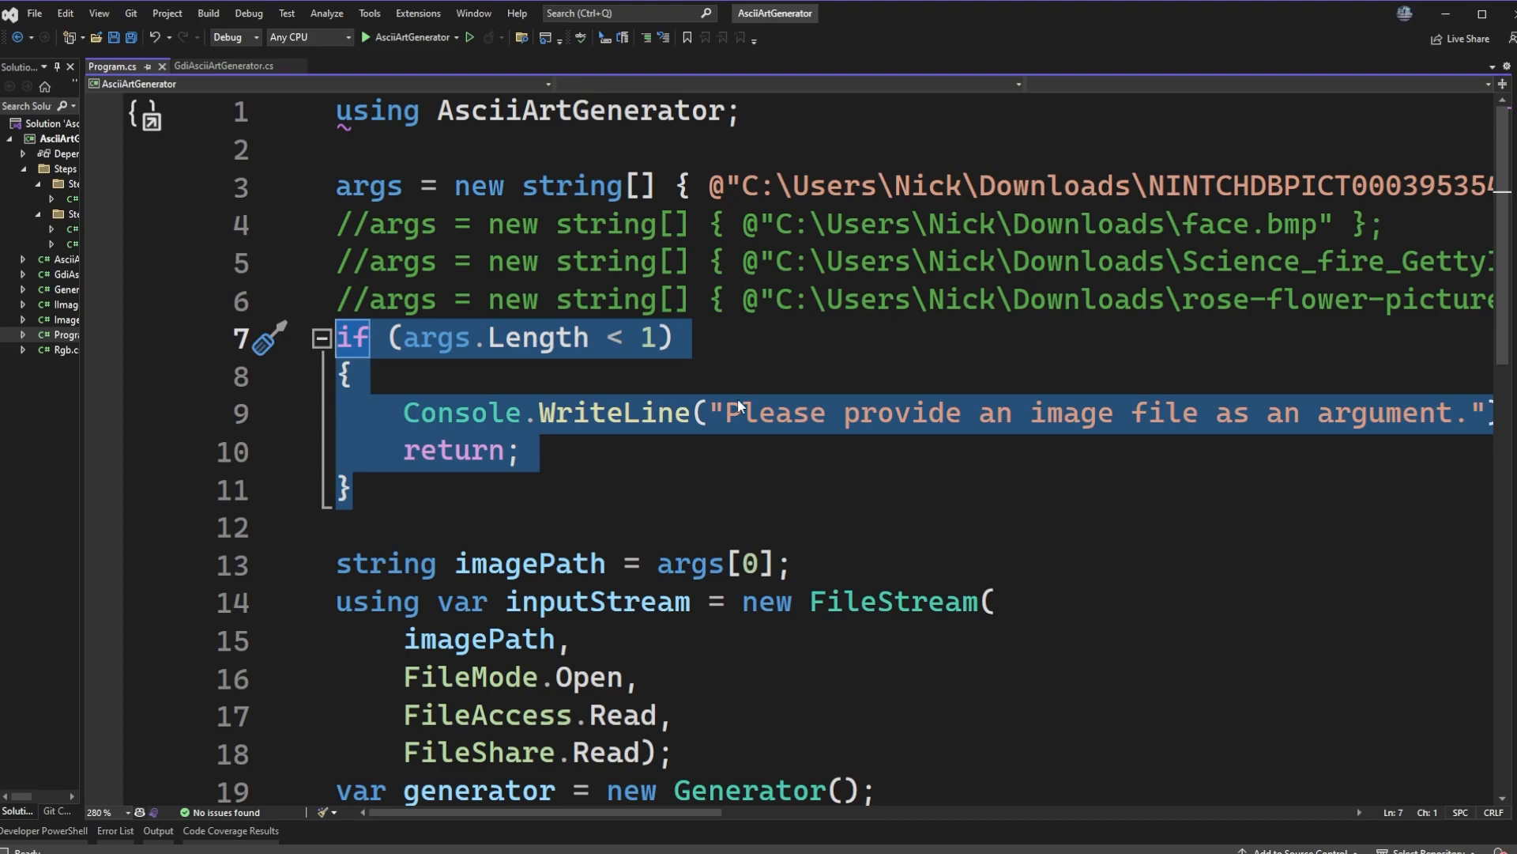
mouse_move(542, 405)
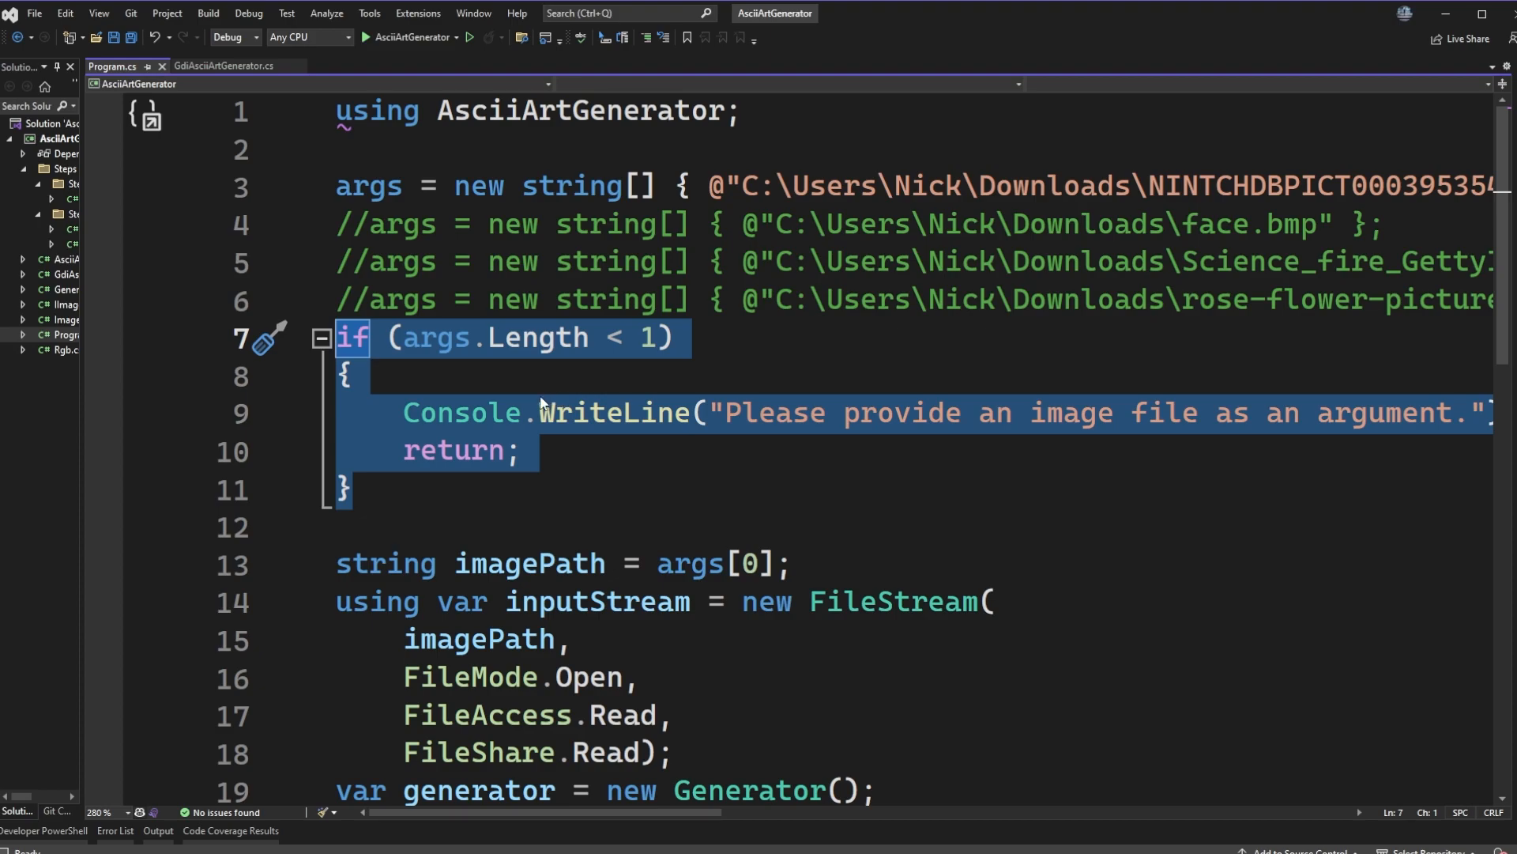
mouse_move(510, 377)
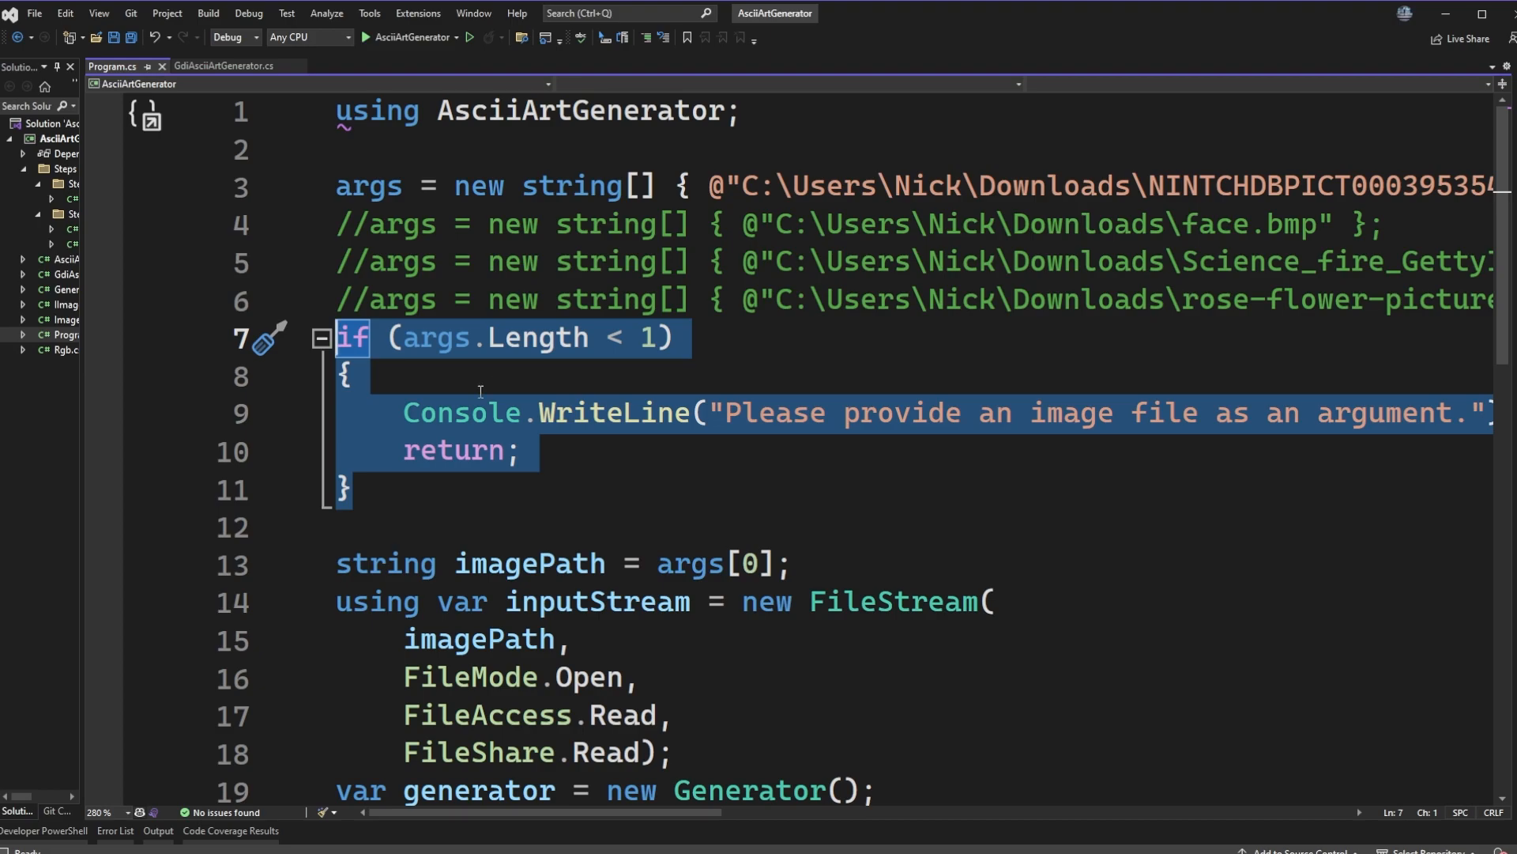
scroll("down", 3)
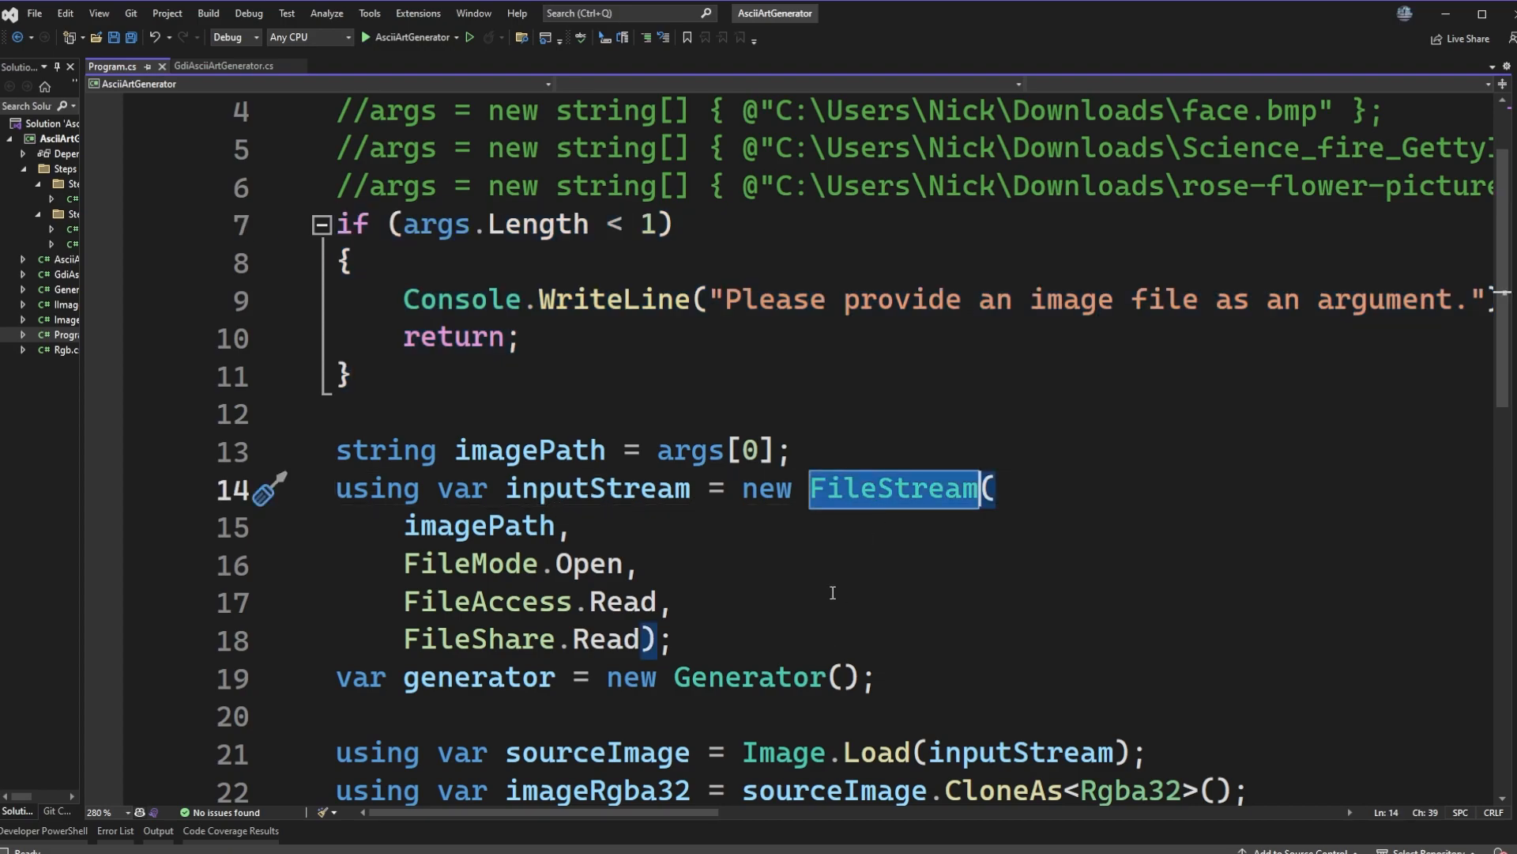
scroll("down", 3)
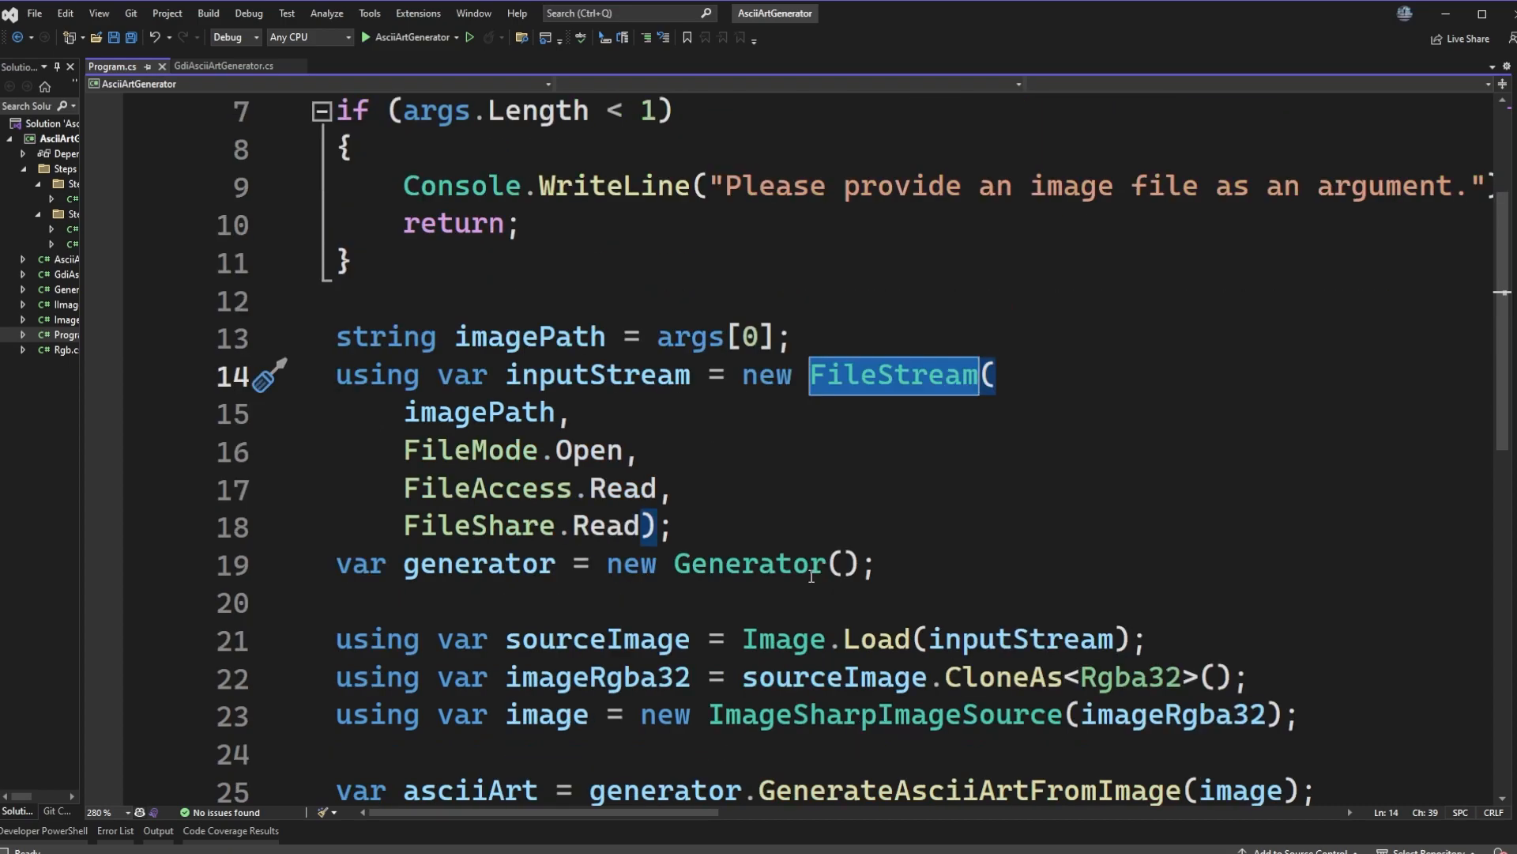
scroll("down", 3)
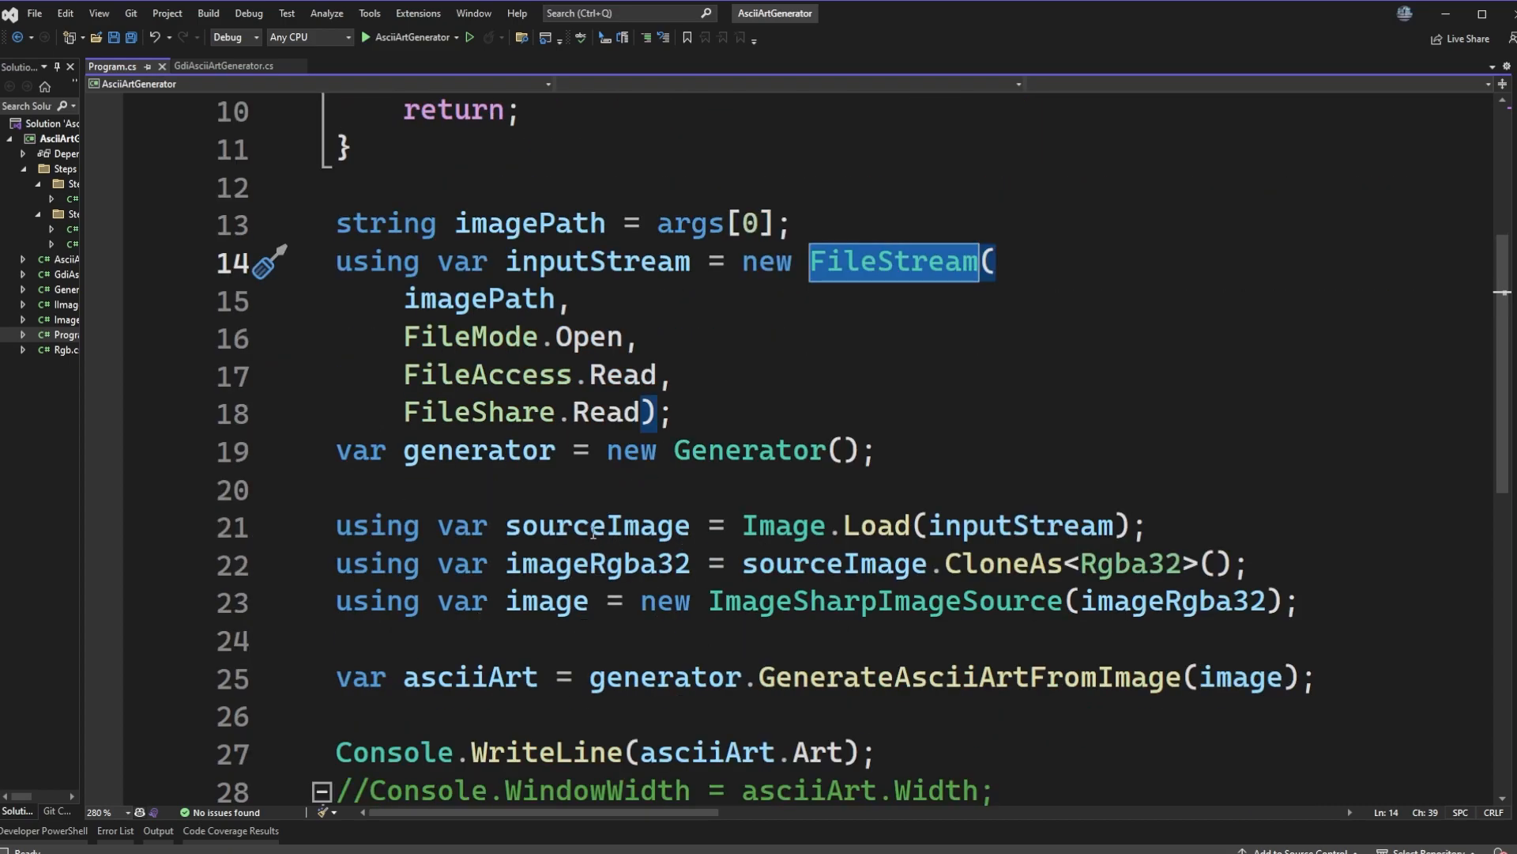
mouse_move(920, 434)
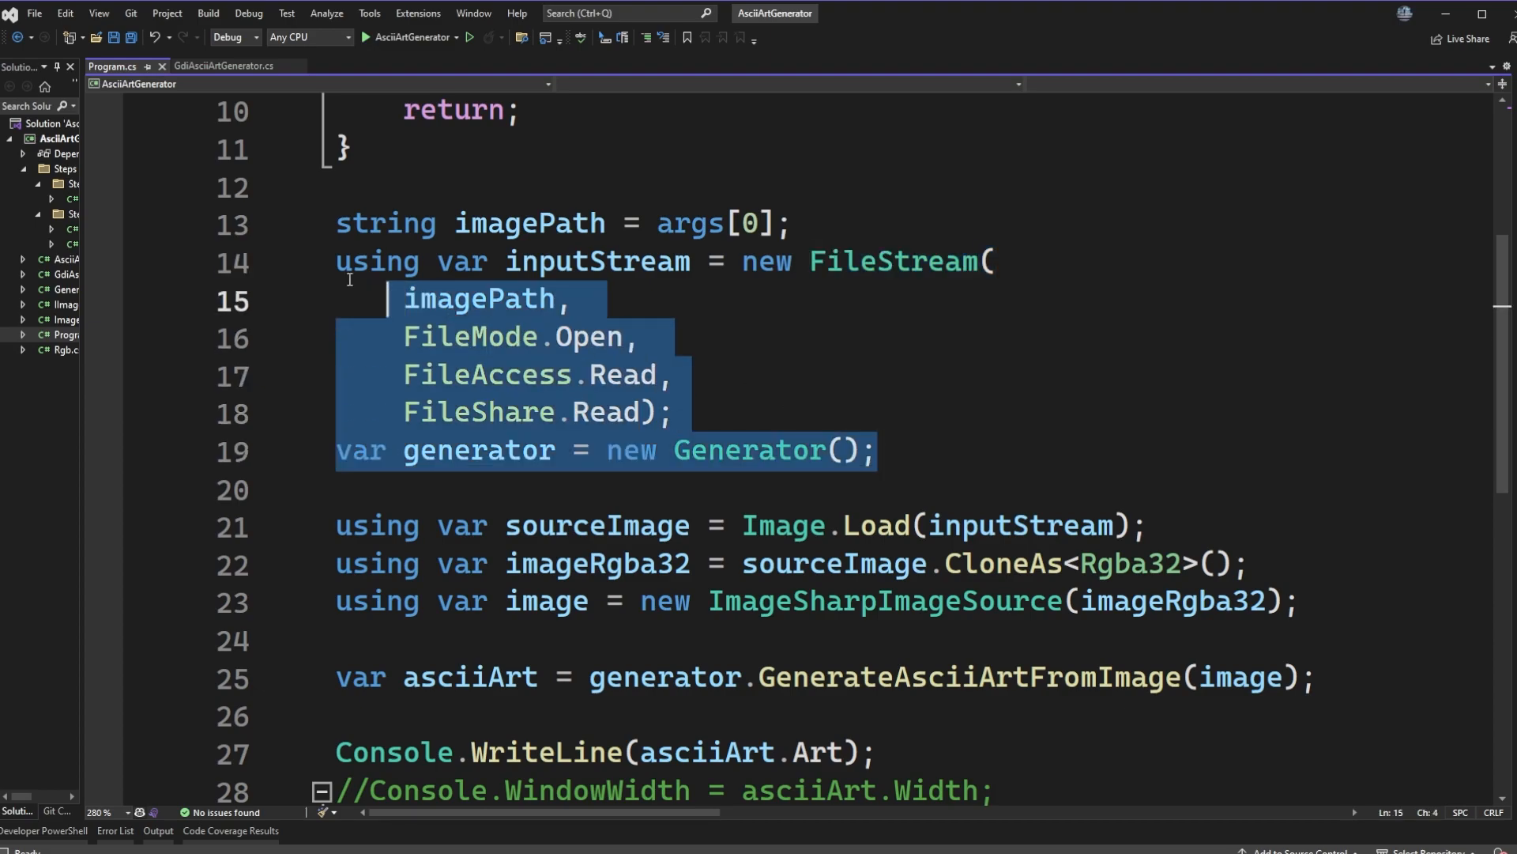
left_click(879, 301)
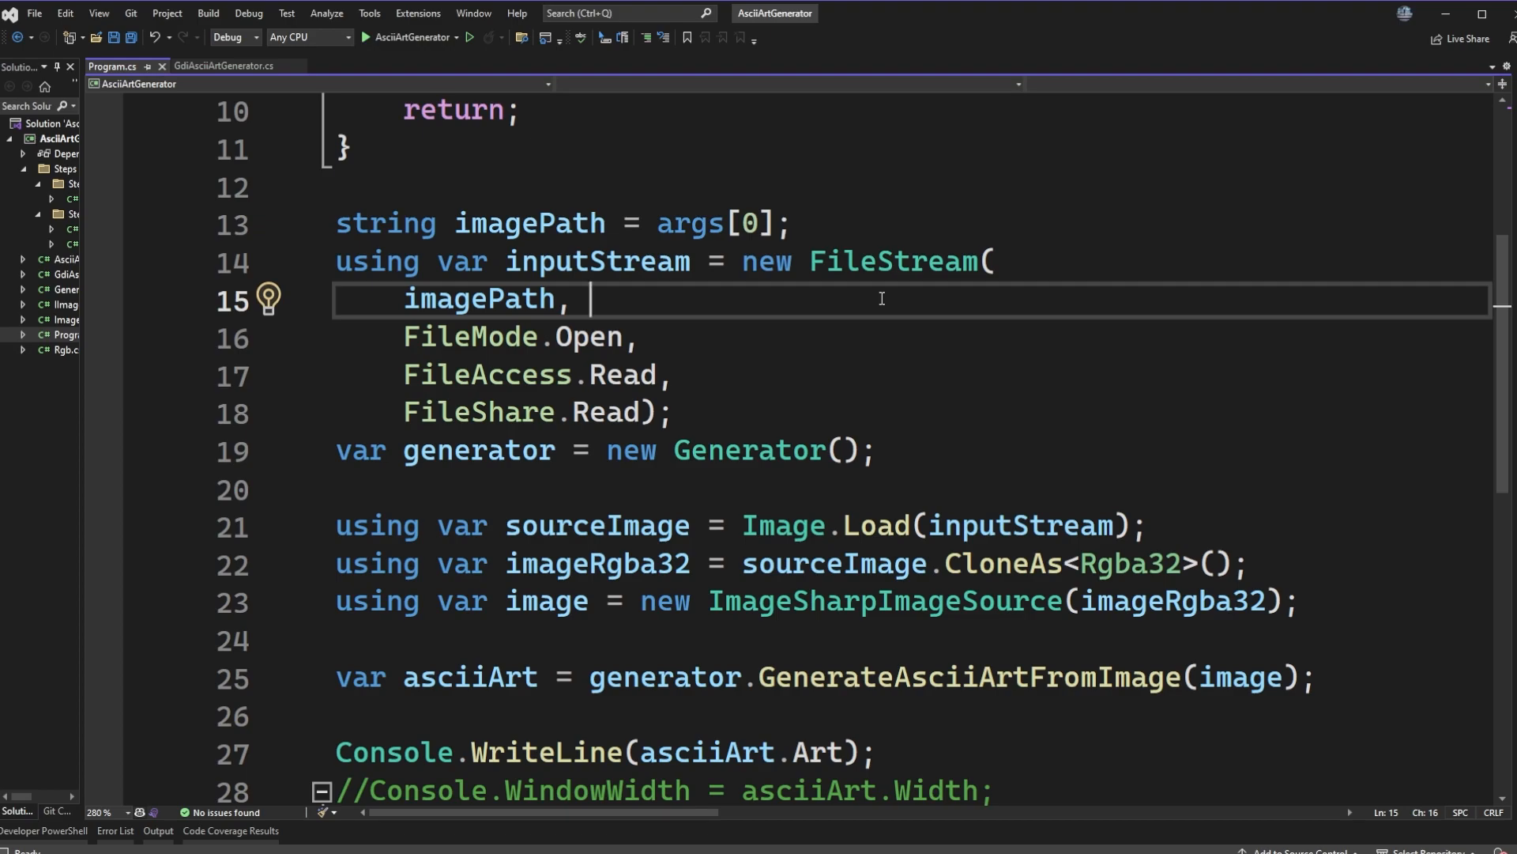
mouse_move(42, 422)
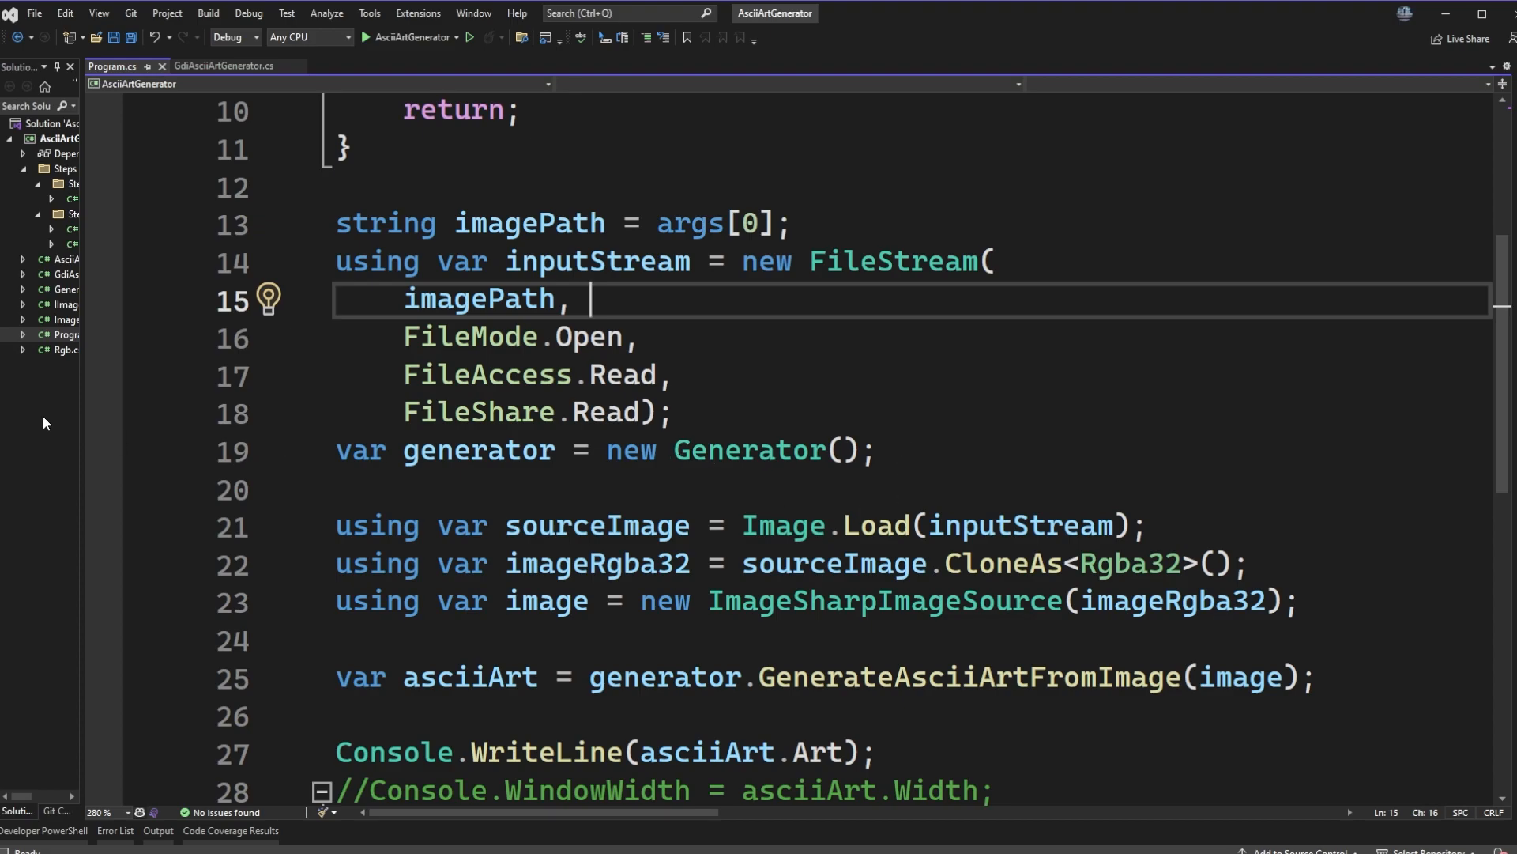
Review GdiAsciiArtGenerator.cs, including the asciiChars string and the console-sizing method.
left_click(223, 66)
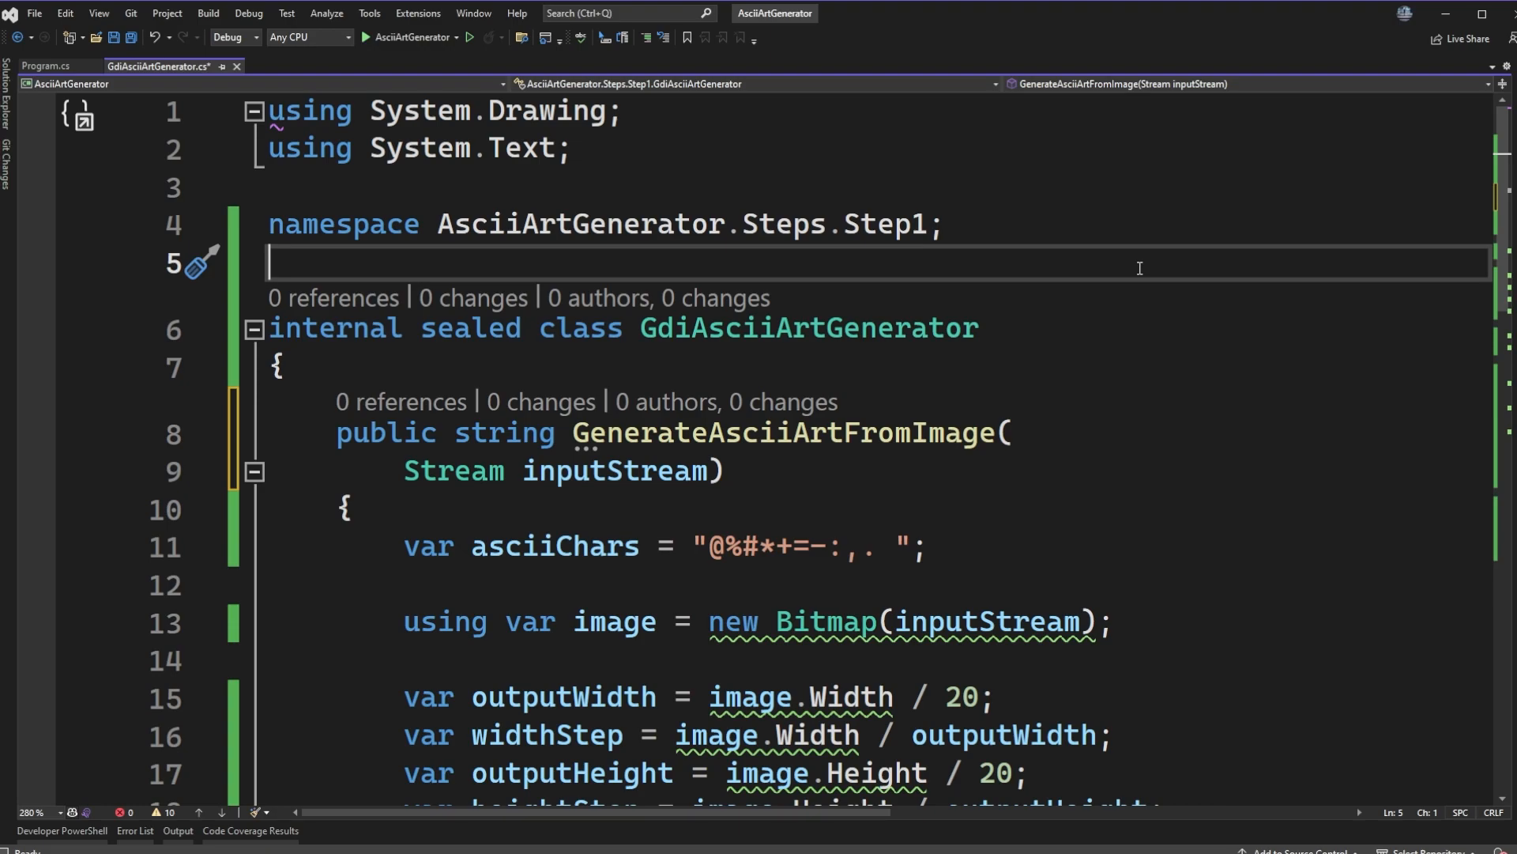
mouse_move(769, 618)
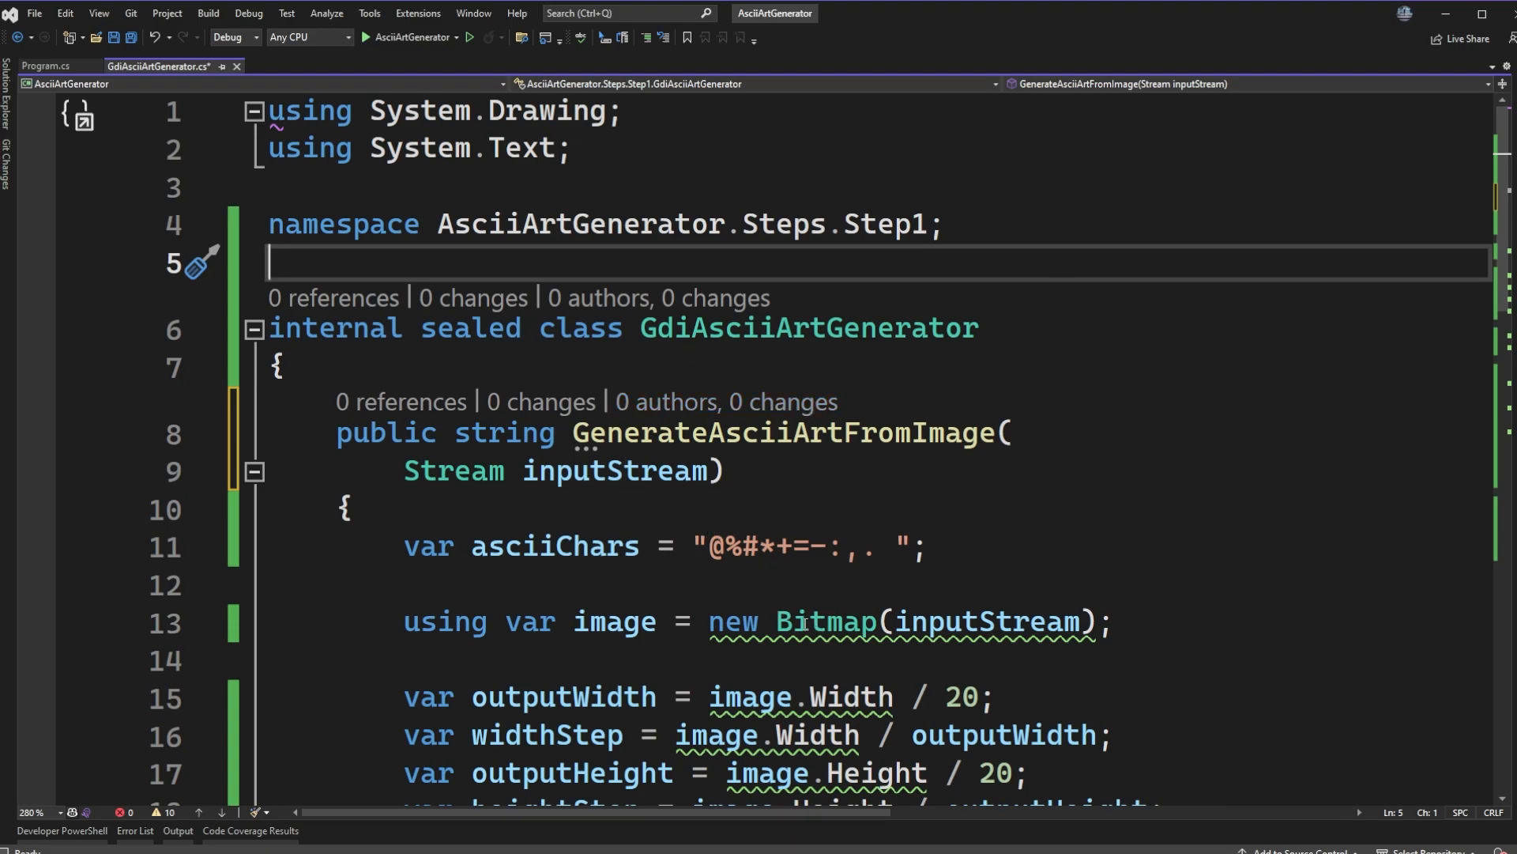
mouse_move(1142, 535)
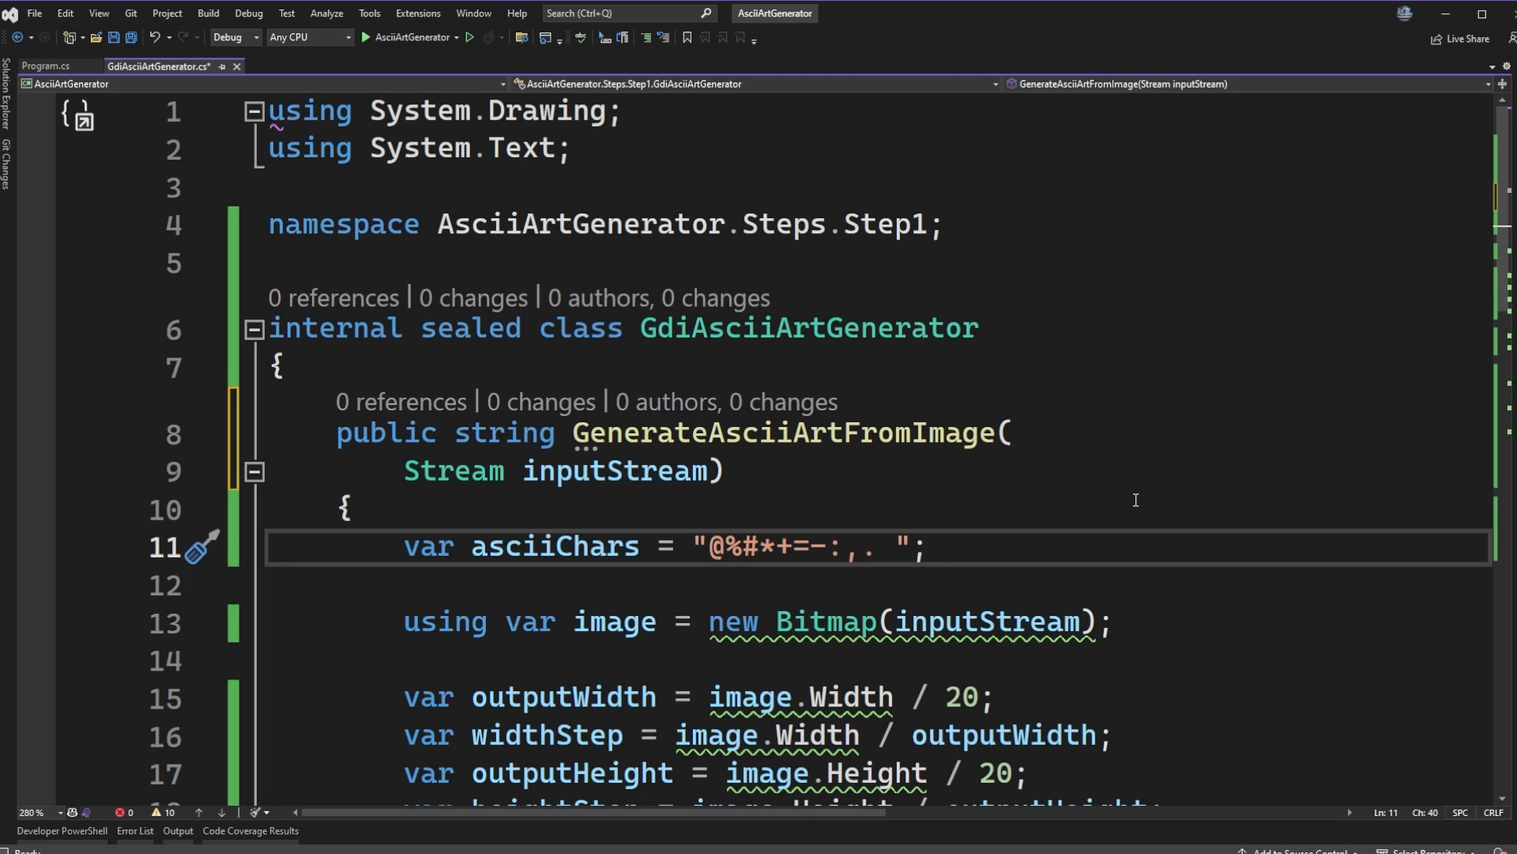
scroll("down", 3)
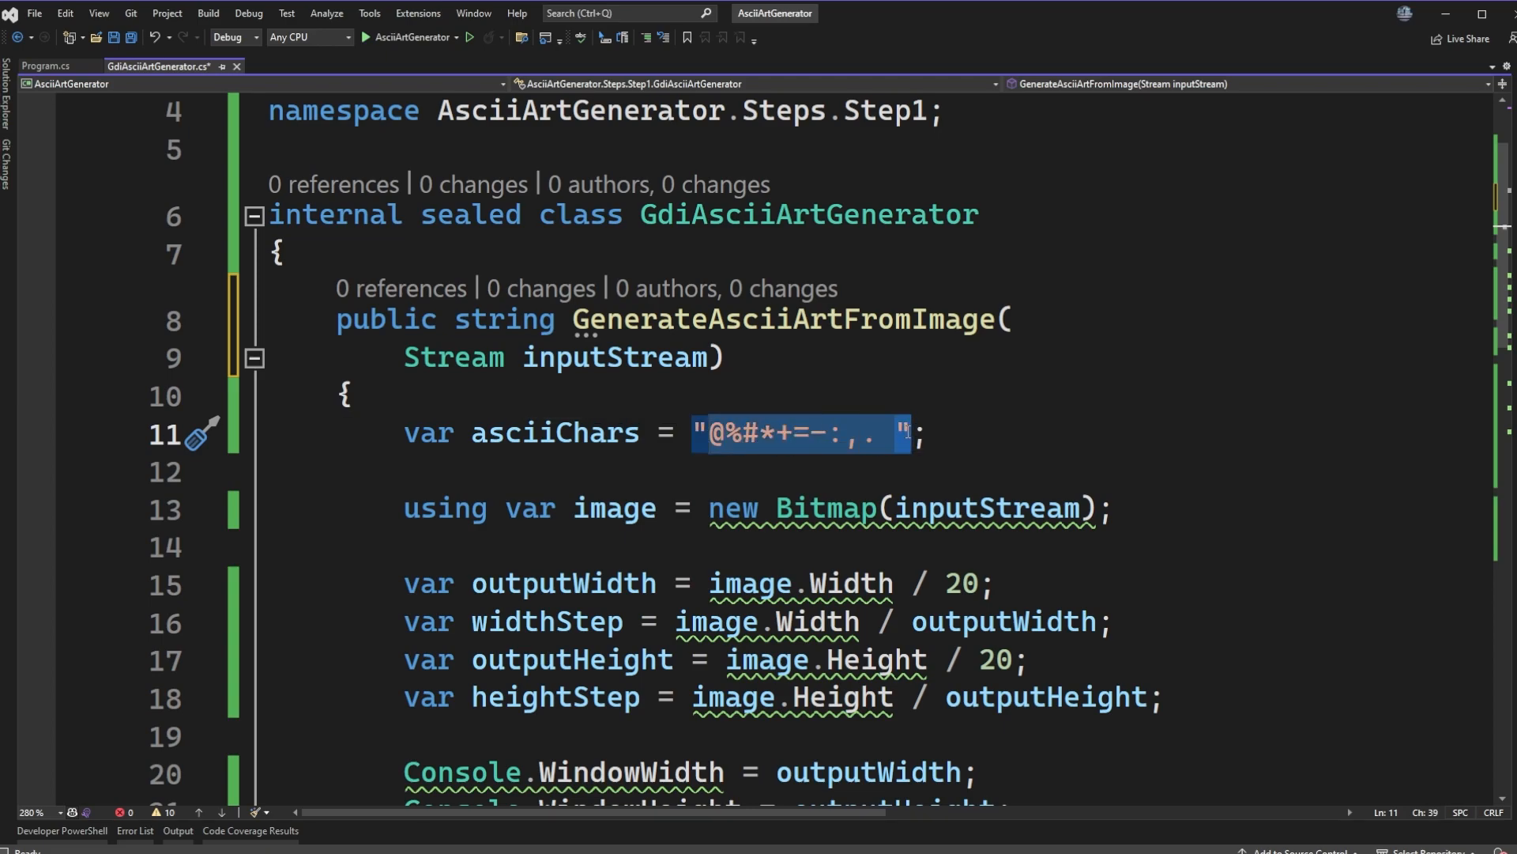
left_click(775, 432)
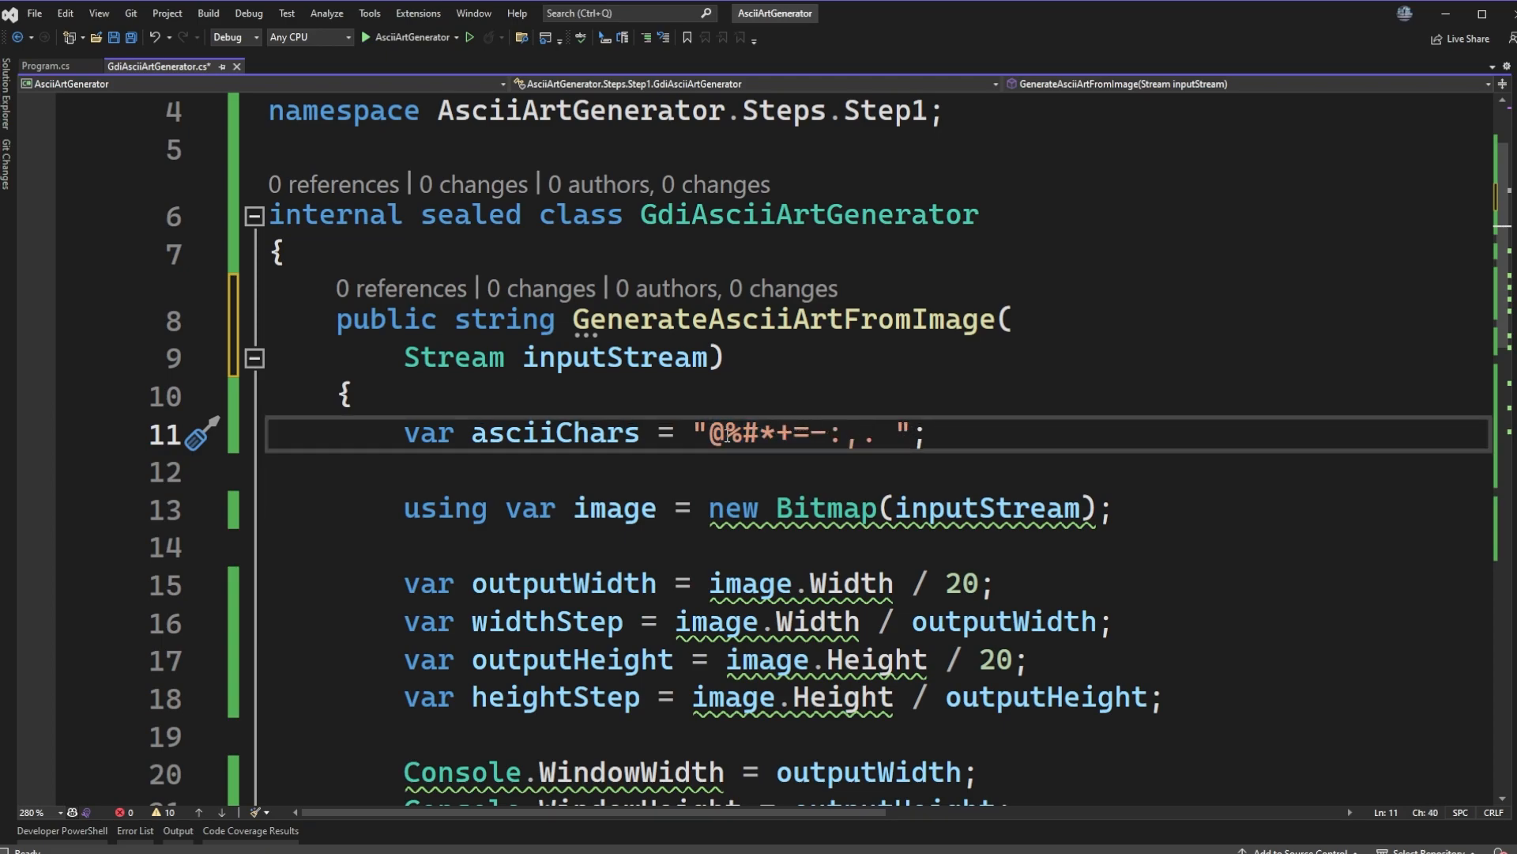
mouse_move(929, 436)
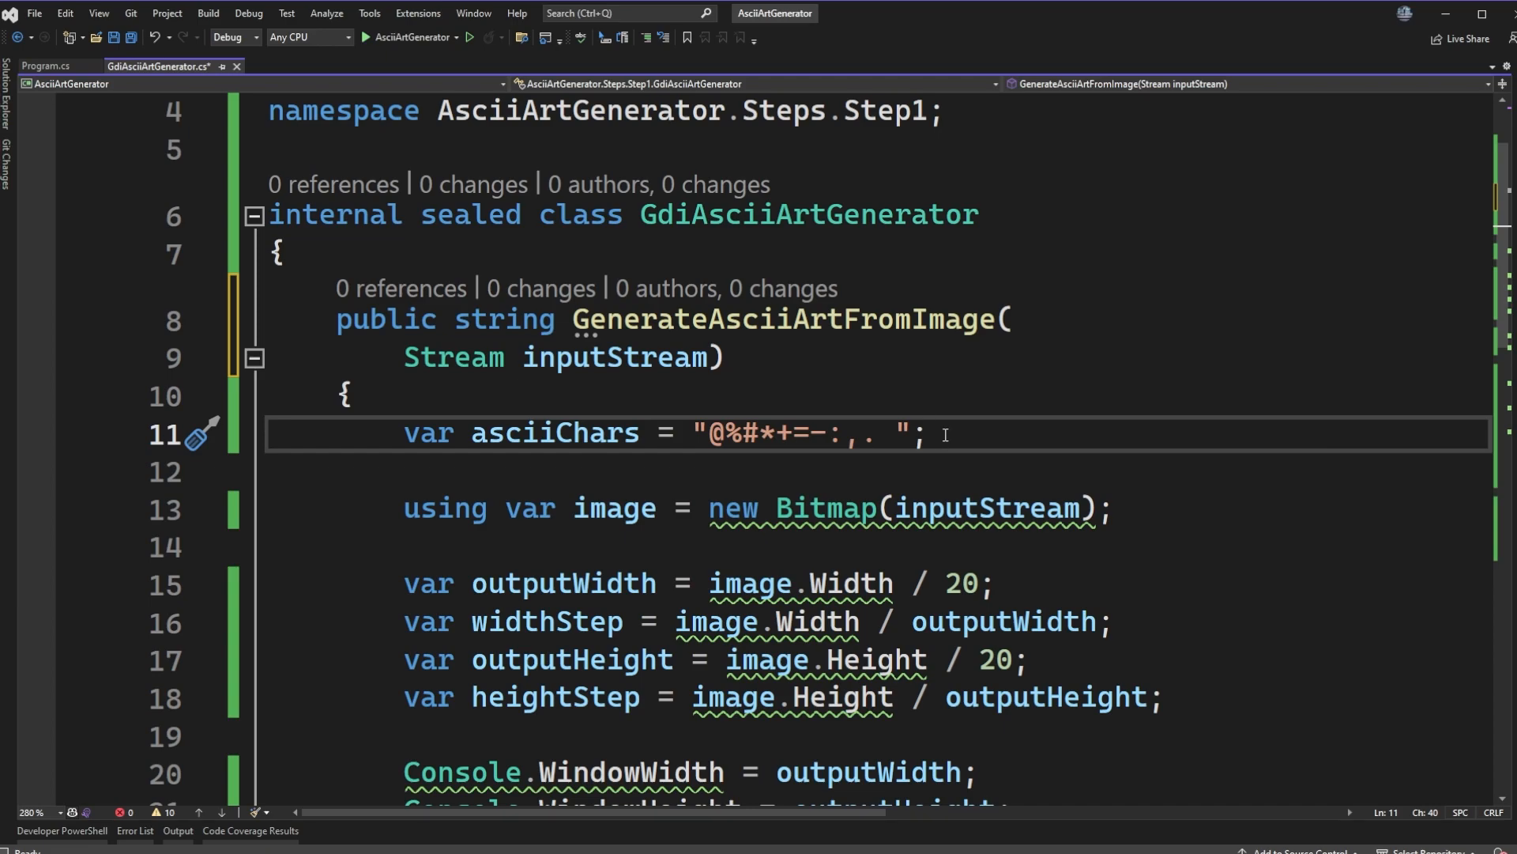
scroll("down", 3)
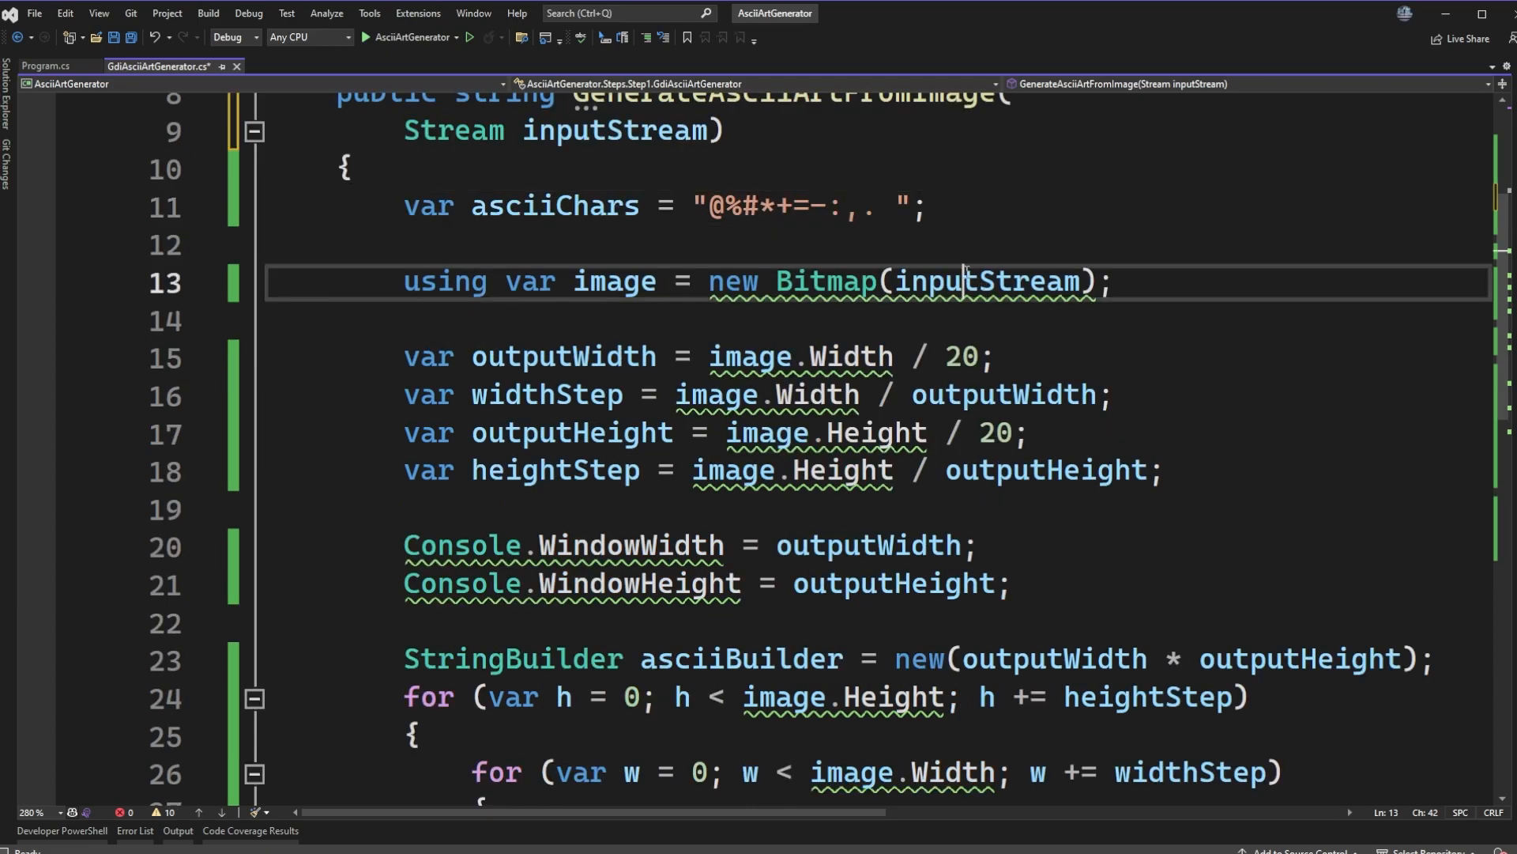
double_click(986, 281)
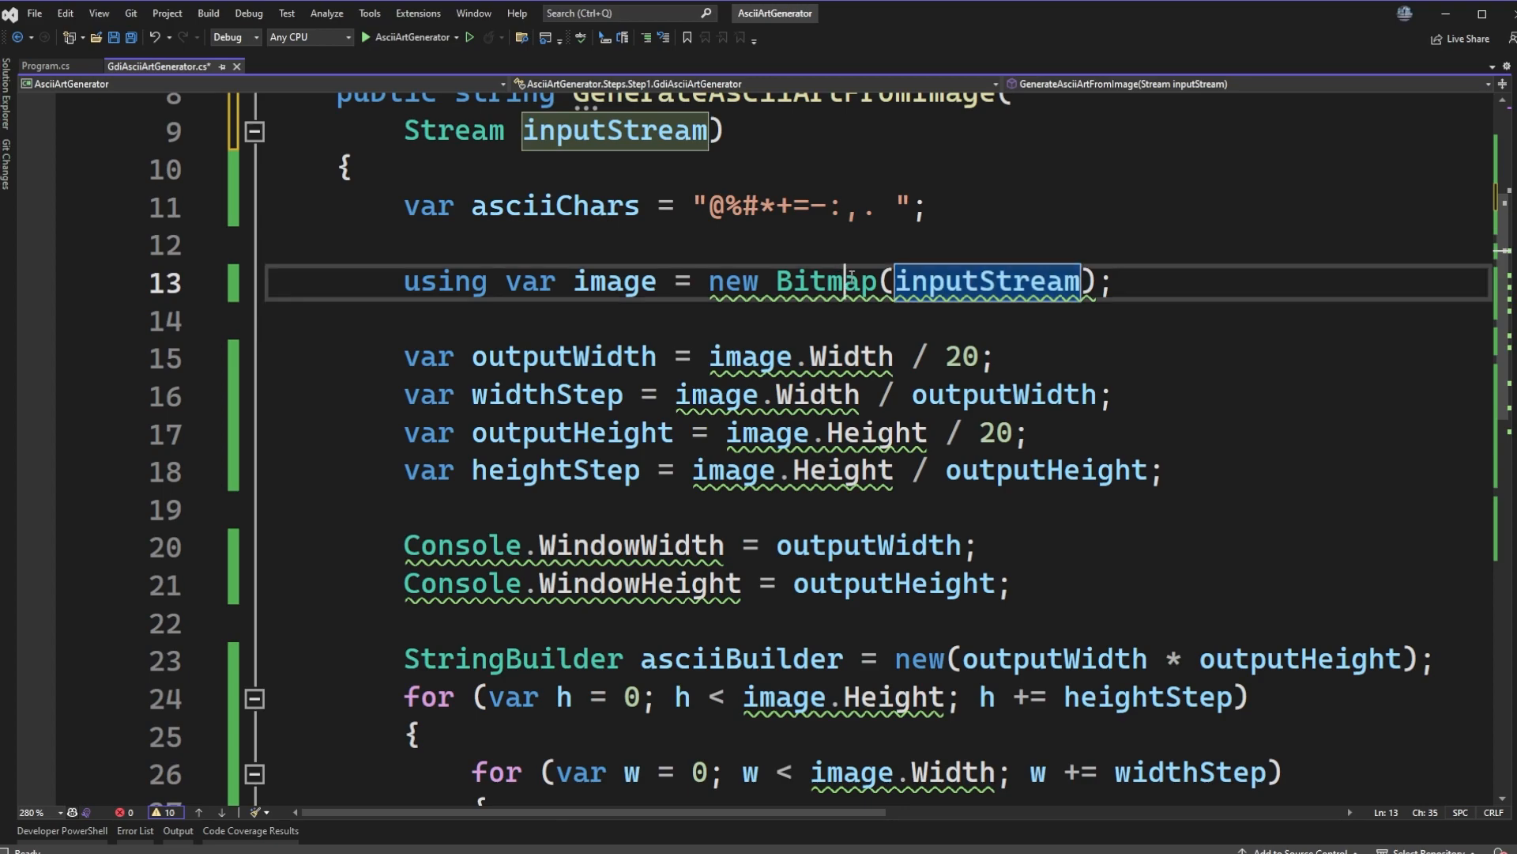
double_click(825, 282)
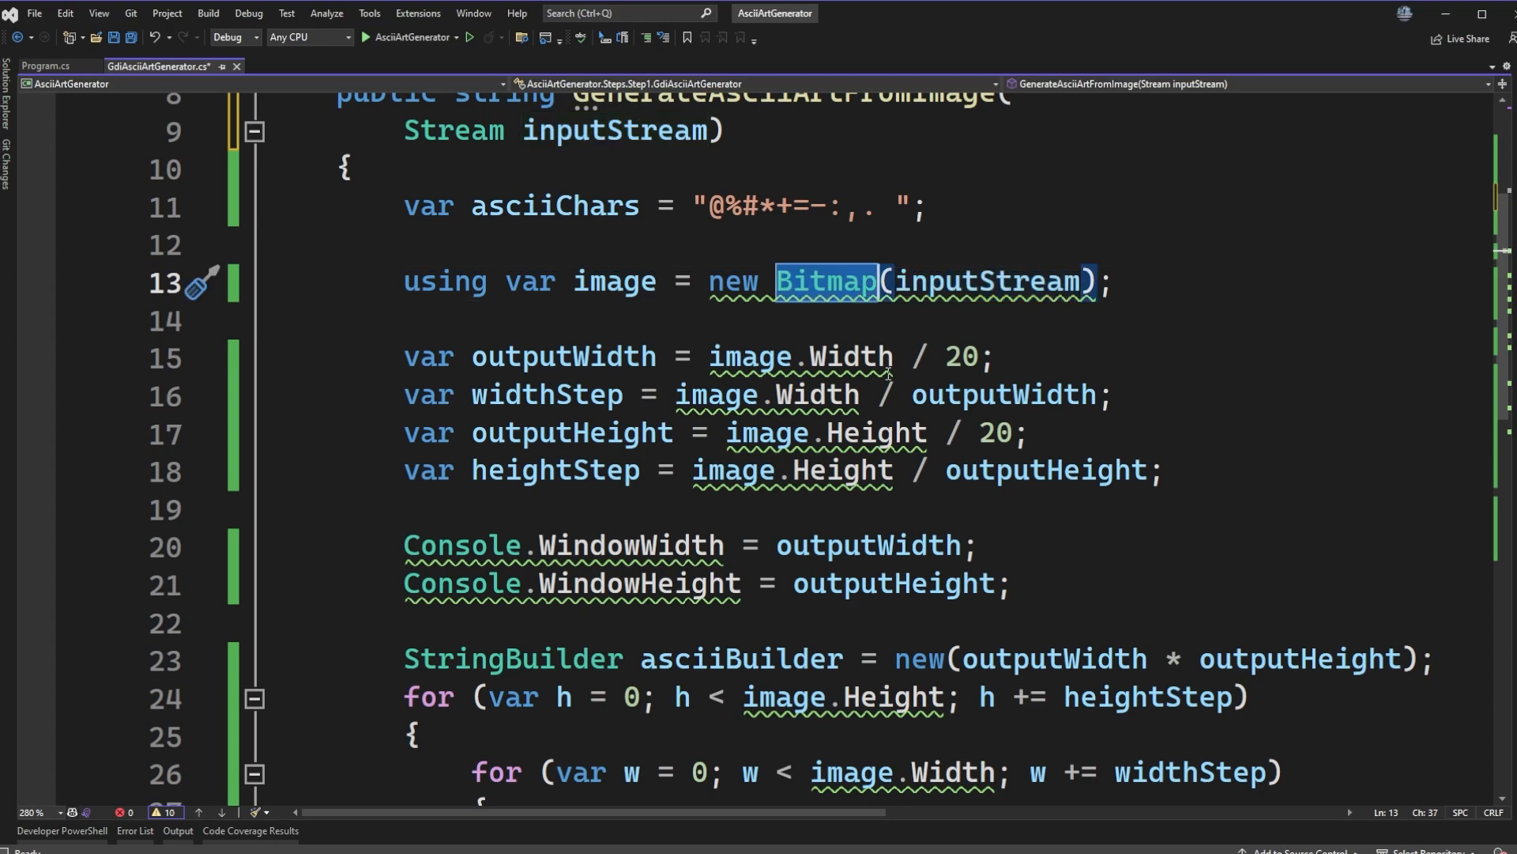
left_click(402, 320)
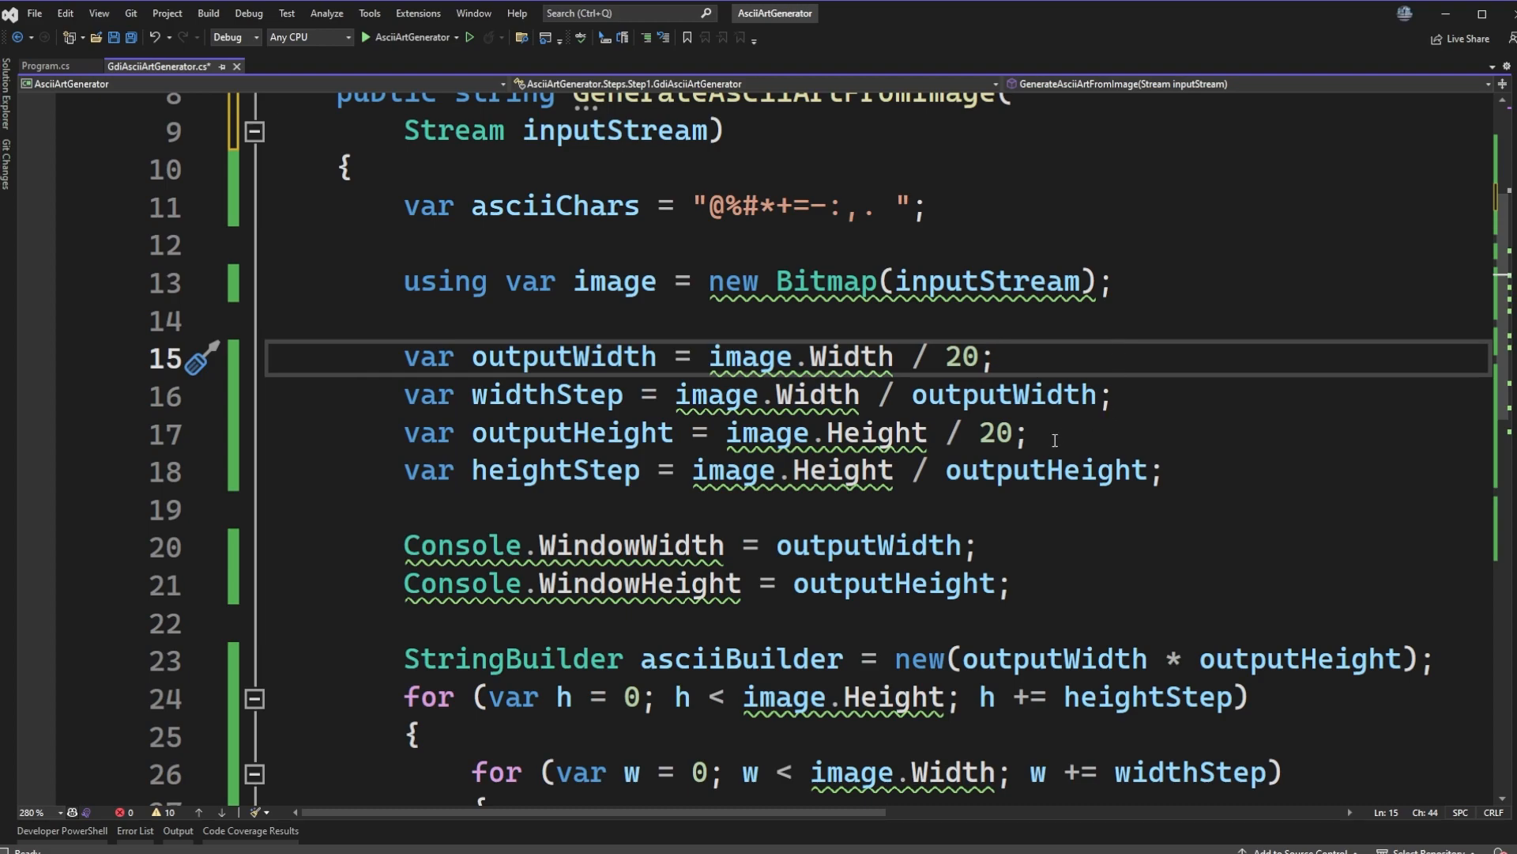
mouse_move(1086, 333)
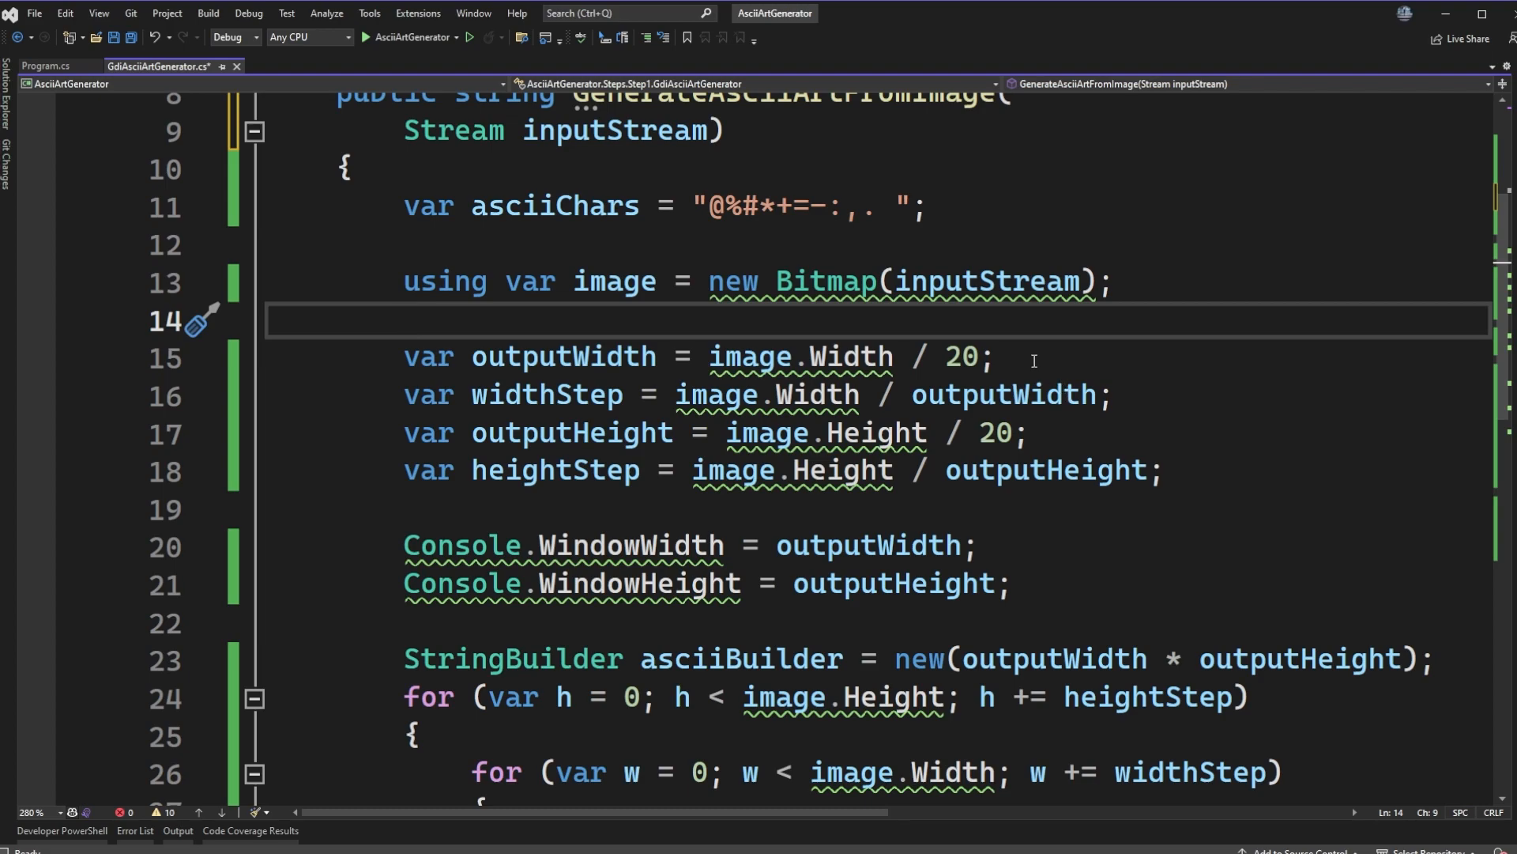
mouse_move(944, 355)
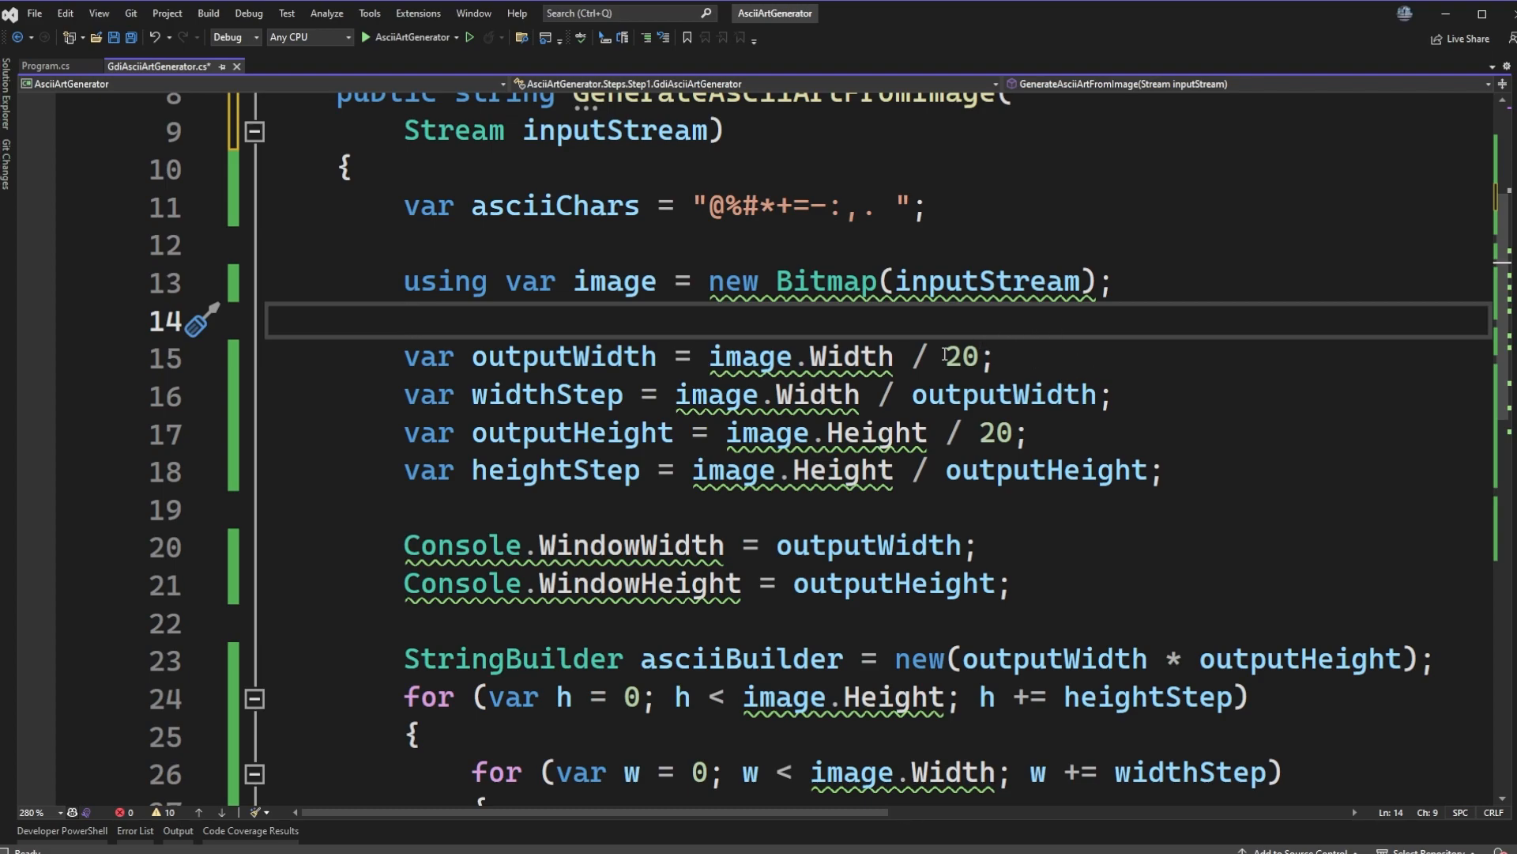
mouse_move(960, 368)
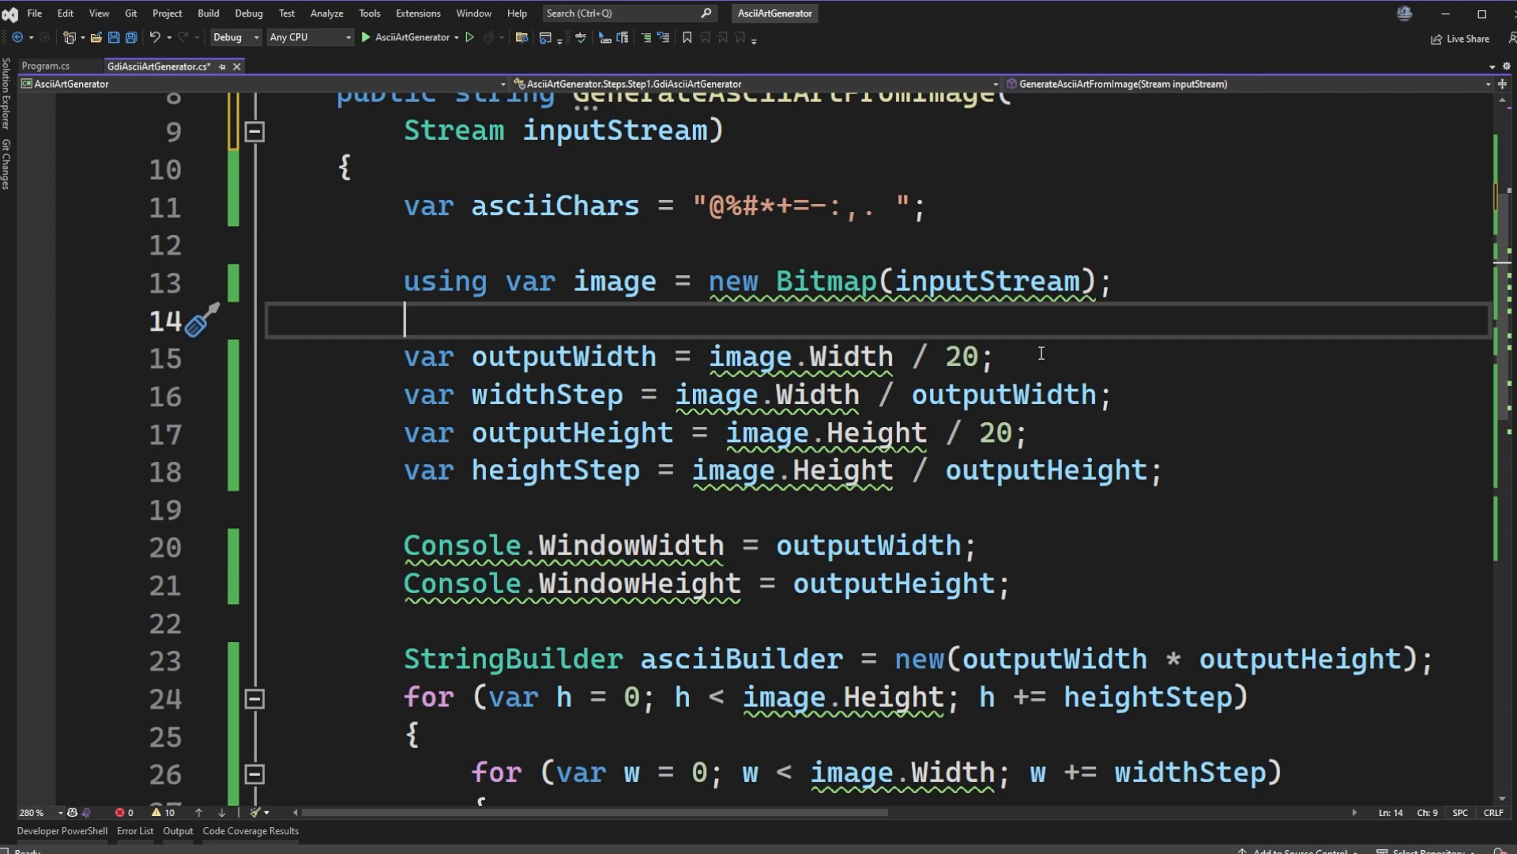
mouse_move(980, 358)
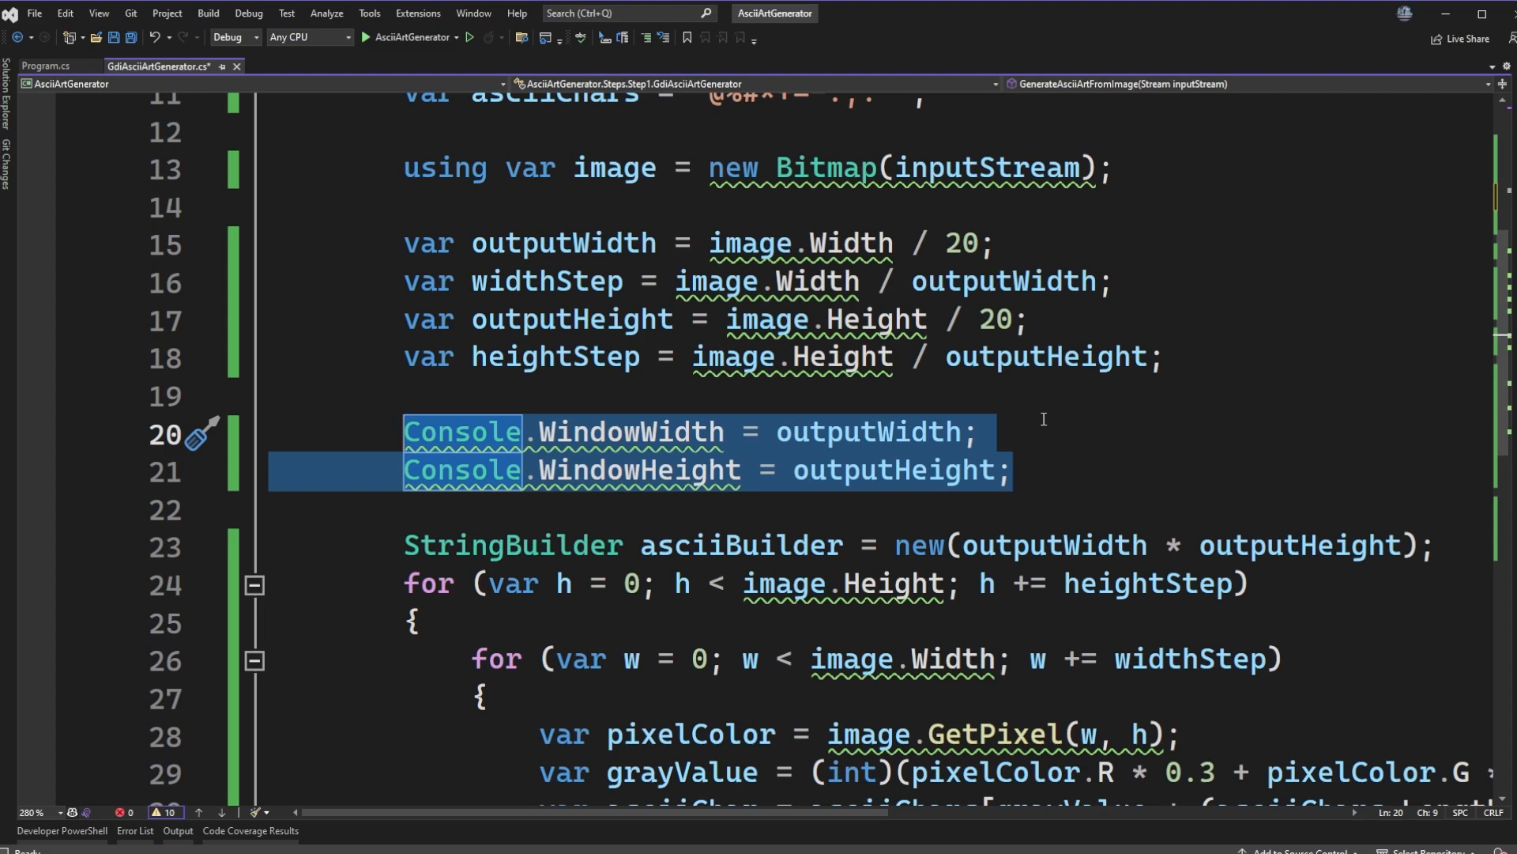
scroll("down", 3)
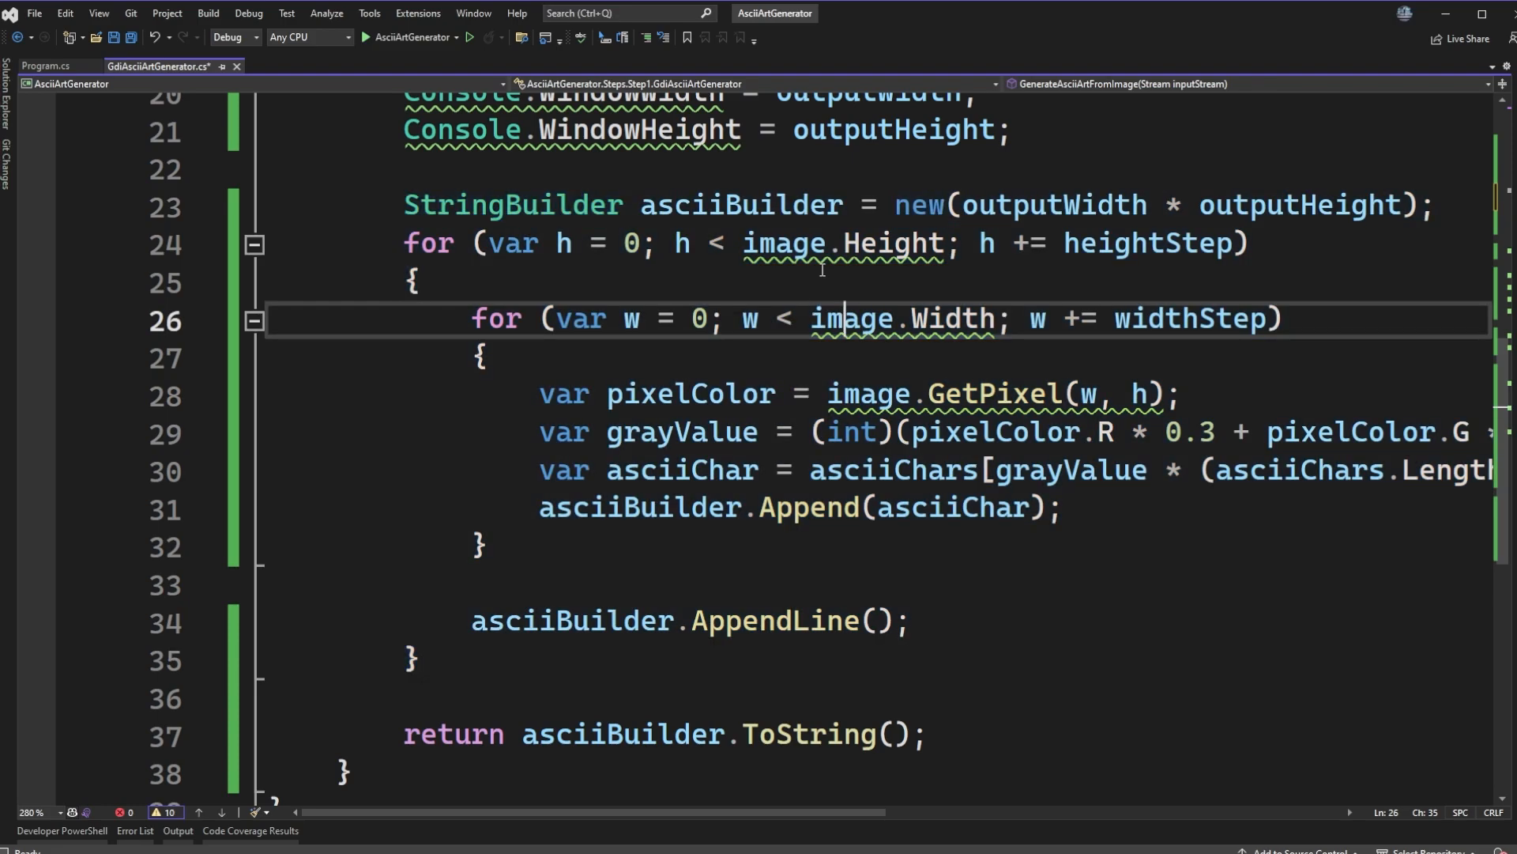
double_click(850, 318)
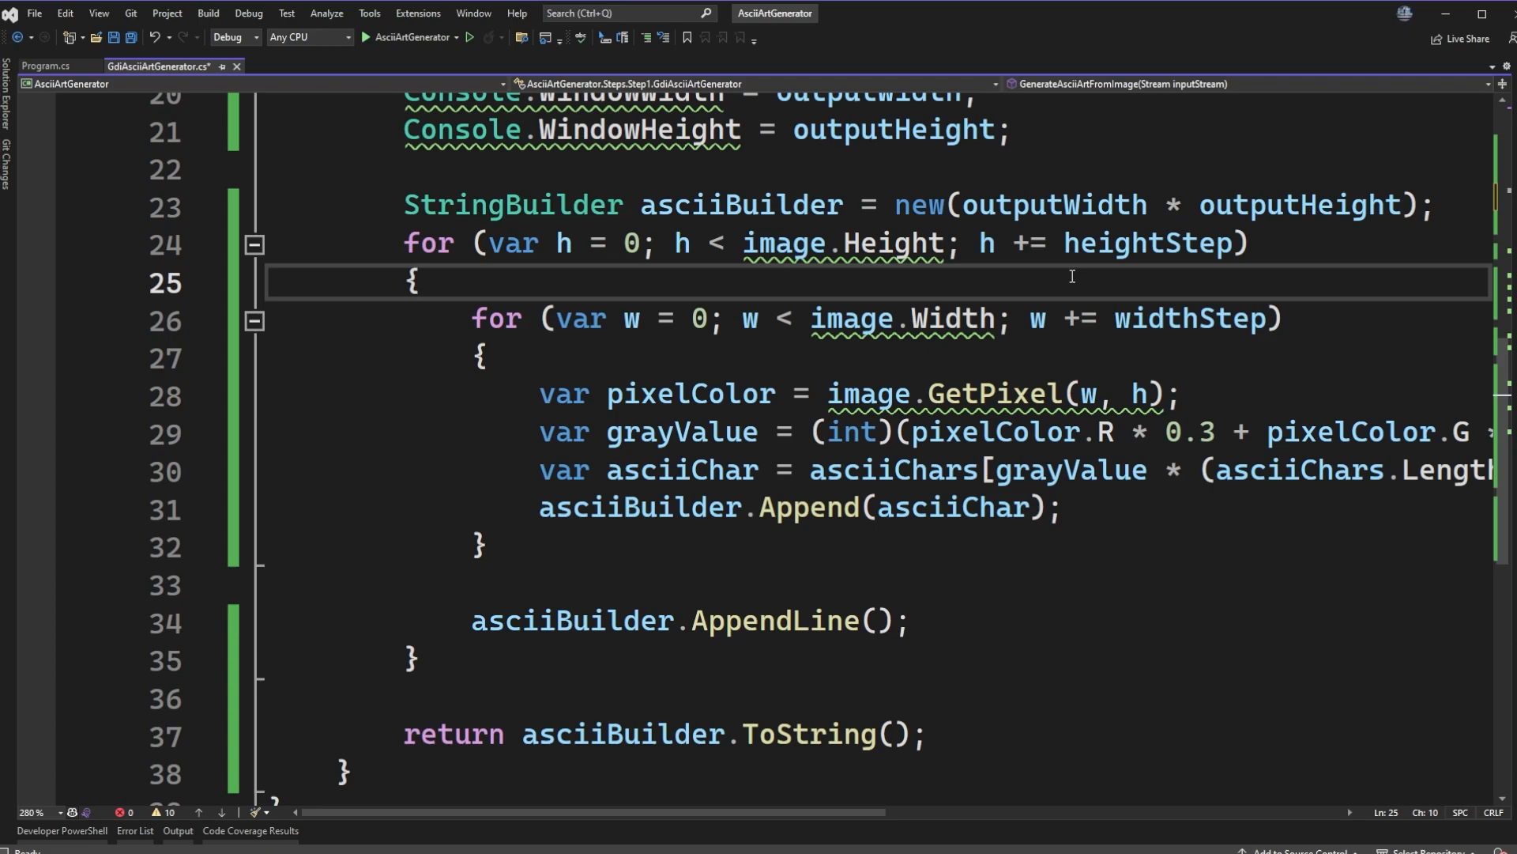
double_click(784, 243)
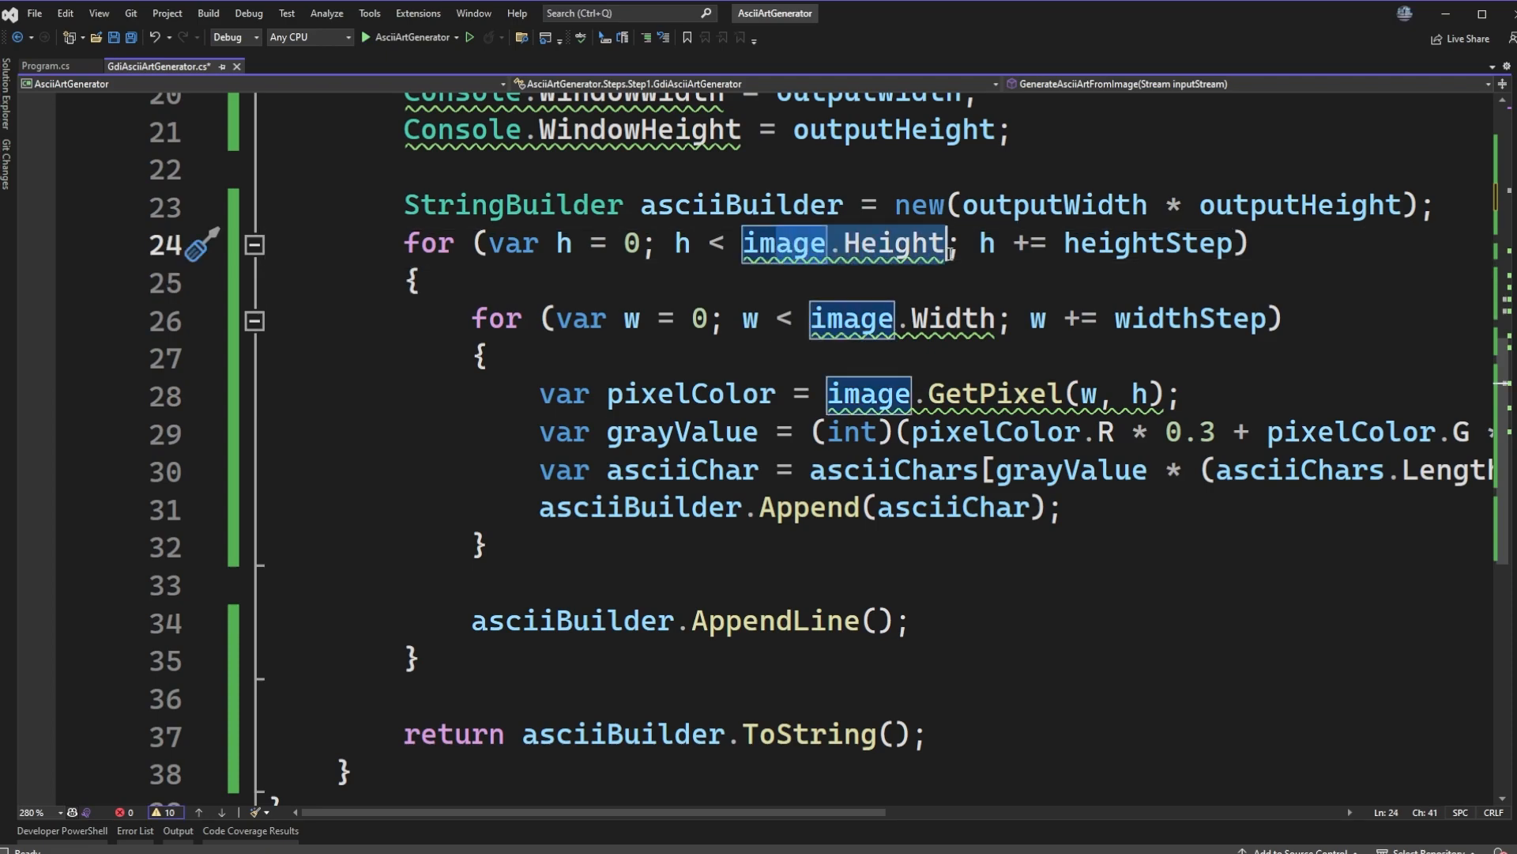
scroll("down", 3)
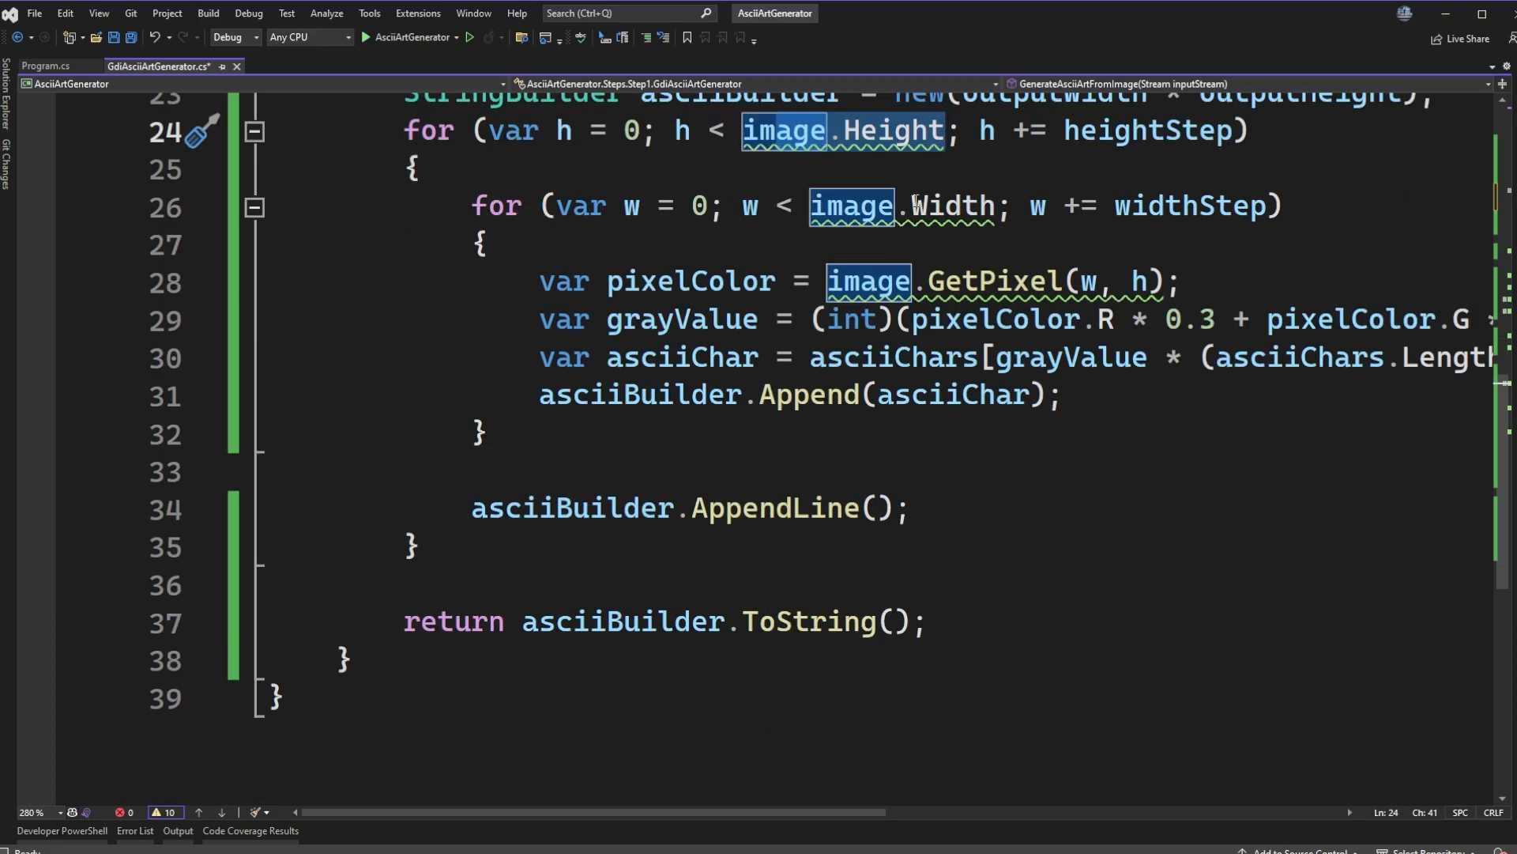
mouse_move(1152, 219)
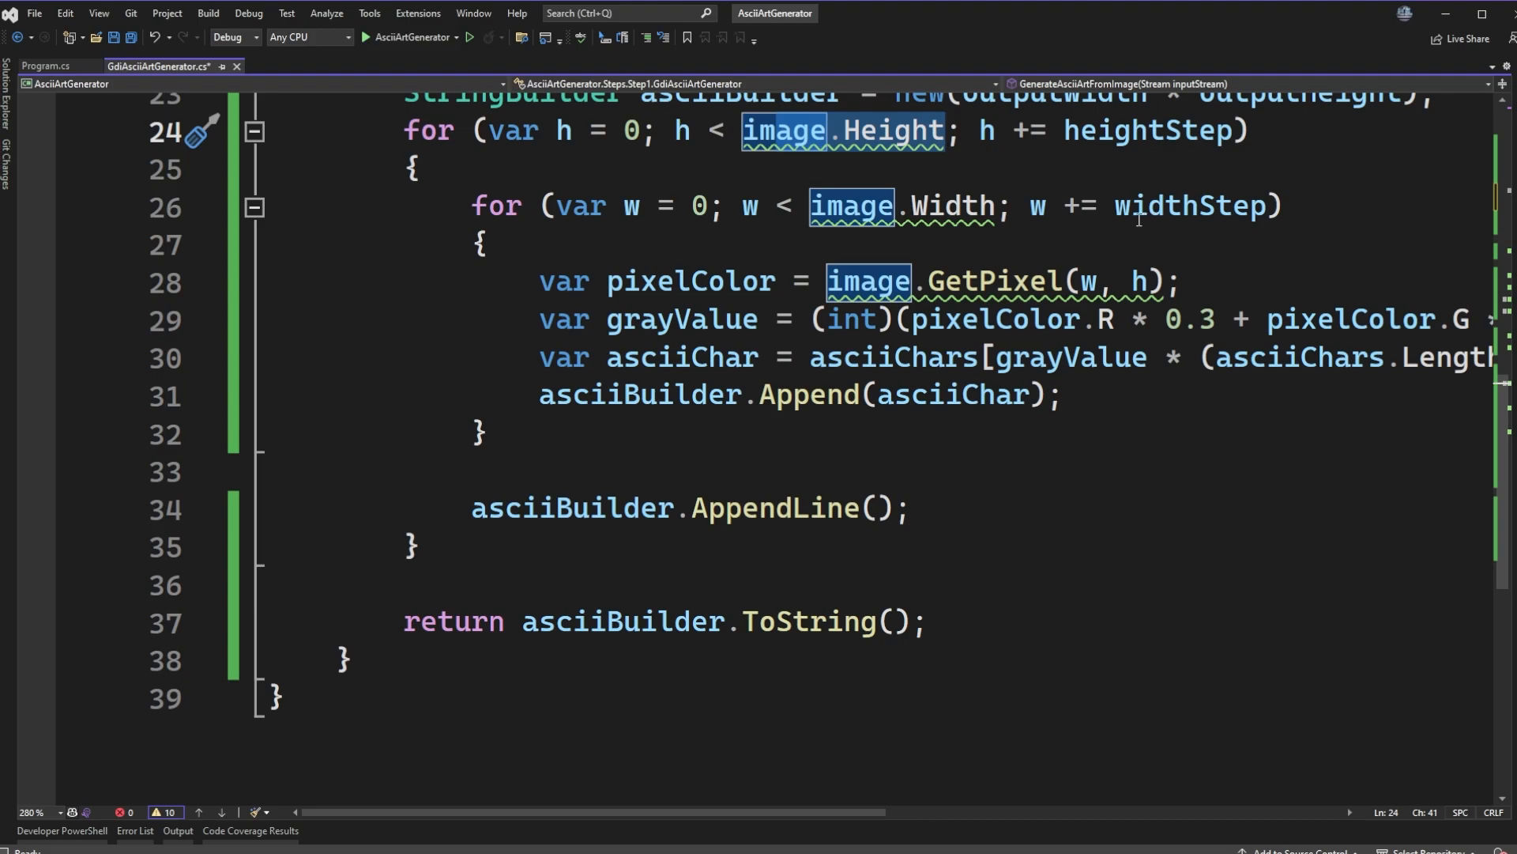
mouse_move(1000, 207)
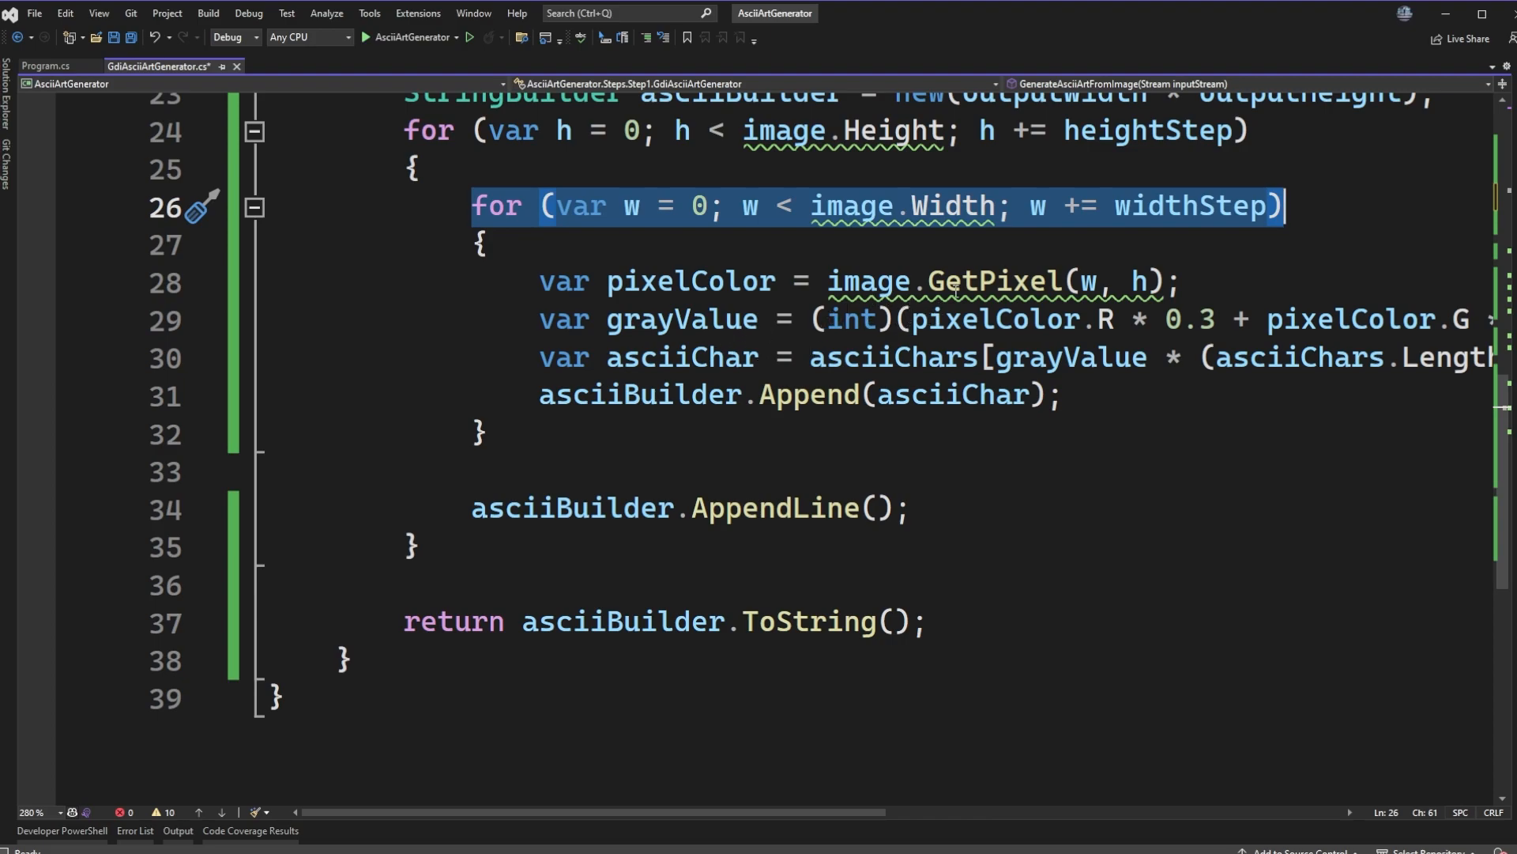
mouse_move(914, 600)
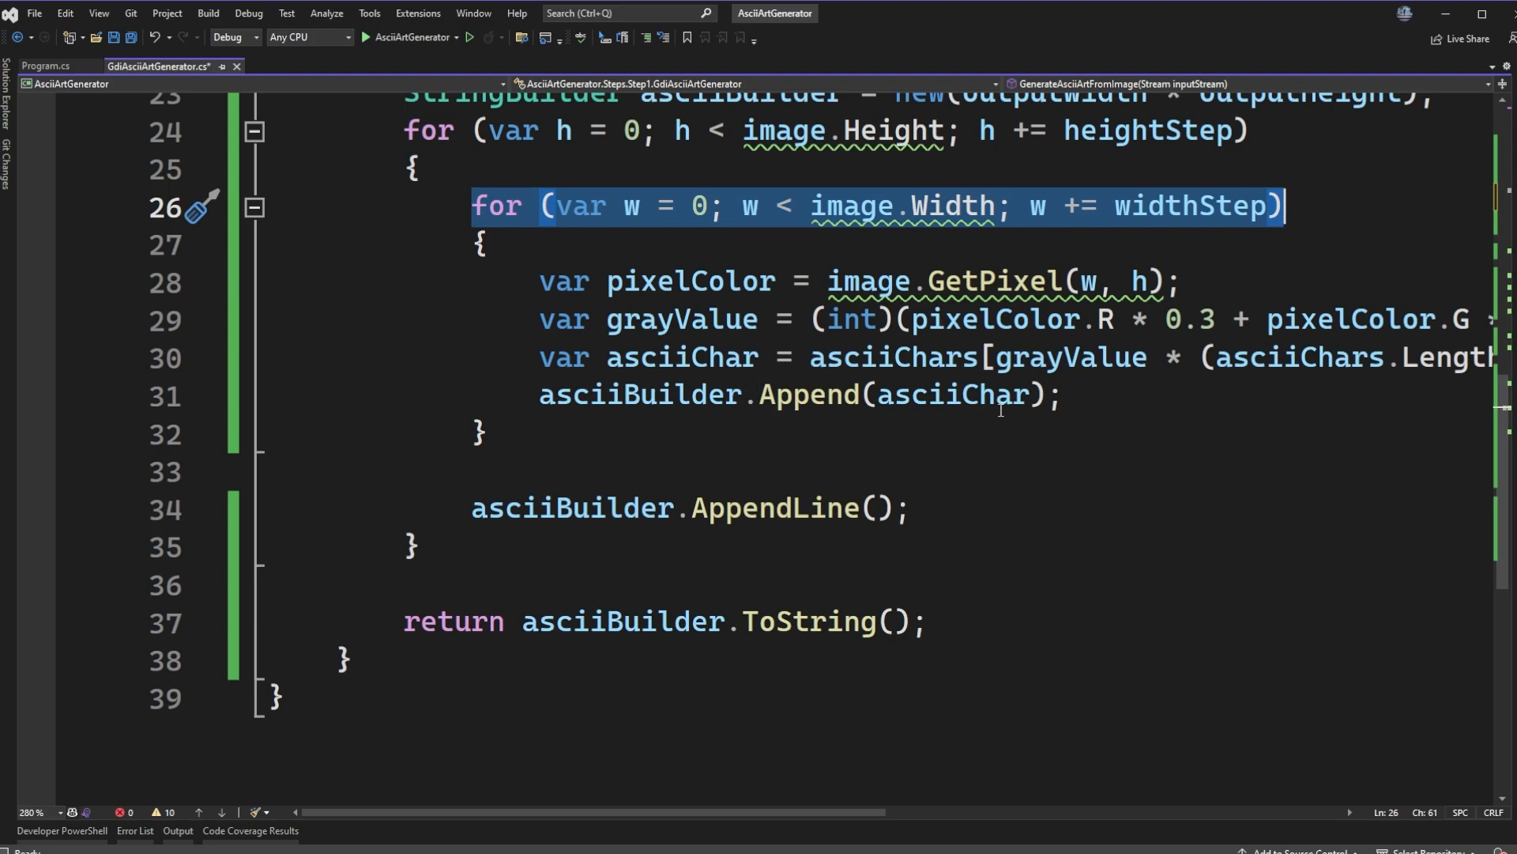
mouse_move(1101, 375)
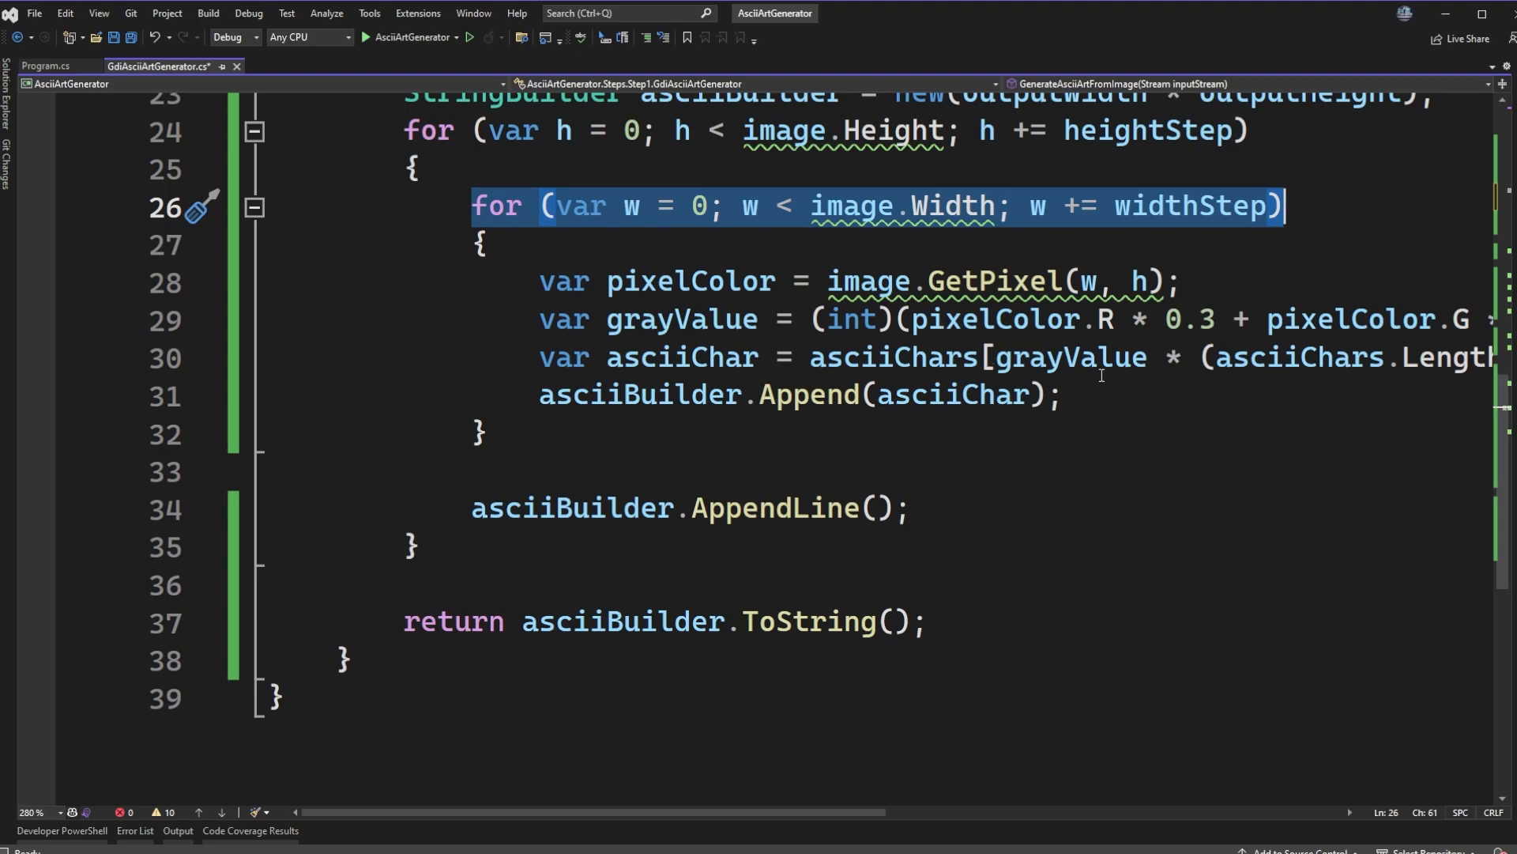
mouse_move(1255, 213)
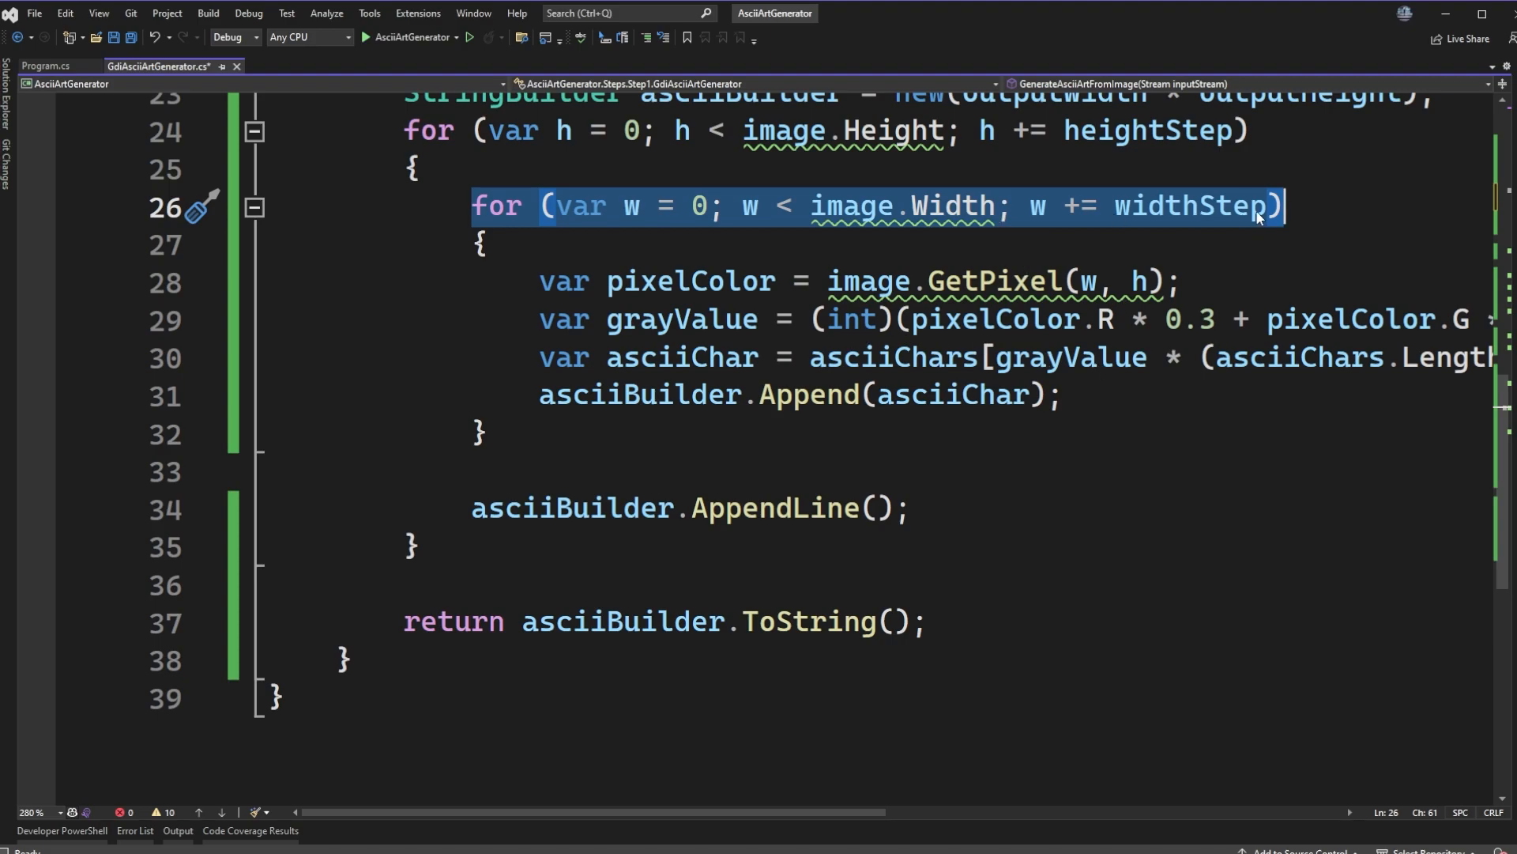
mouse_move(1281, 290)
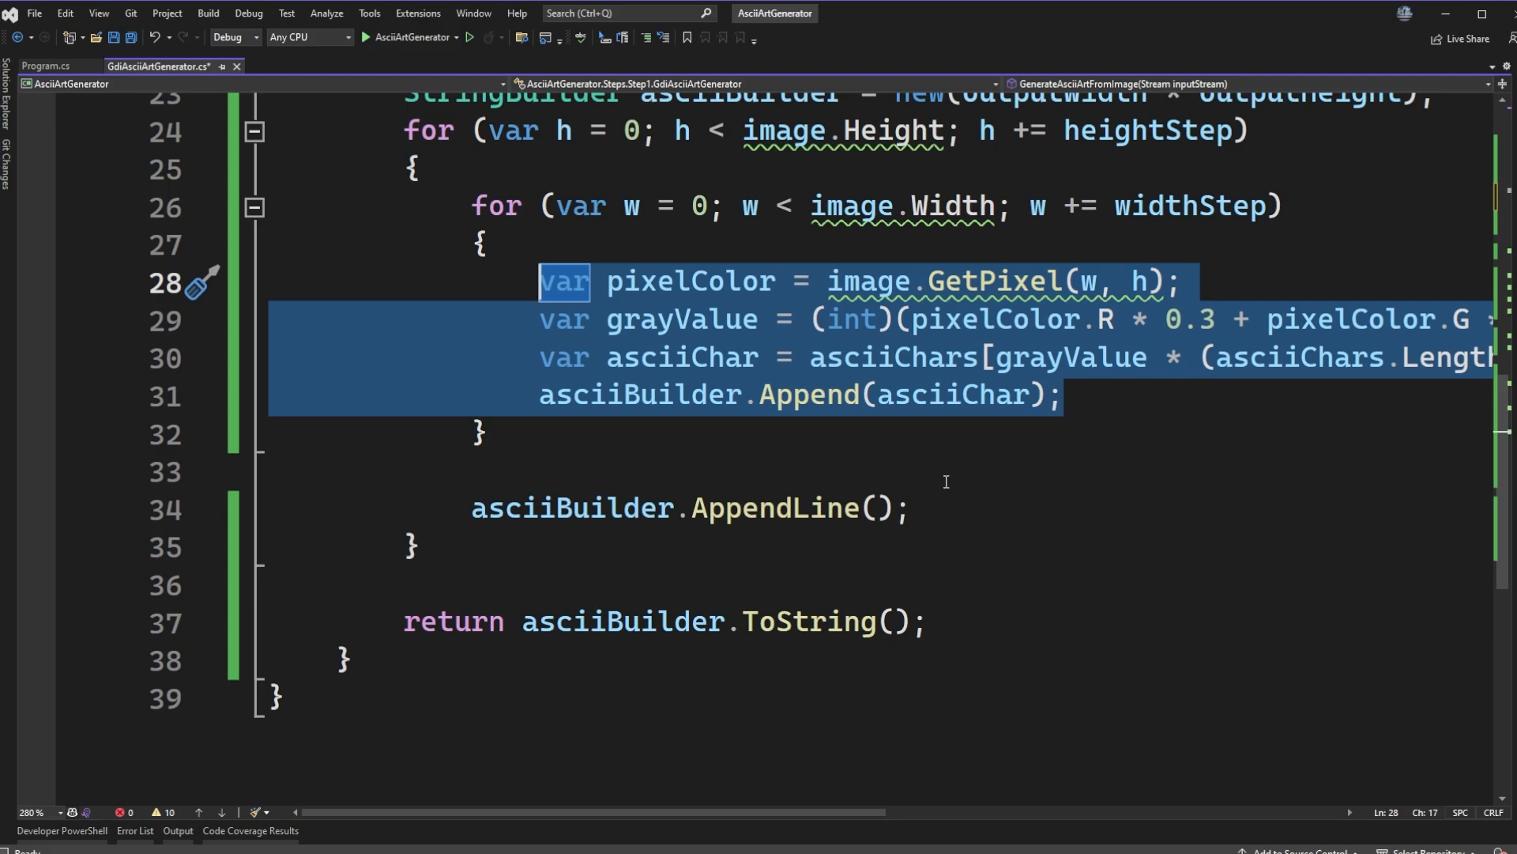
mouse_move(934, 598)
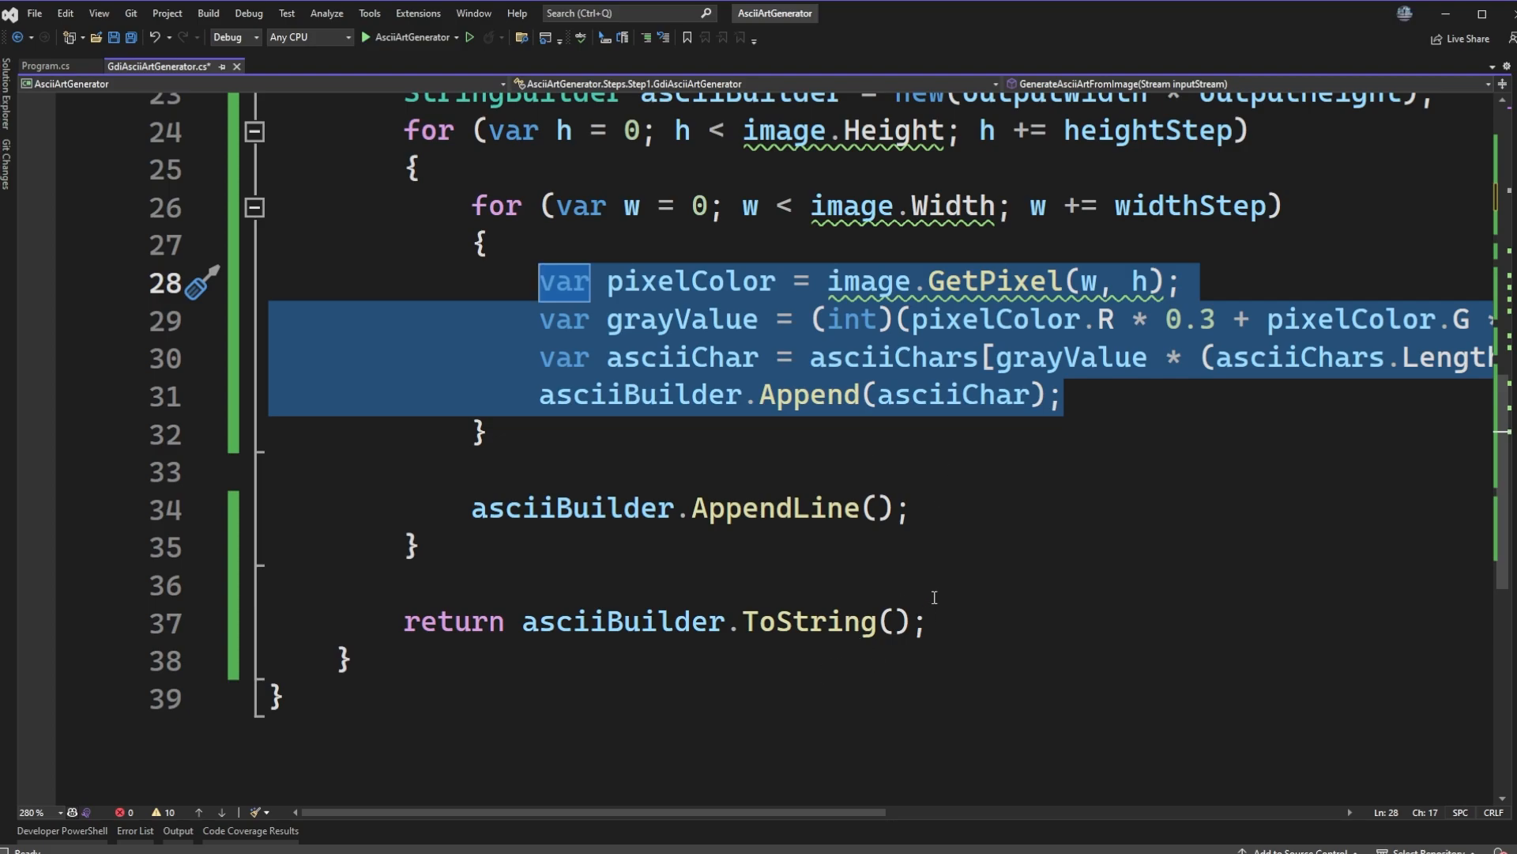
mouse_move(1021, 406)
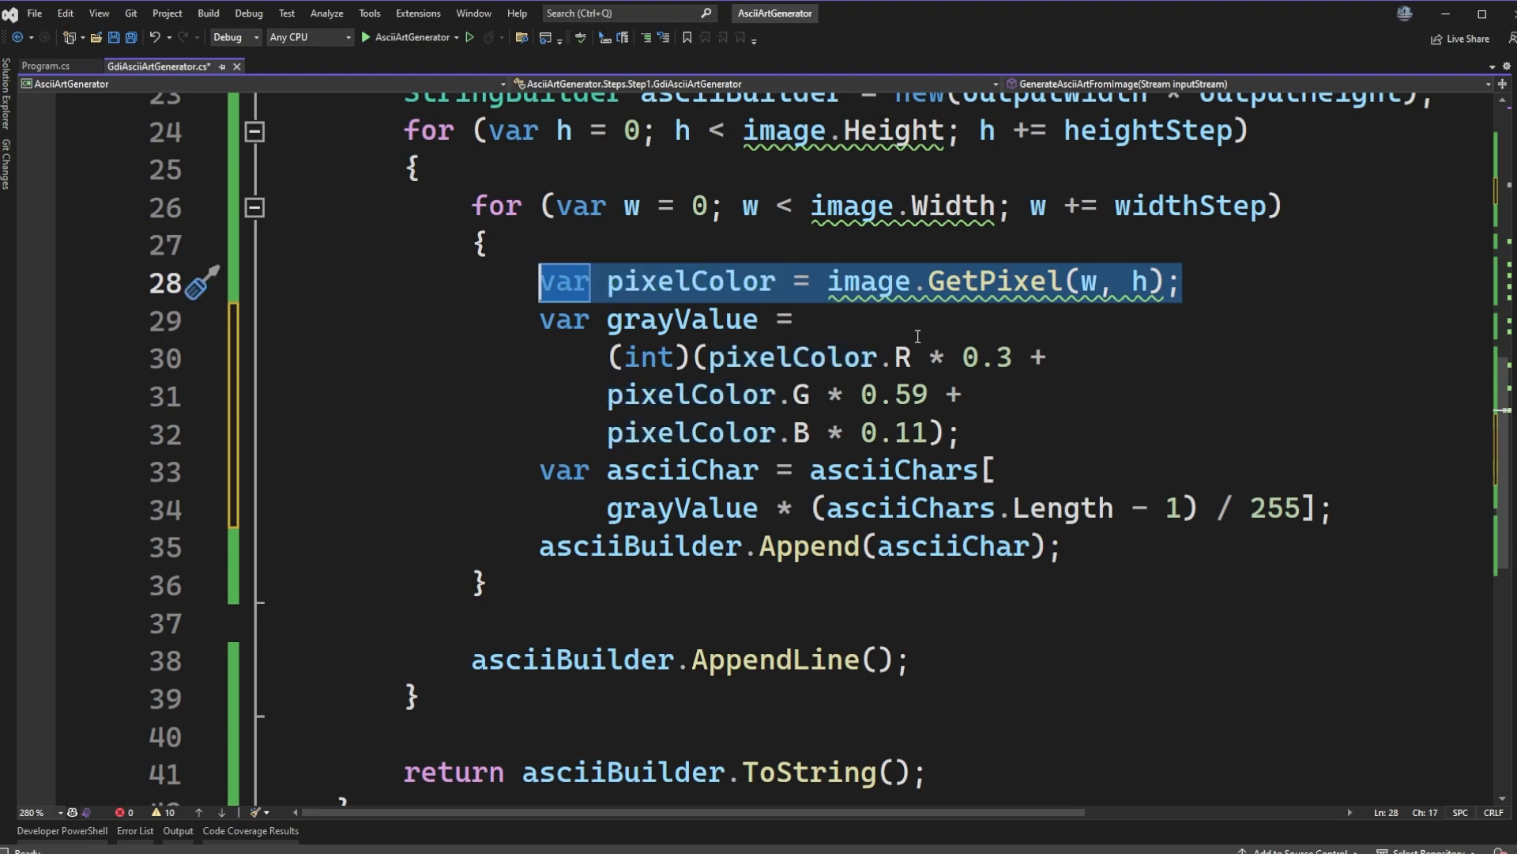
Revisit the gray-value formula and the blank character in the asciiChars palette string.
left_click(1190, 281)
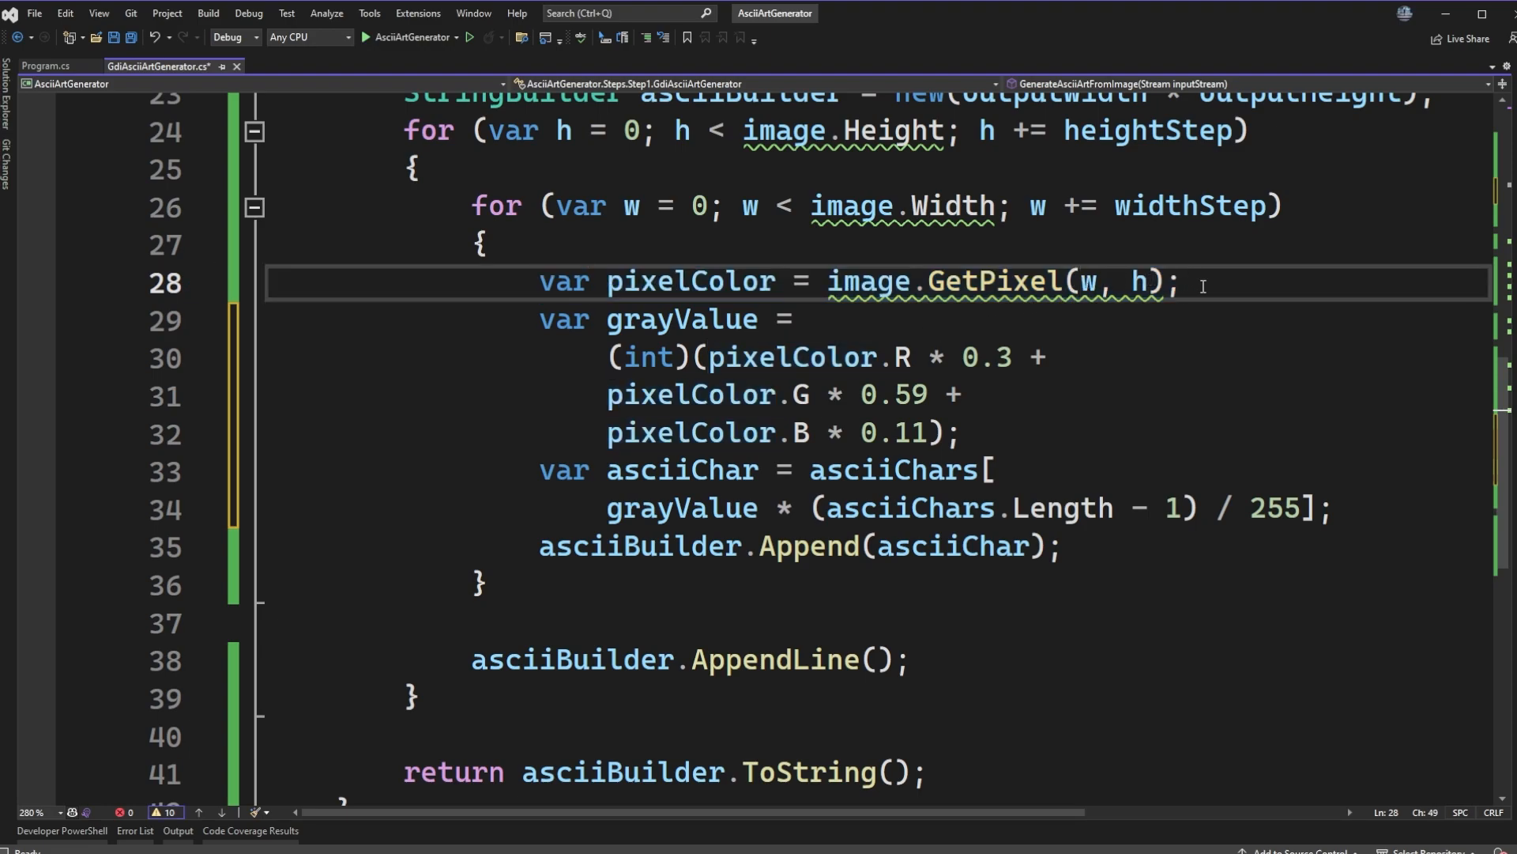
left_click(1182, 281)
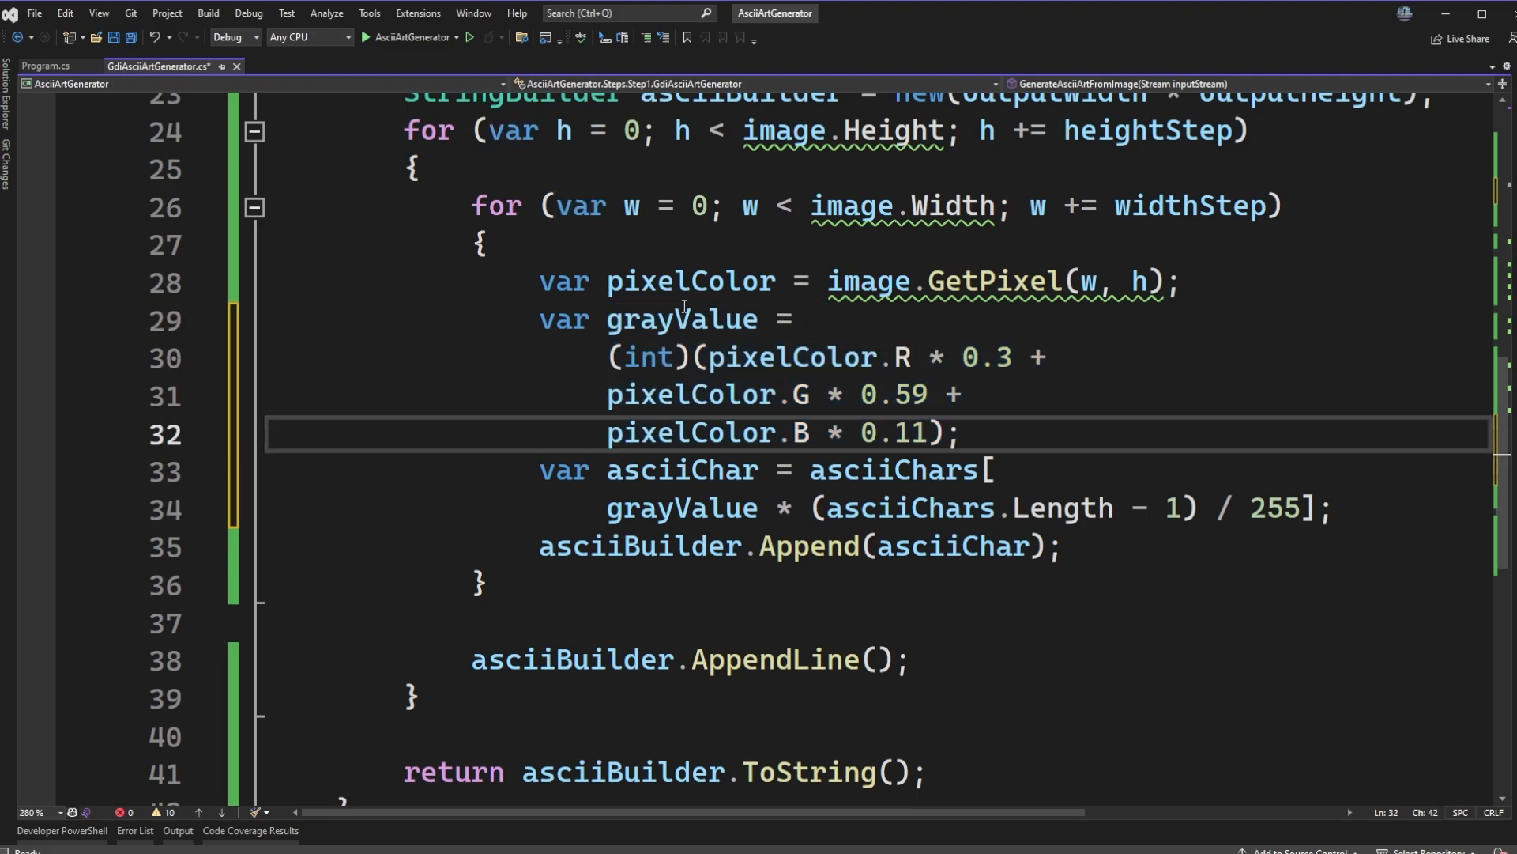
left_click(960, 432)
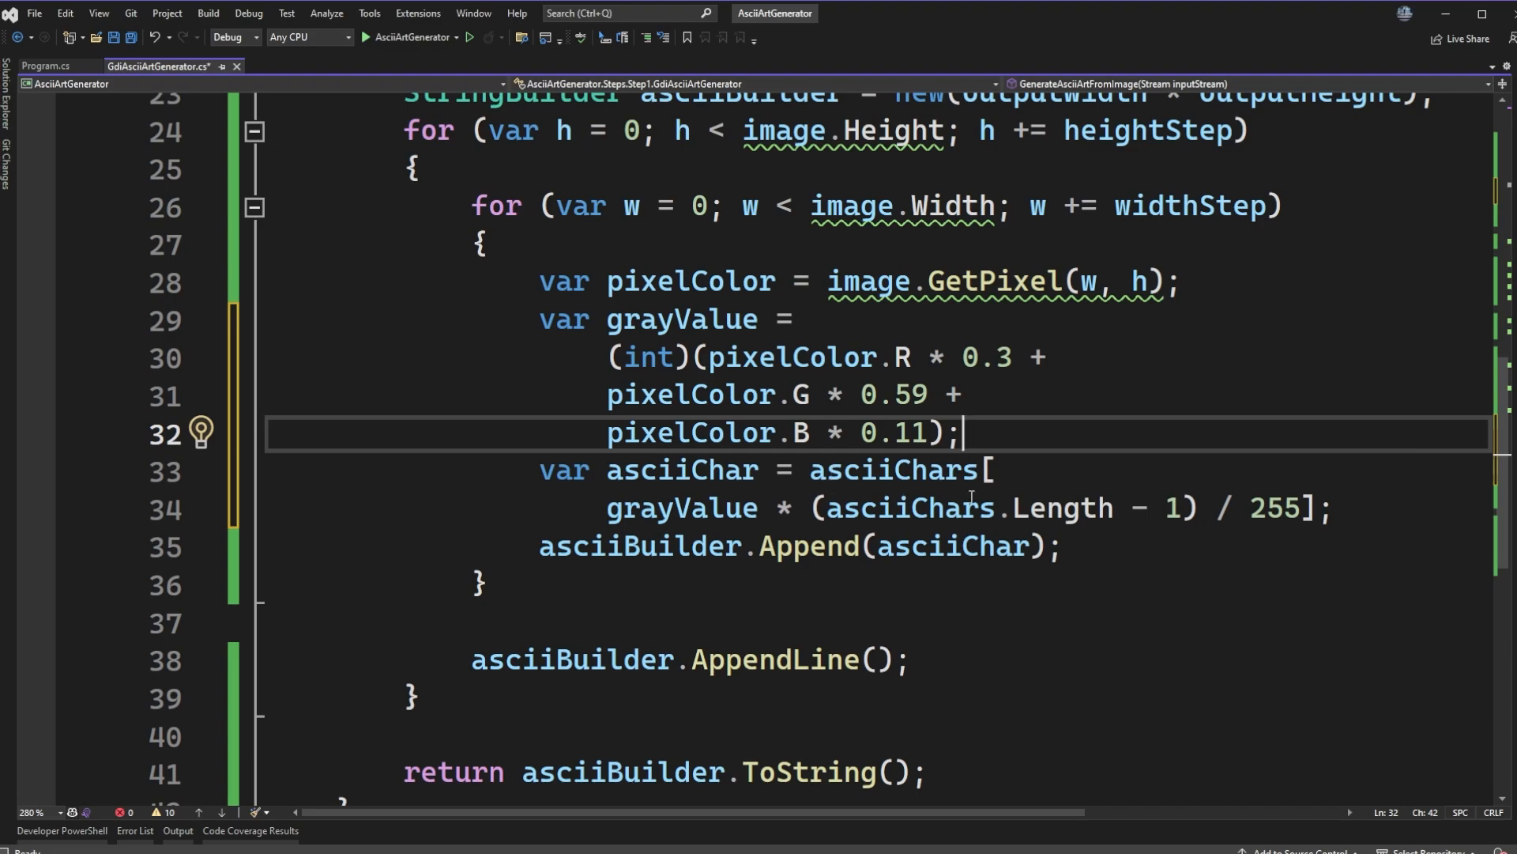
mouse_move(1054, 457)
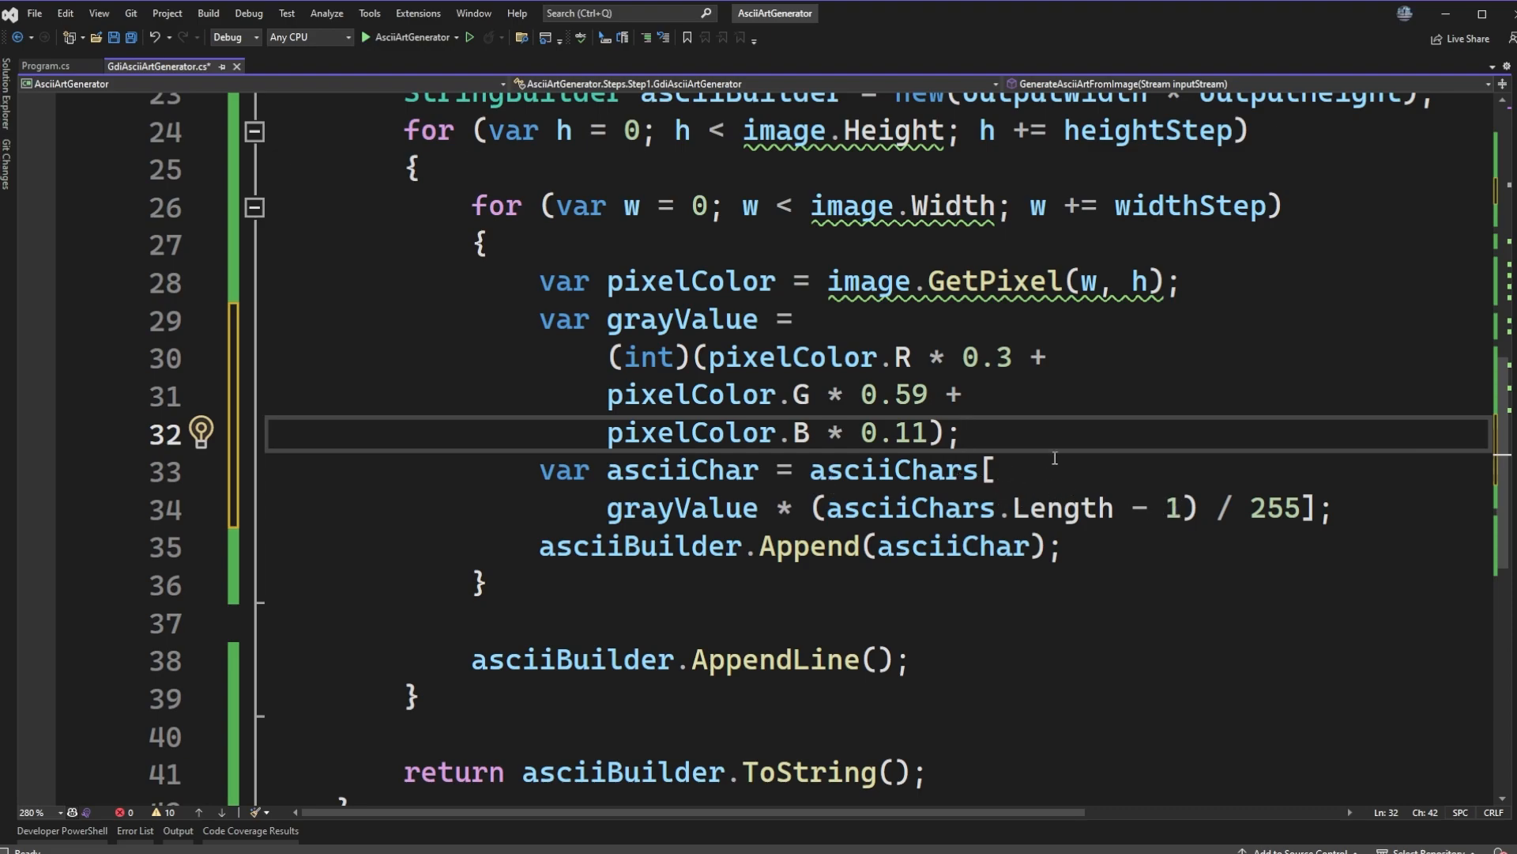
scroll("up", 3)
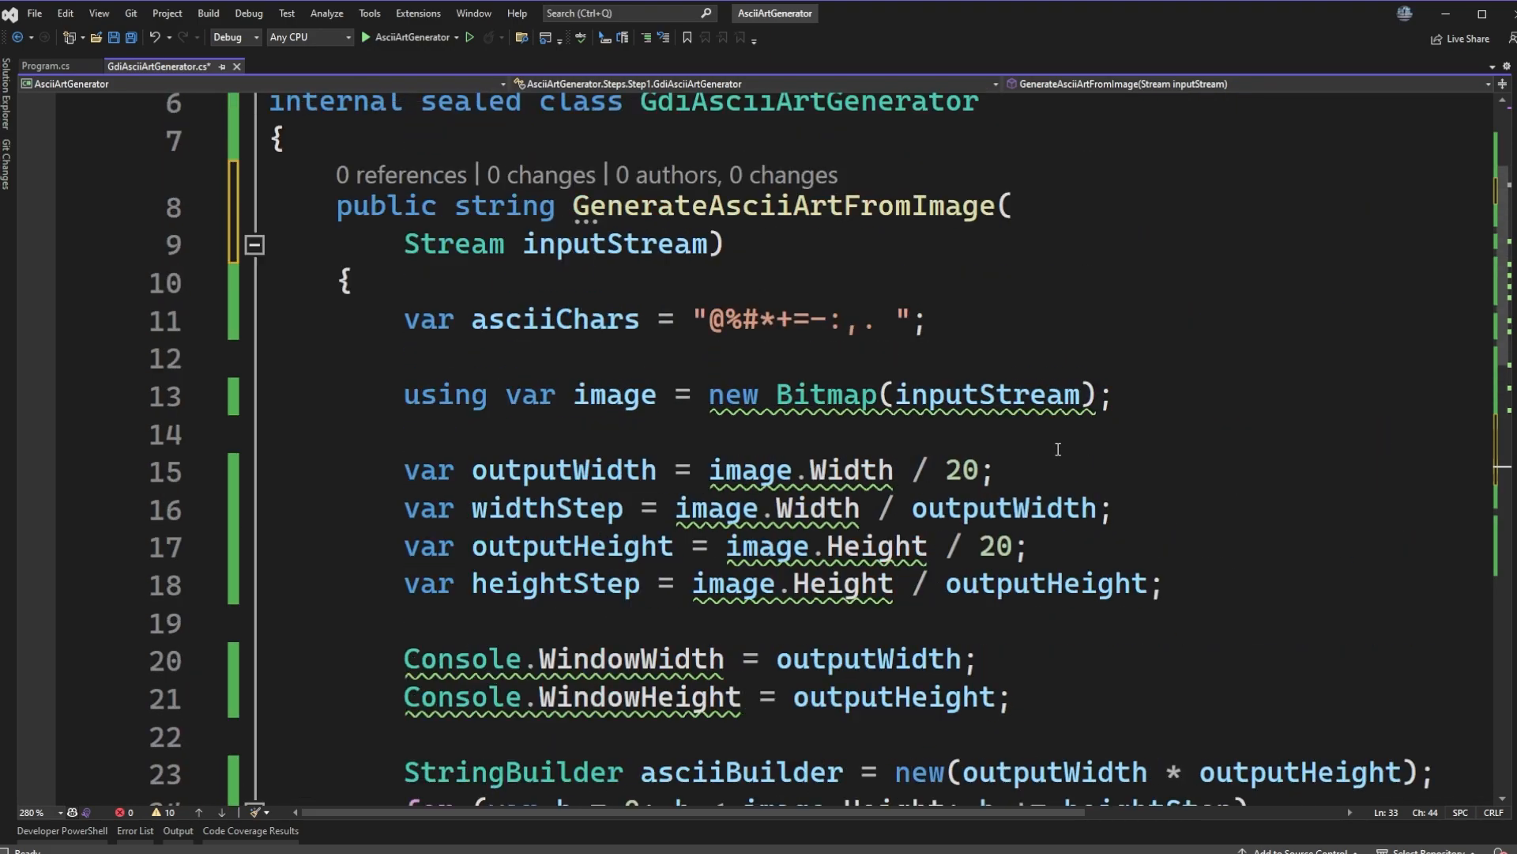
double_click(808, 432)
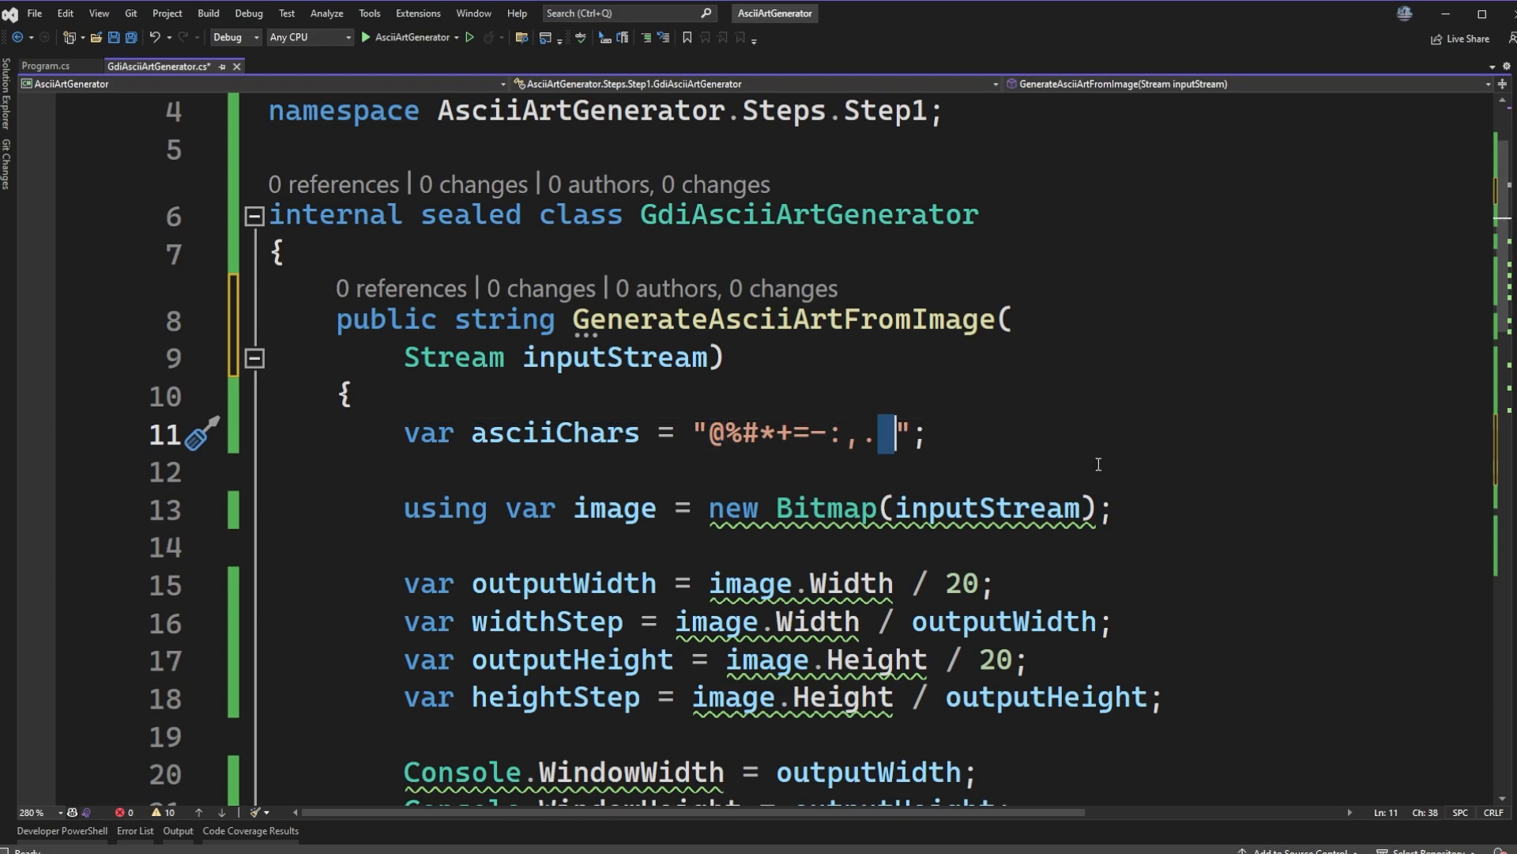
scroll("down", 3)
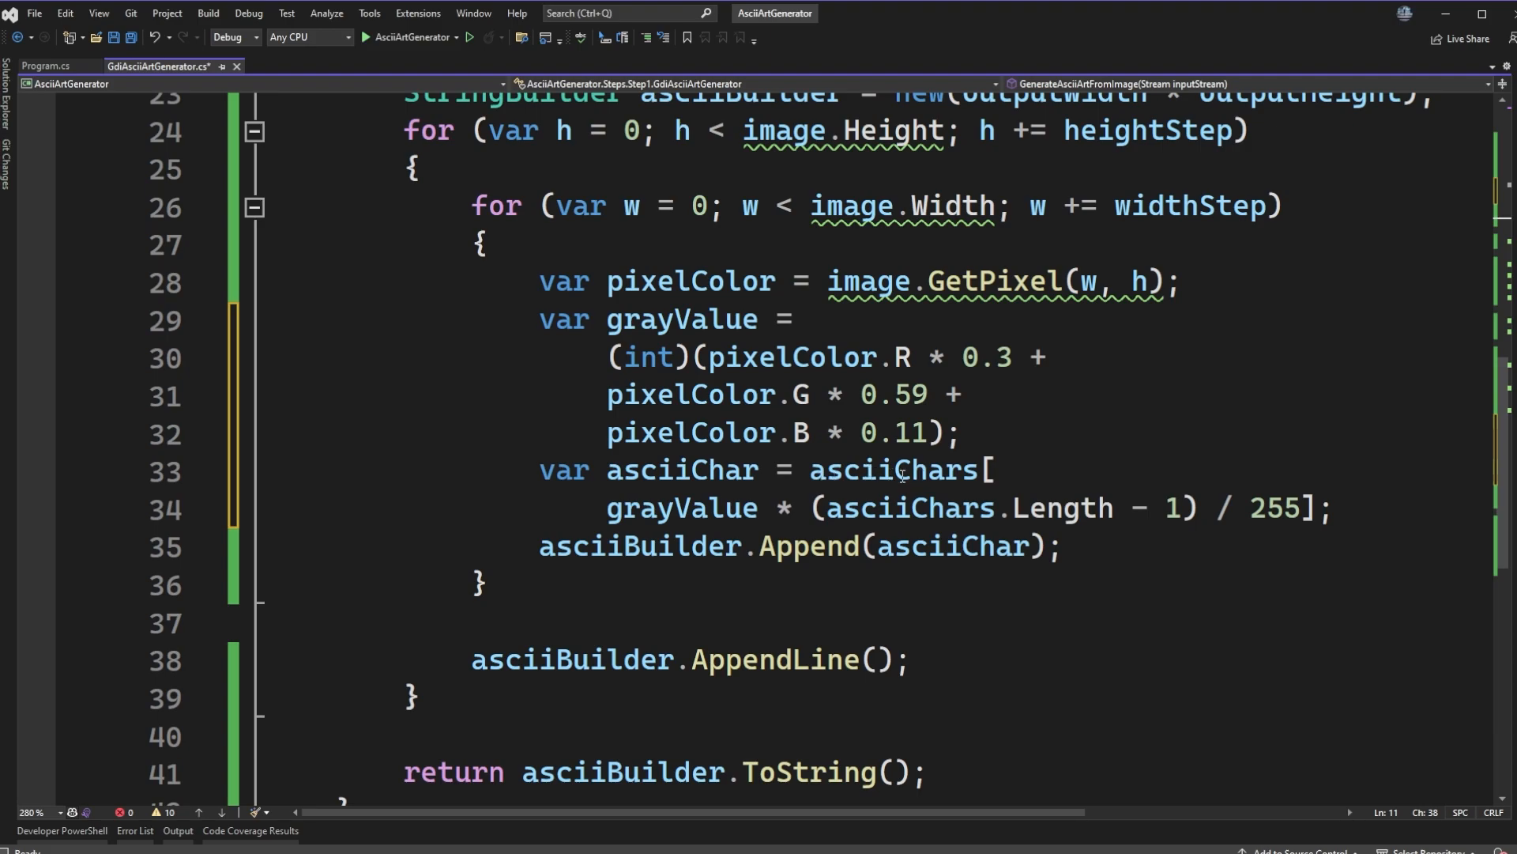
mouse_move(1041, 559)
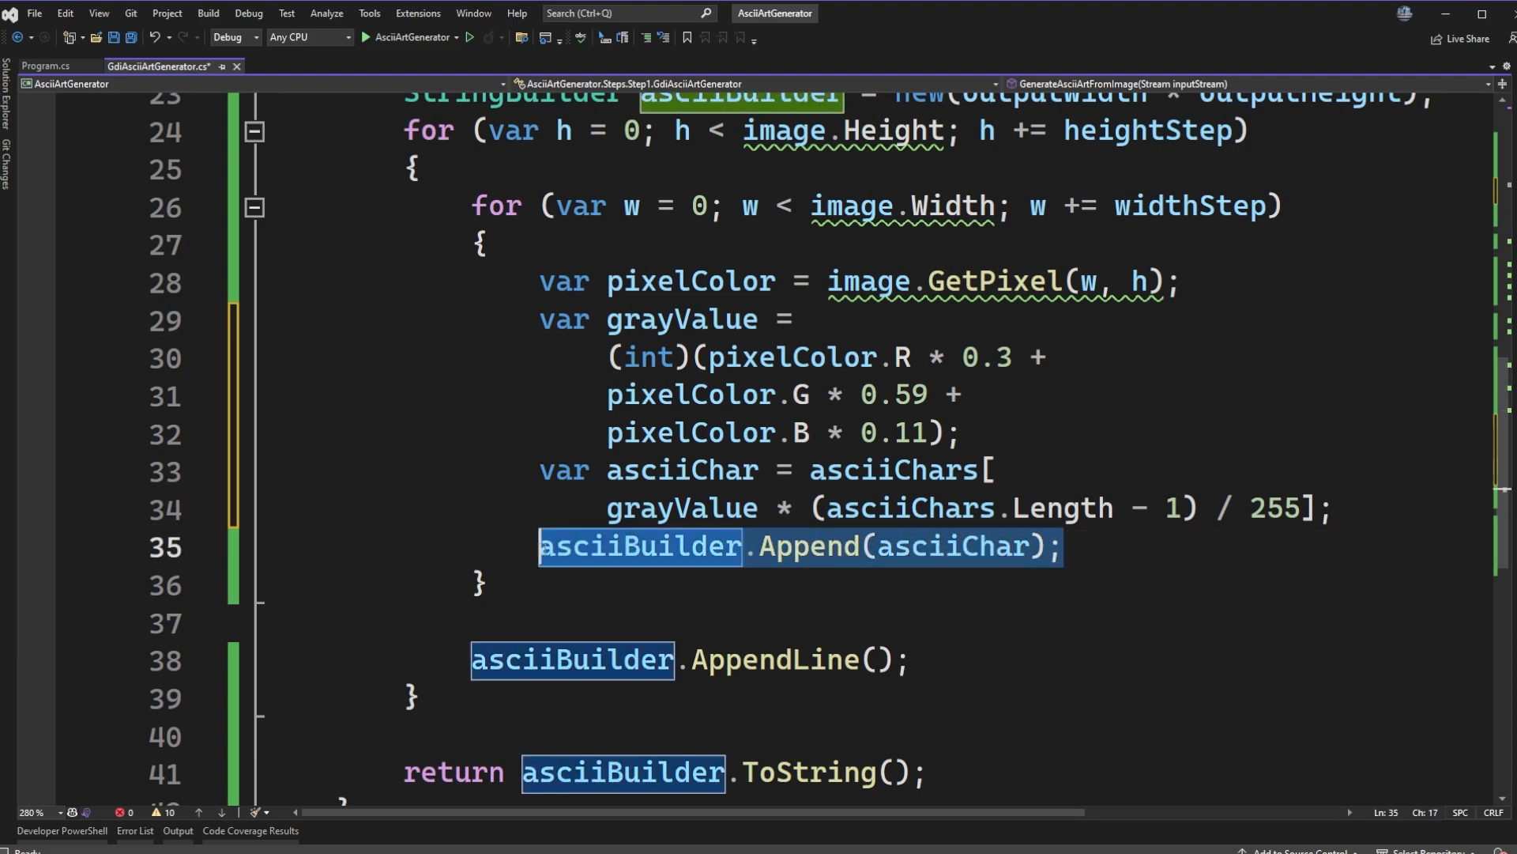
mouse_move(877, 581)
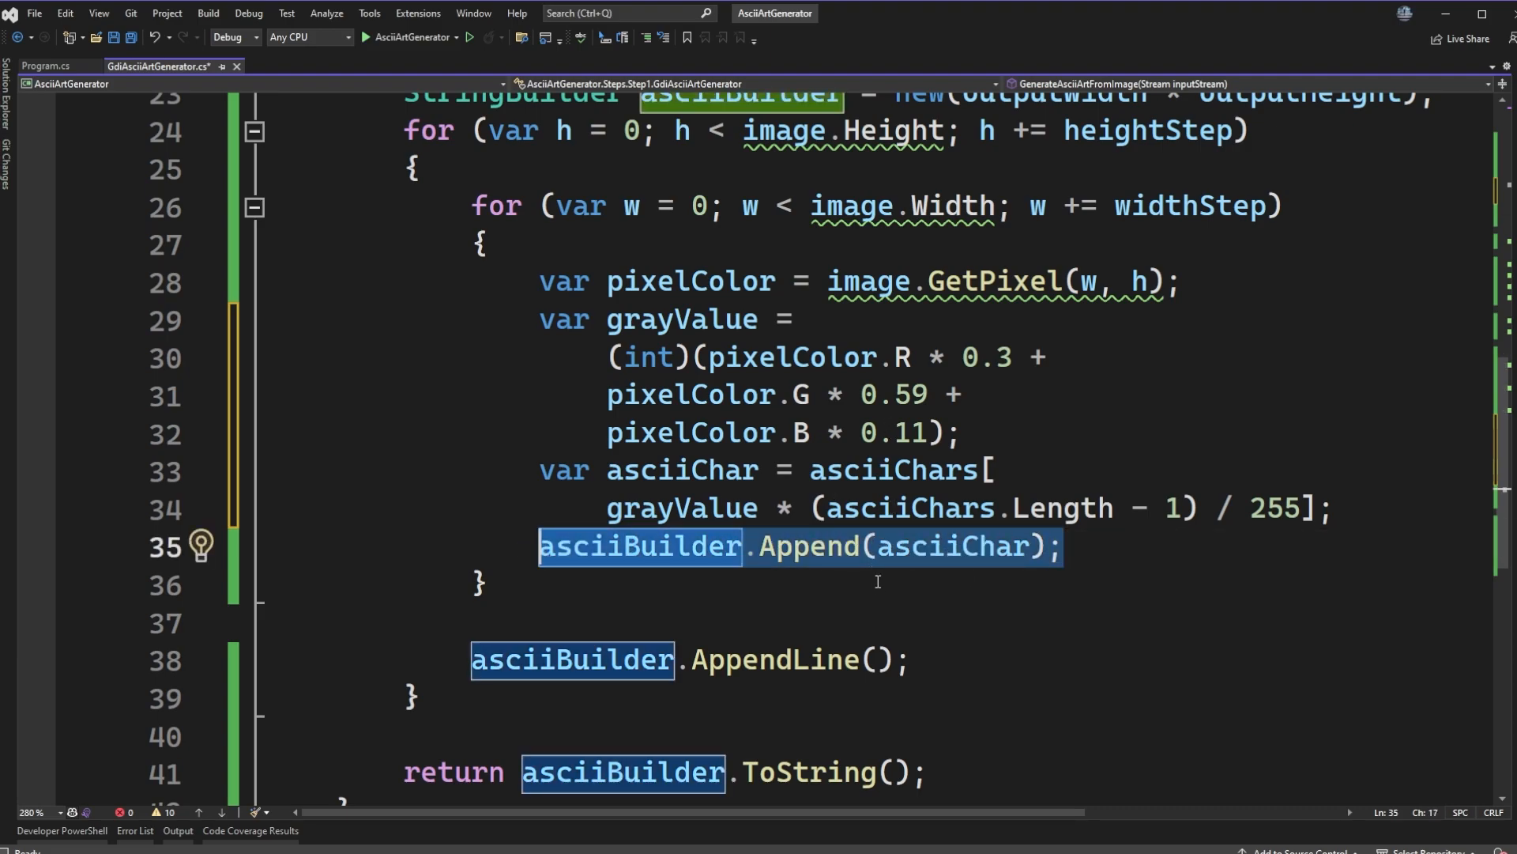
mouse_move(910, 569)
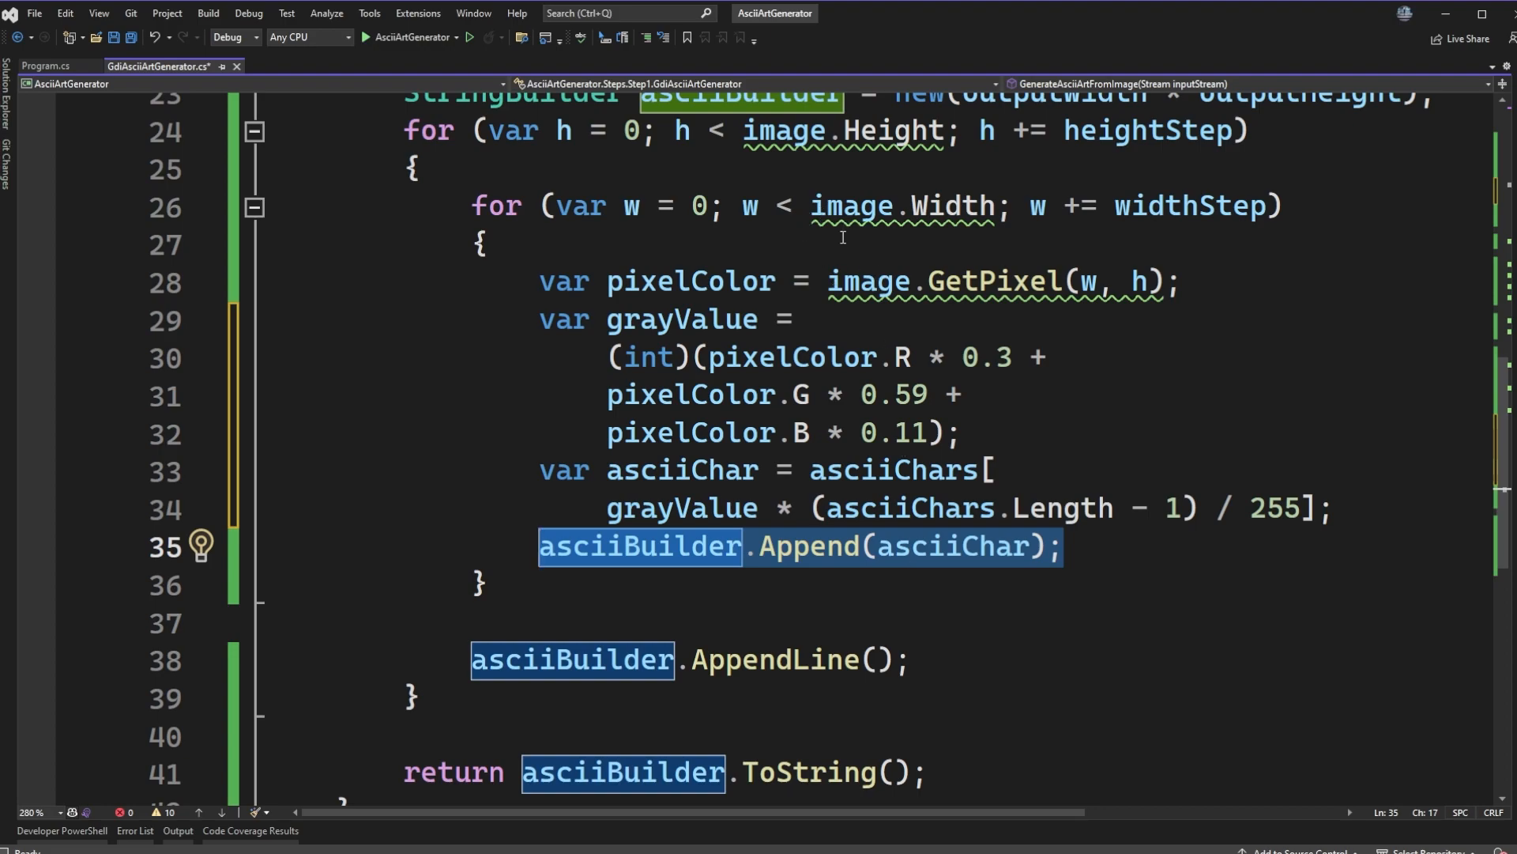
mouse_move(1003, 414)
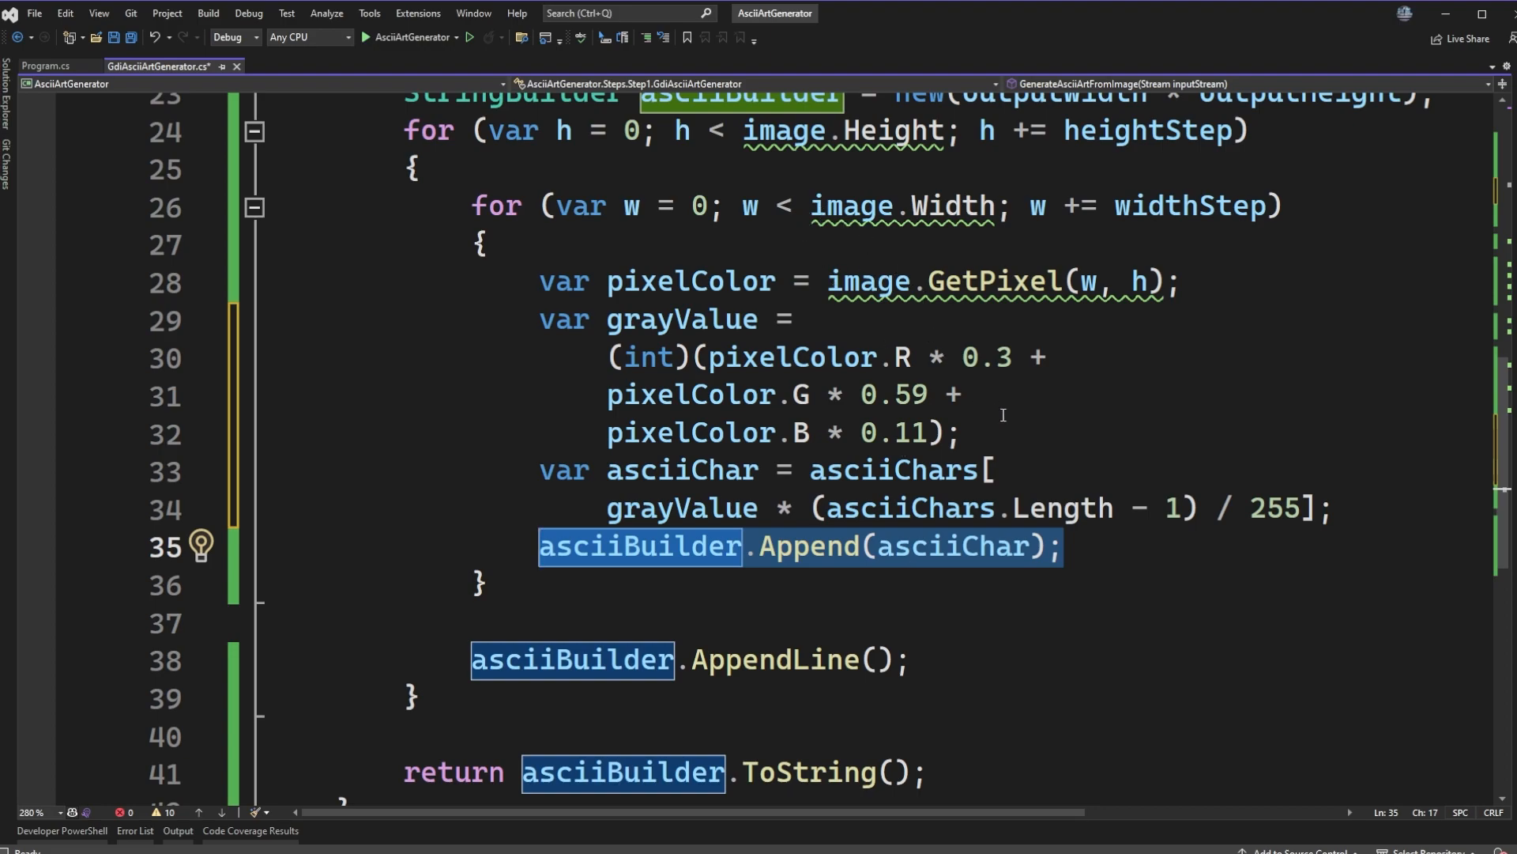
mouse_move(1072, 414)
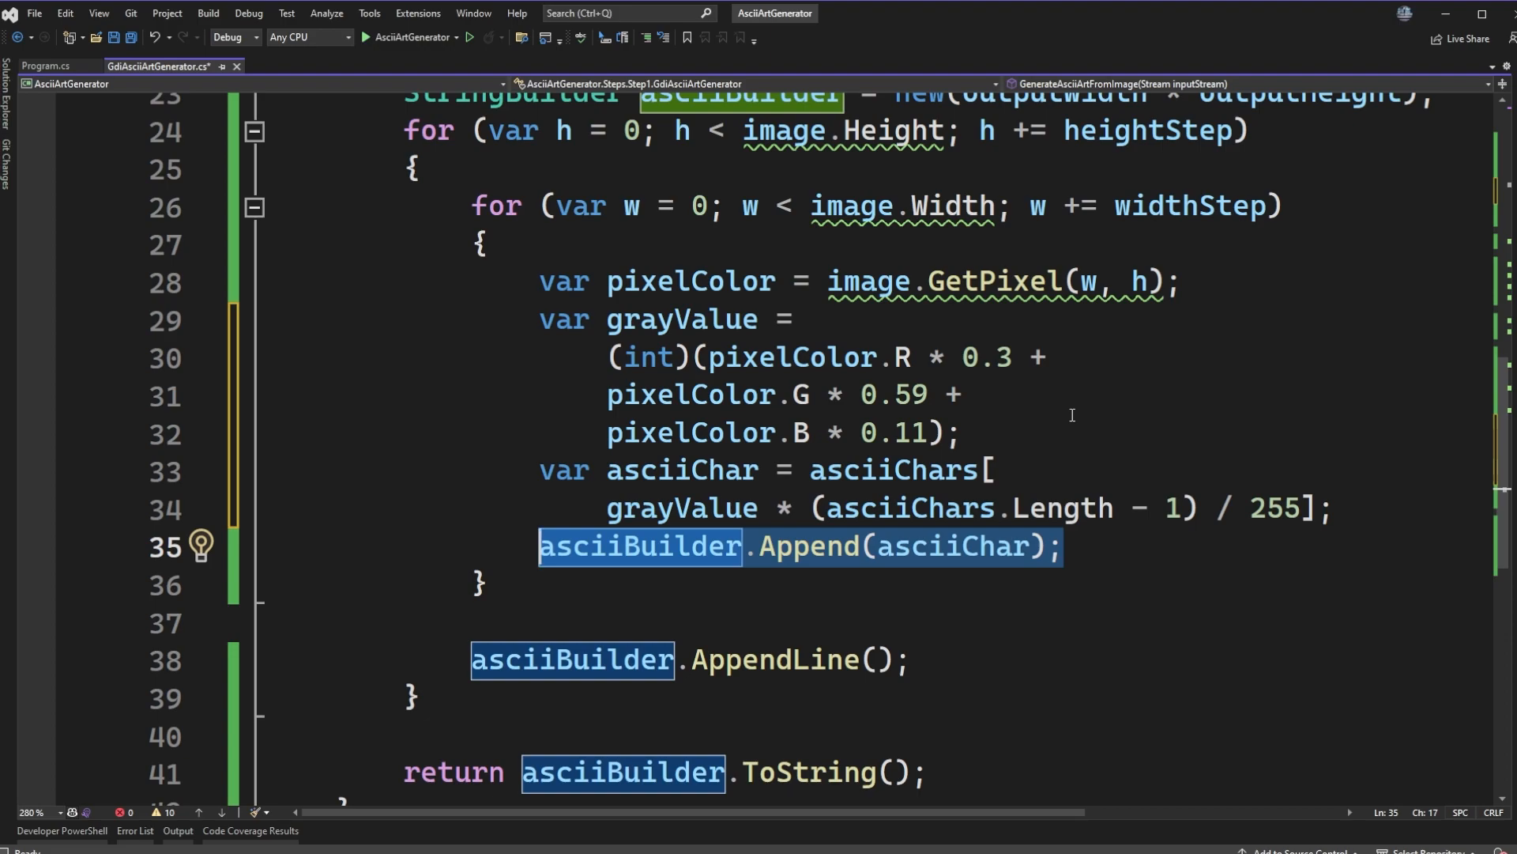
mouse_move(887, 738)
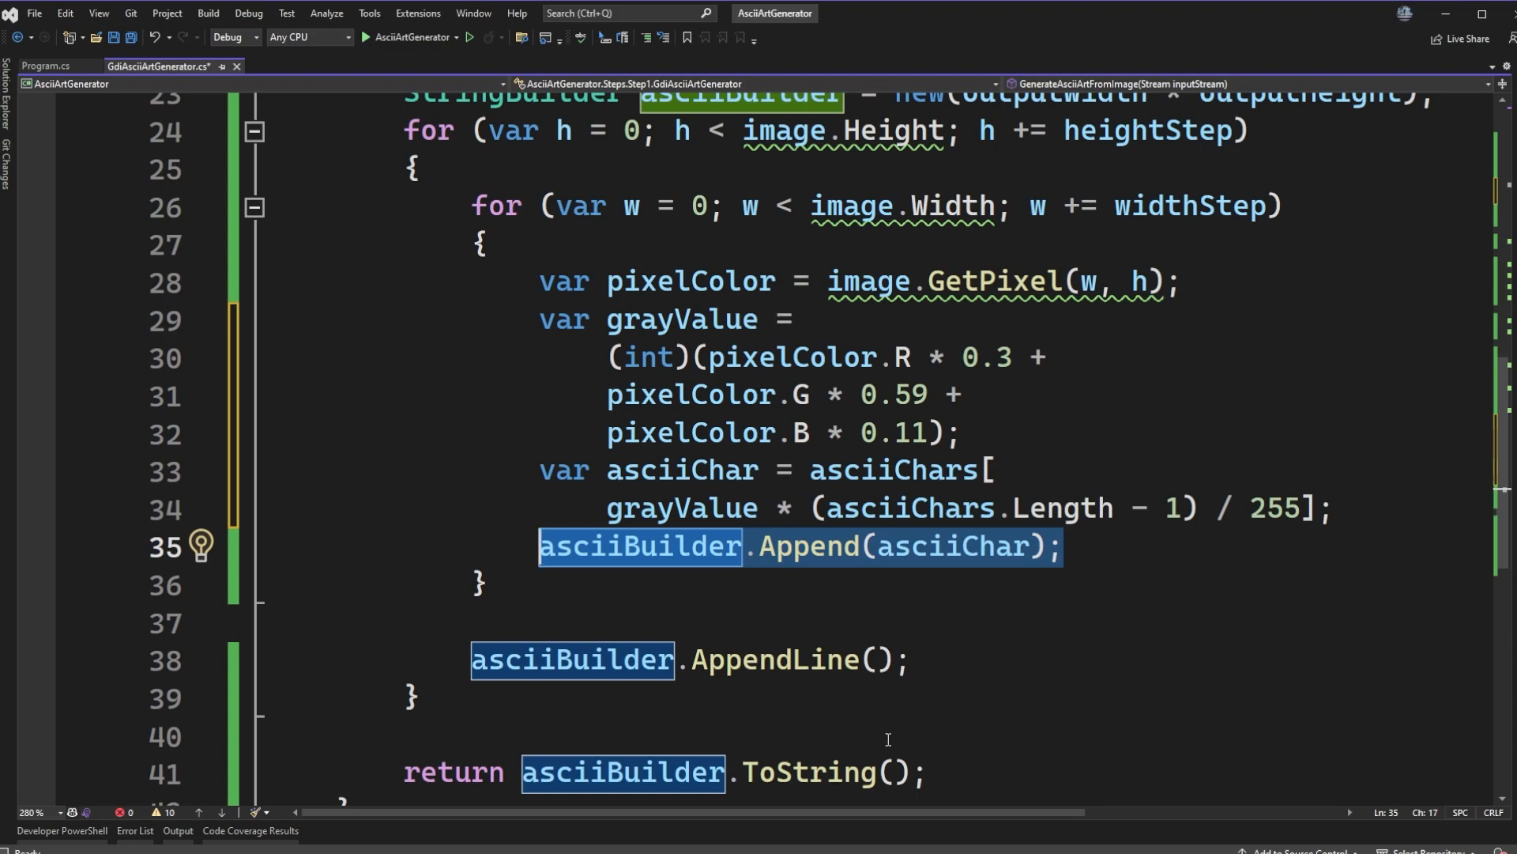
left_click(883, 772)
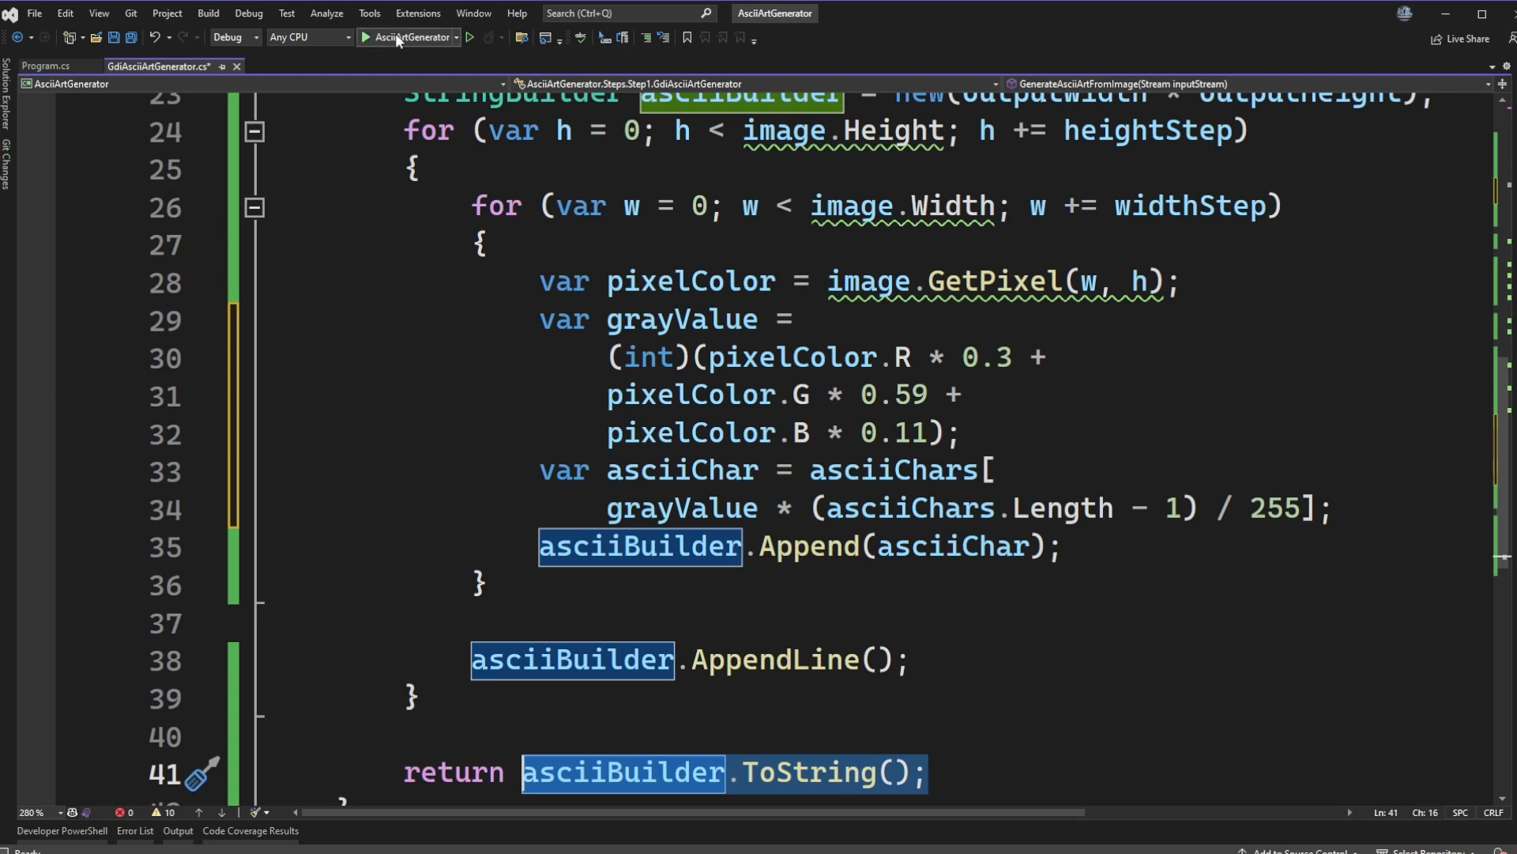
mouse_move(435, 95)
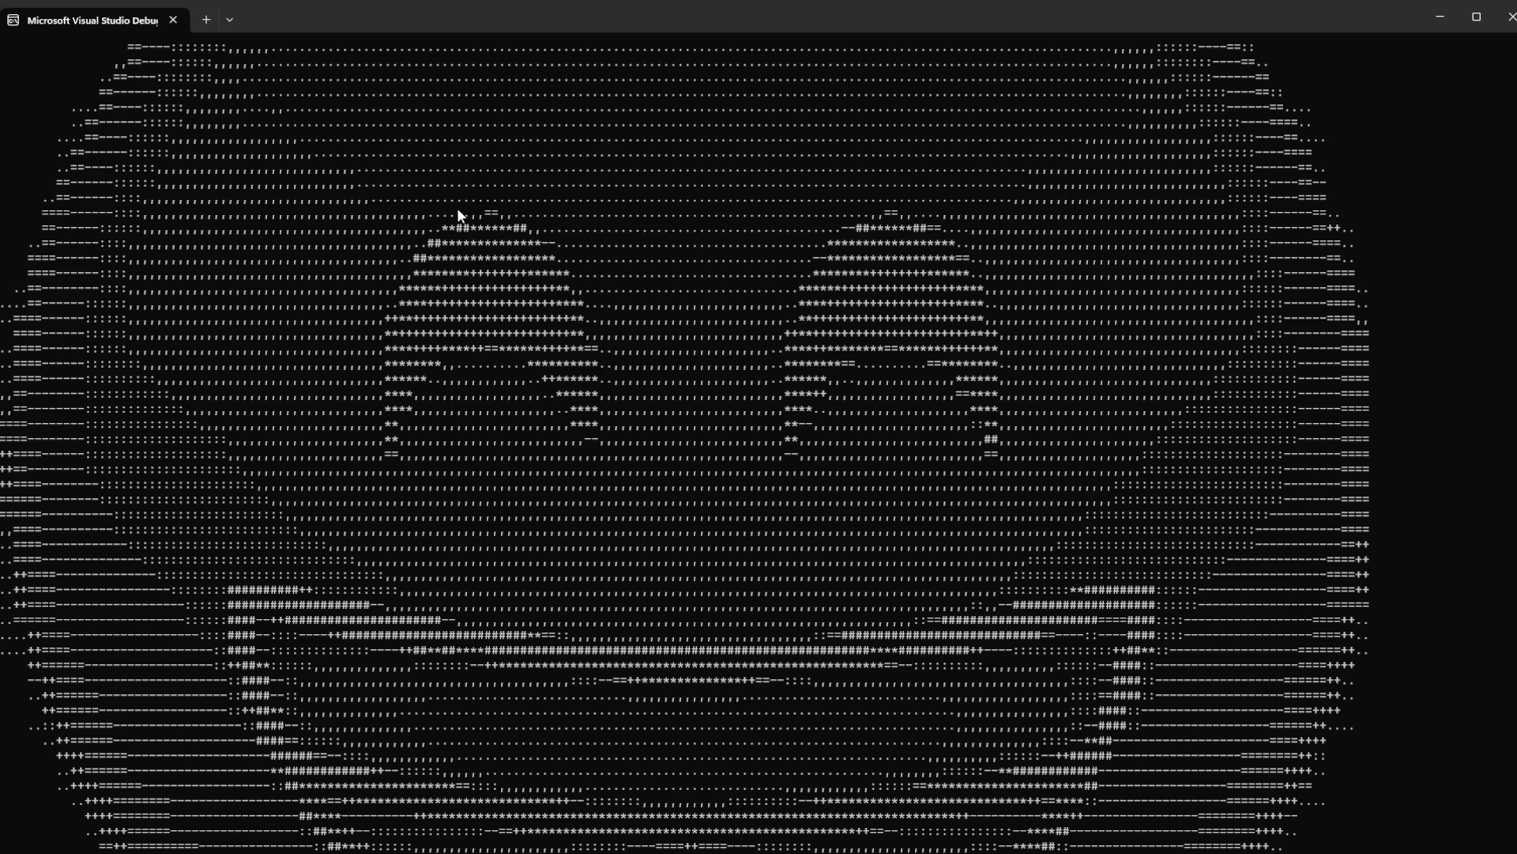
mouse_move(513, 271)
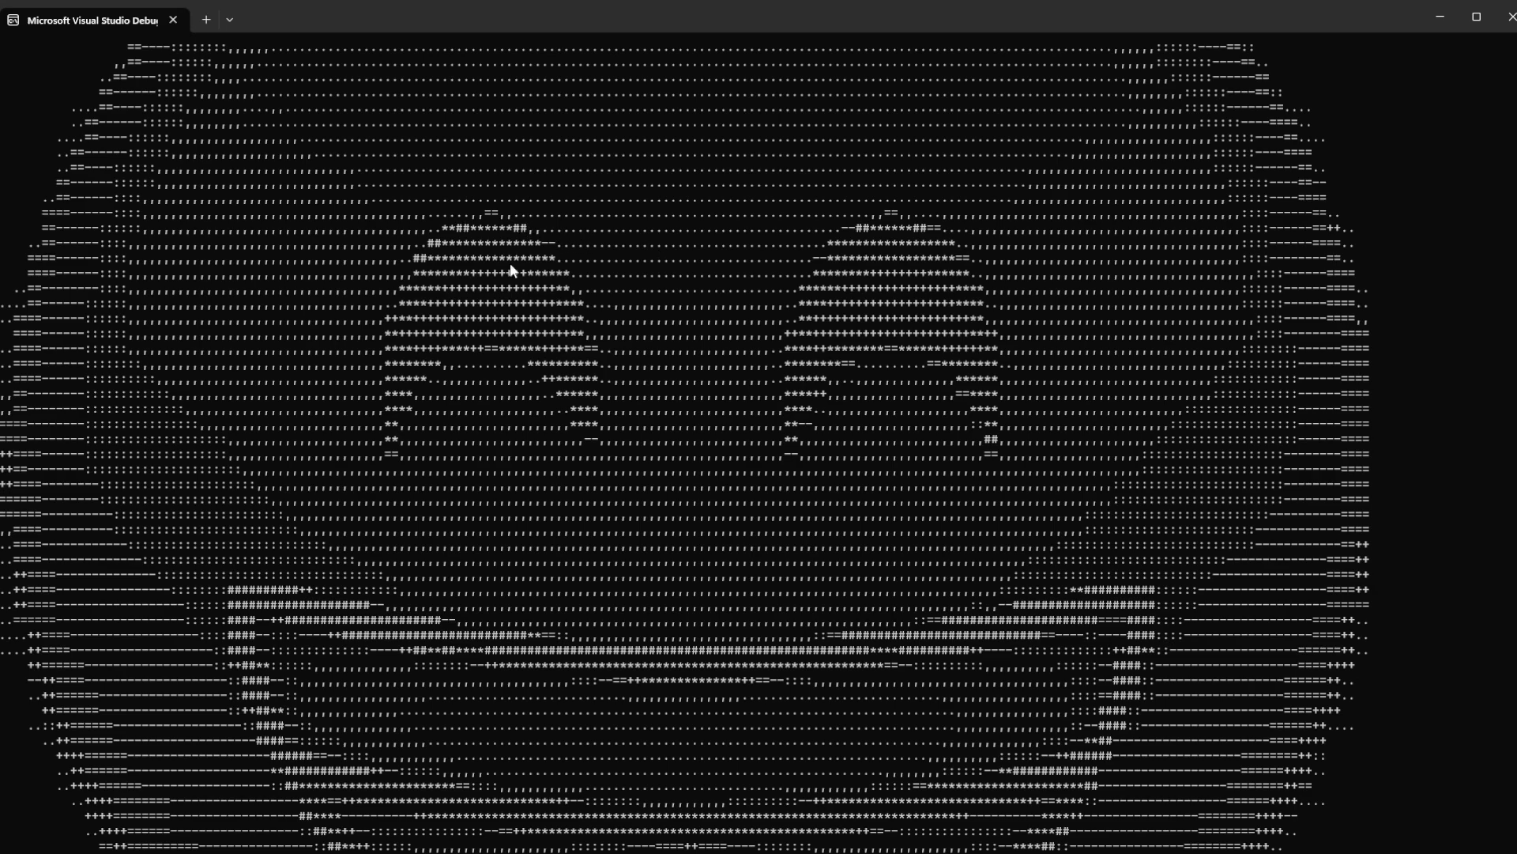
mouse_move(496, 239)
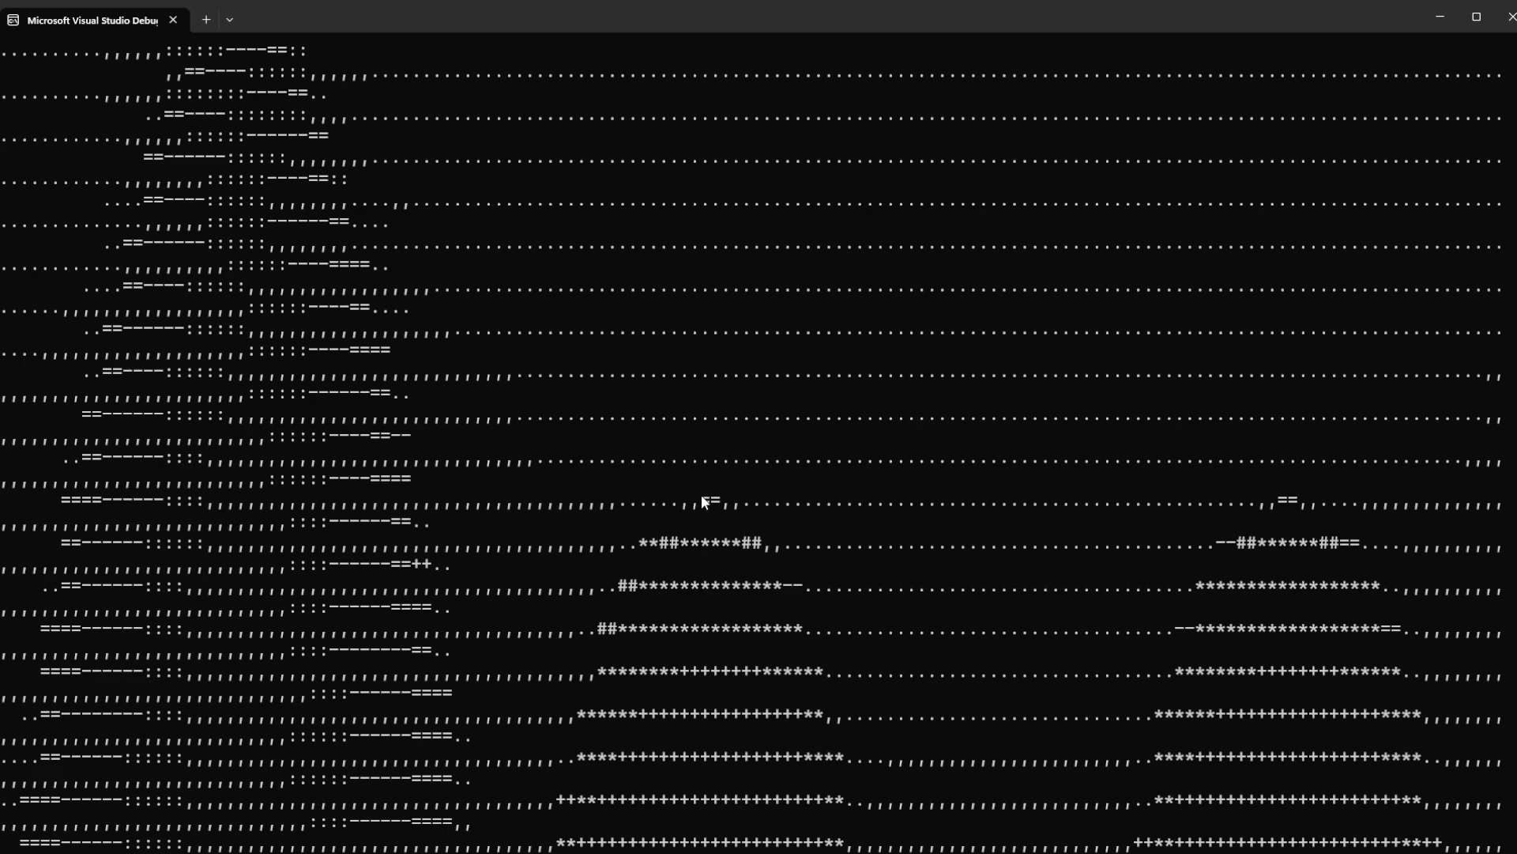
mouse_move(709, 532)
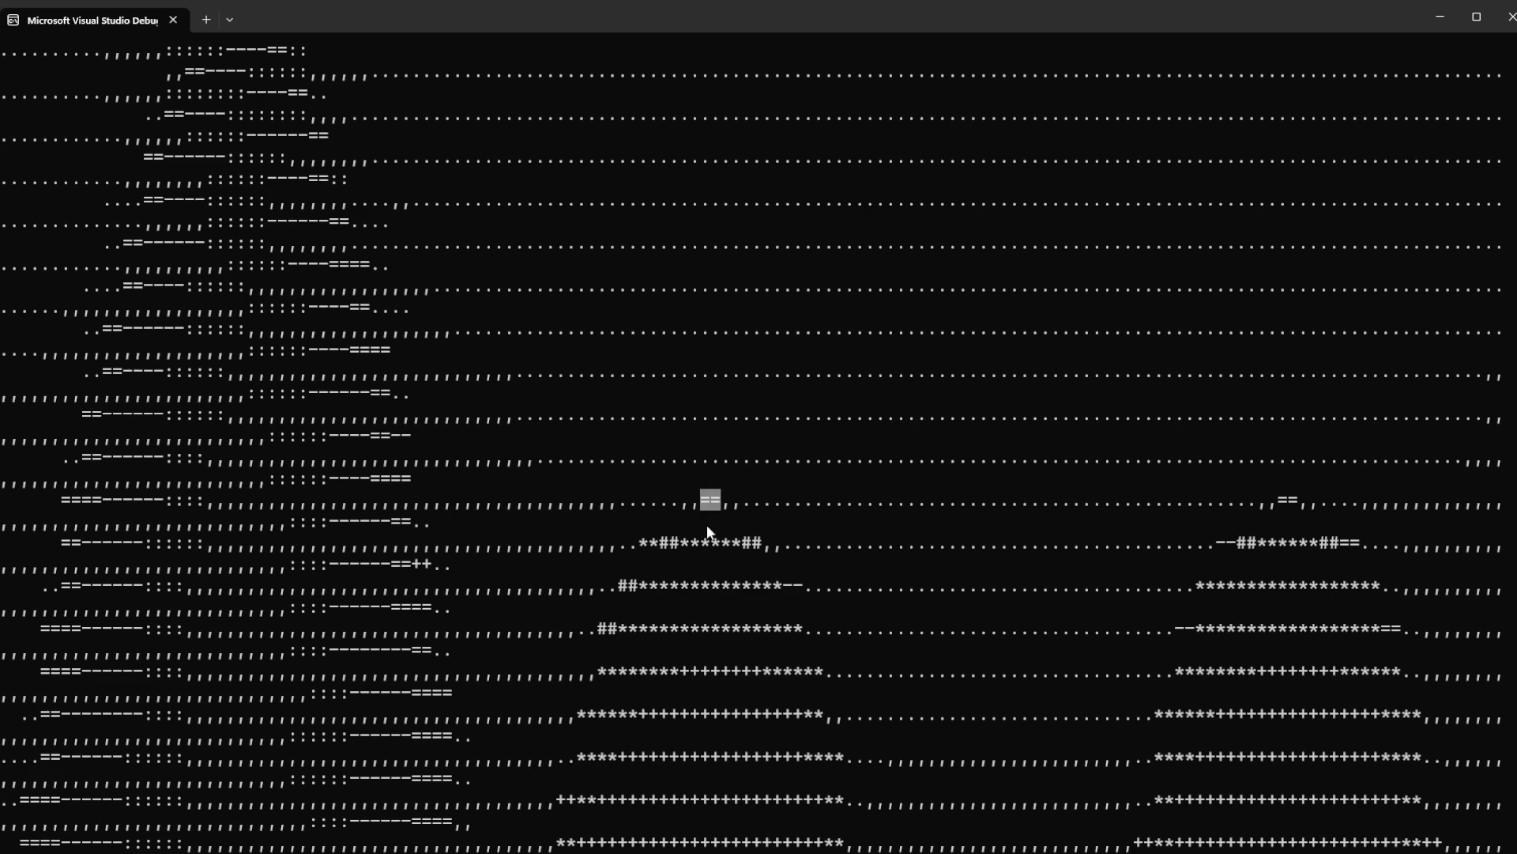
mouse_move(701, 552)
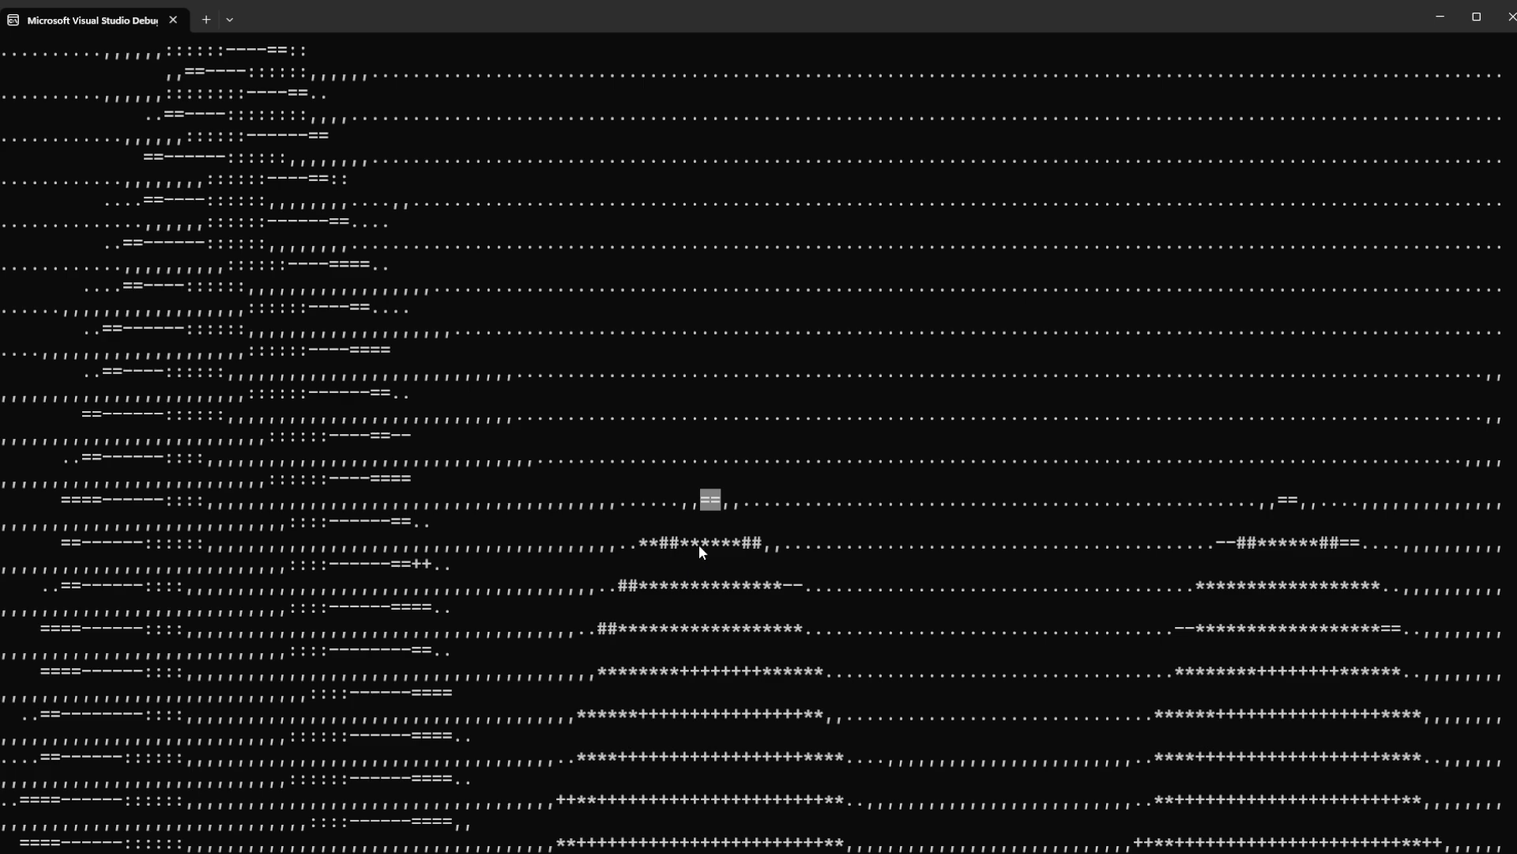
mouse_move(711, 510)
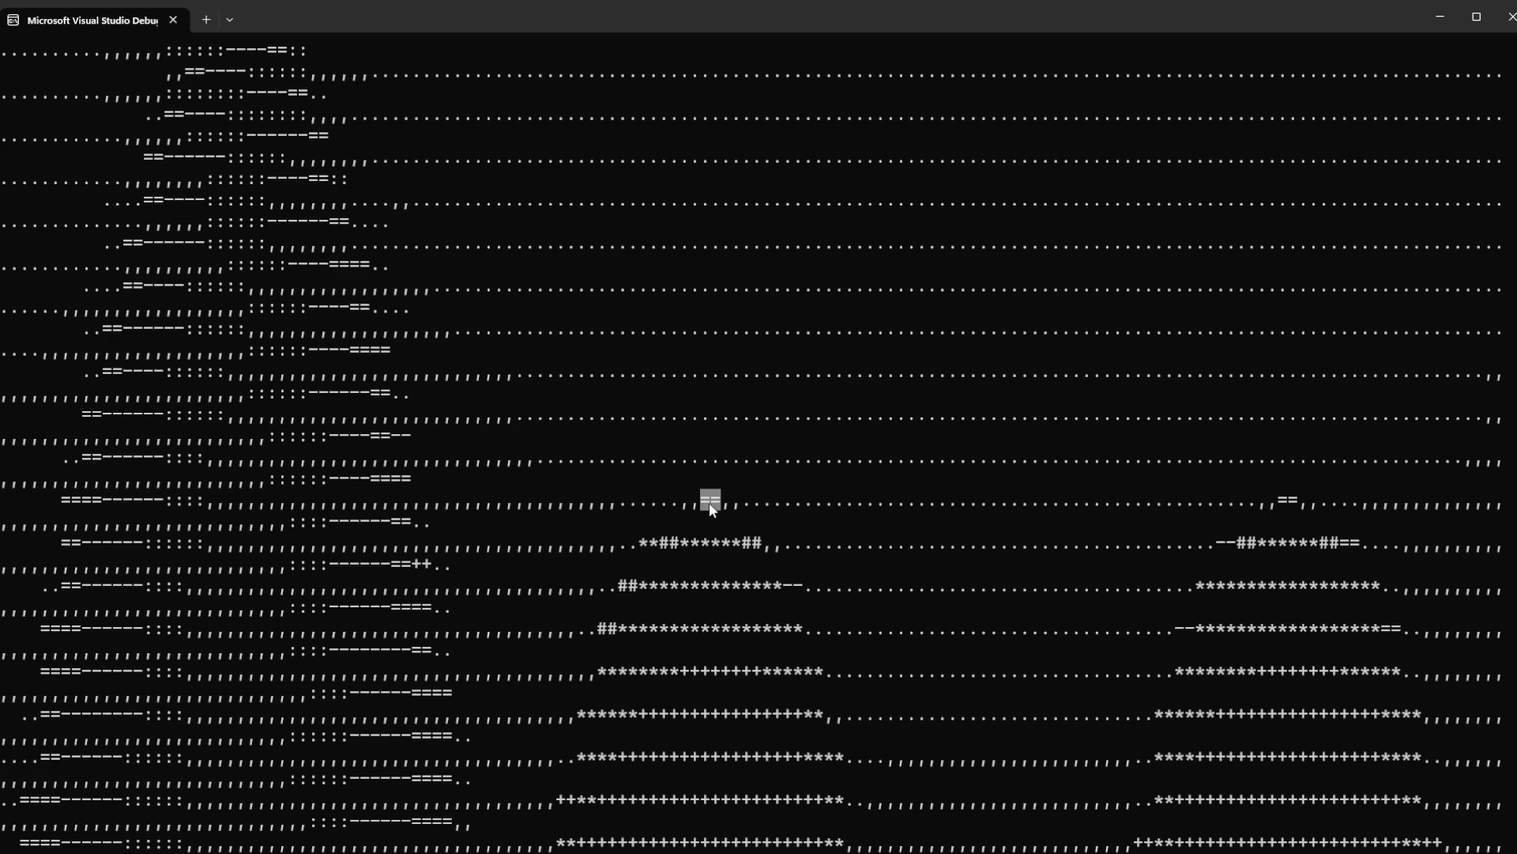
mouse_move(689, 564)
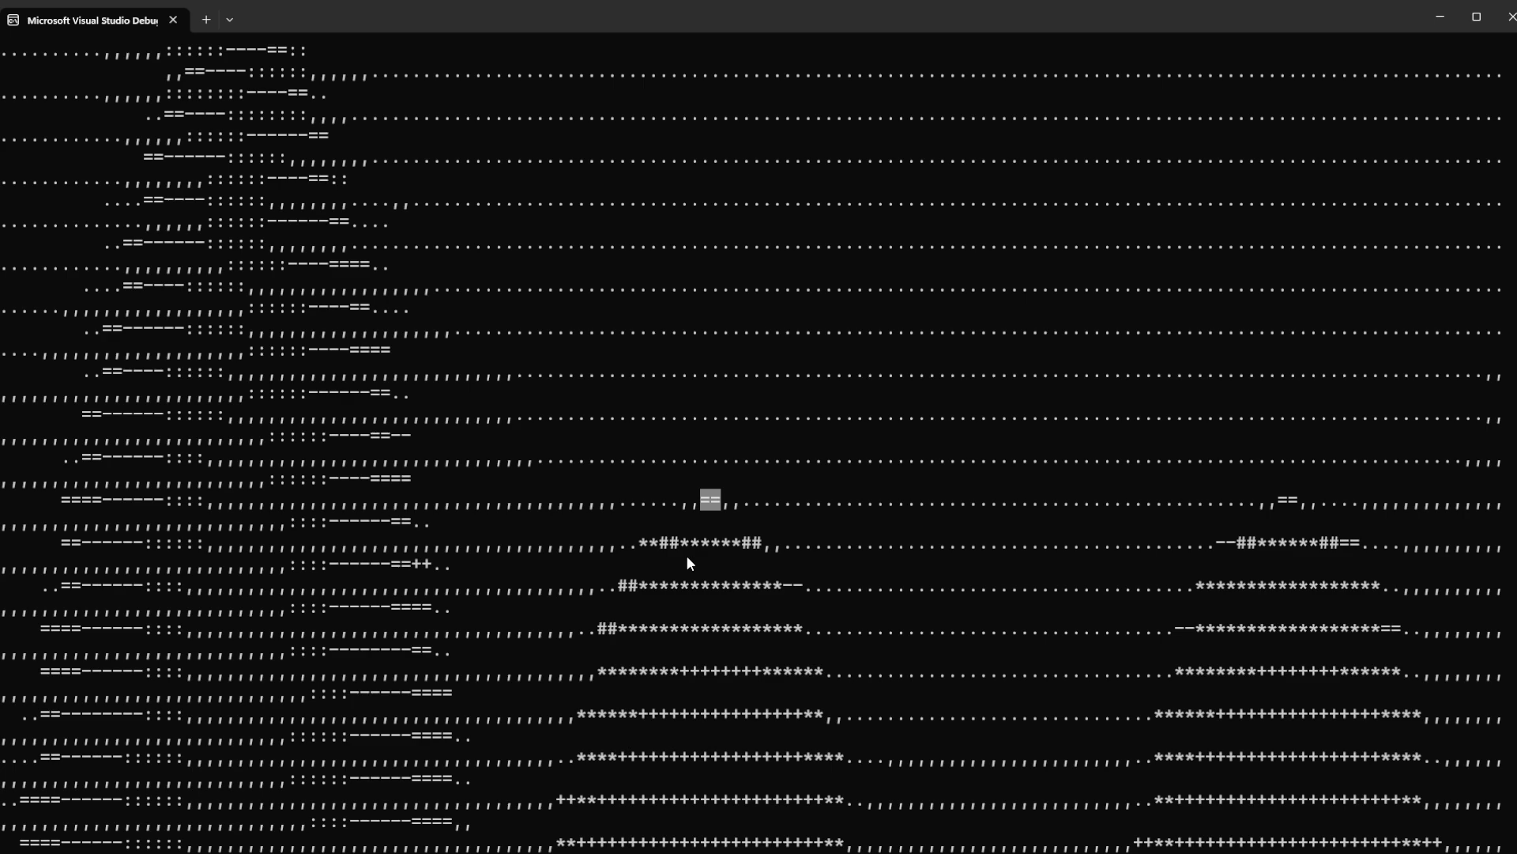
mouse_move(727, 682)
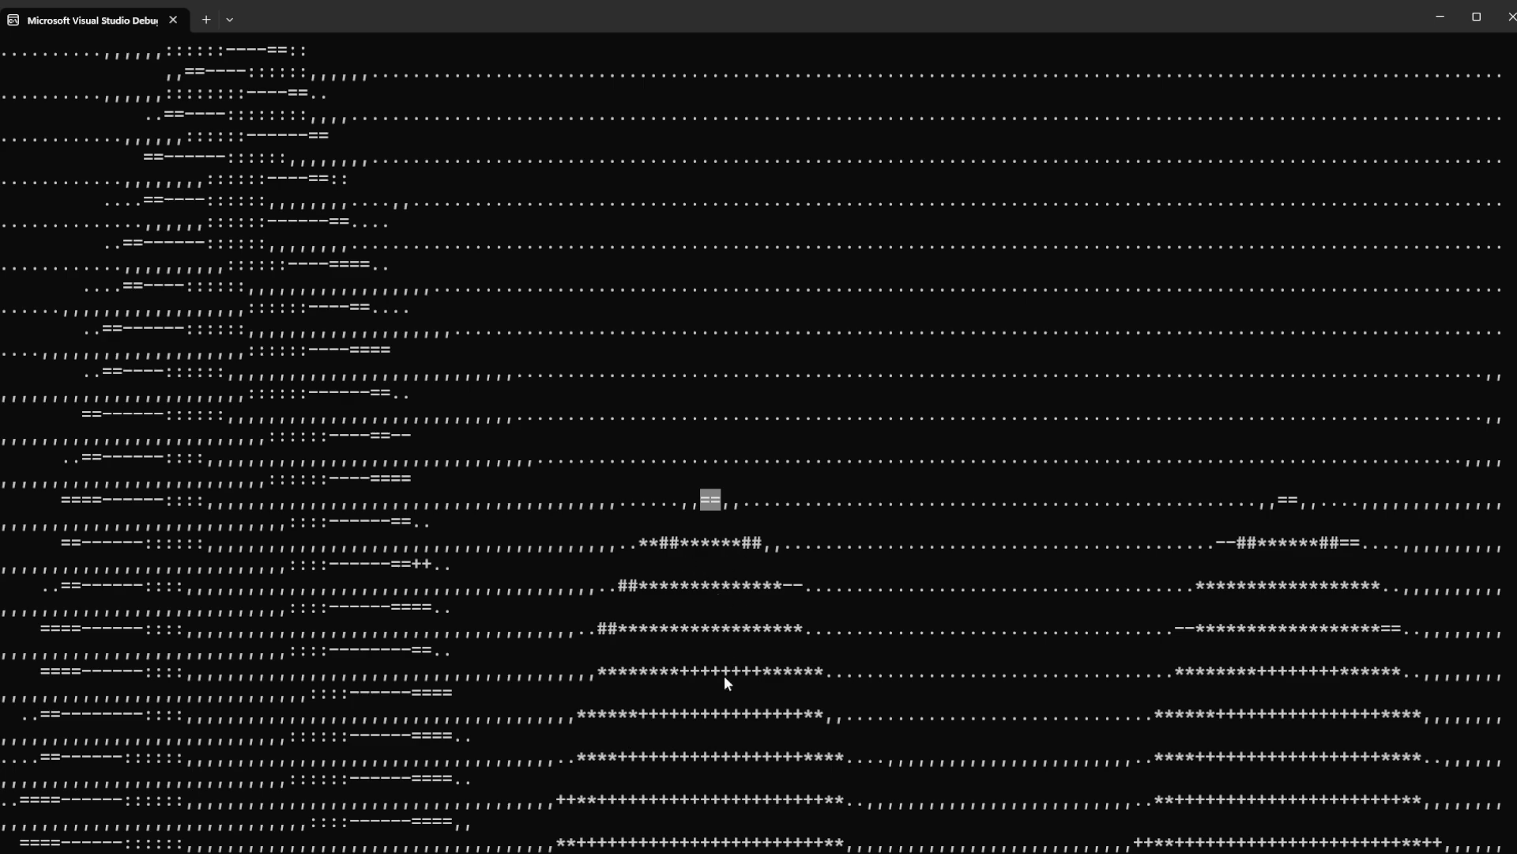
mouse_move(786, 510)
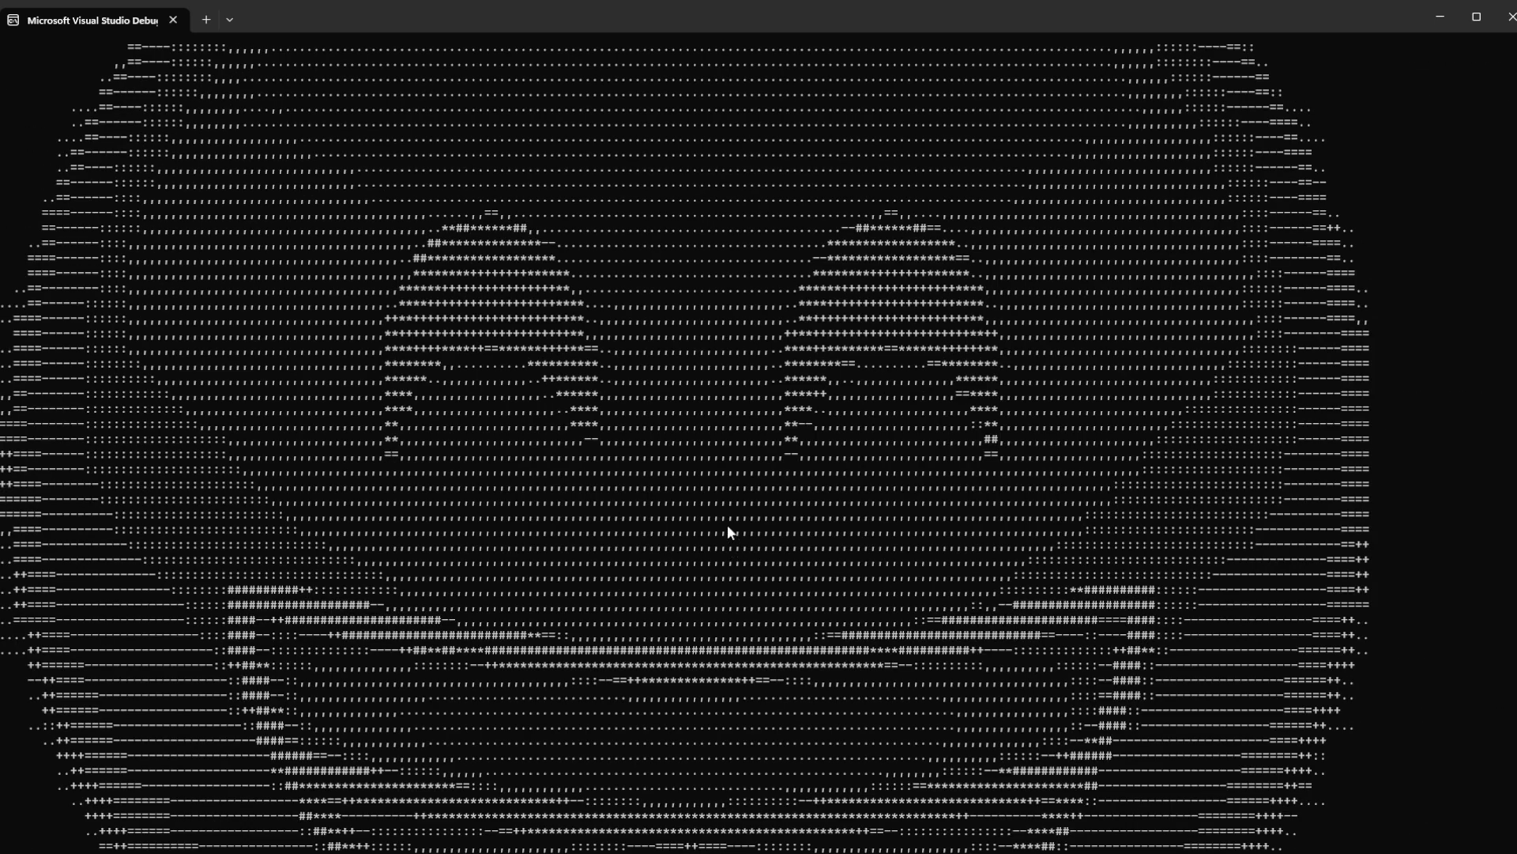
mouse_move(697, 587)
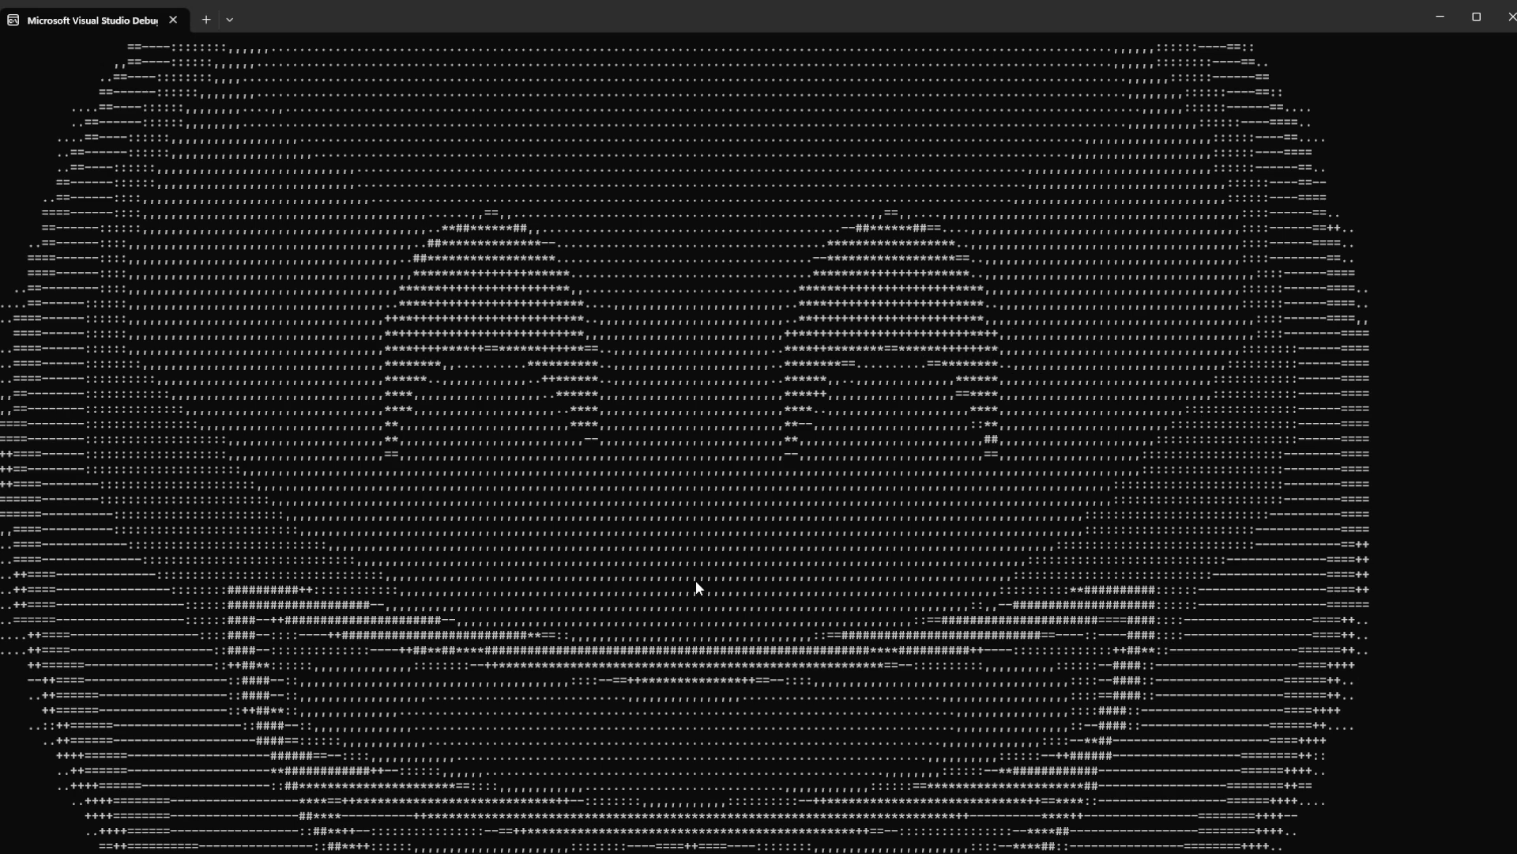
mouse_move(704, 508)
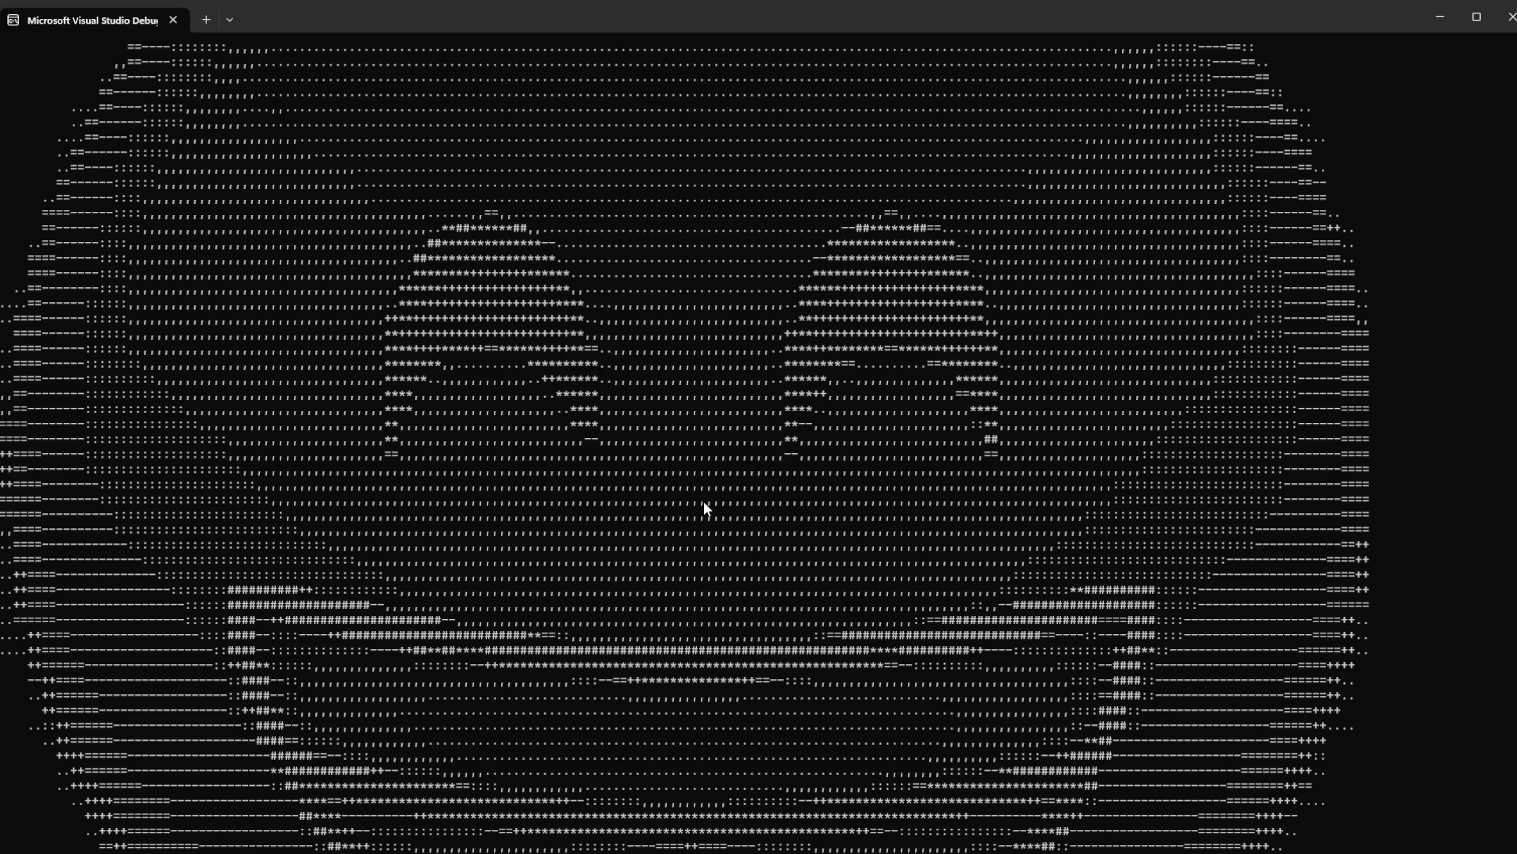
mouse_move(709, 488)
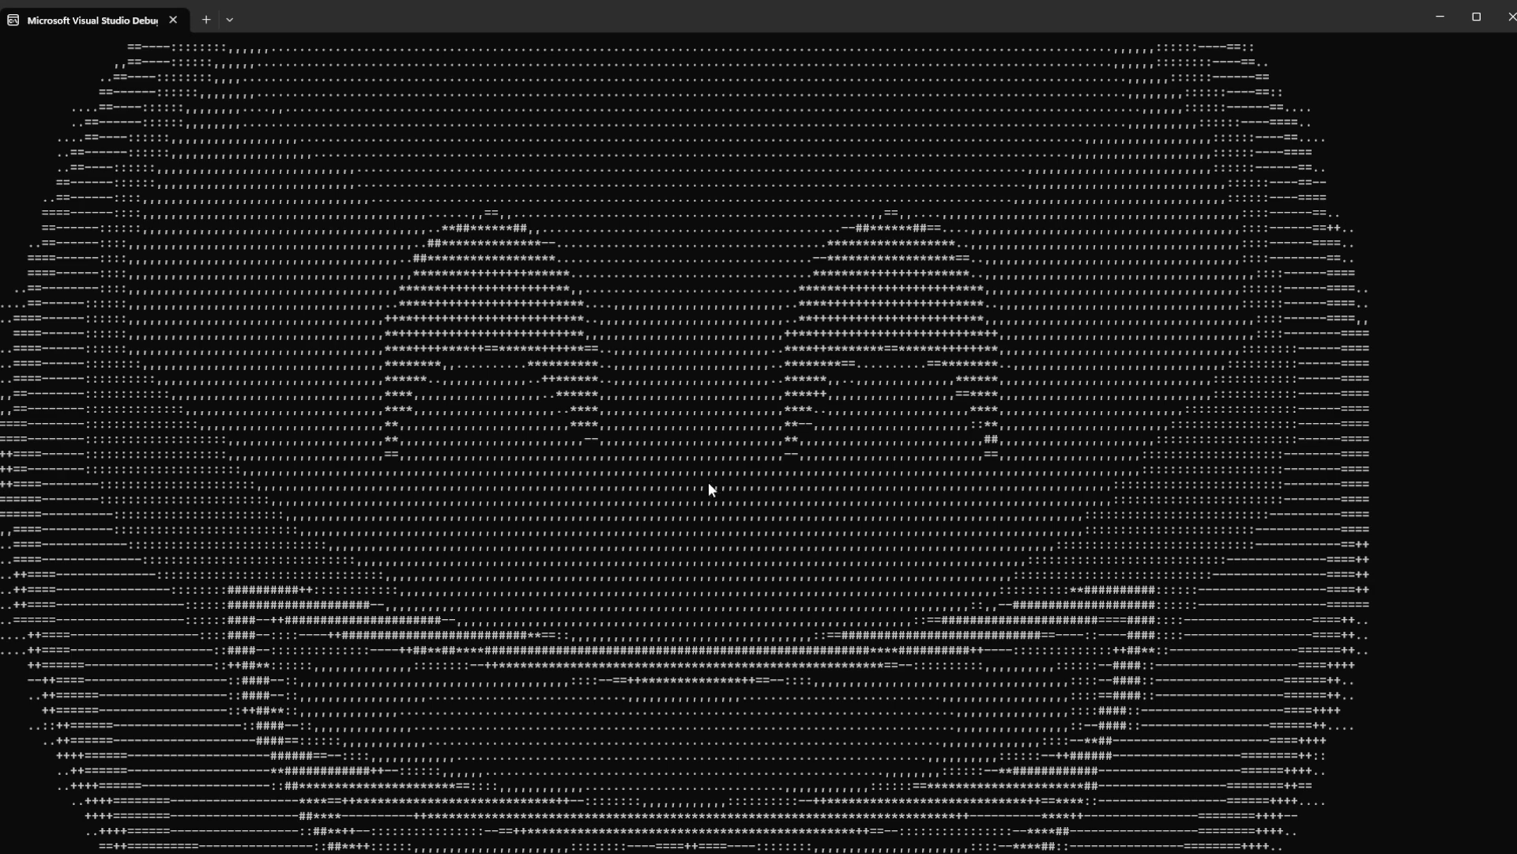
mouse_move(760, 477)
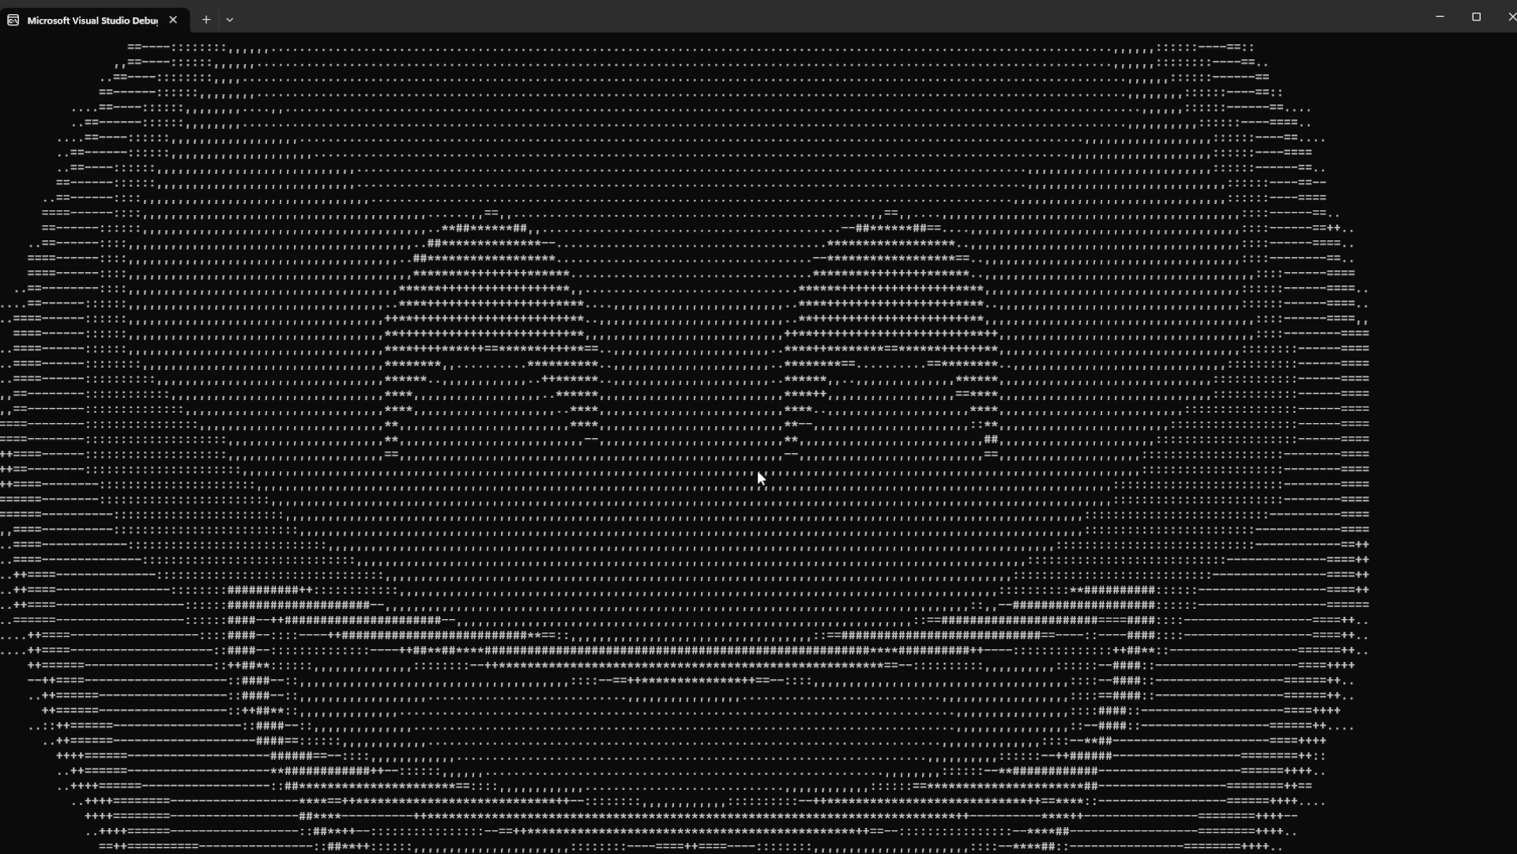
mouse_move(603, 546)
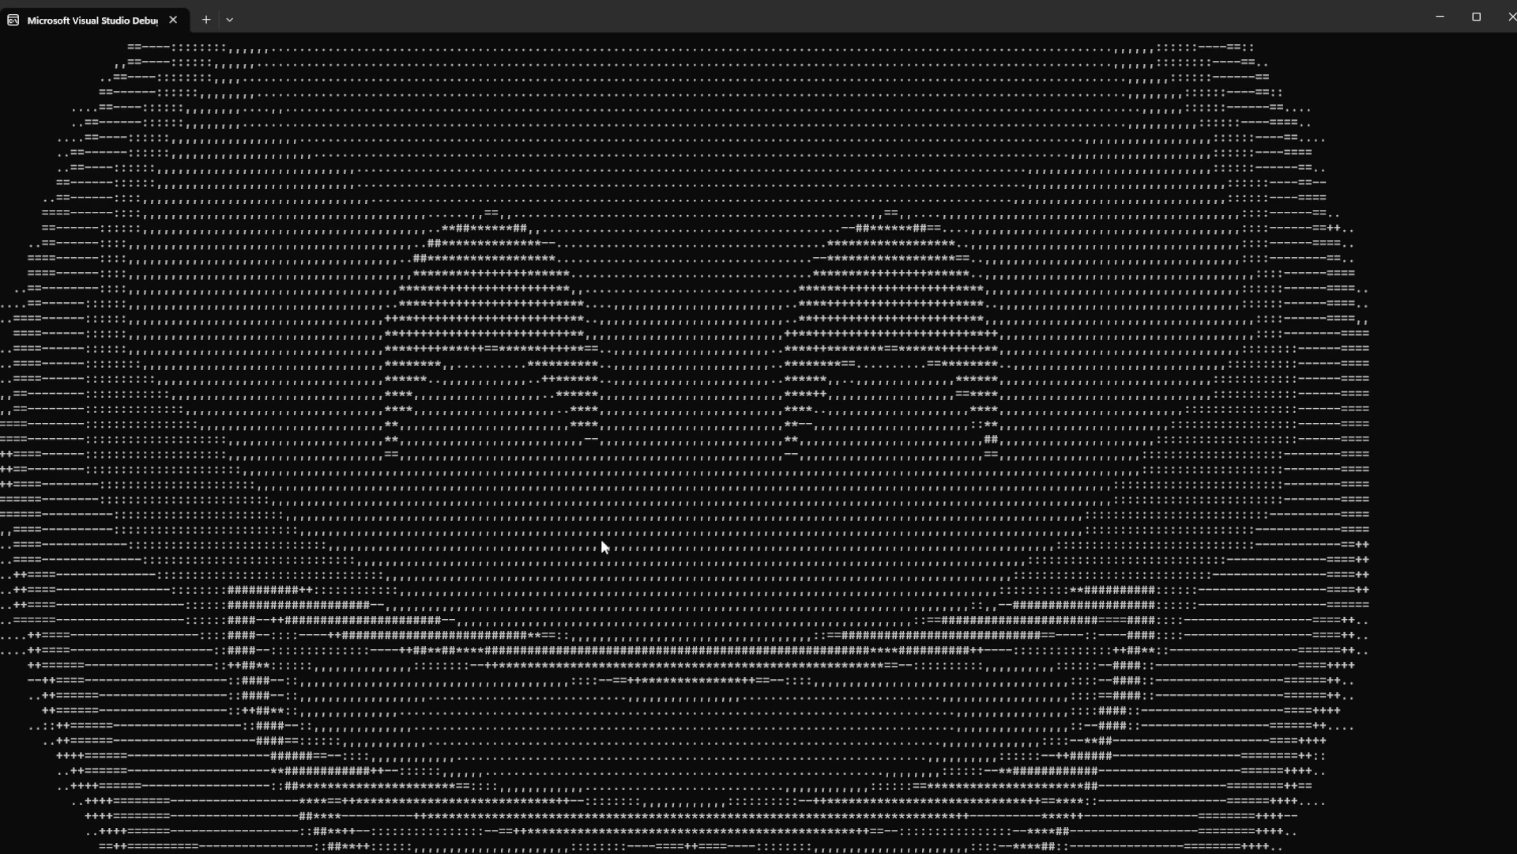
mouse_move(823, 588)
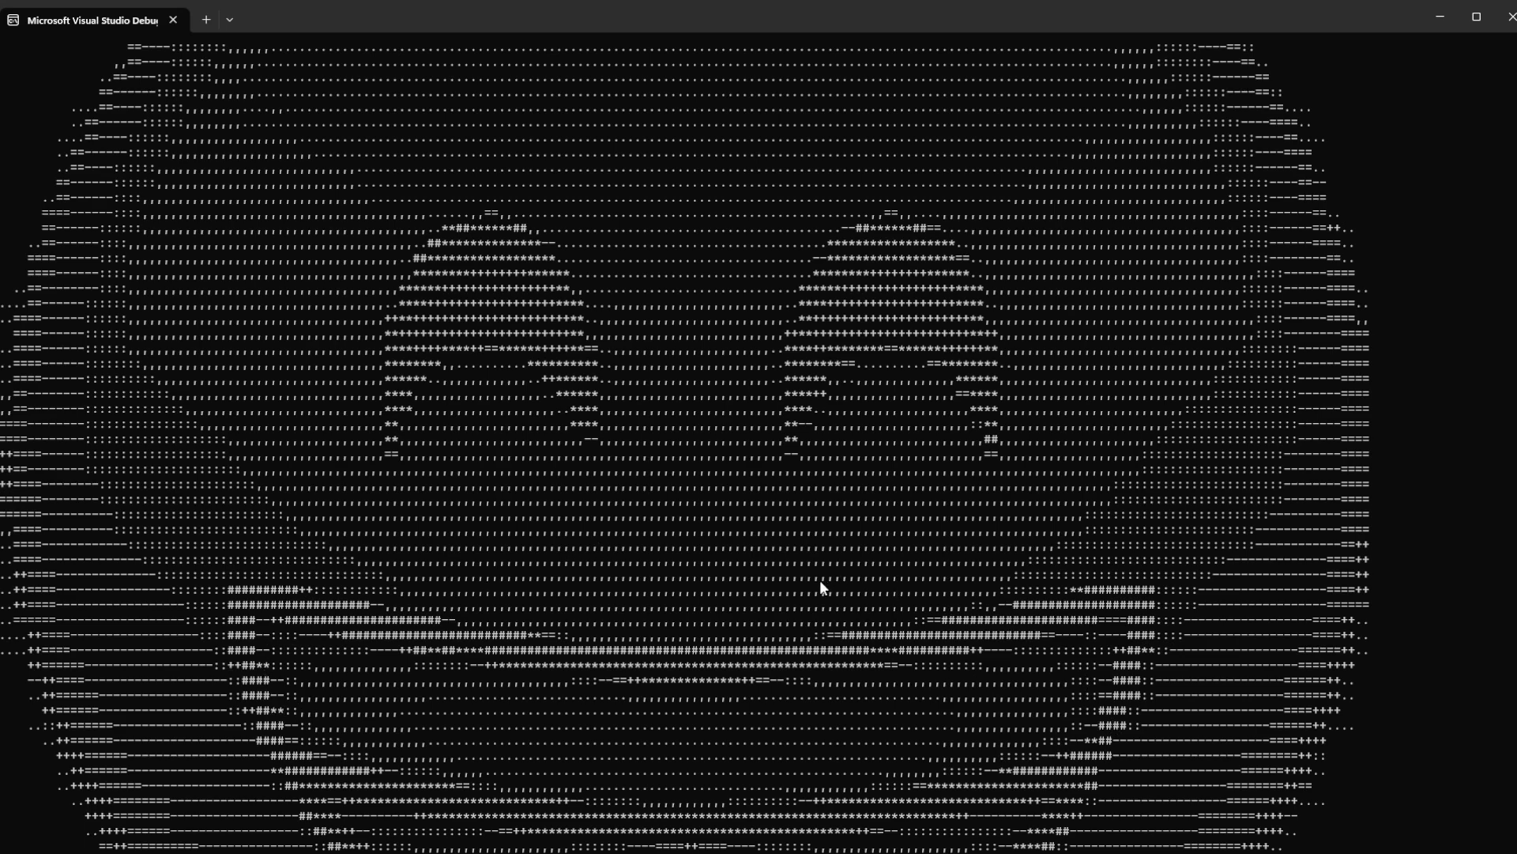
mouse_move(578, 246)
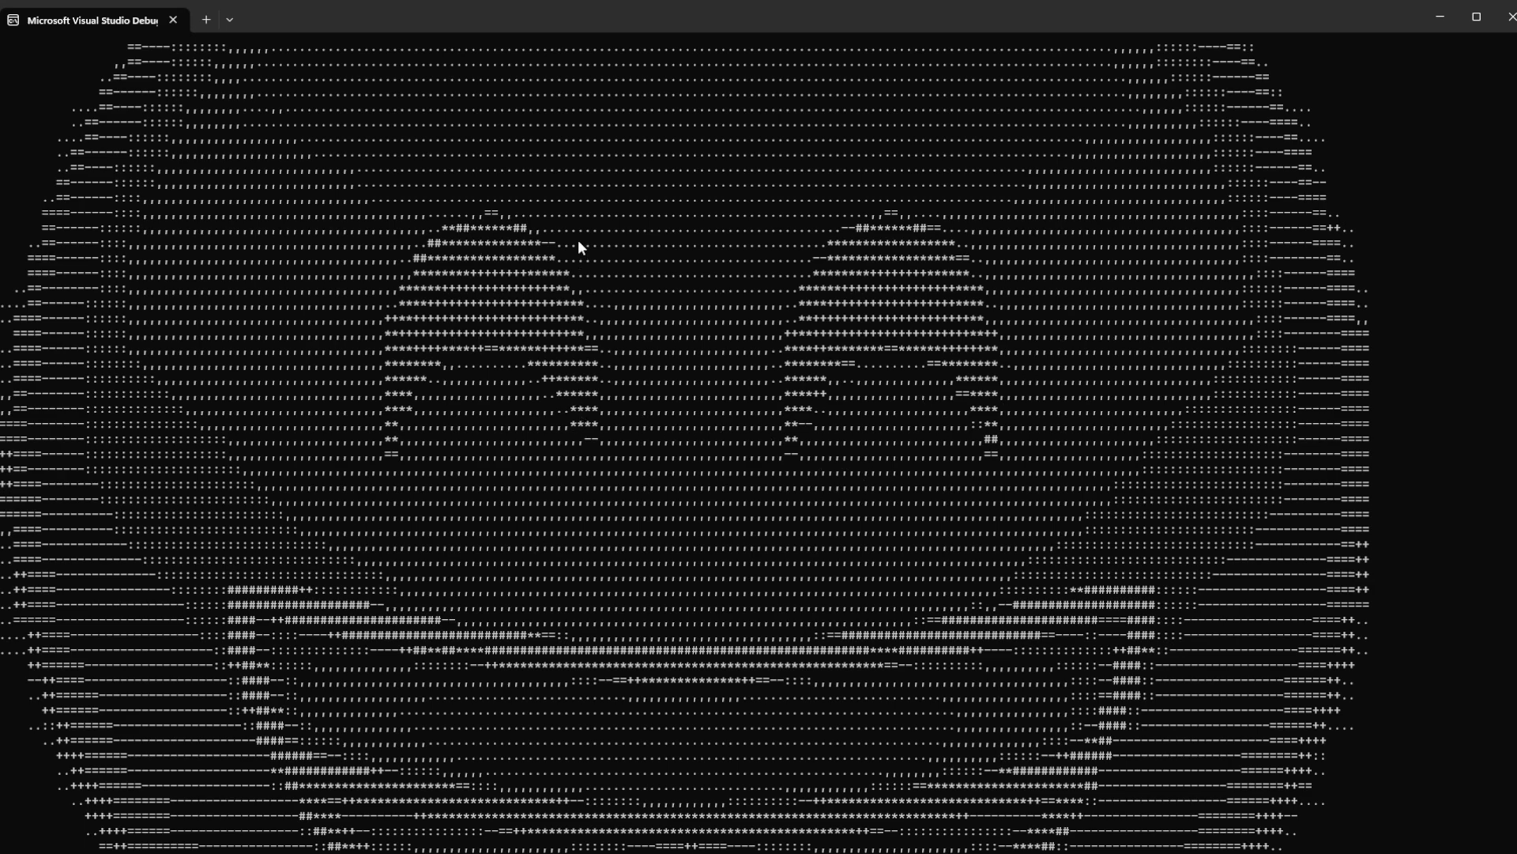
mouse_move(500, 224)
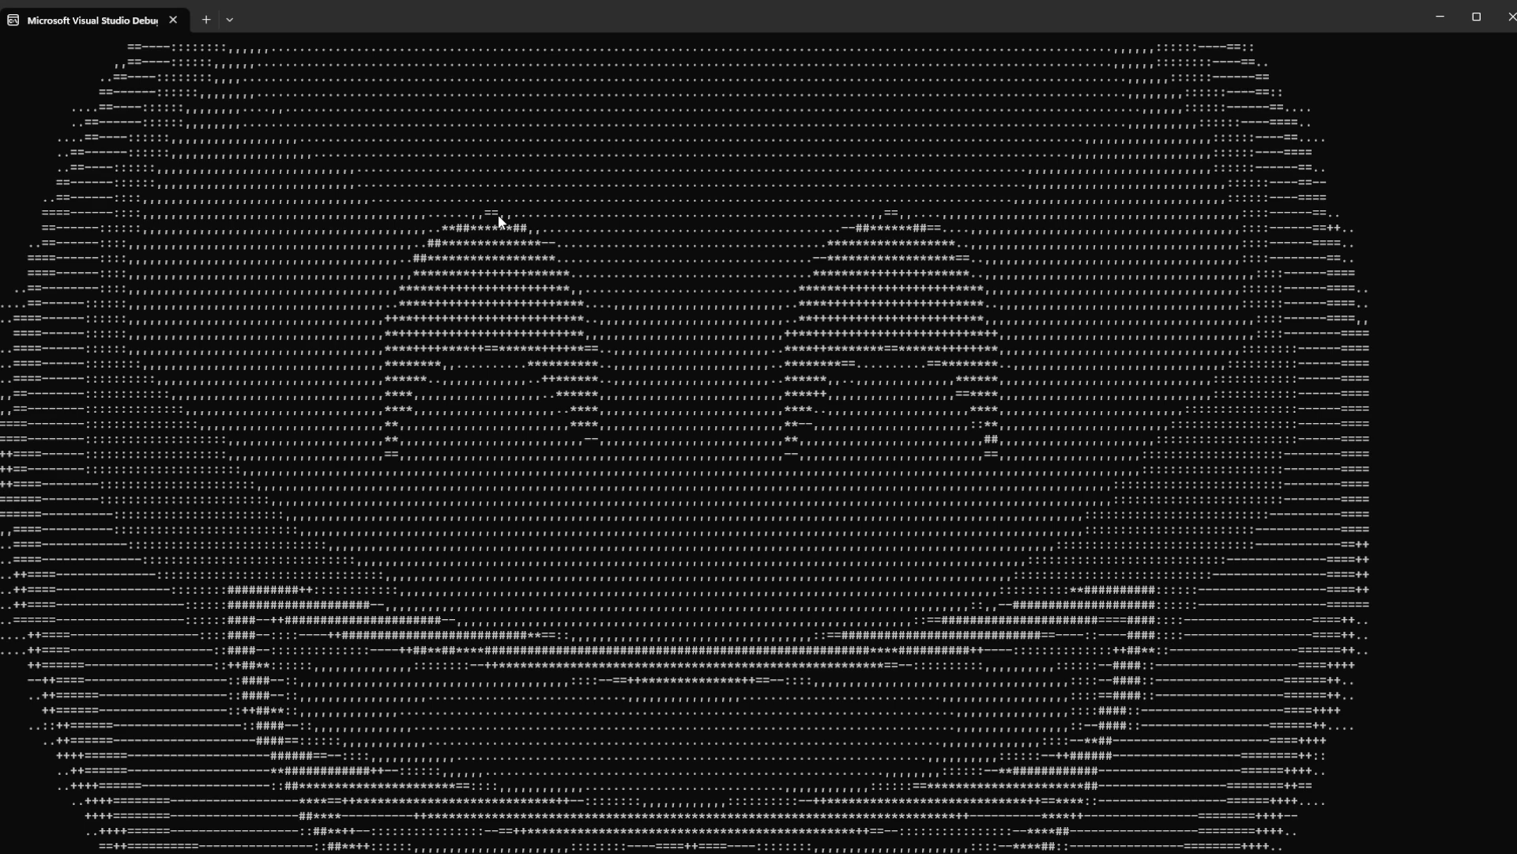
mouse_move(517, 199)
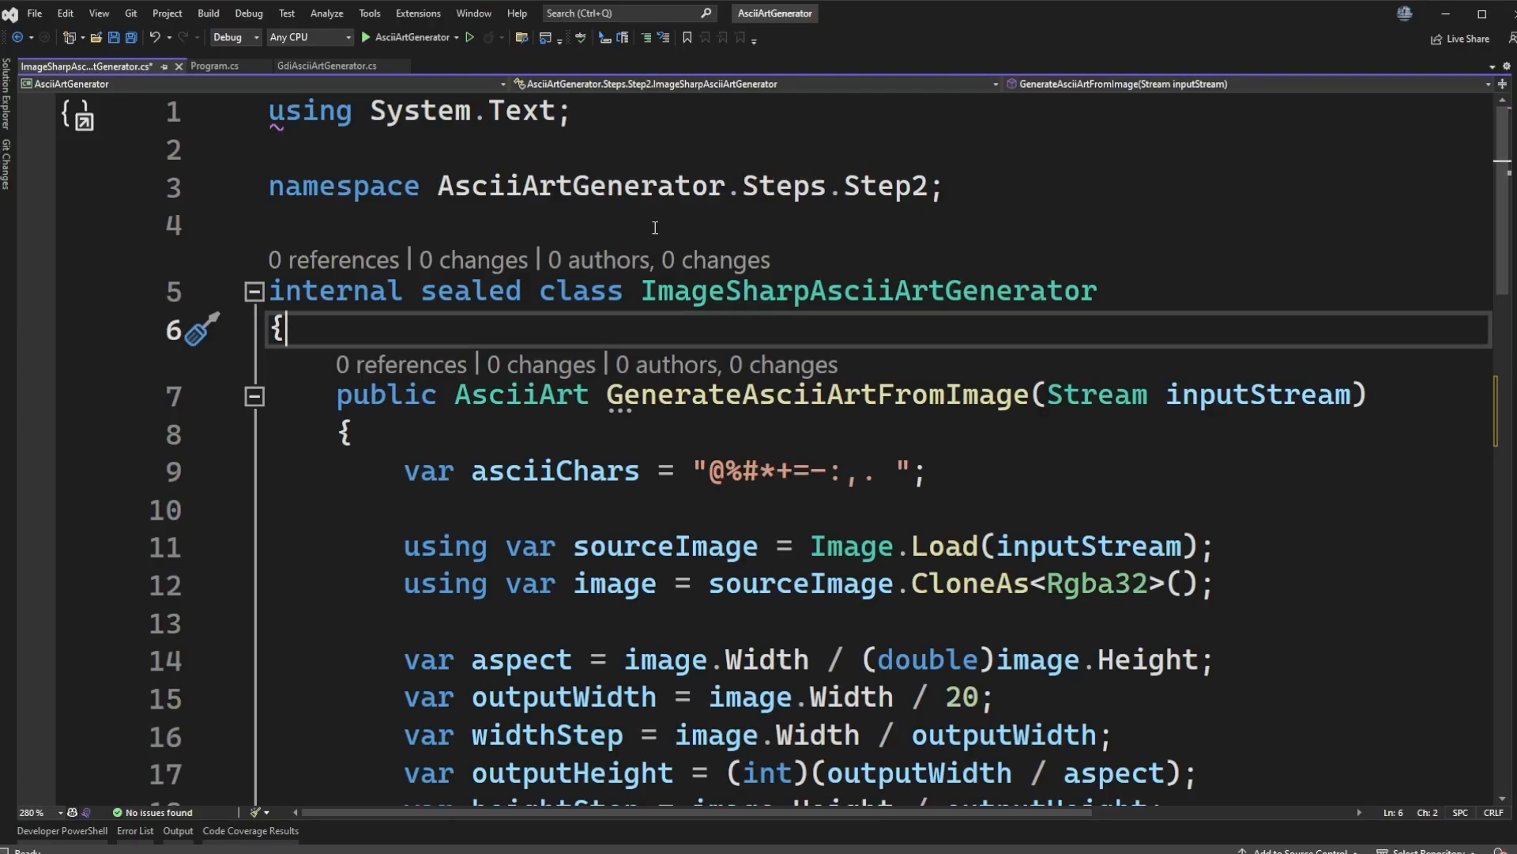
mouse_move(658, 259)
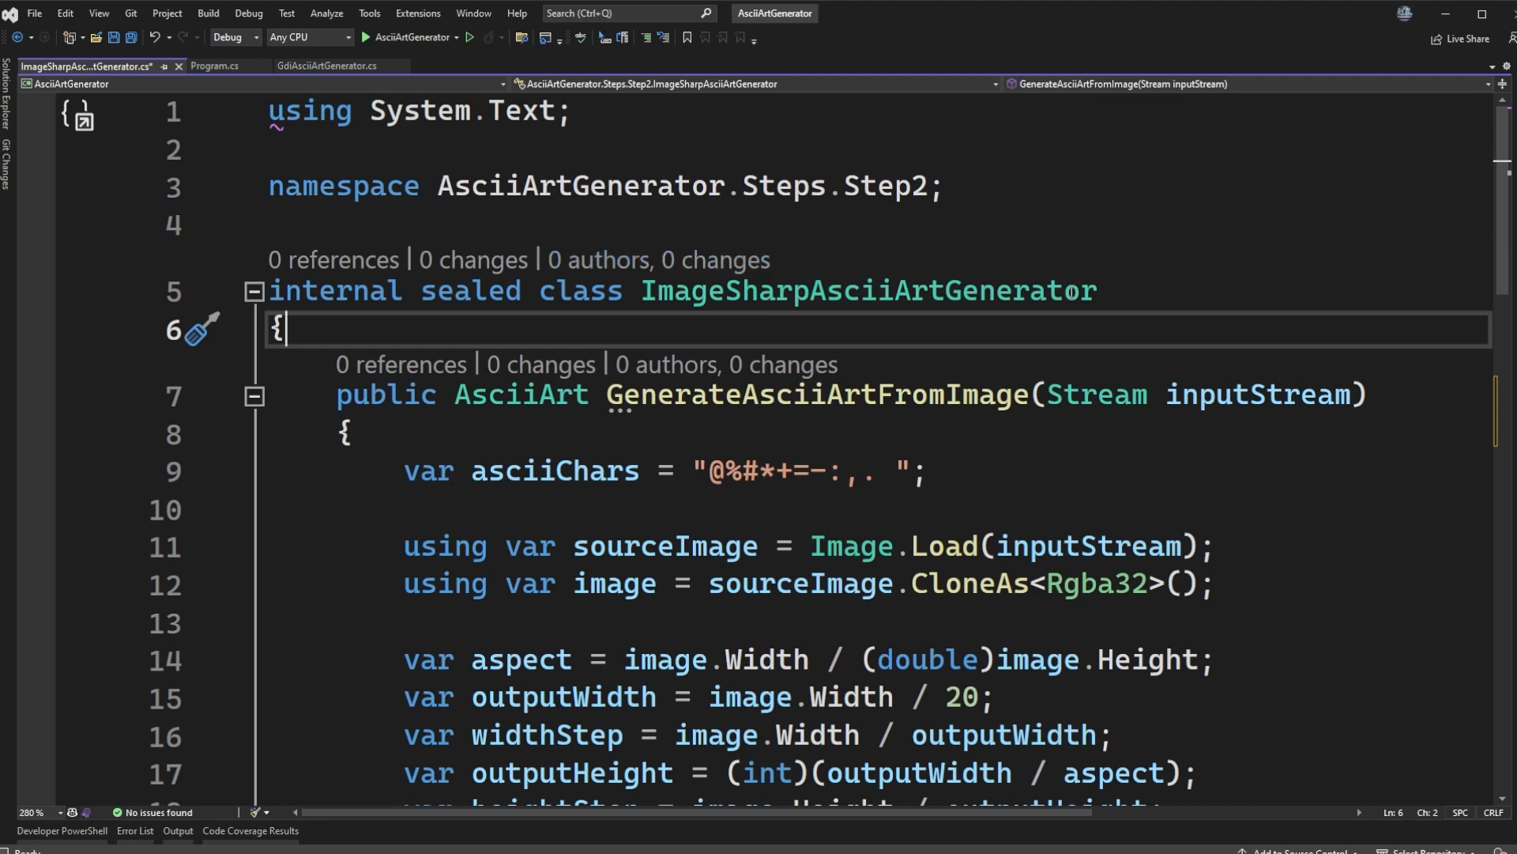
Scroll ImageSharpAsciiArtGenerator.cs to show the height step and StringBuilder setup.
left_click(1082, 224)
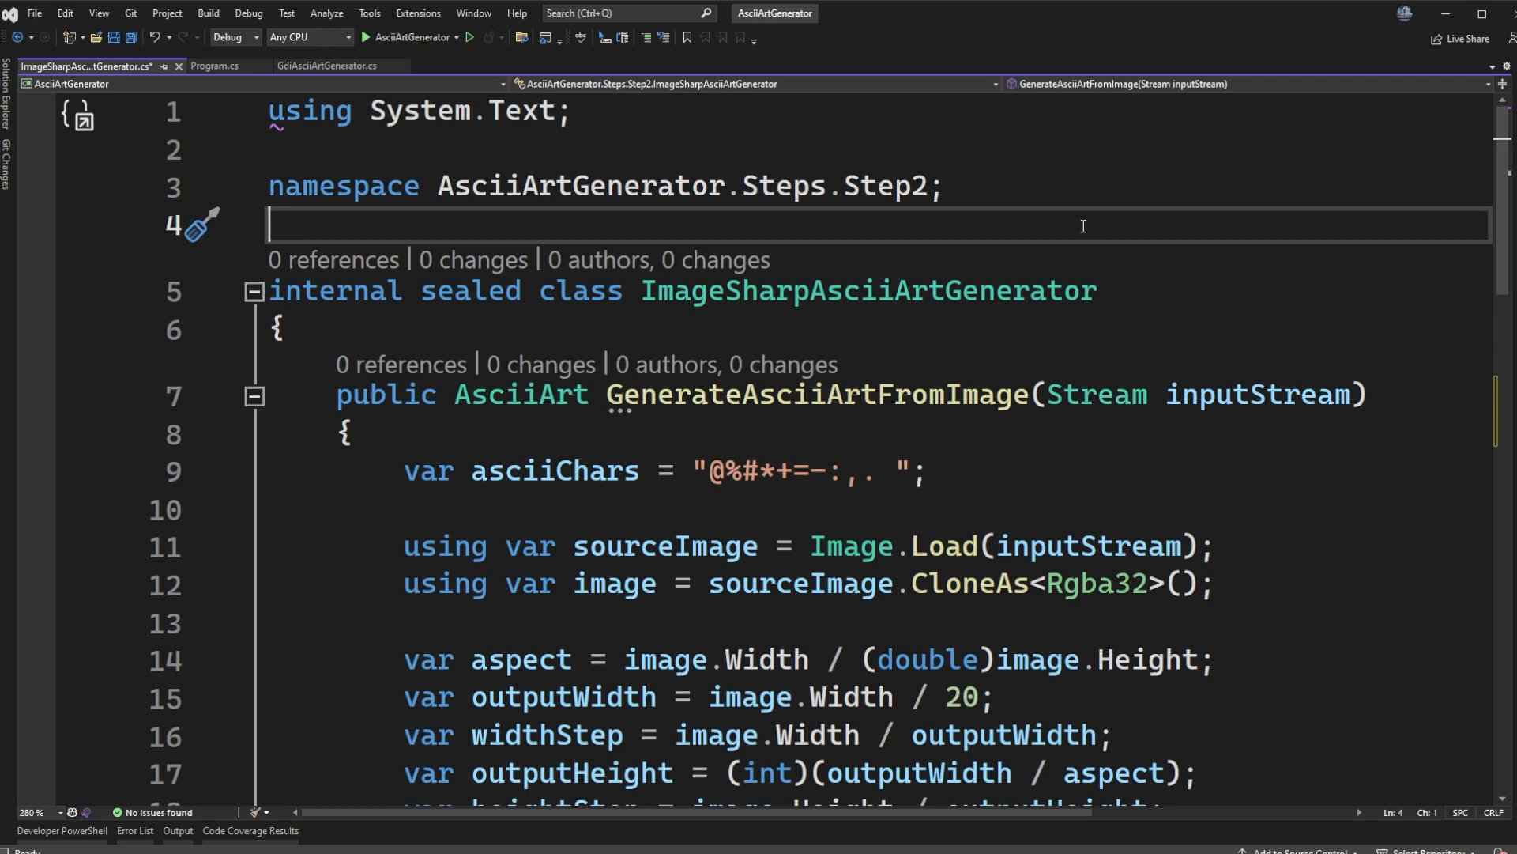
mouse_move(1046, 306)
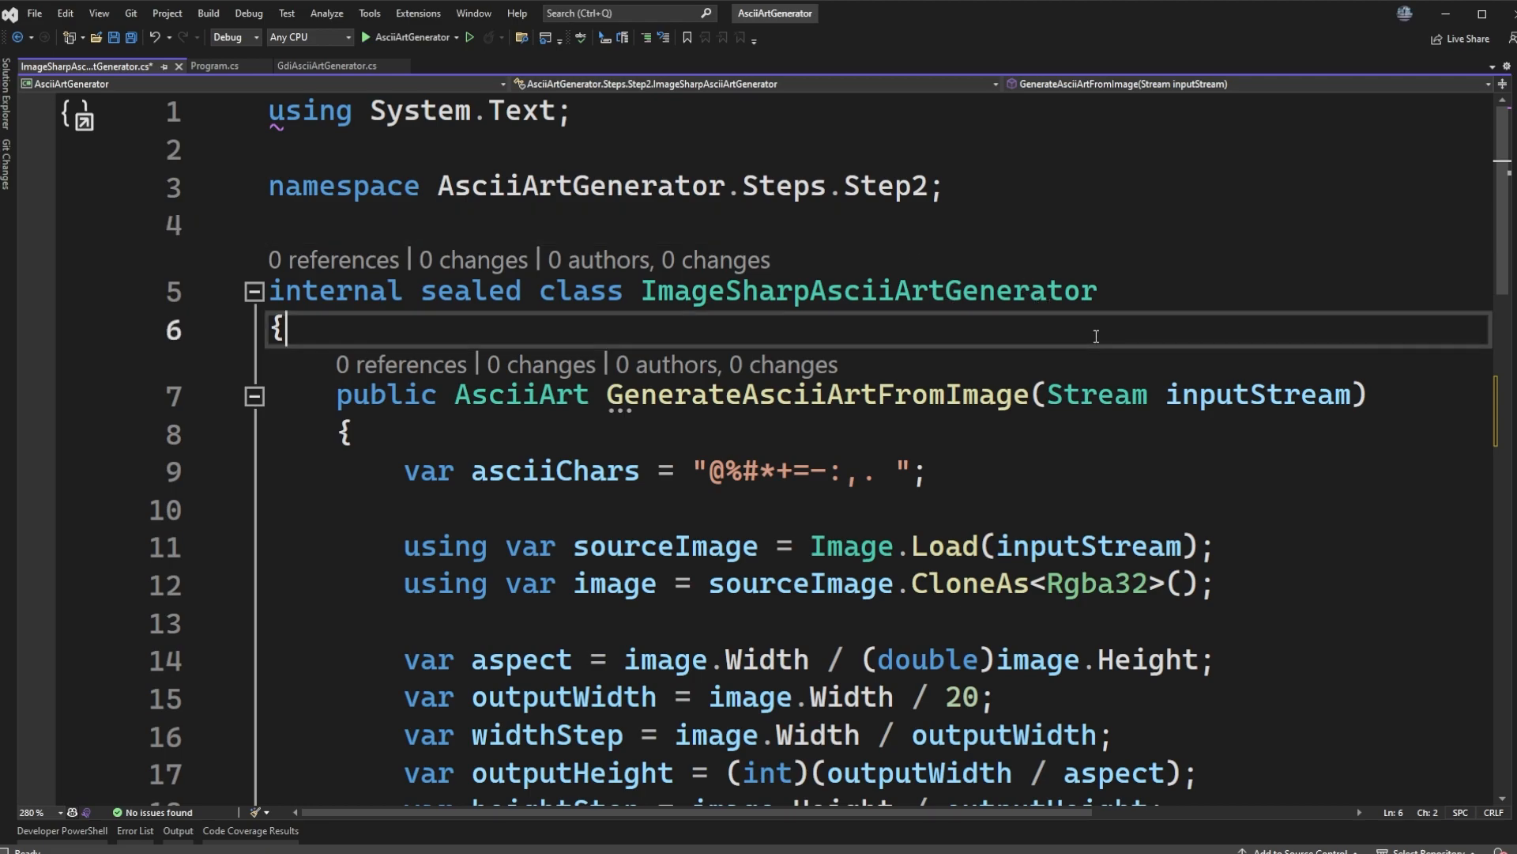
scroll("down", 3)
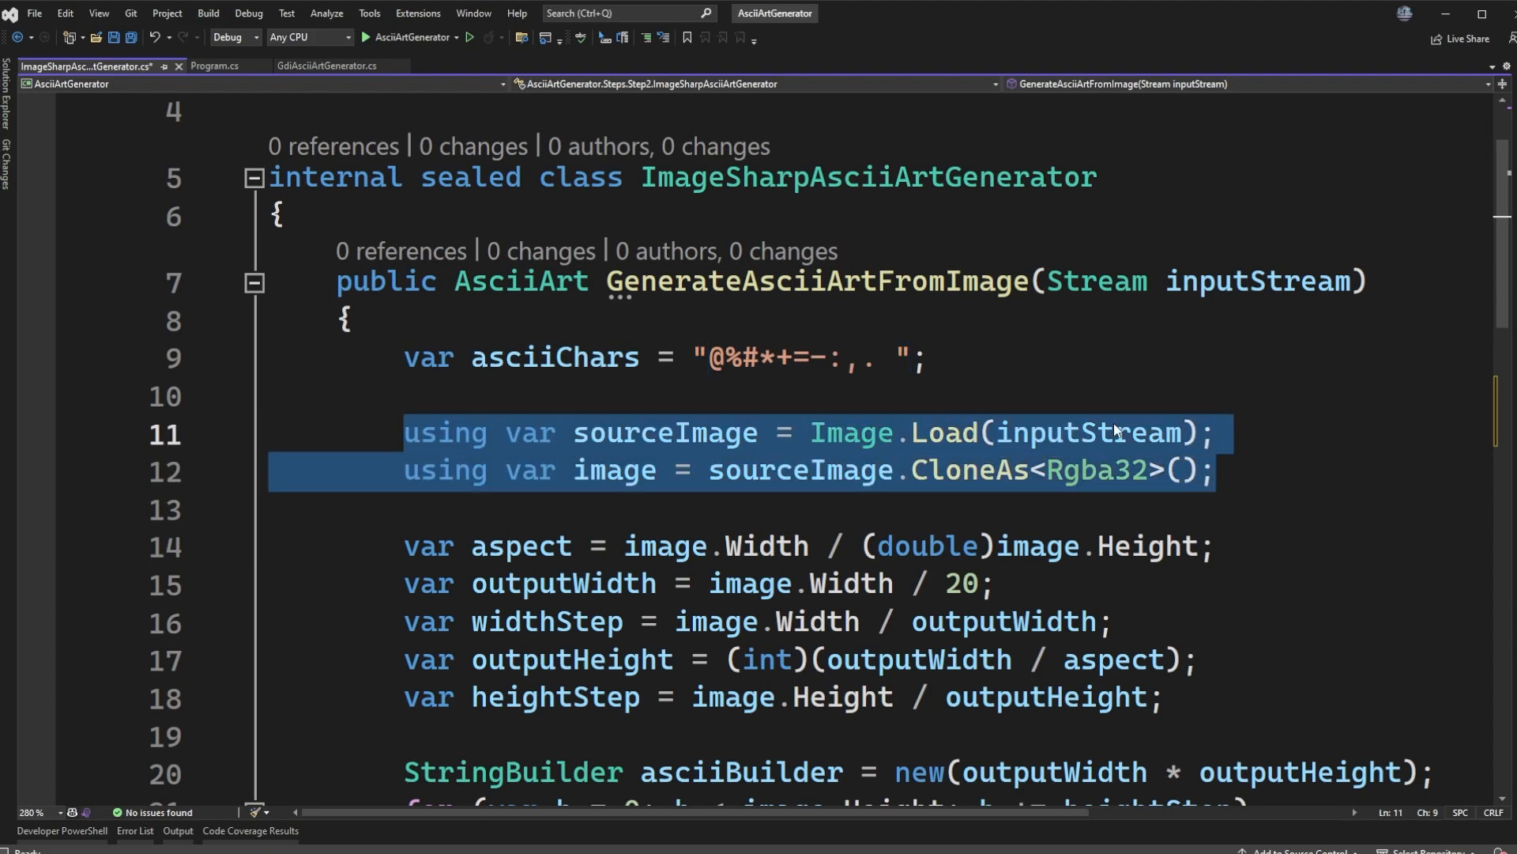
double_click(1087, 433)
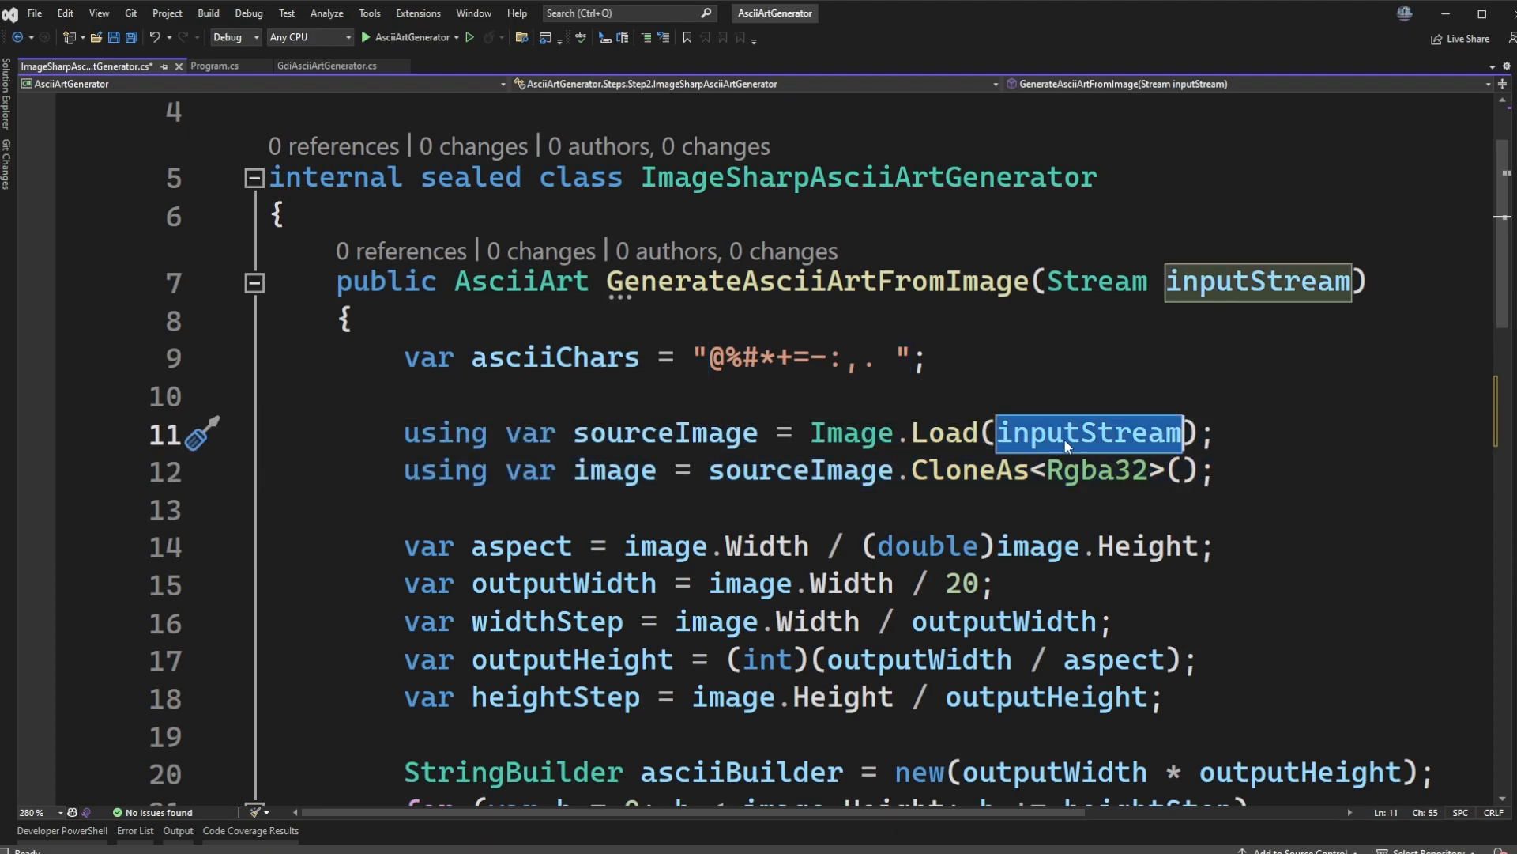
mouse_move(711, 473)
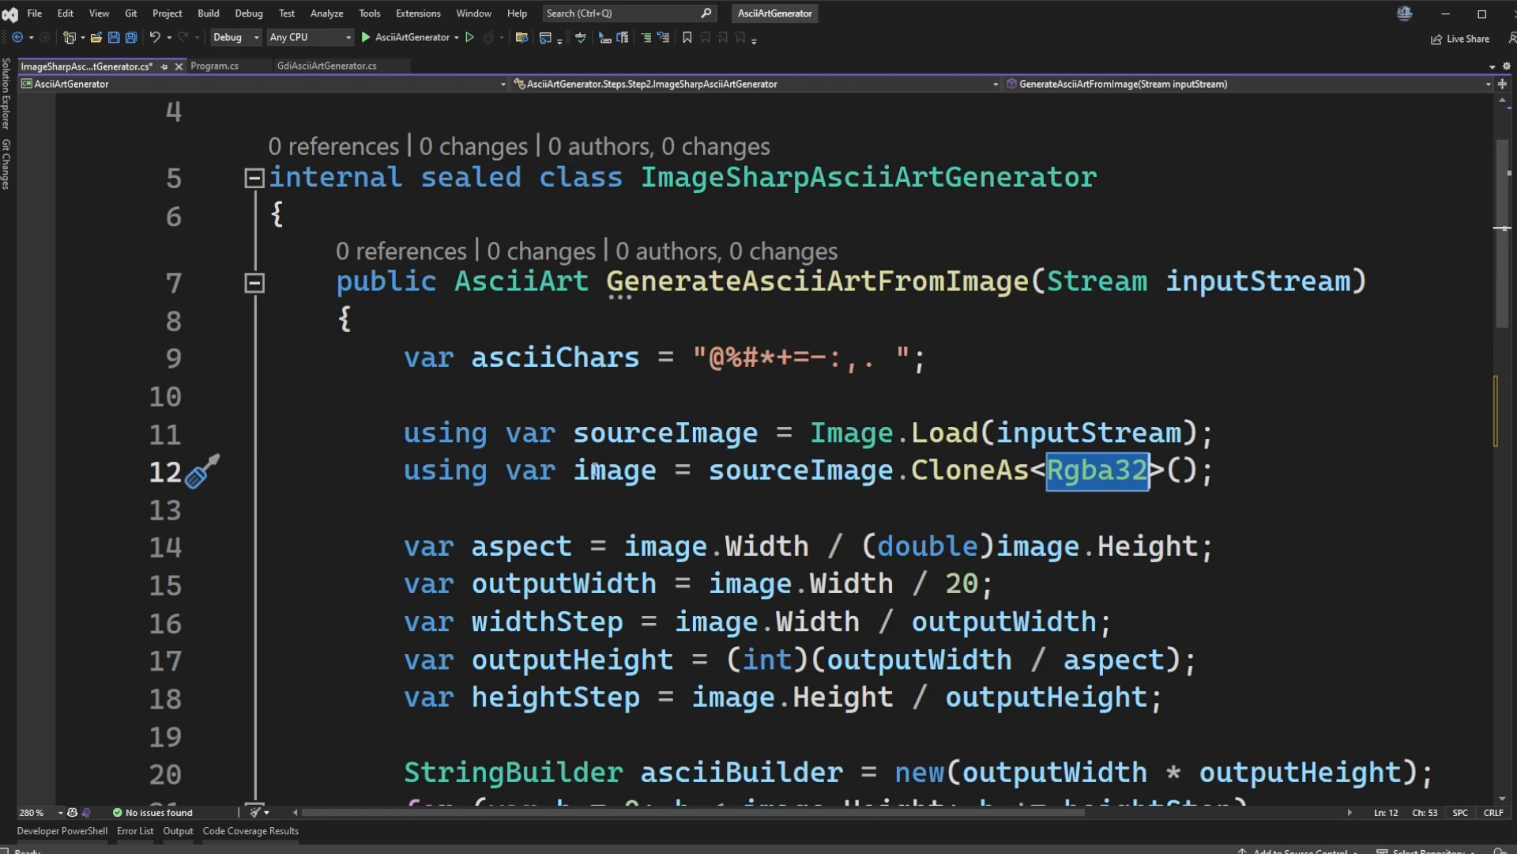
double_click(613, 470)
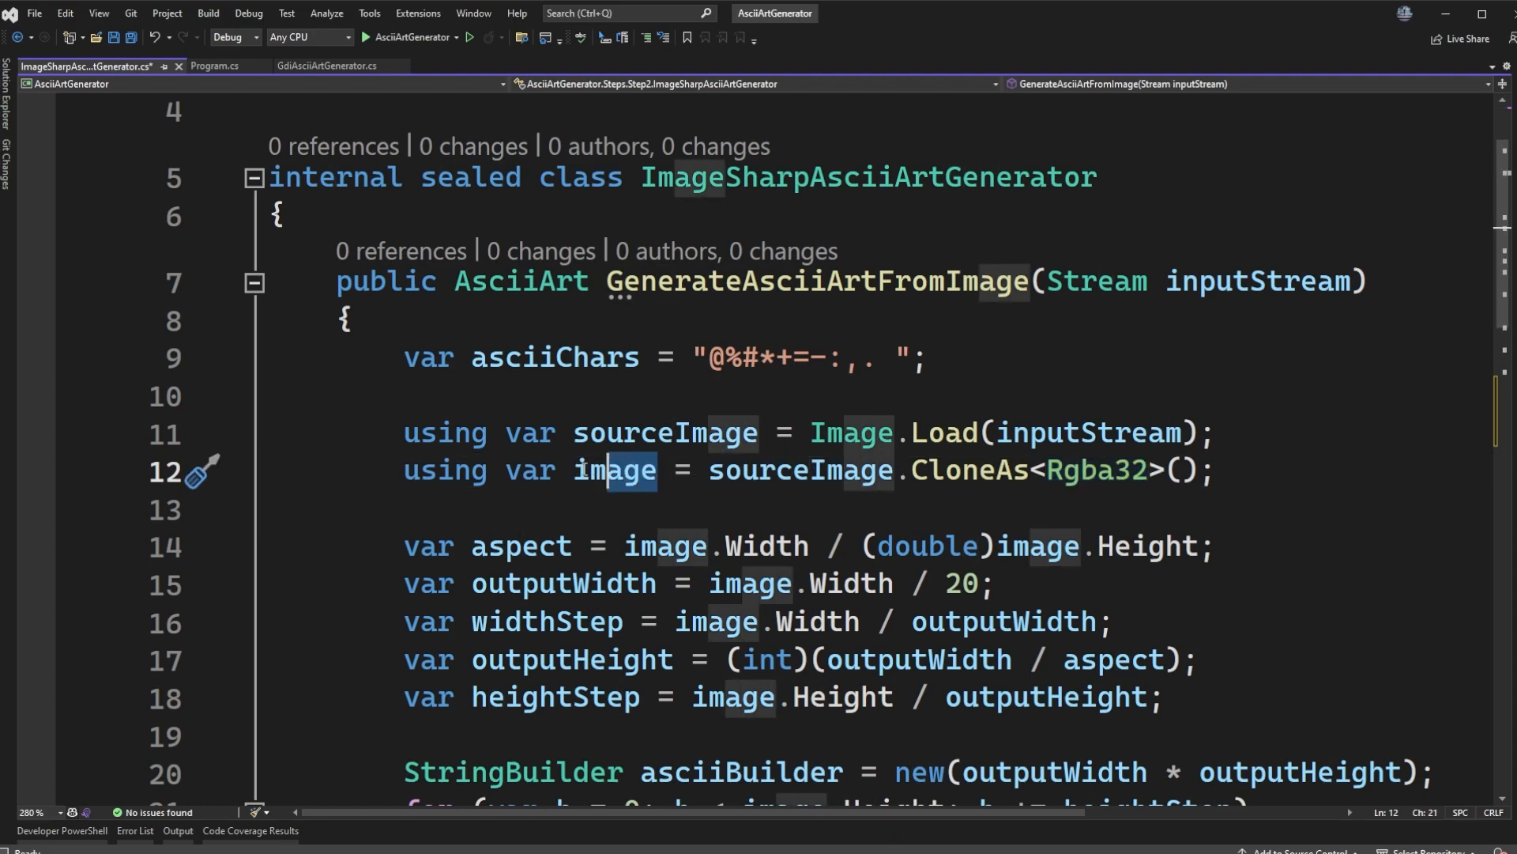
double_click(531, 471)
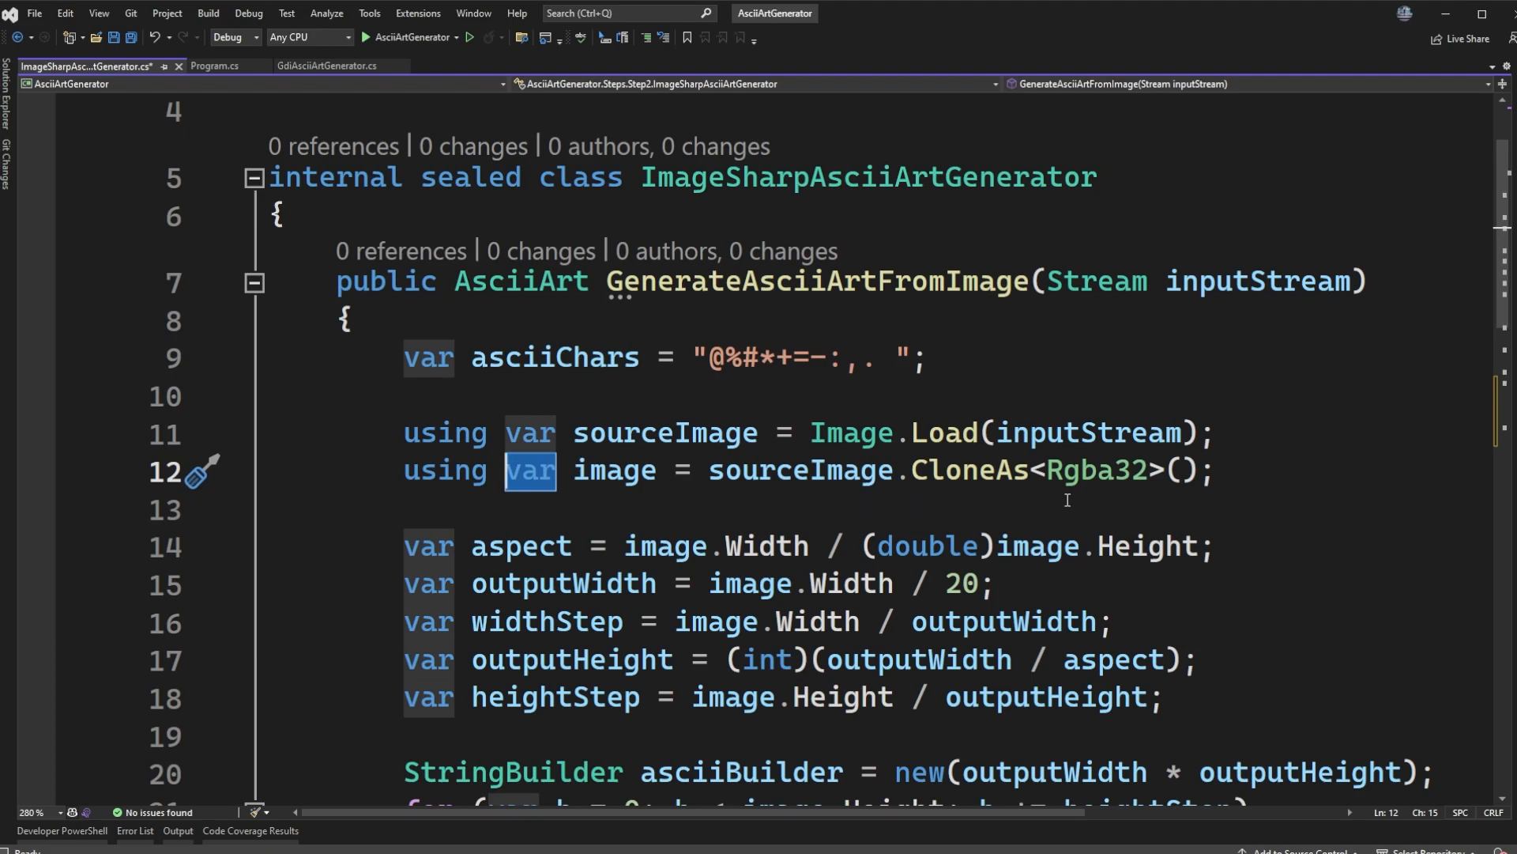
mouse_move(1103, 474)
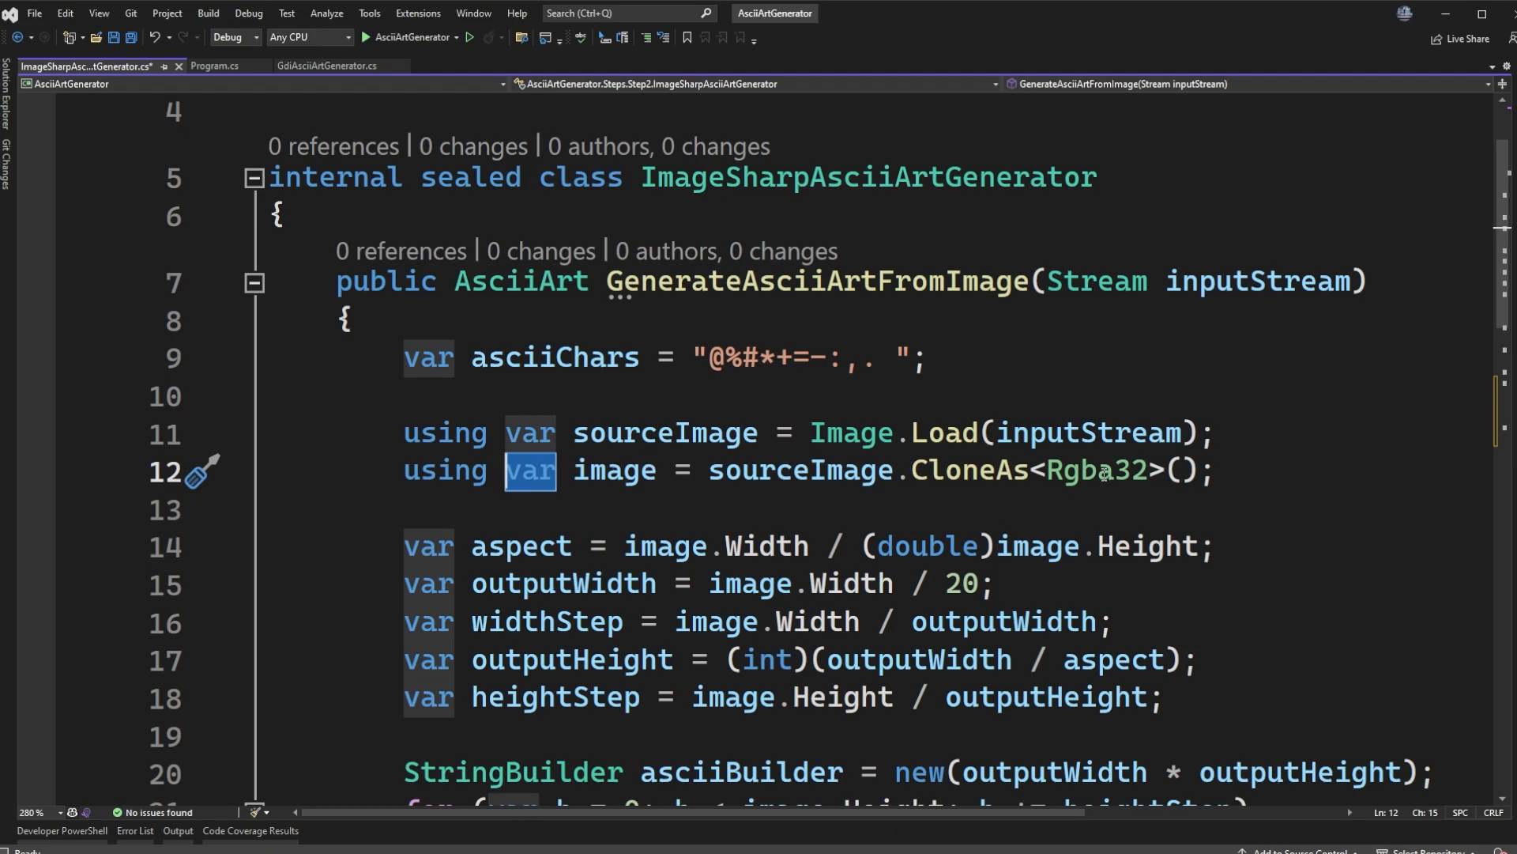
double_click(1095, 470)
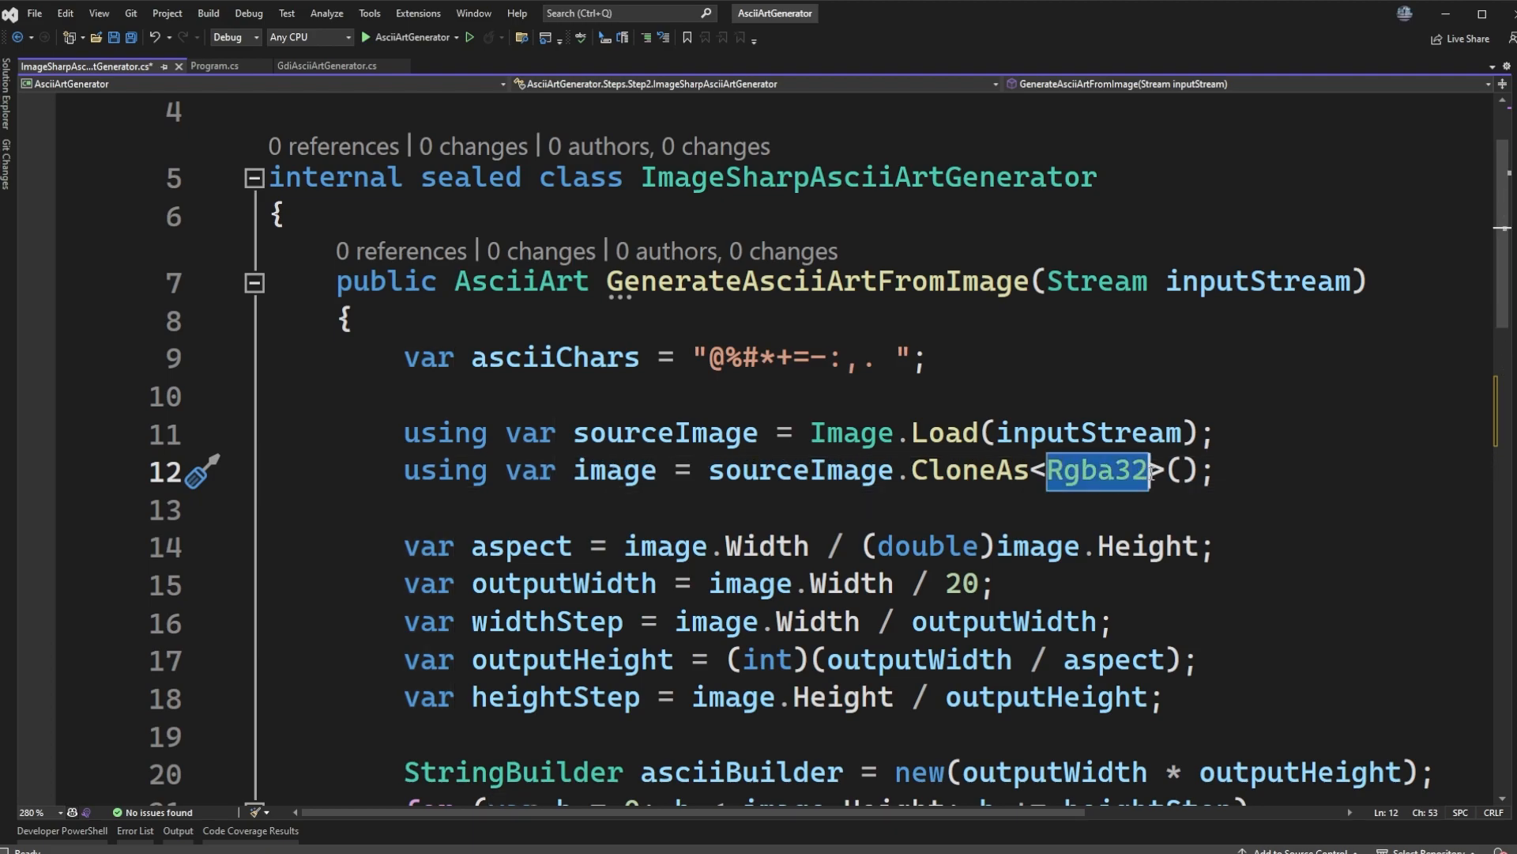
mouse_move(1060, 496)
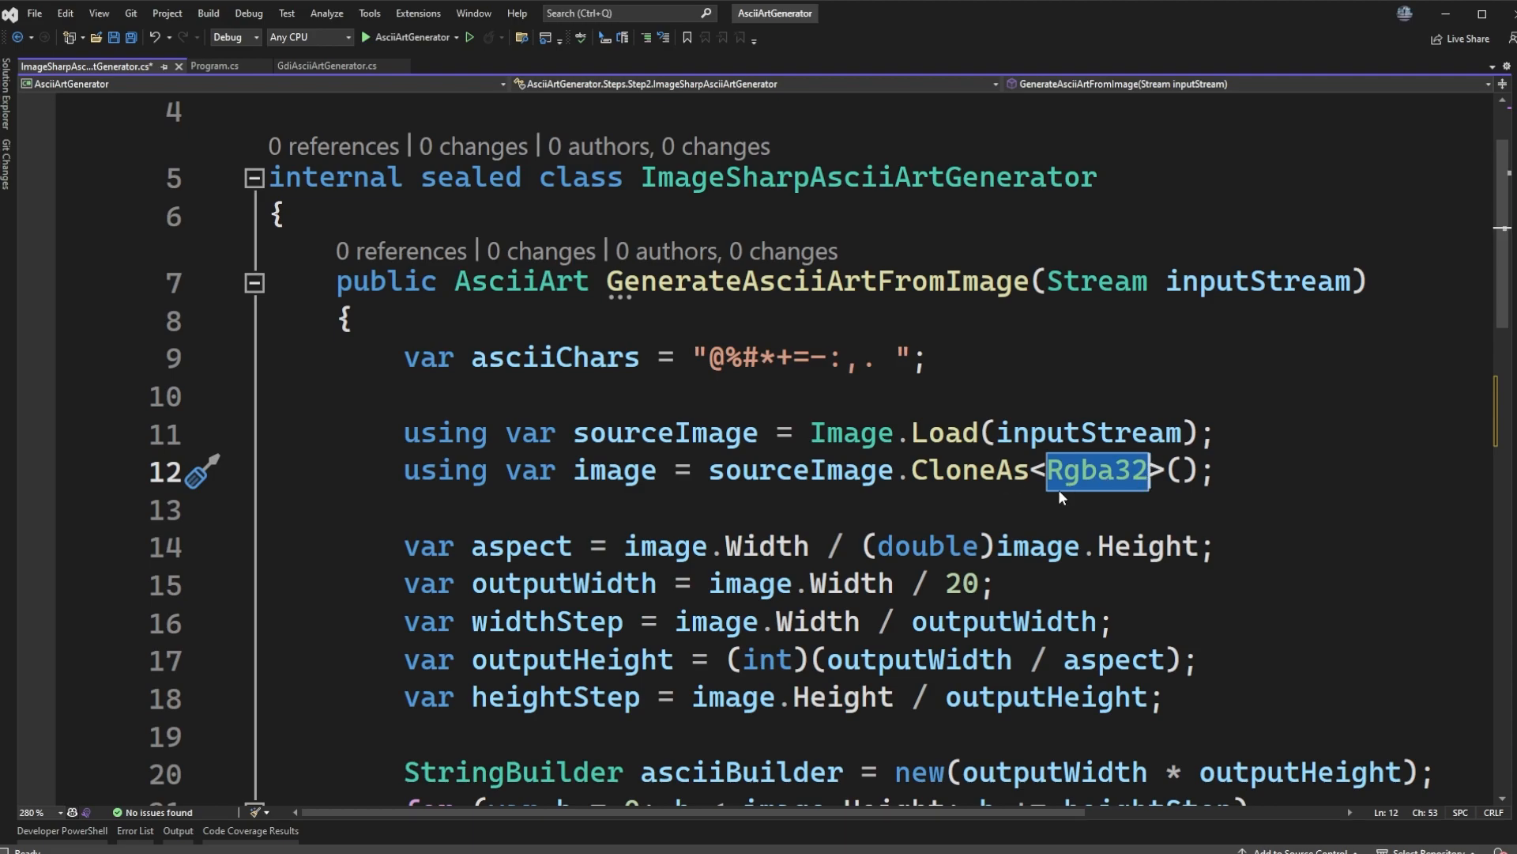
scroll("down", 3)
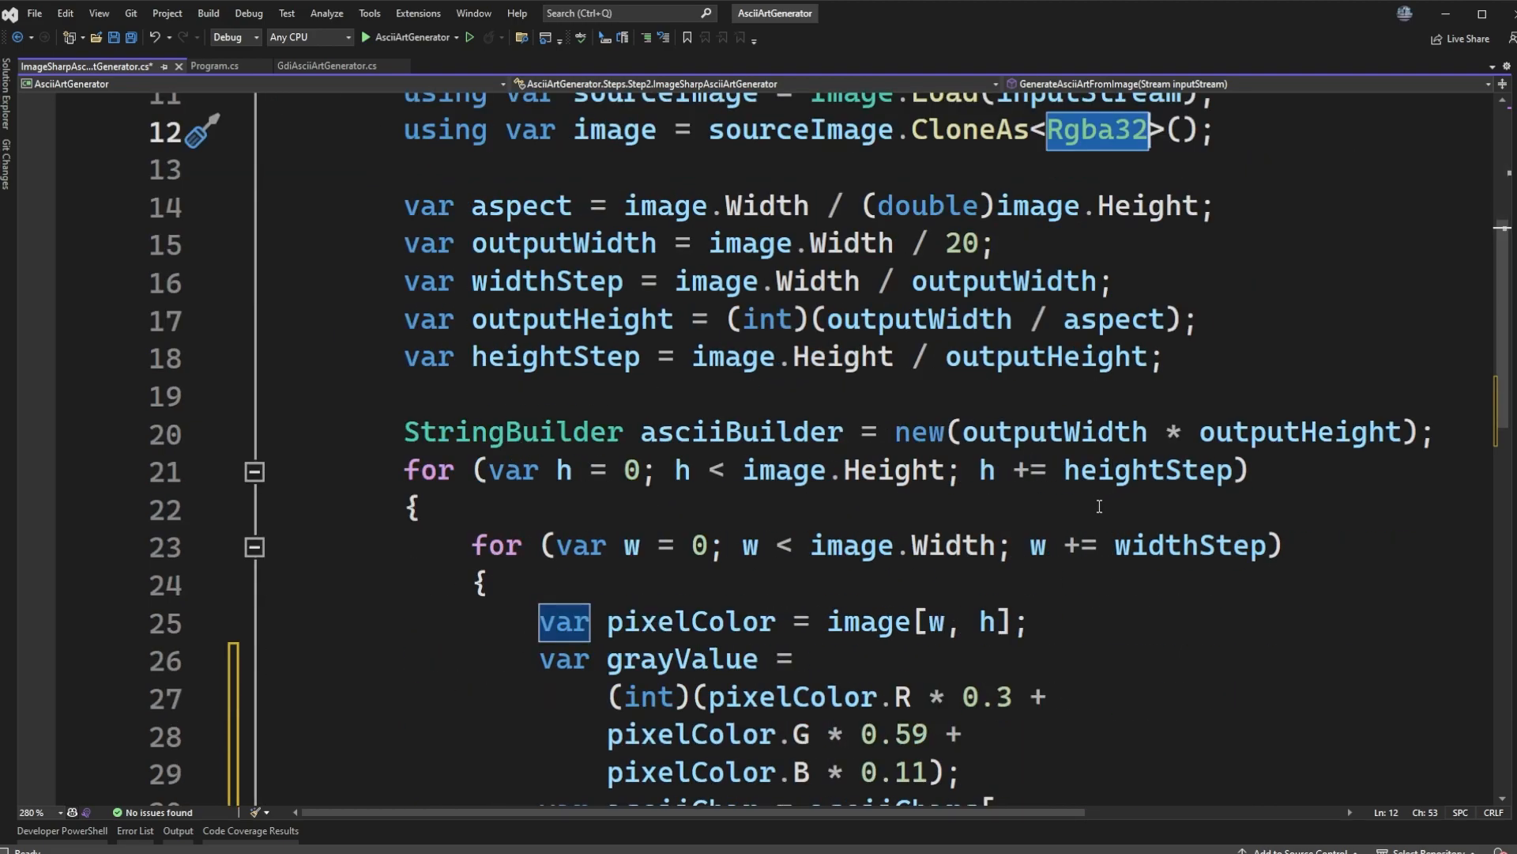
scroll("down", 3)
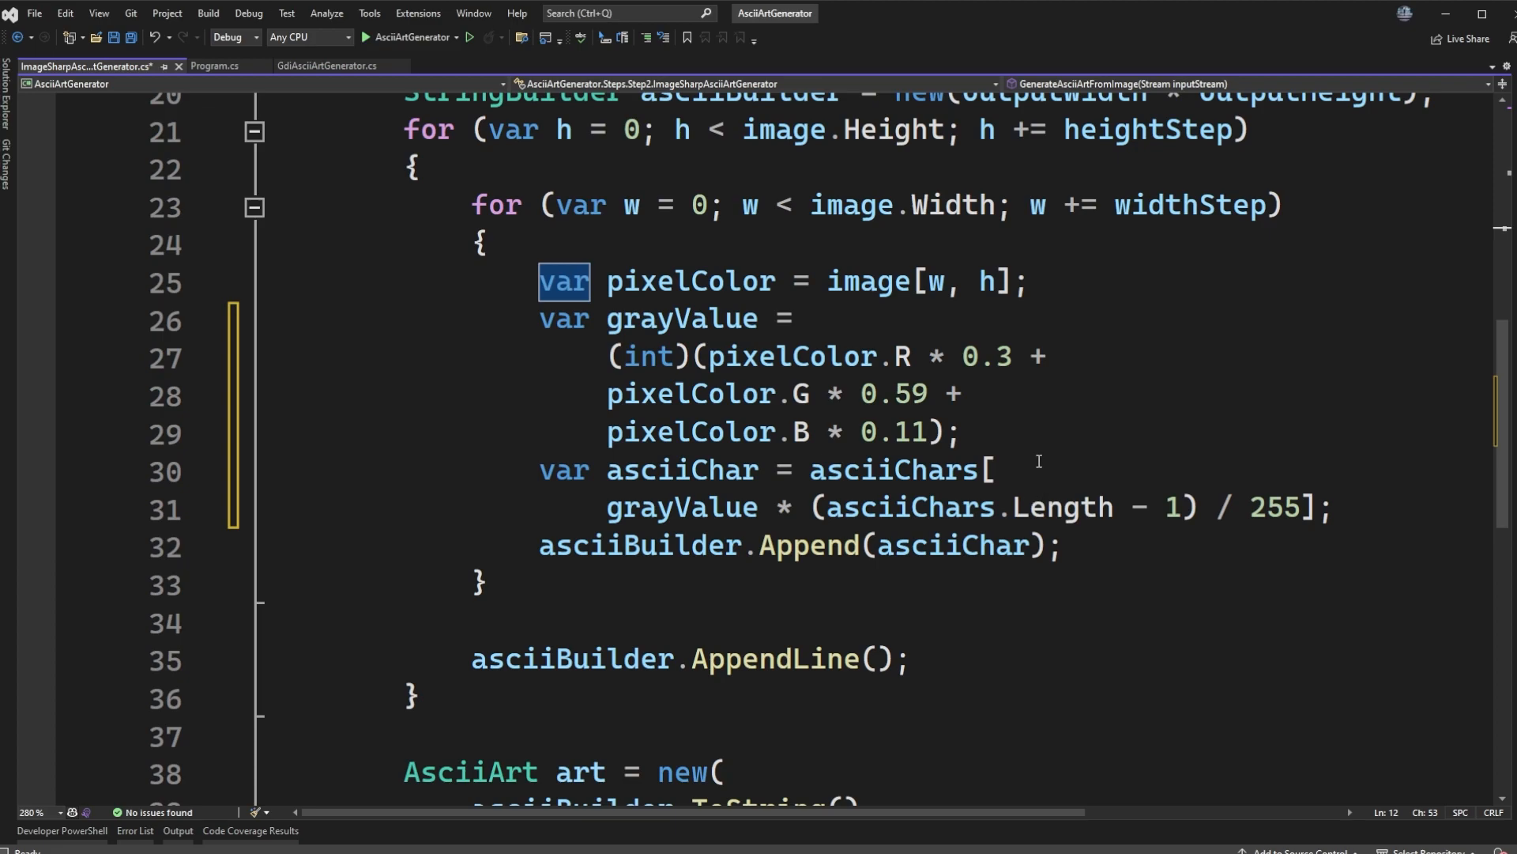
scroll("up", 3)
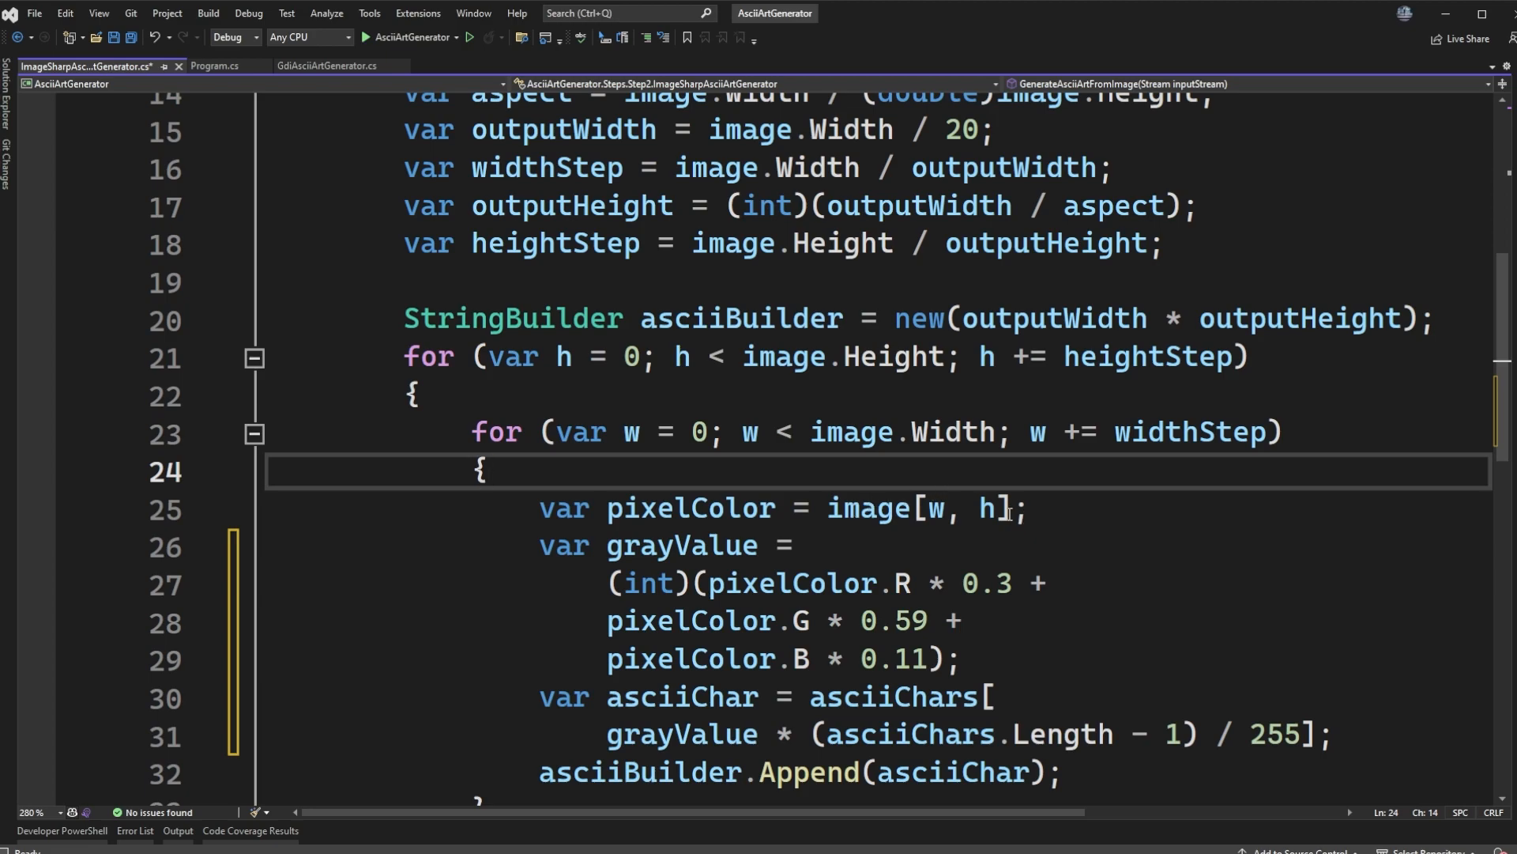
double_click(867, 508)
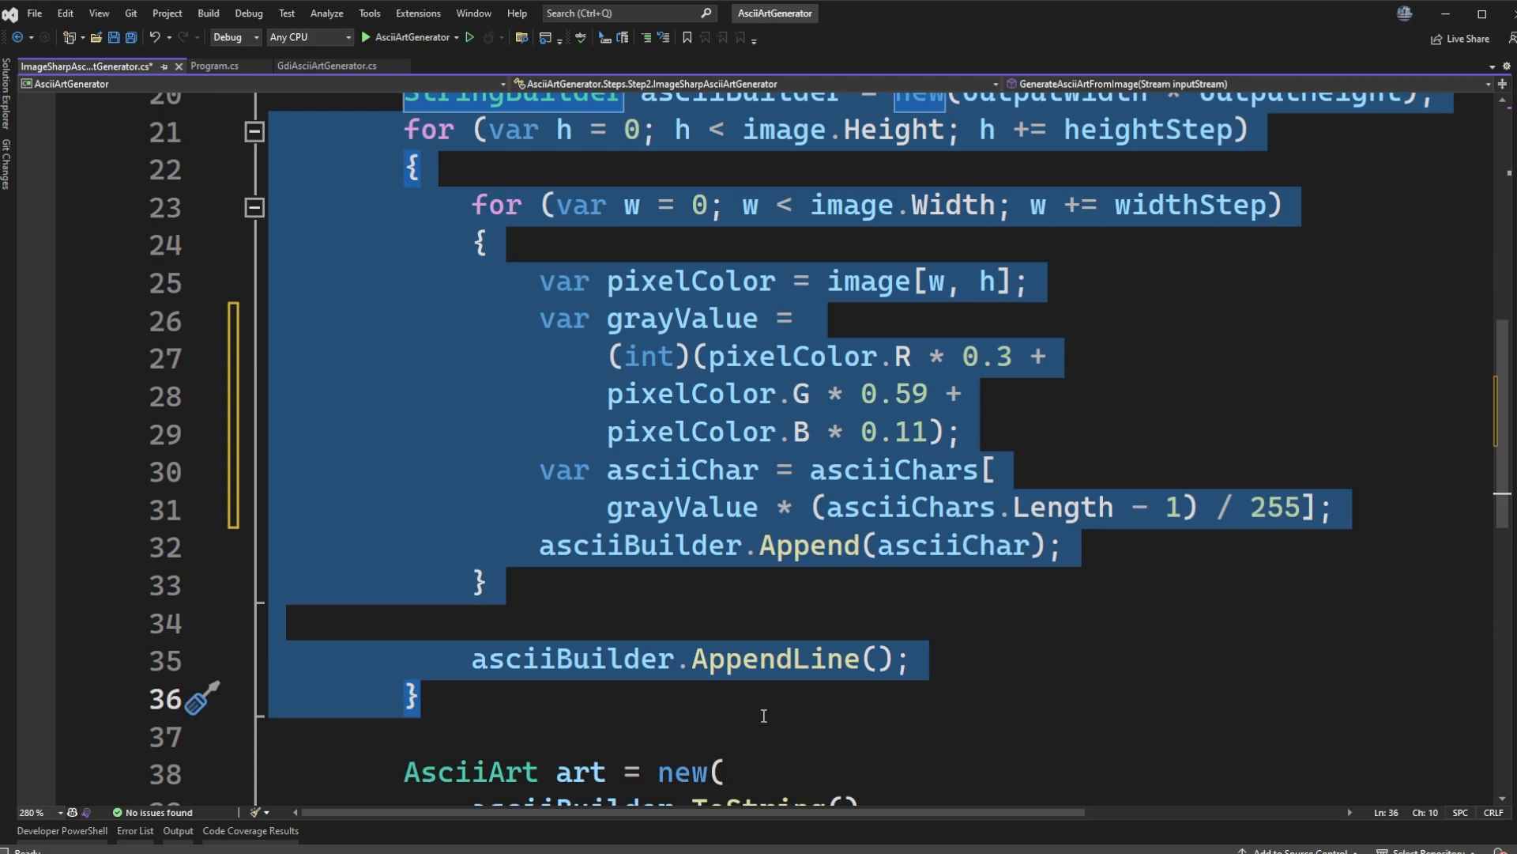
mouse_move(1010, 544)
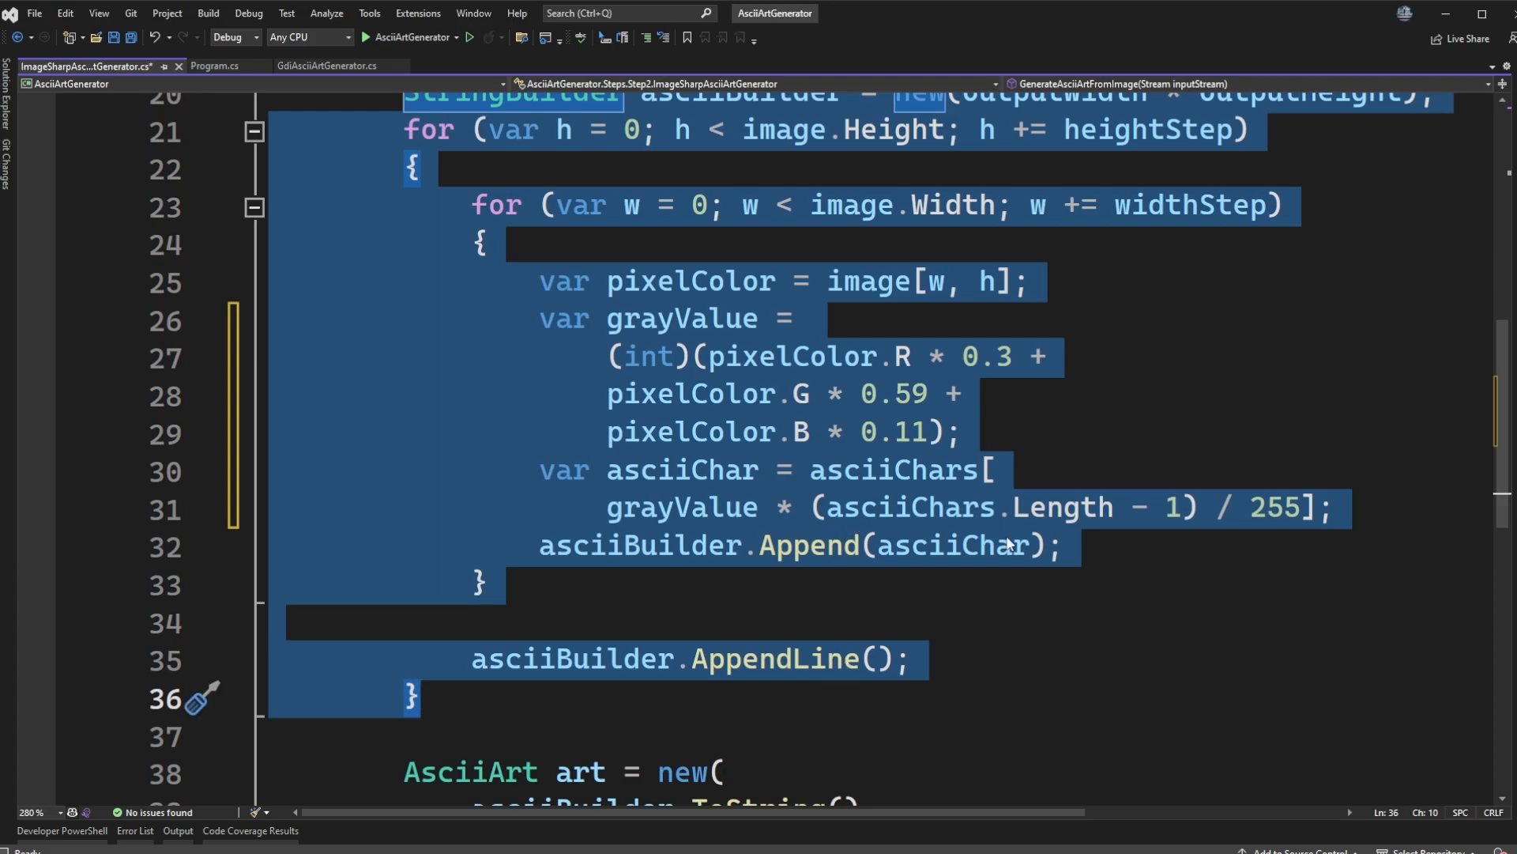
scroll("down", 3)
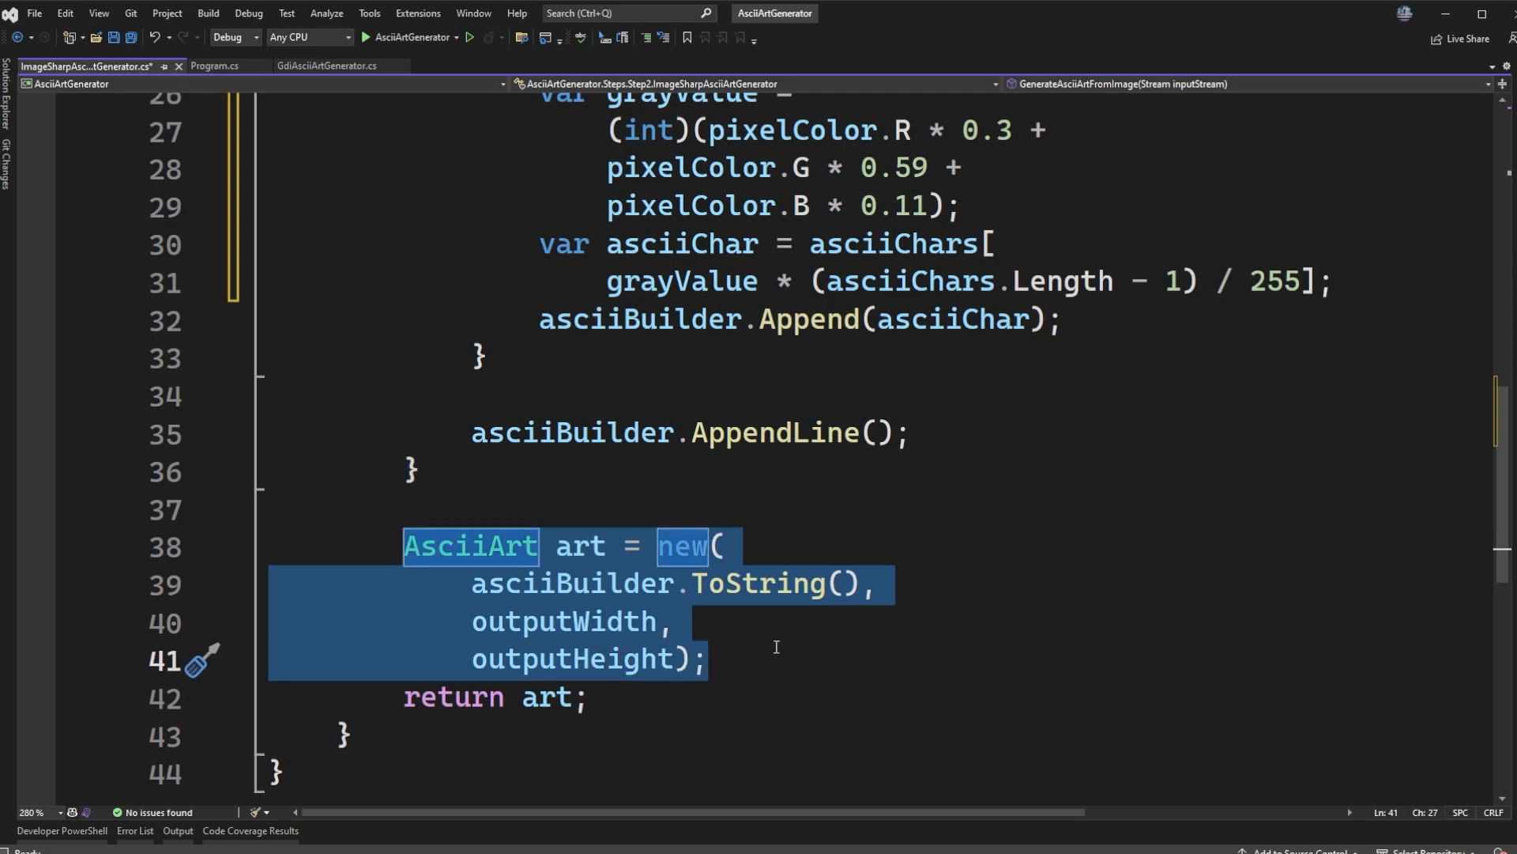
left_click(784, 659)
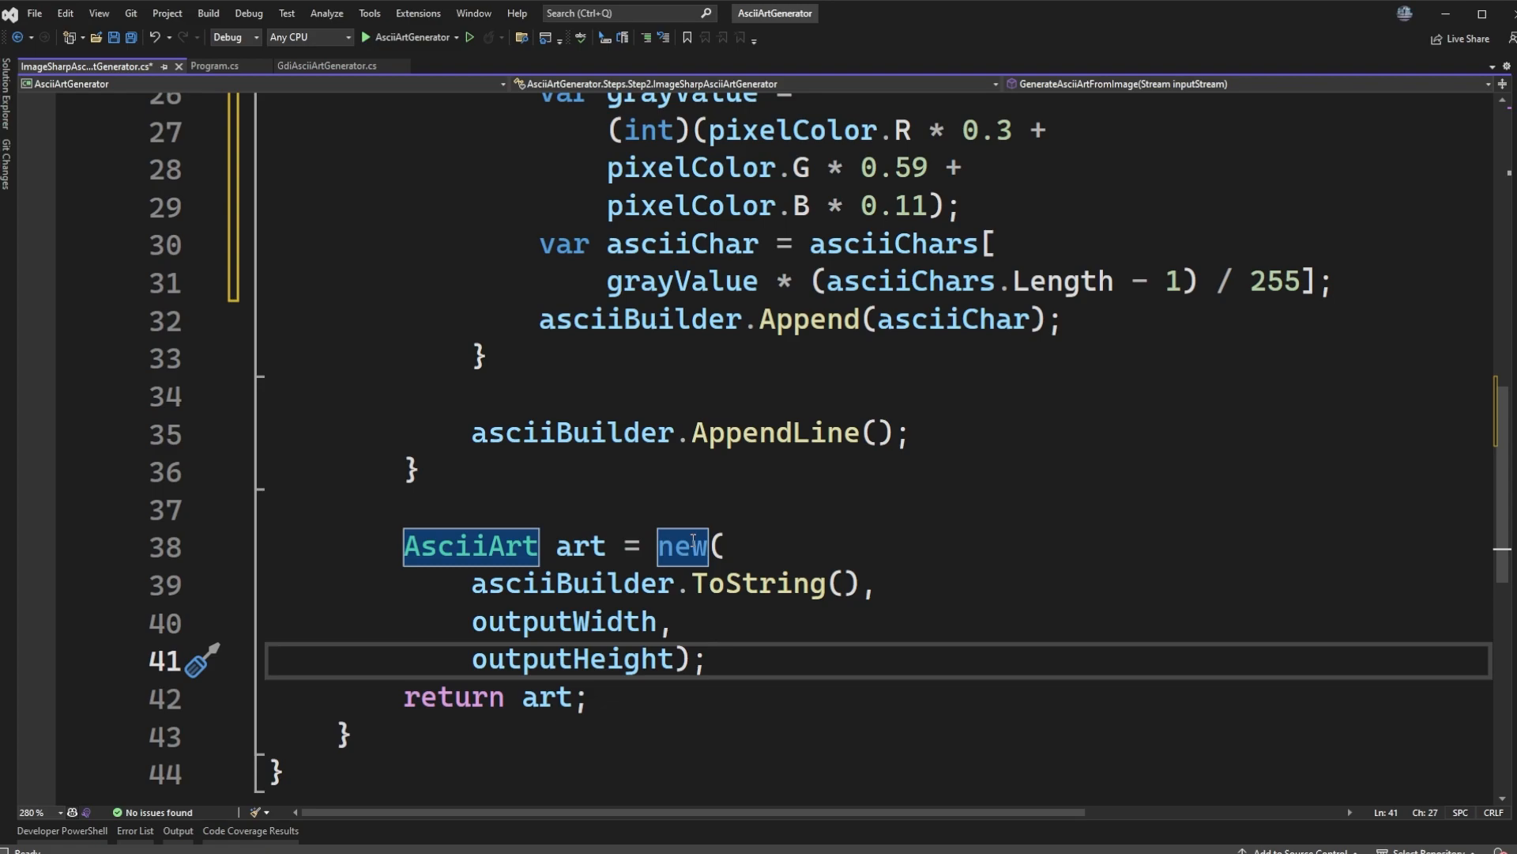
left_click(707, 660)
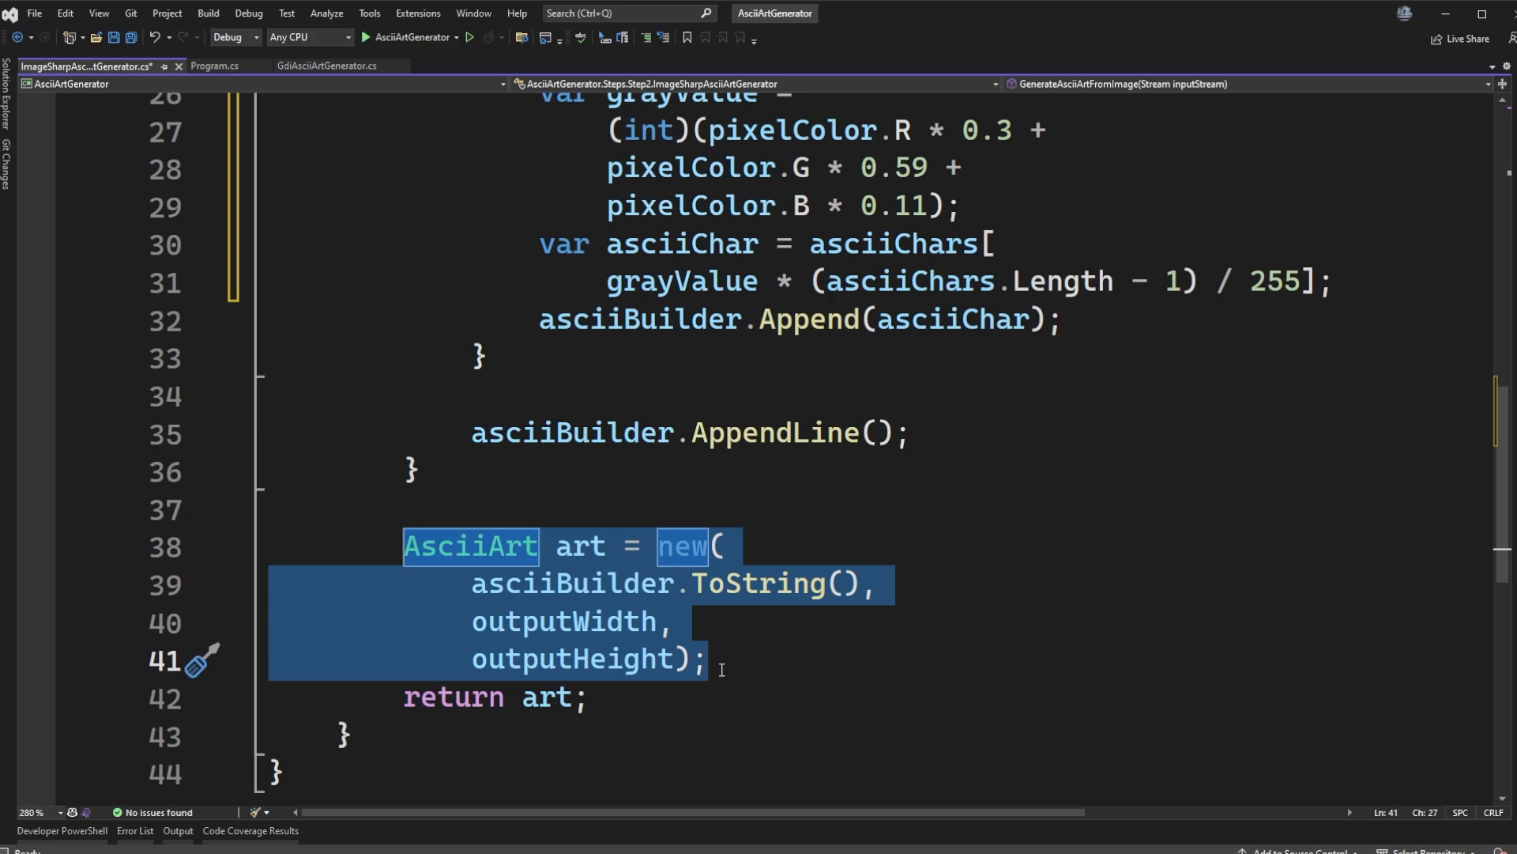
left_click(707, 659)
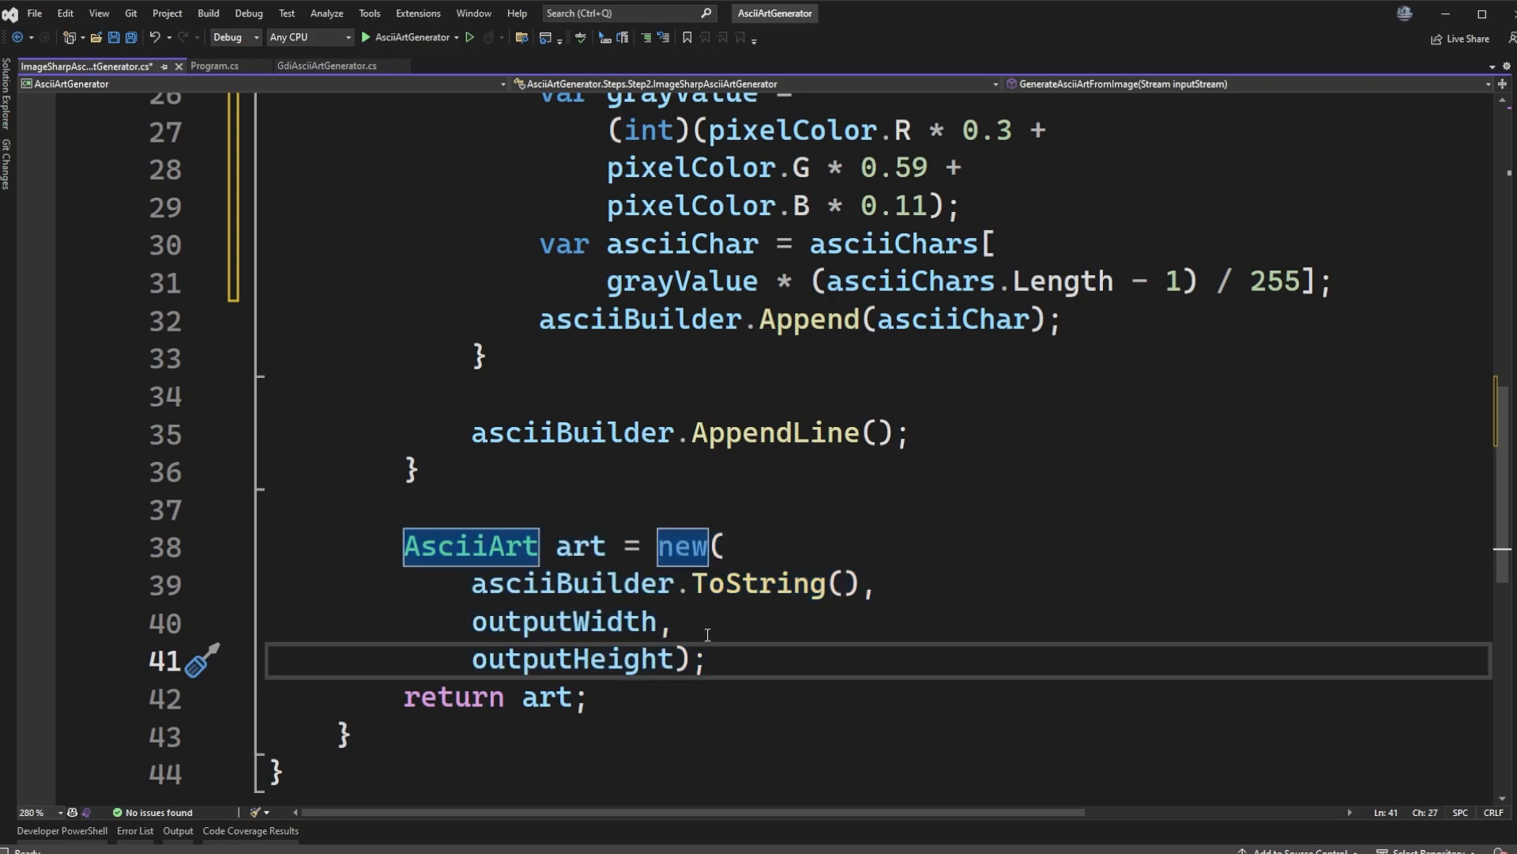
mouse_move(721, 570)
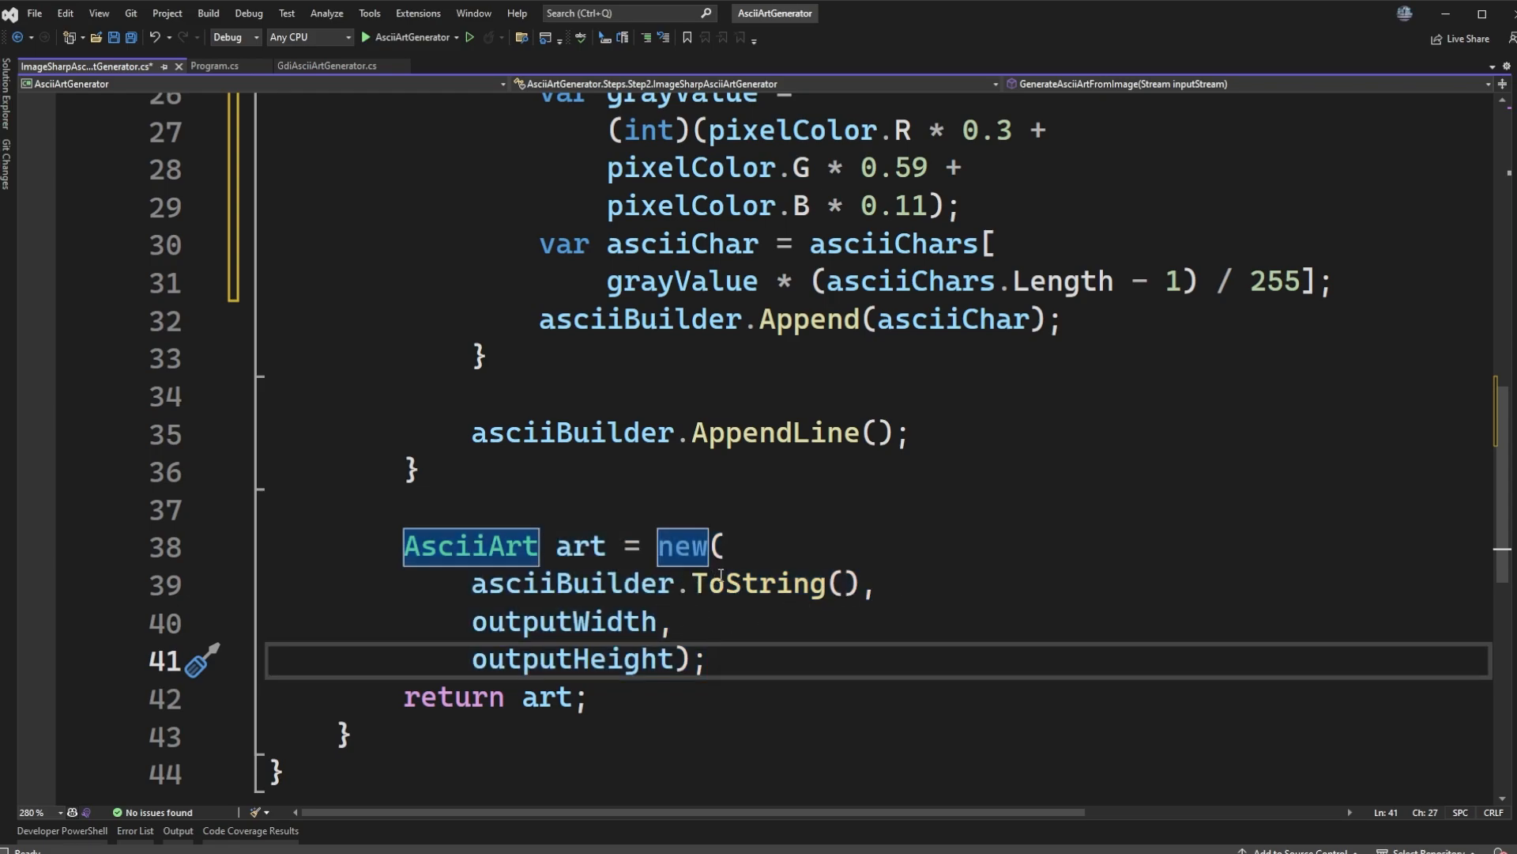
scroll("up", 3)
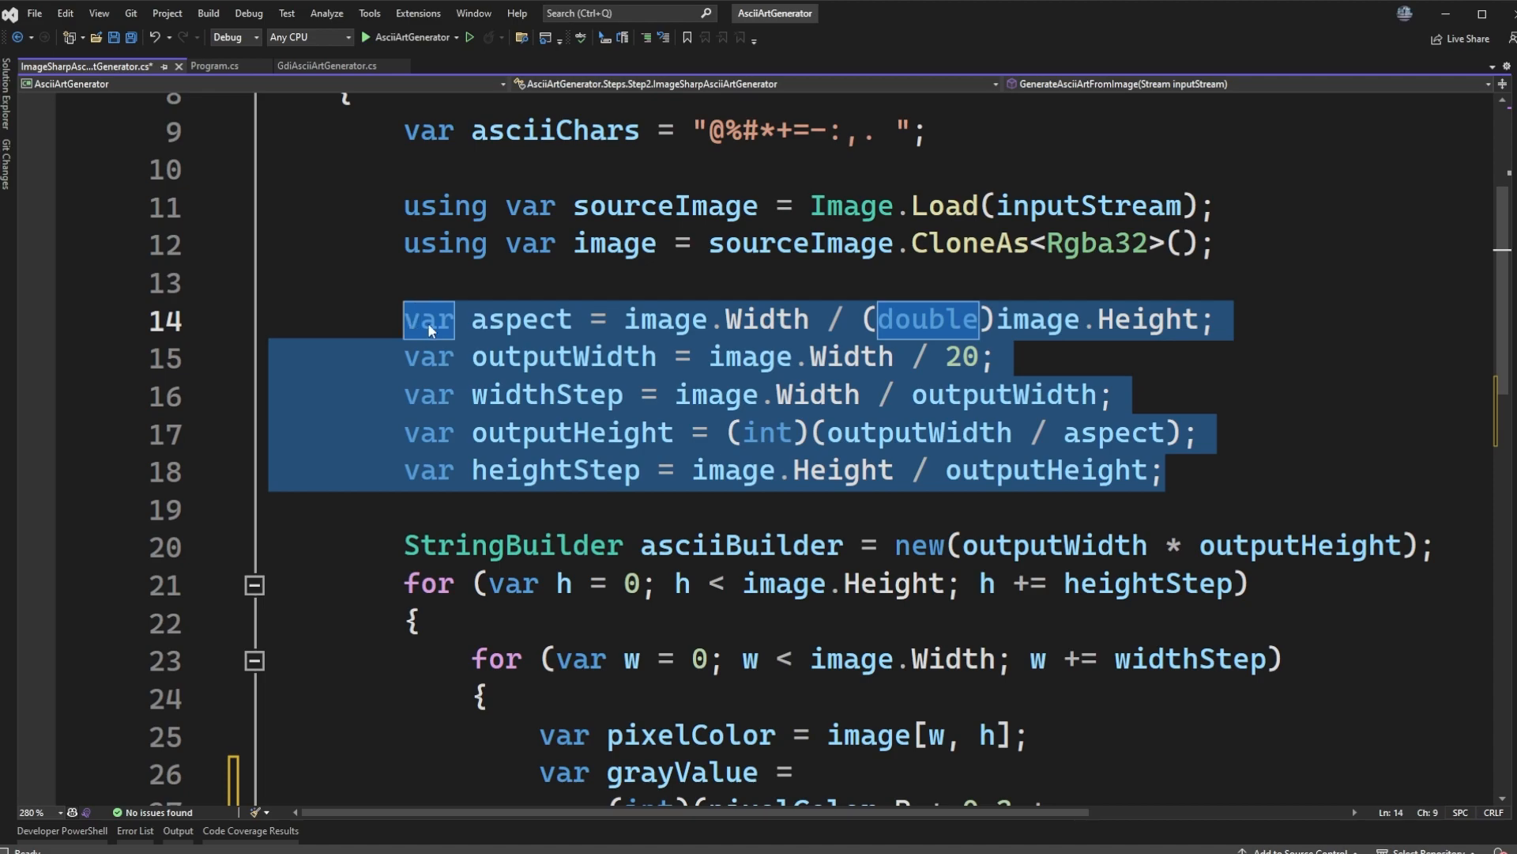
mouse_move(1122, 471)
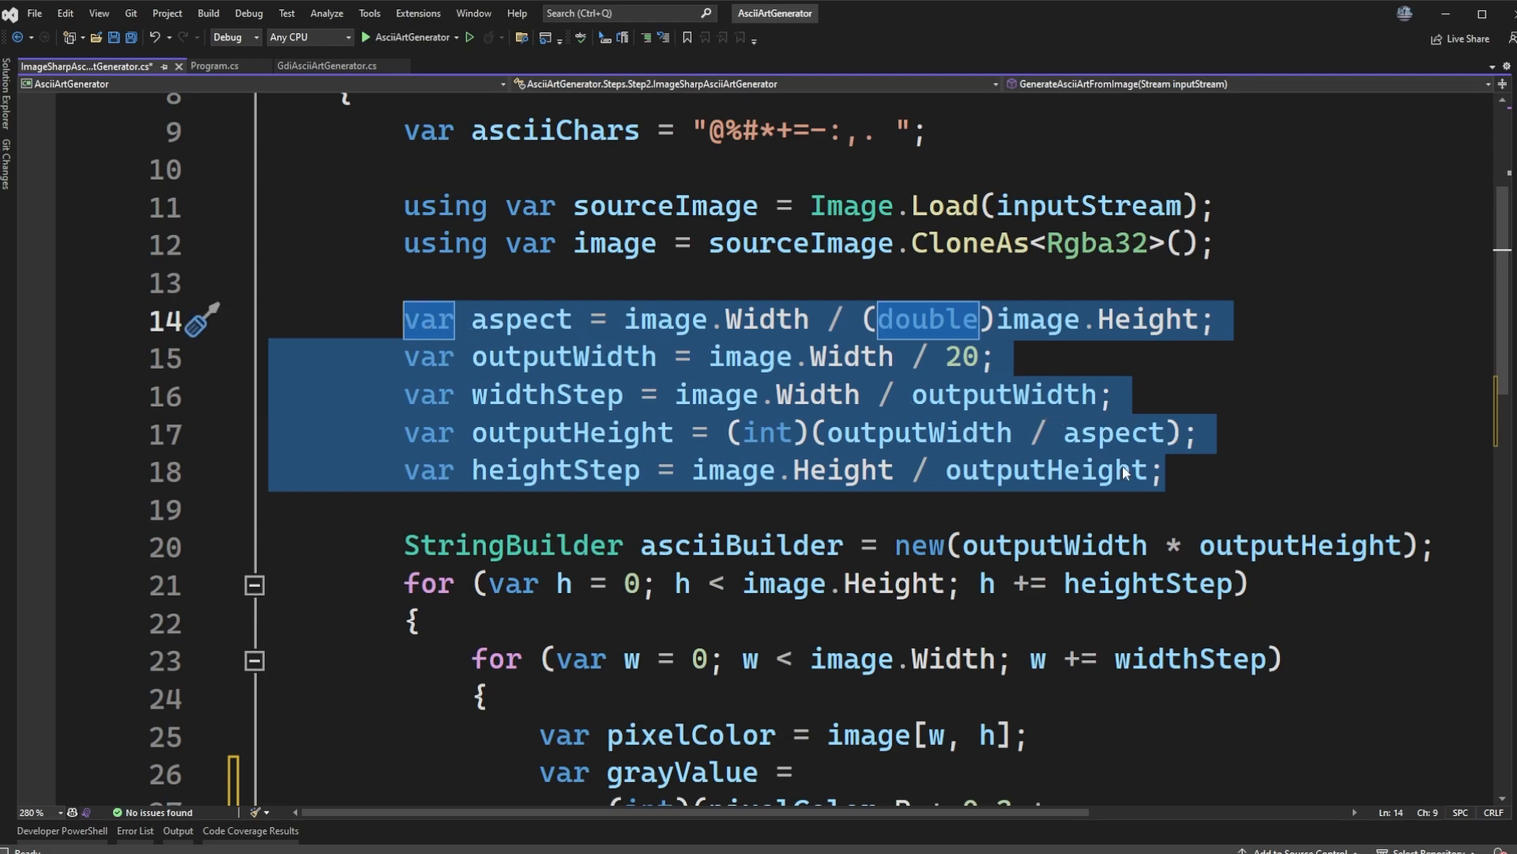
mouse_move(1012, 360)
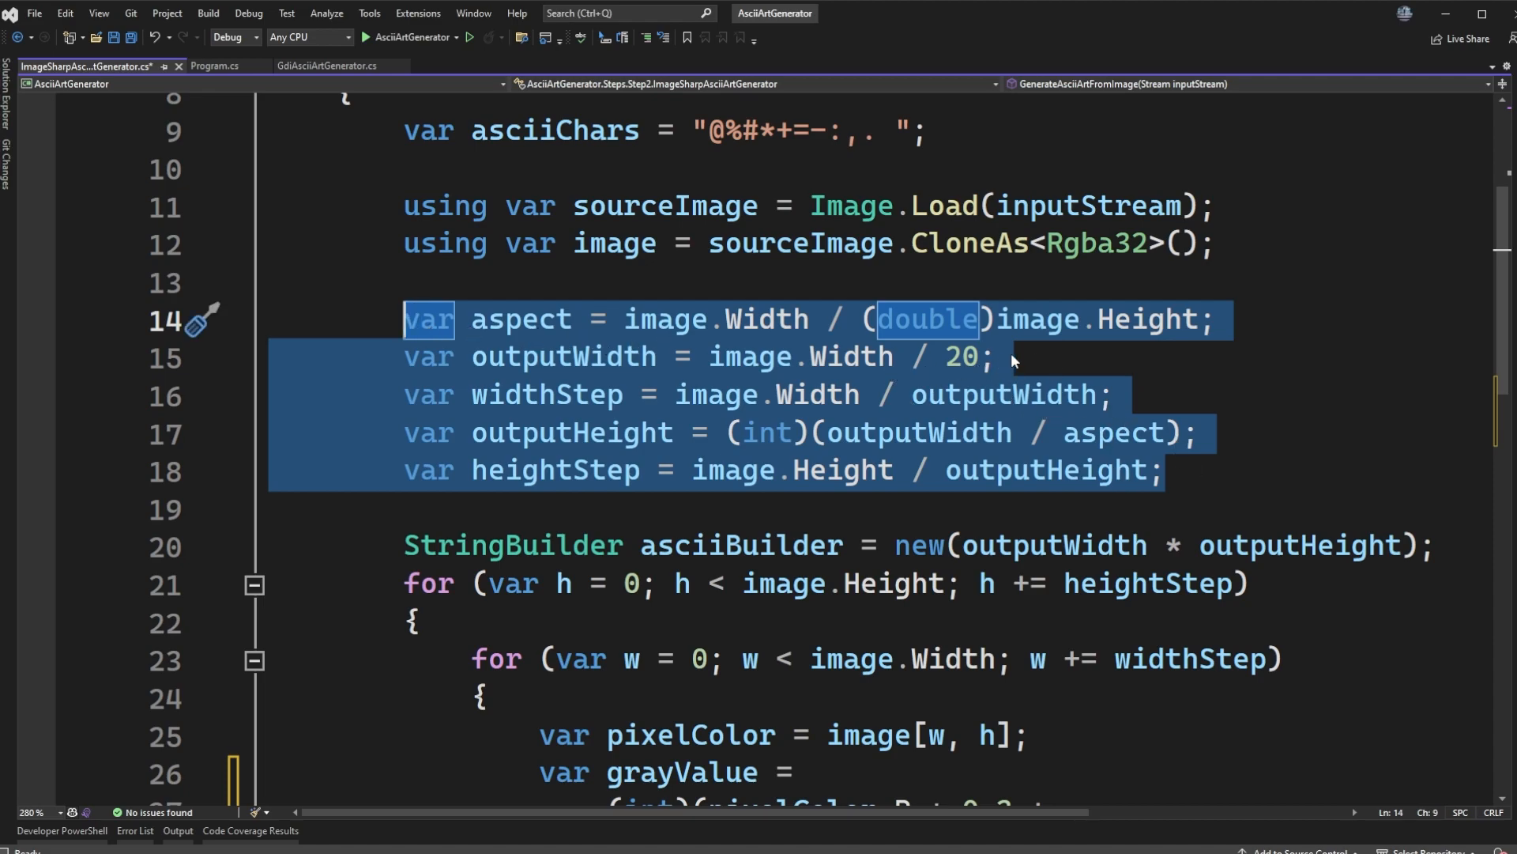
left_click(991, 356)
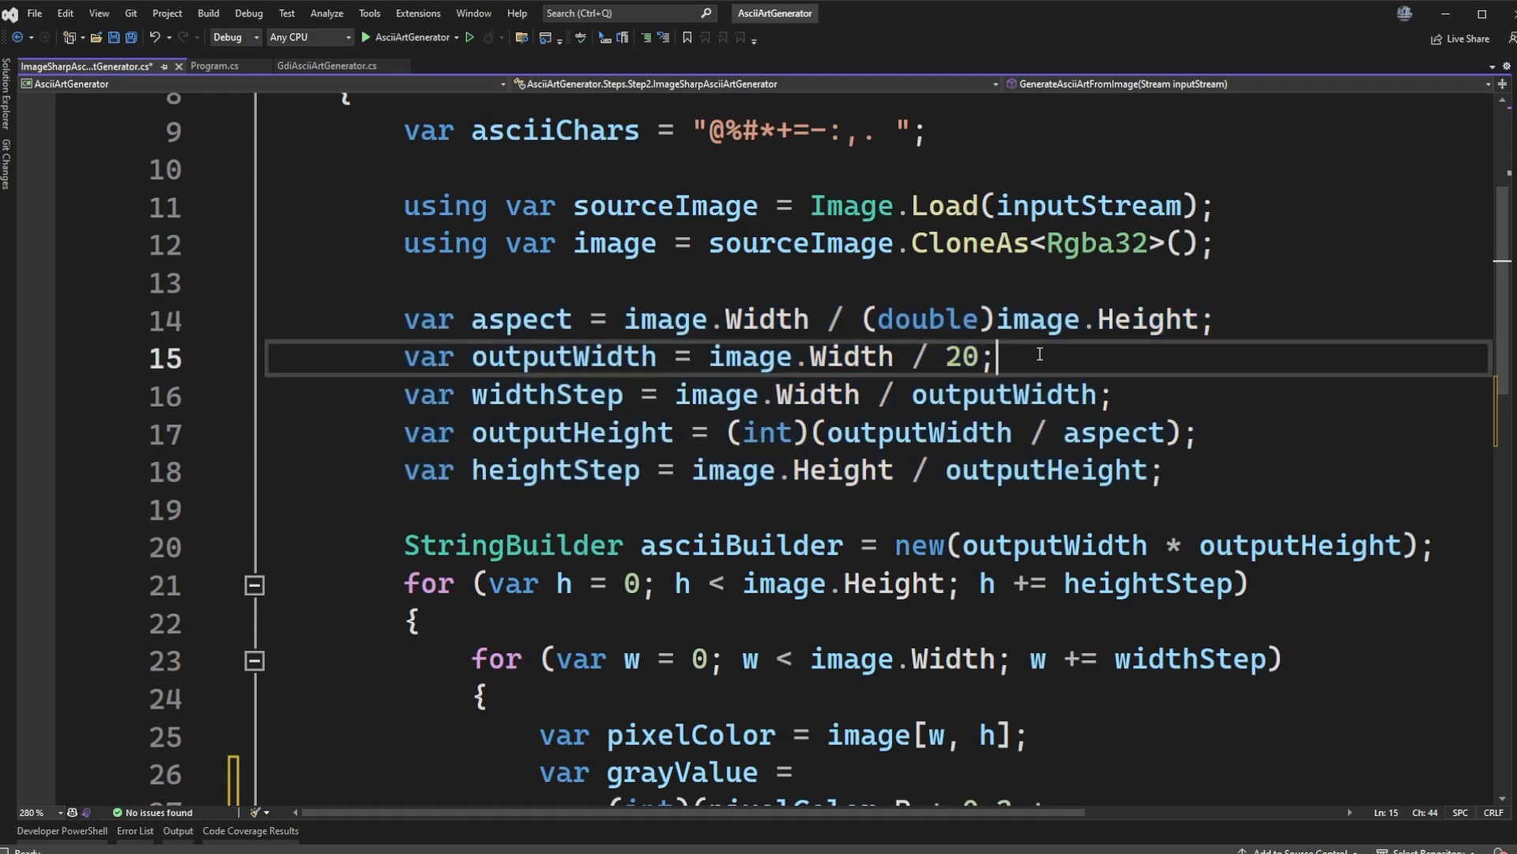
double_click(960, 357)
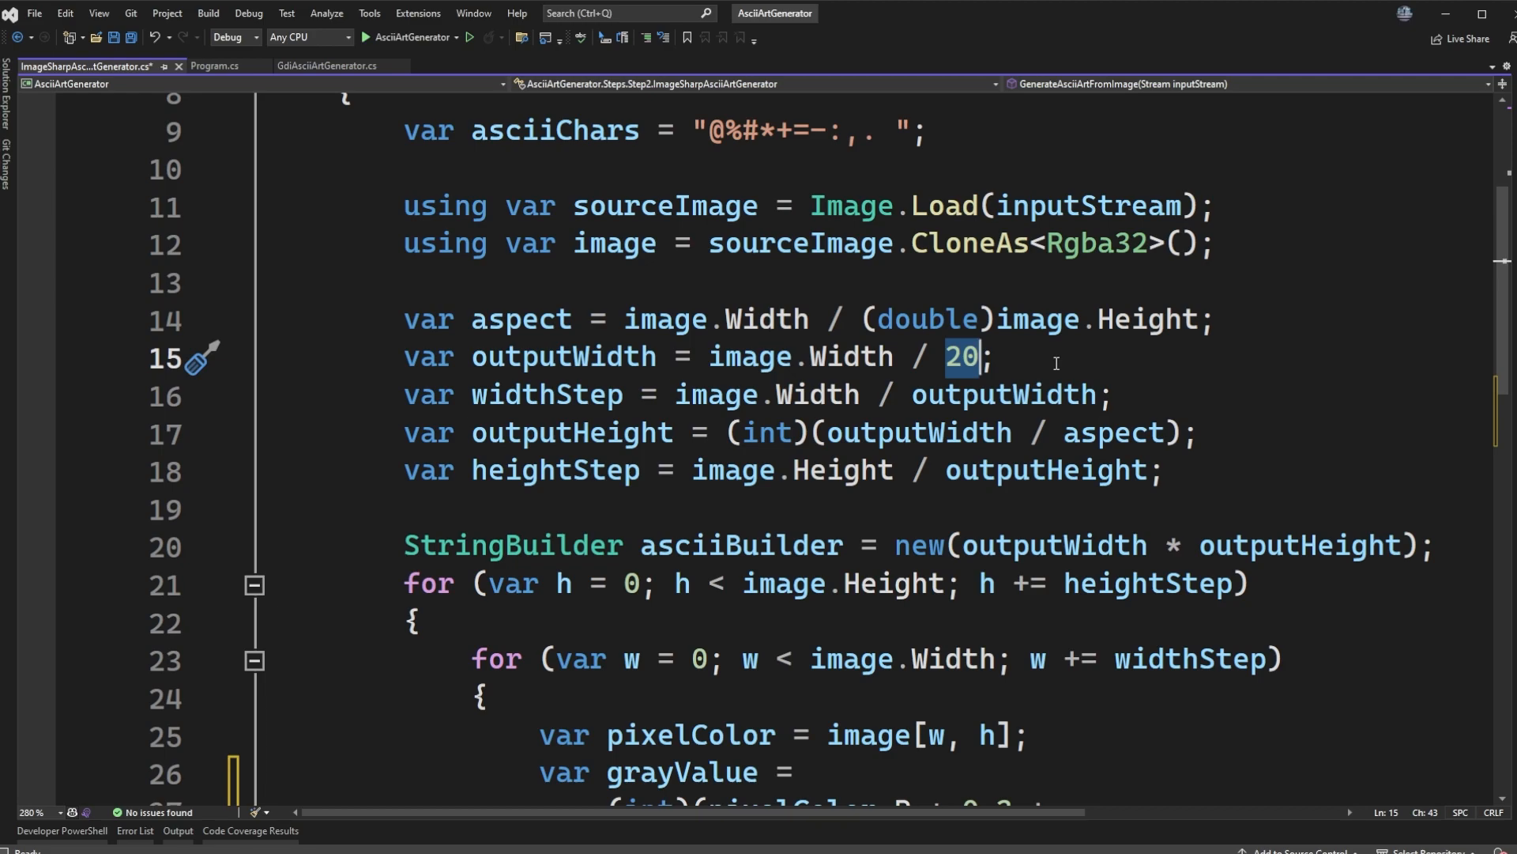
mouse_move(978, 358)
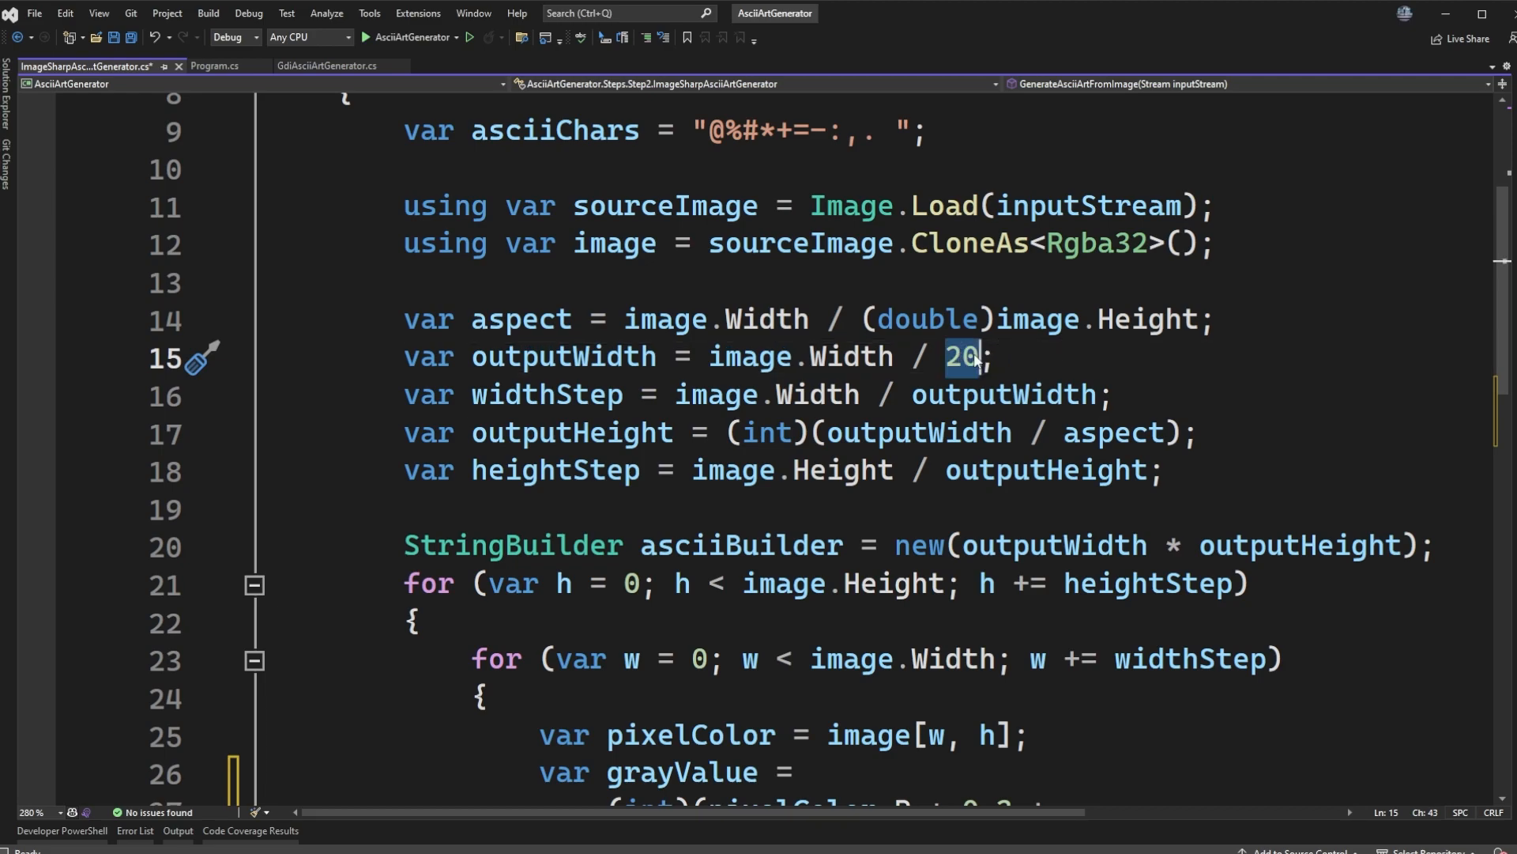
mouse_move(1027, 355)
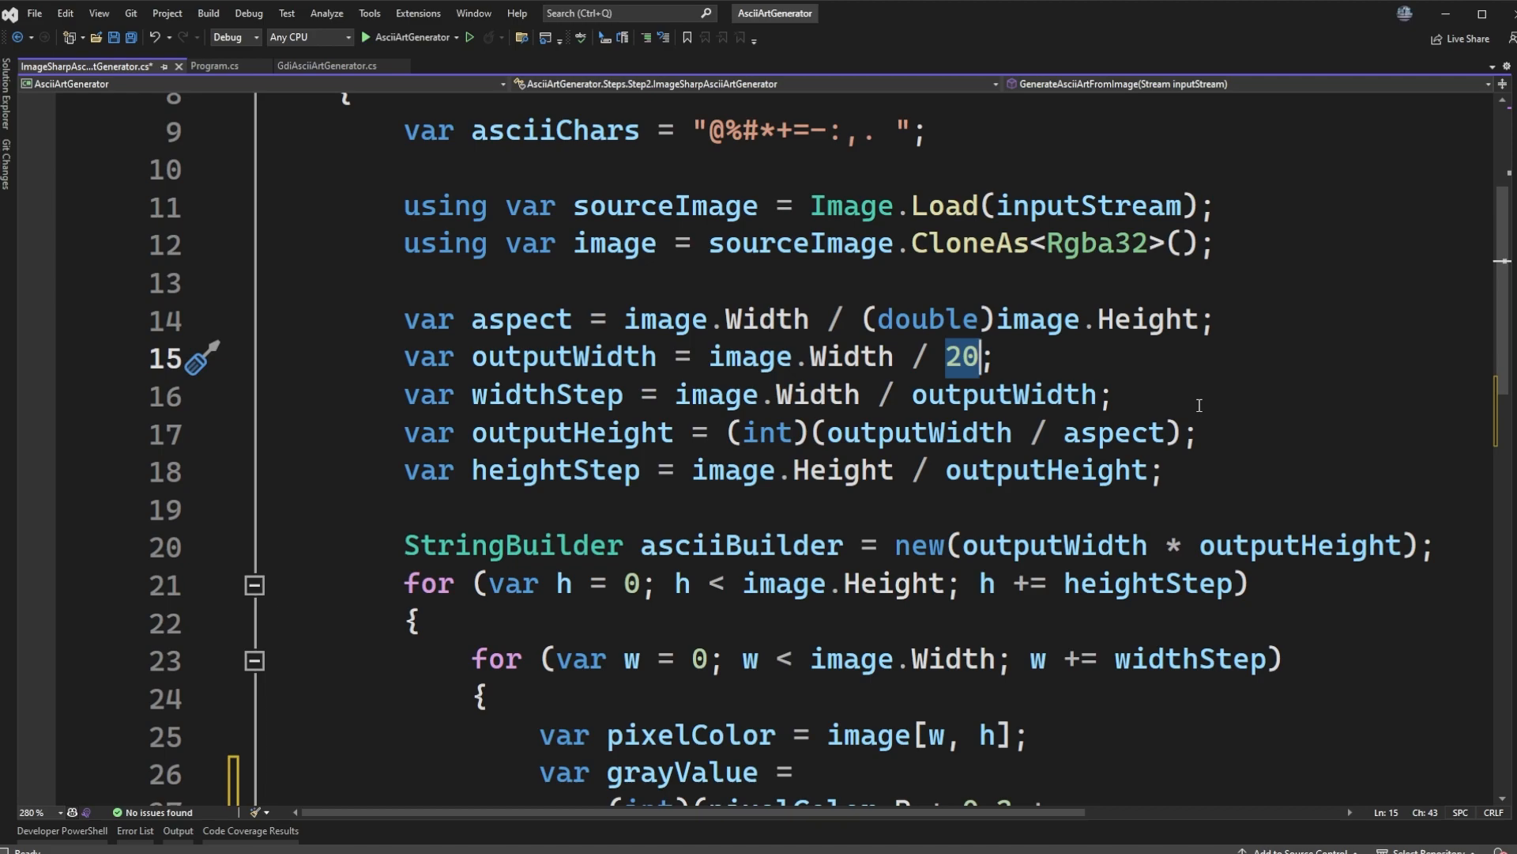
left_click(48, 66)
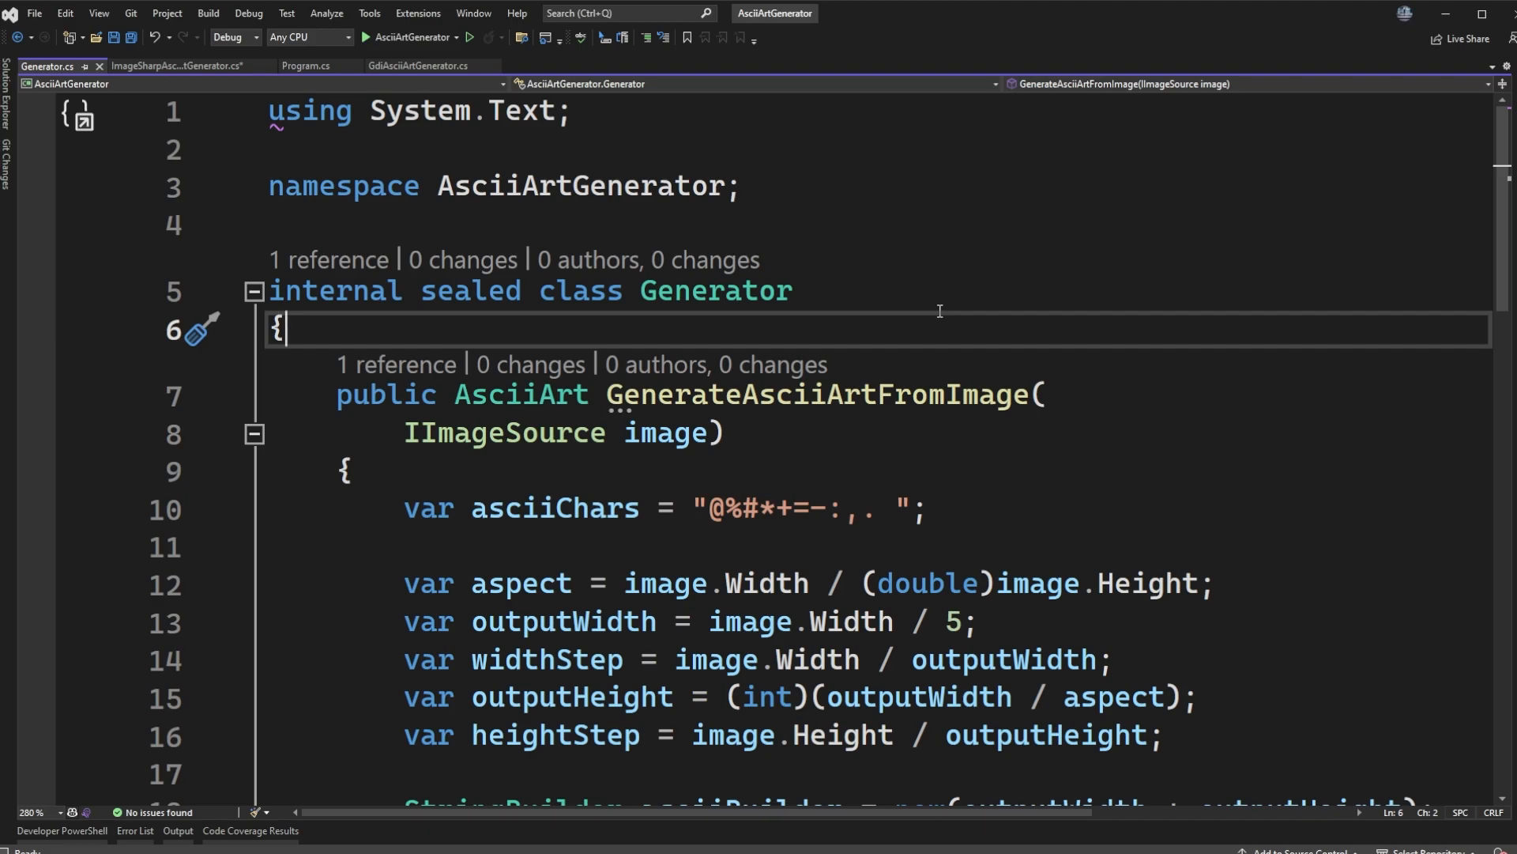
mouse_move(949, 295)
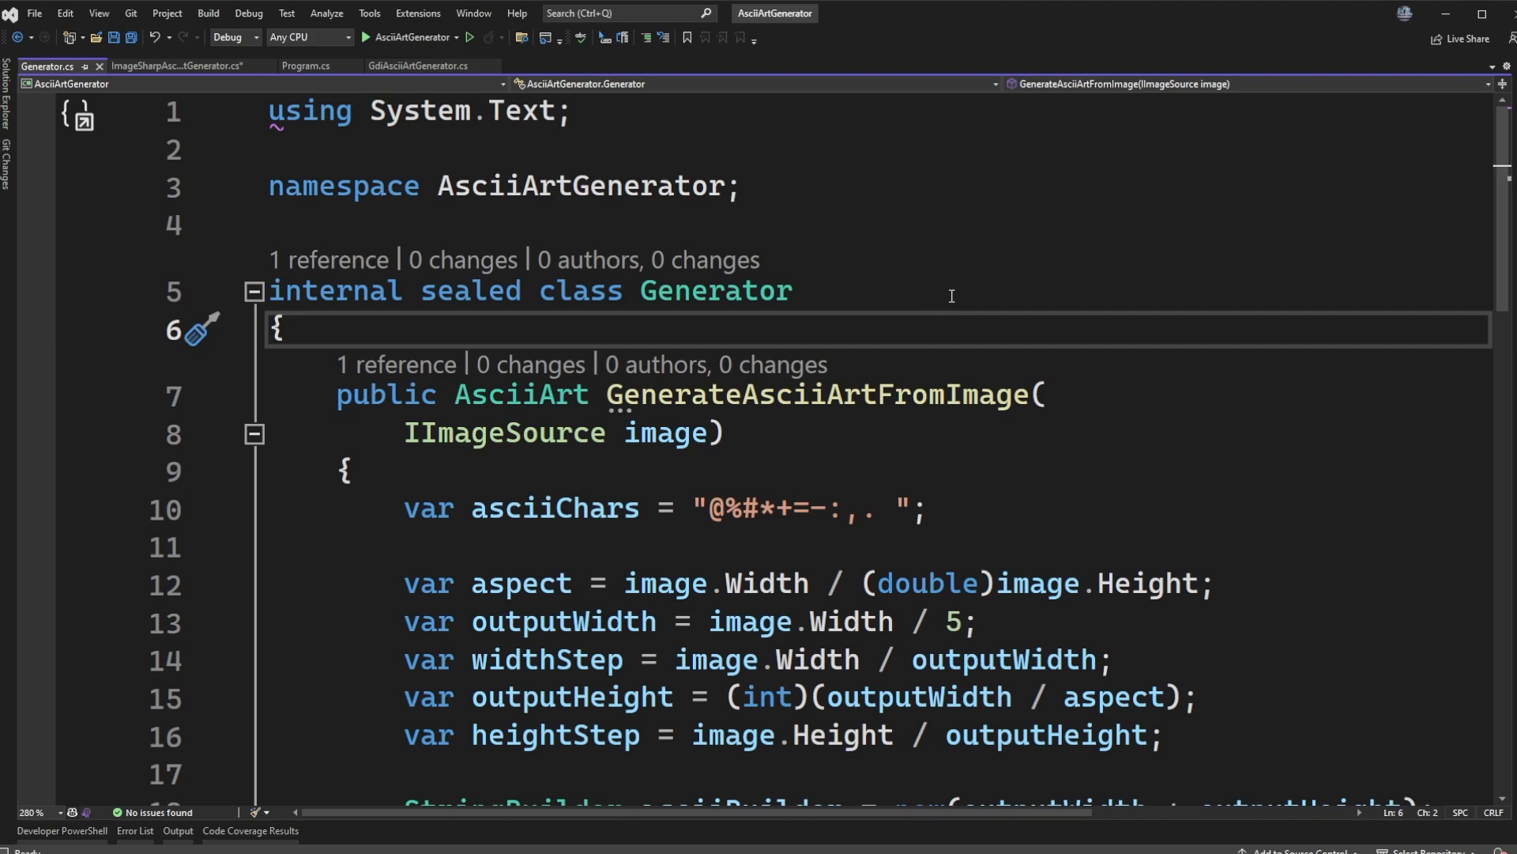
double_click(715, 290)
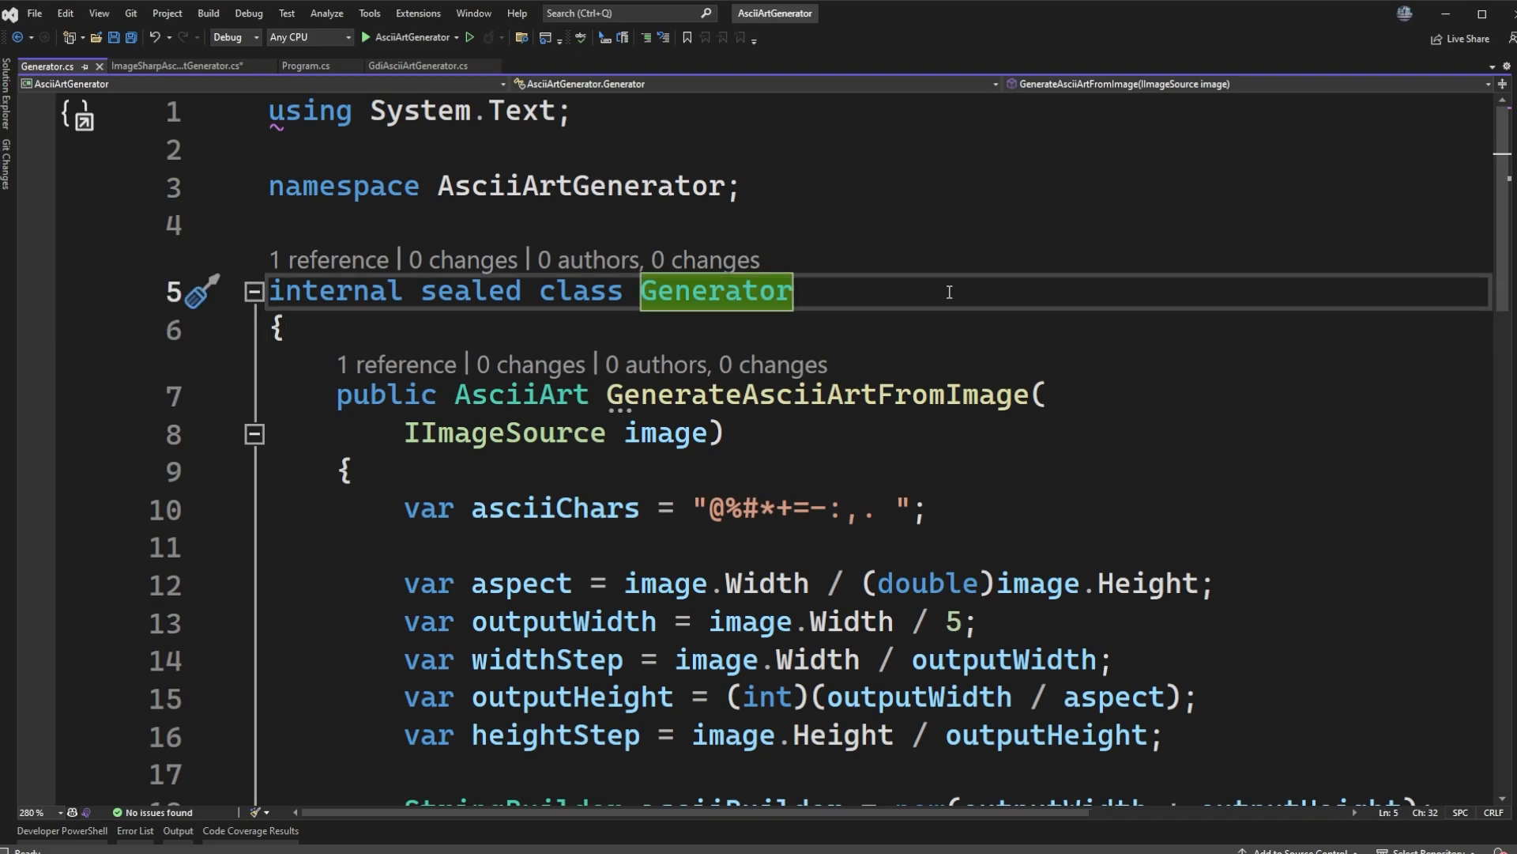
mouse_move(922, 299)
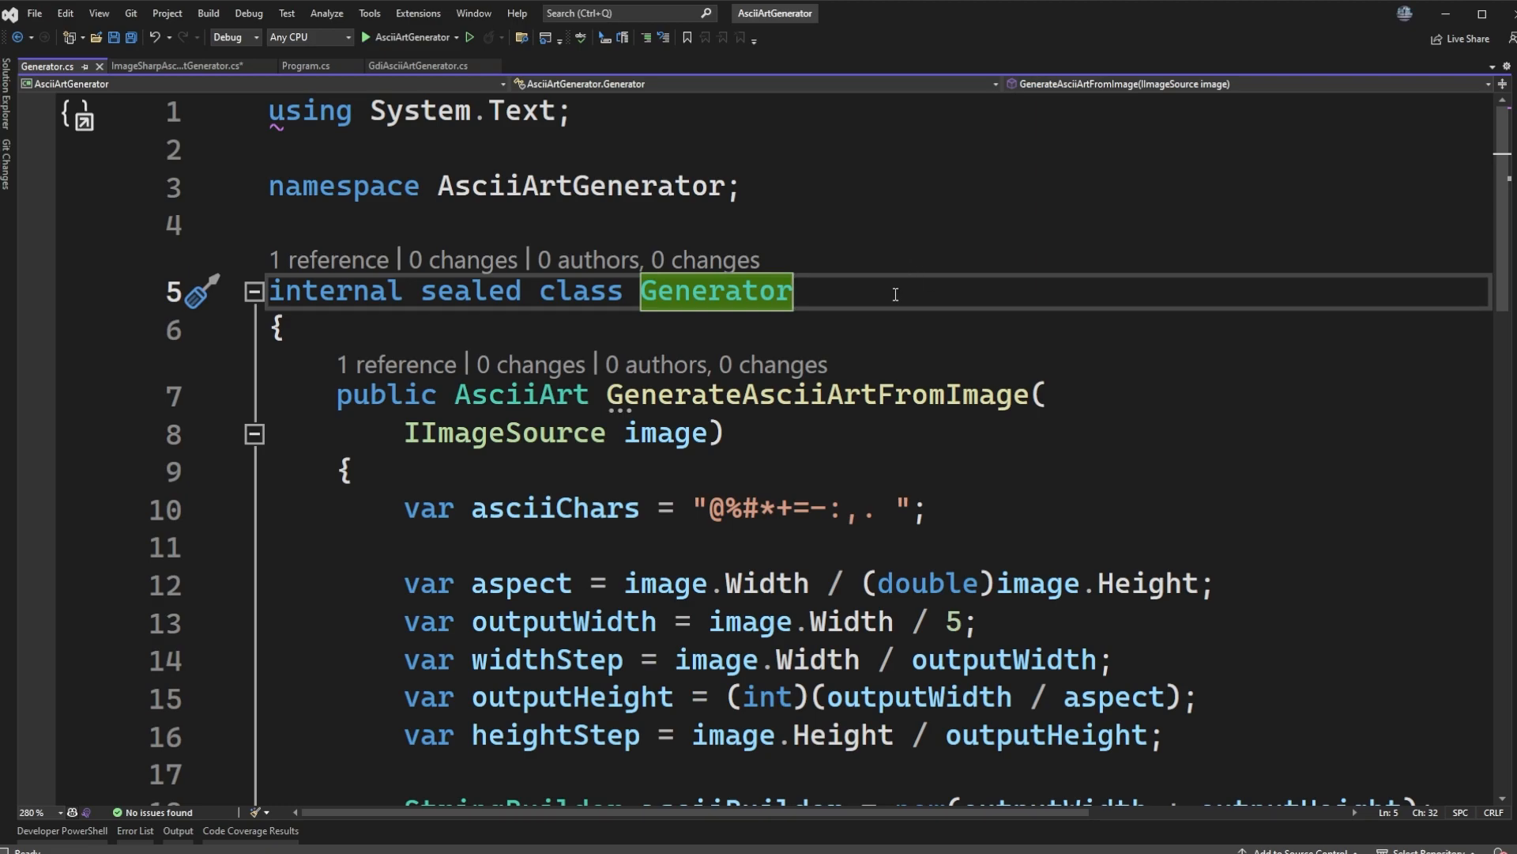
mouse_move(929, 285)
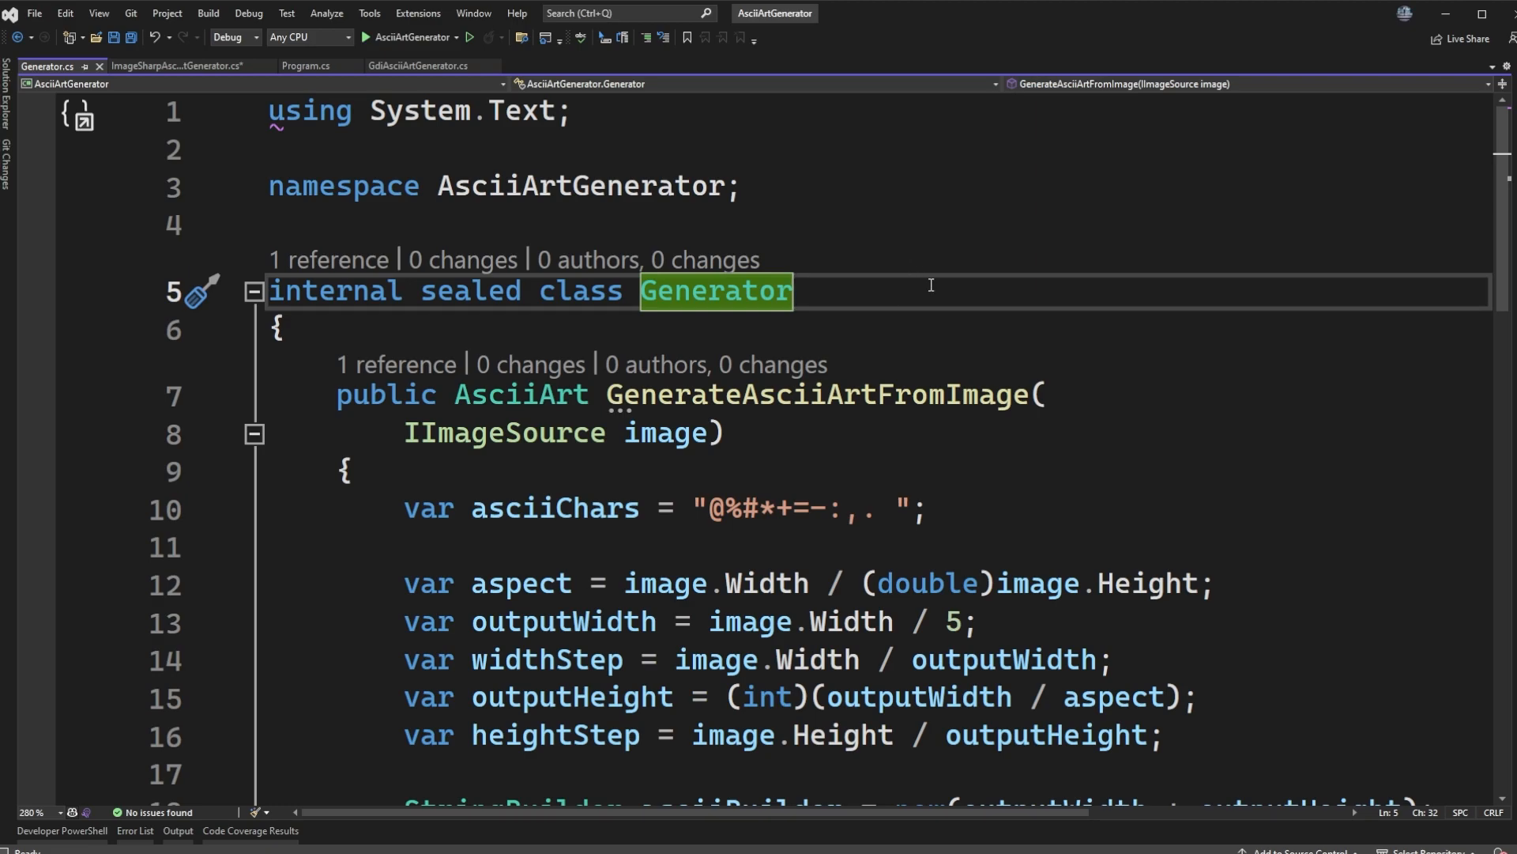
scroll("down", 3)
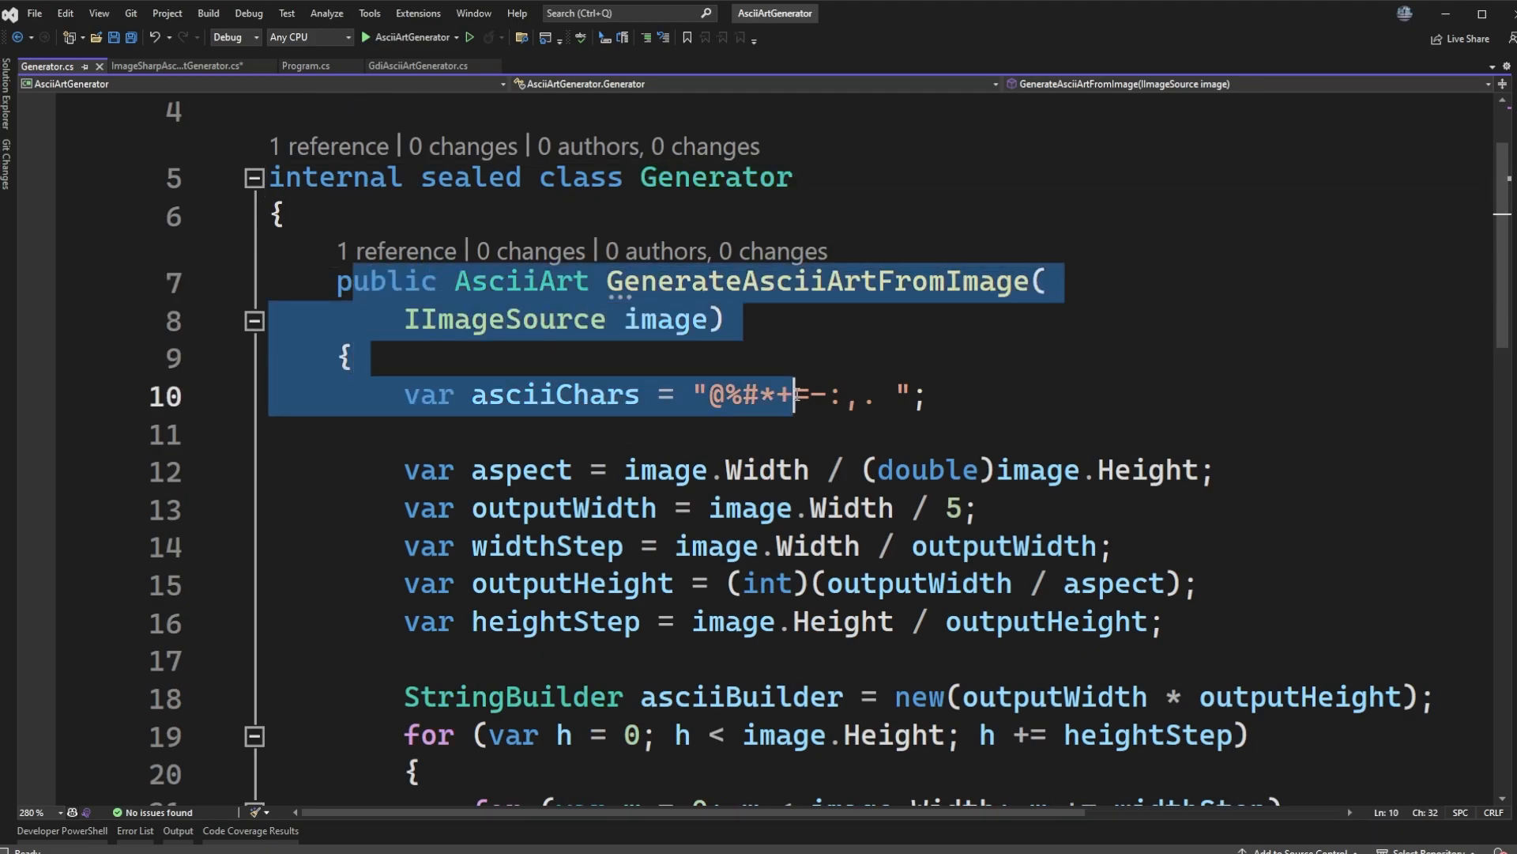
scroll("down", 3)
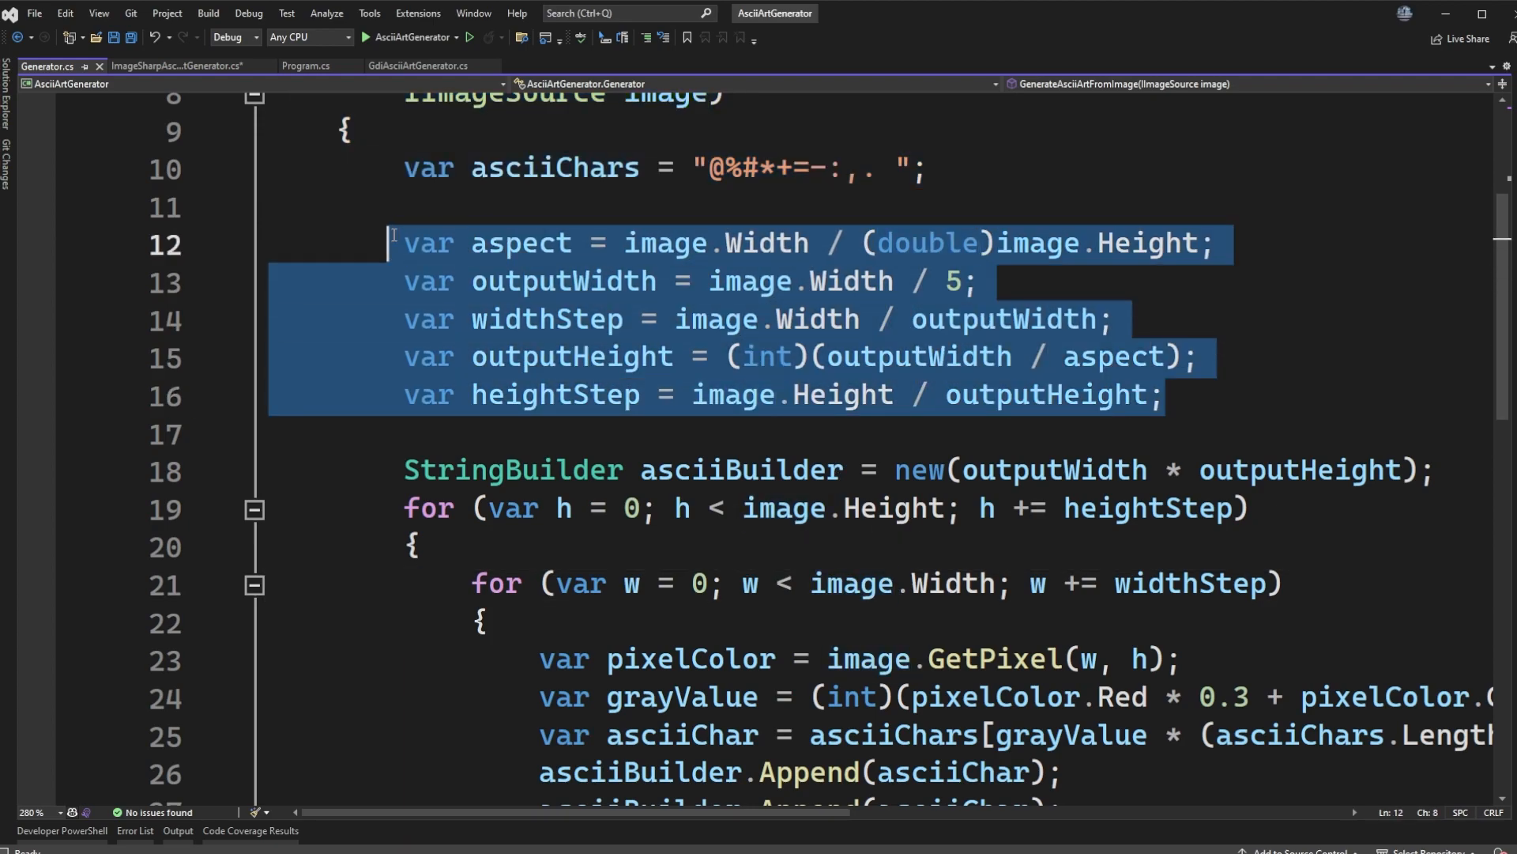
scroll("down", 3)
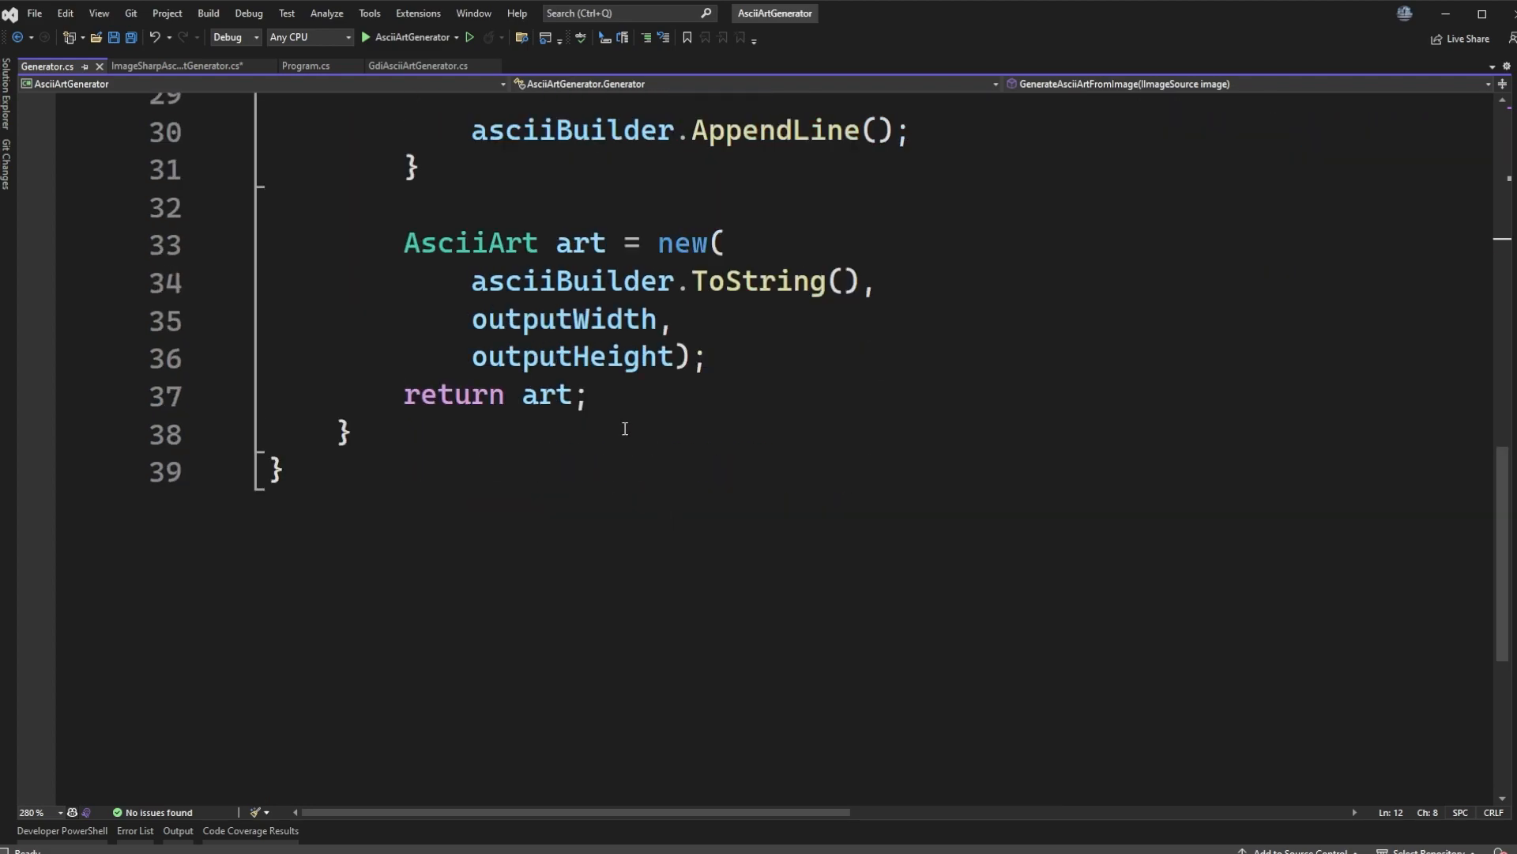
scroll("up", 3)
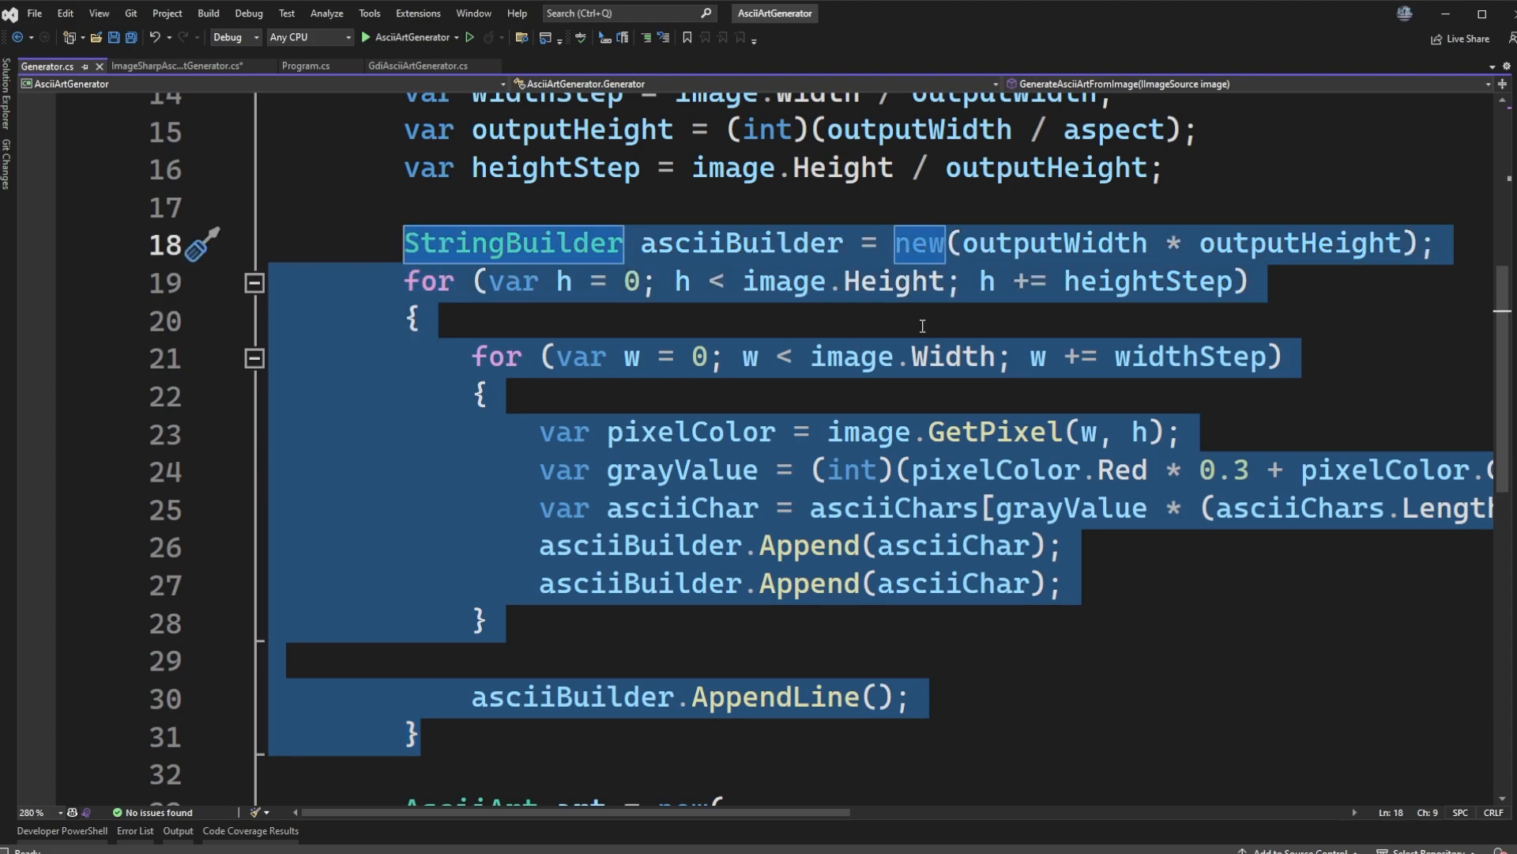
left_click(484, 395)
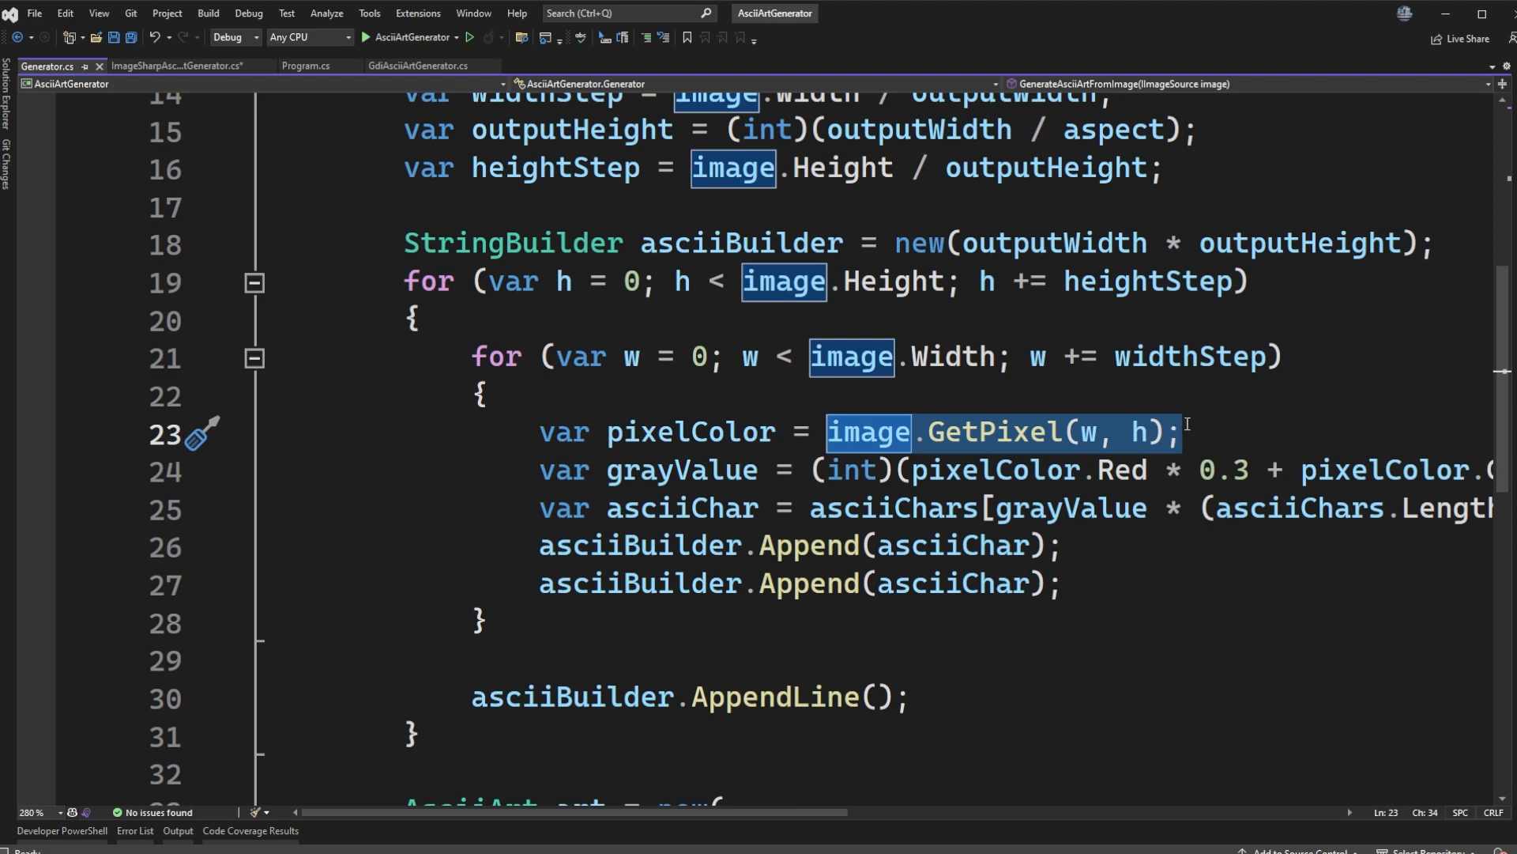
mouse_move(835, 576)
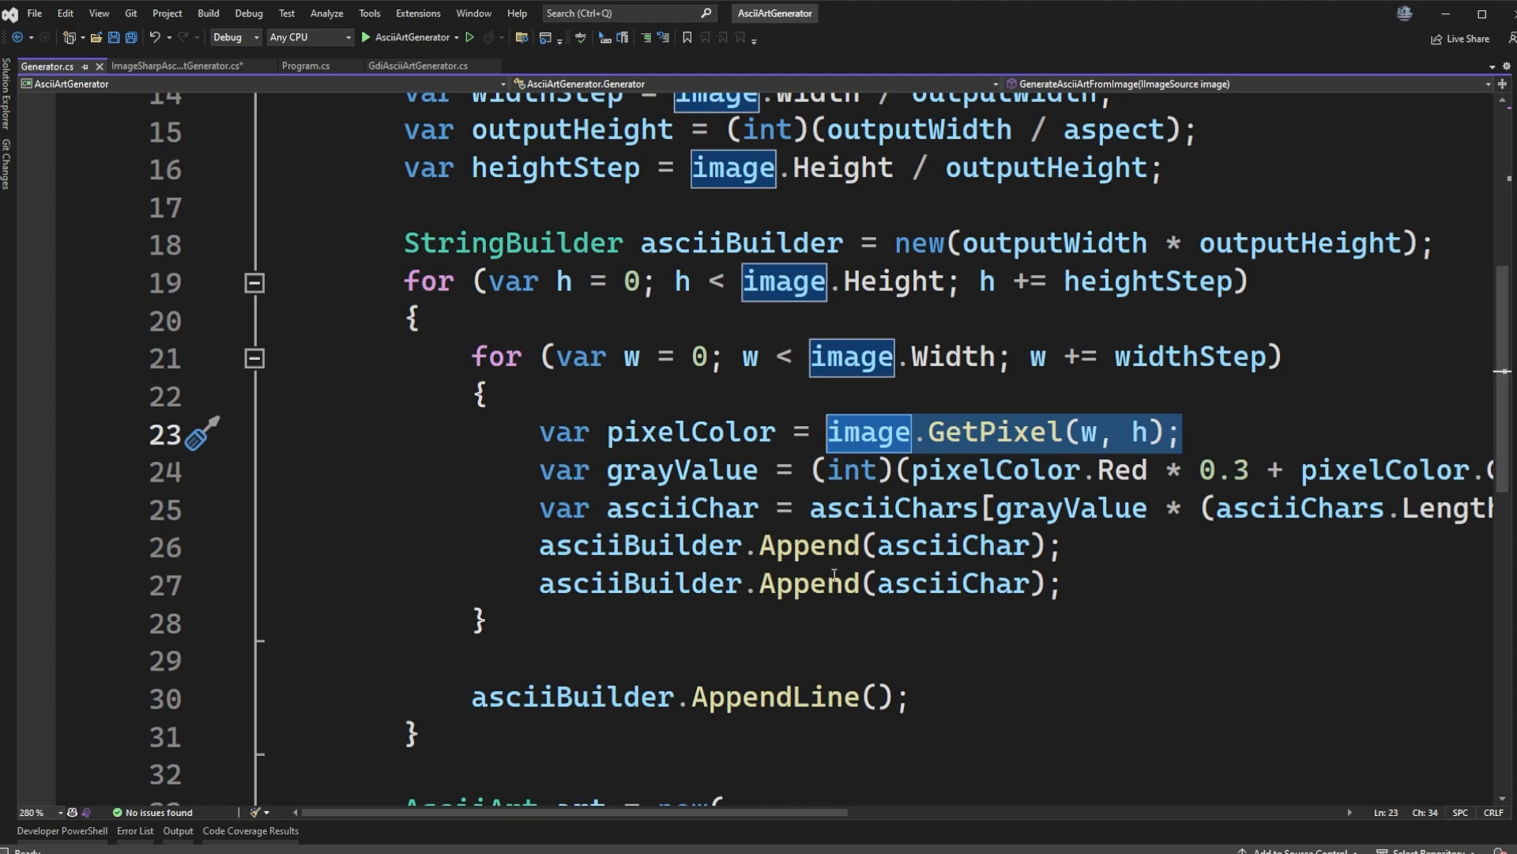
scroll("up", 3)
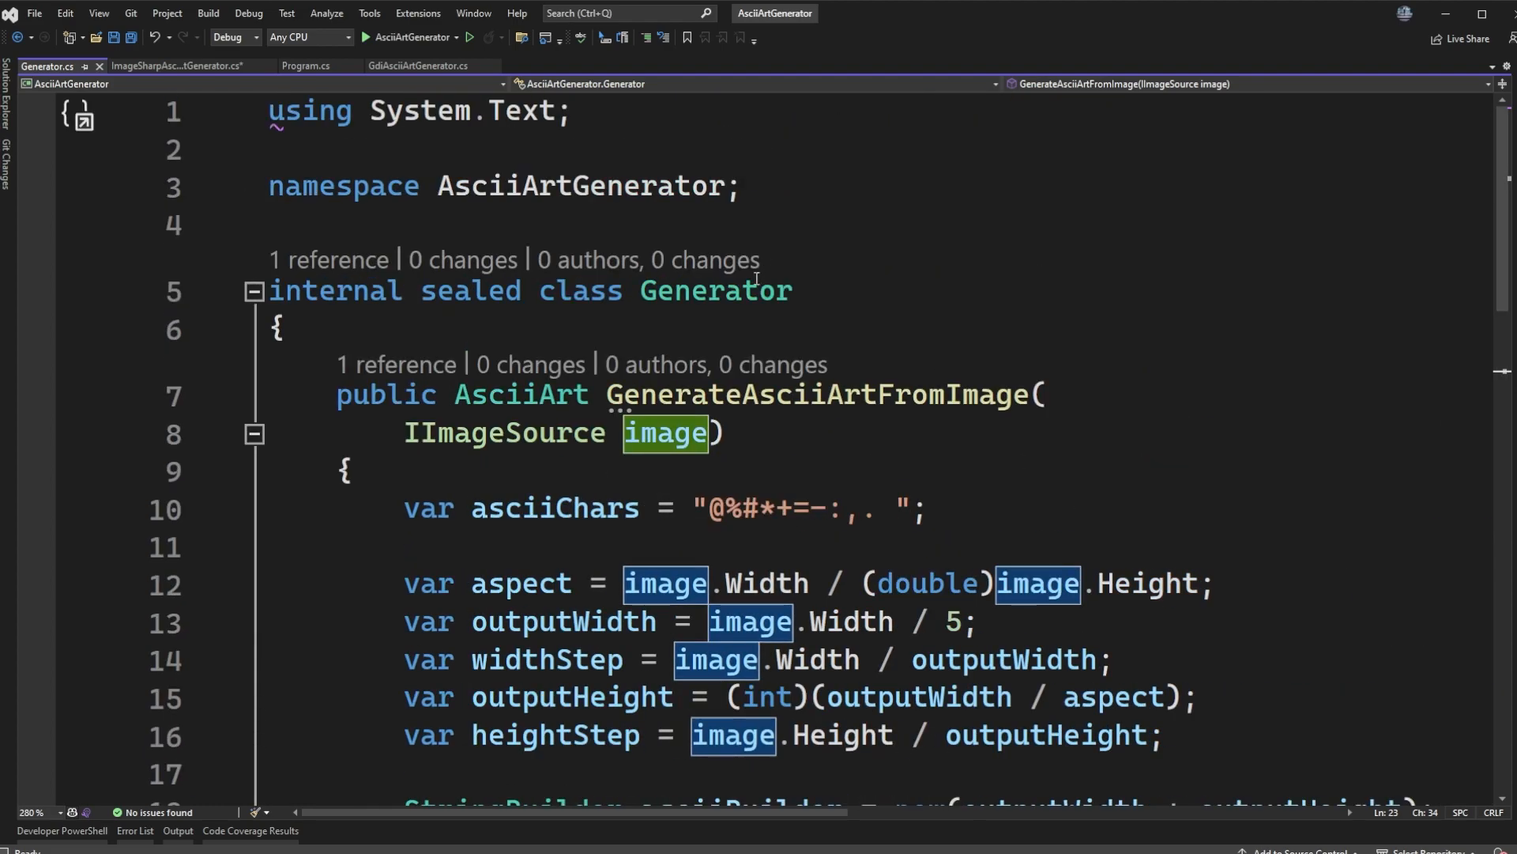
left_click(914, 508)
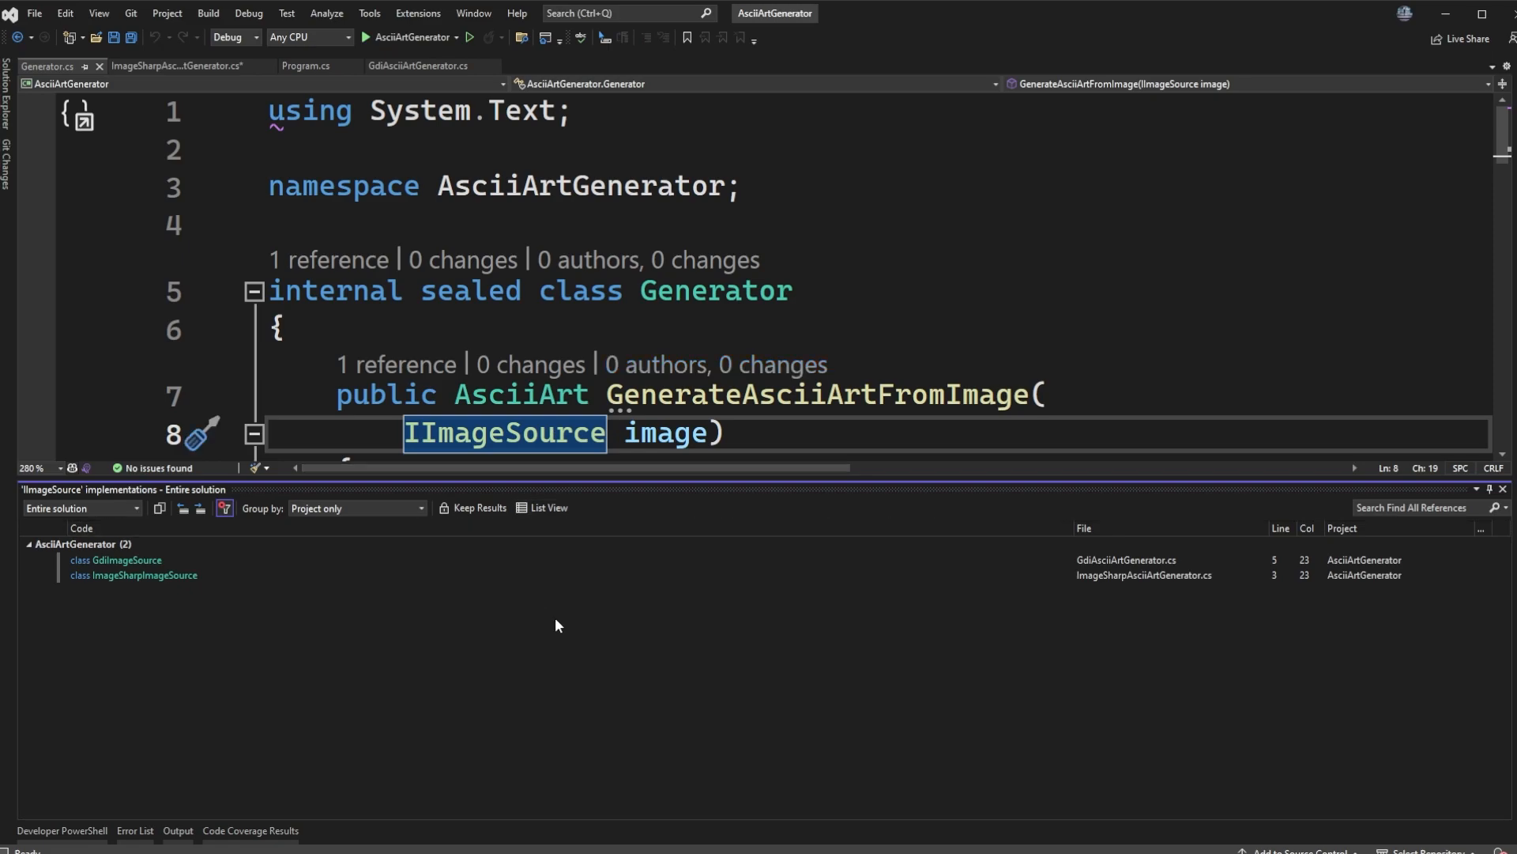
mouse_move(243, 603)
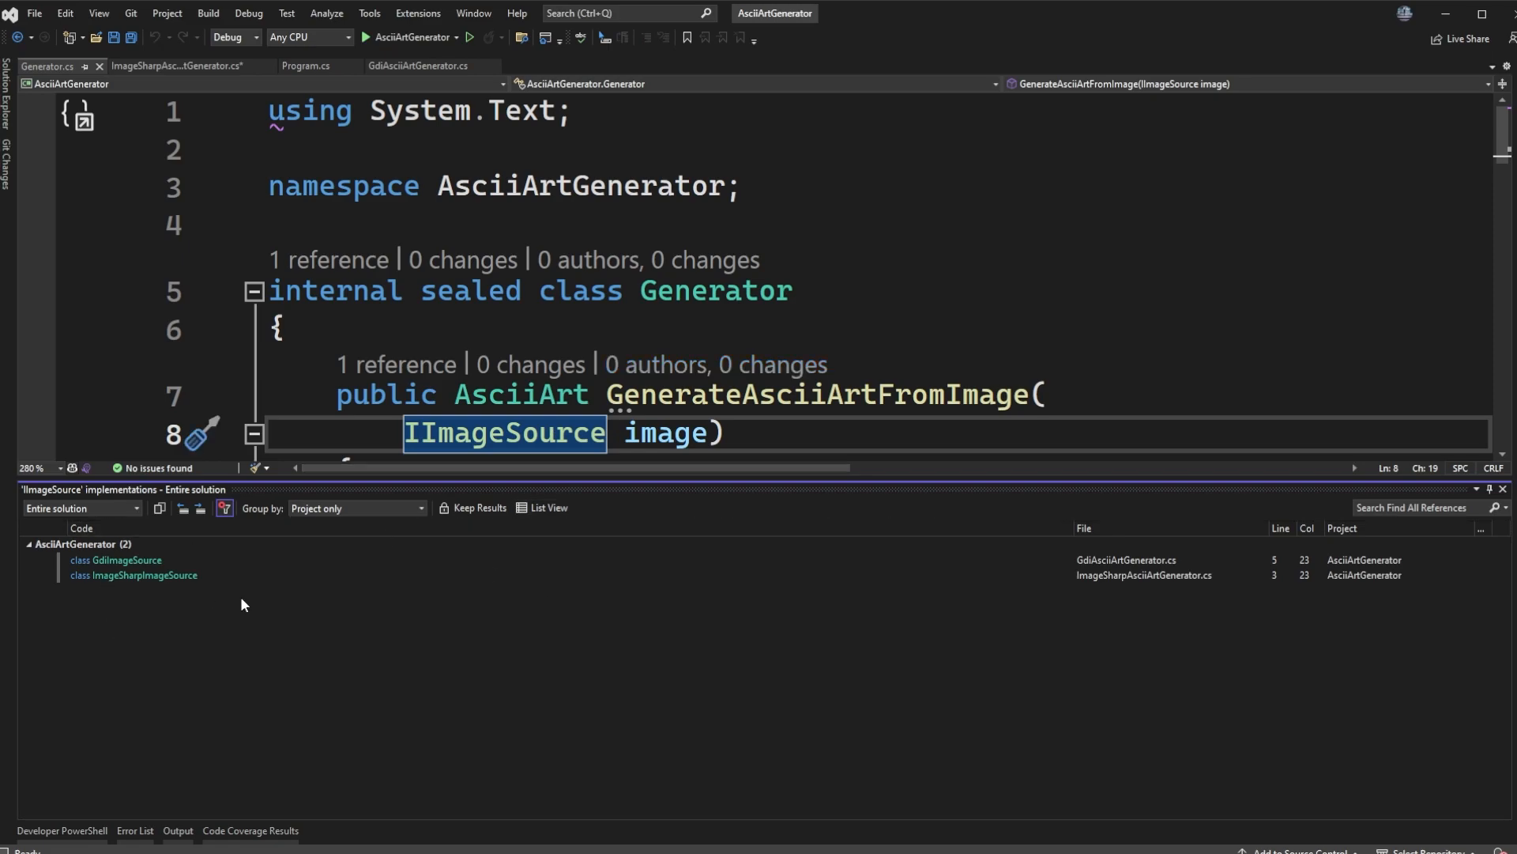
mouse_move(120, 572)
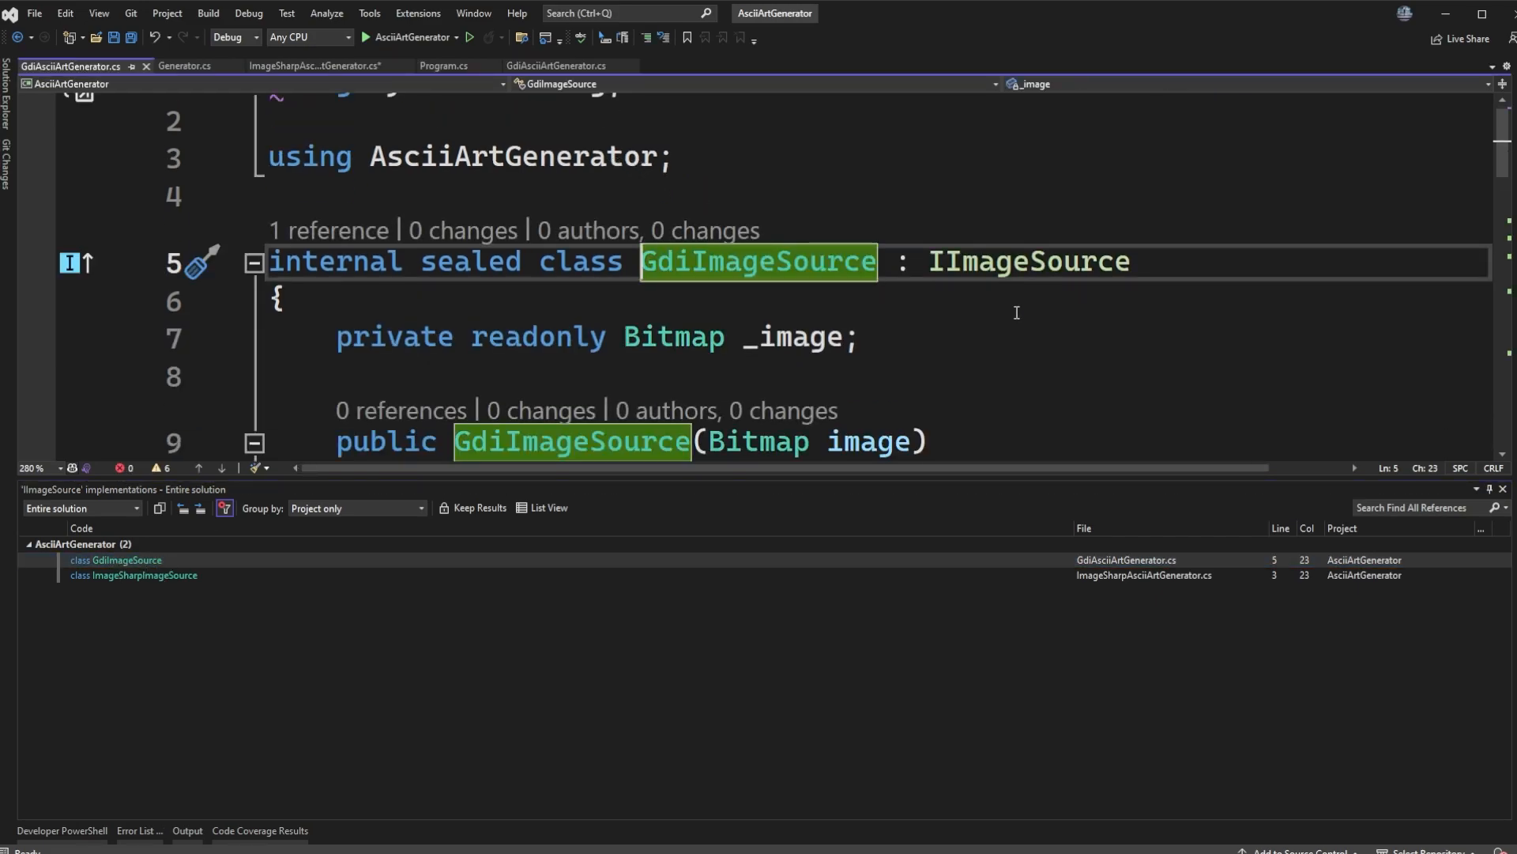
Scroll GdiImageSource down to its GetPixel method wrapping Bitmap pixels into Rgb.
scroll("down", 3)
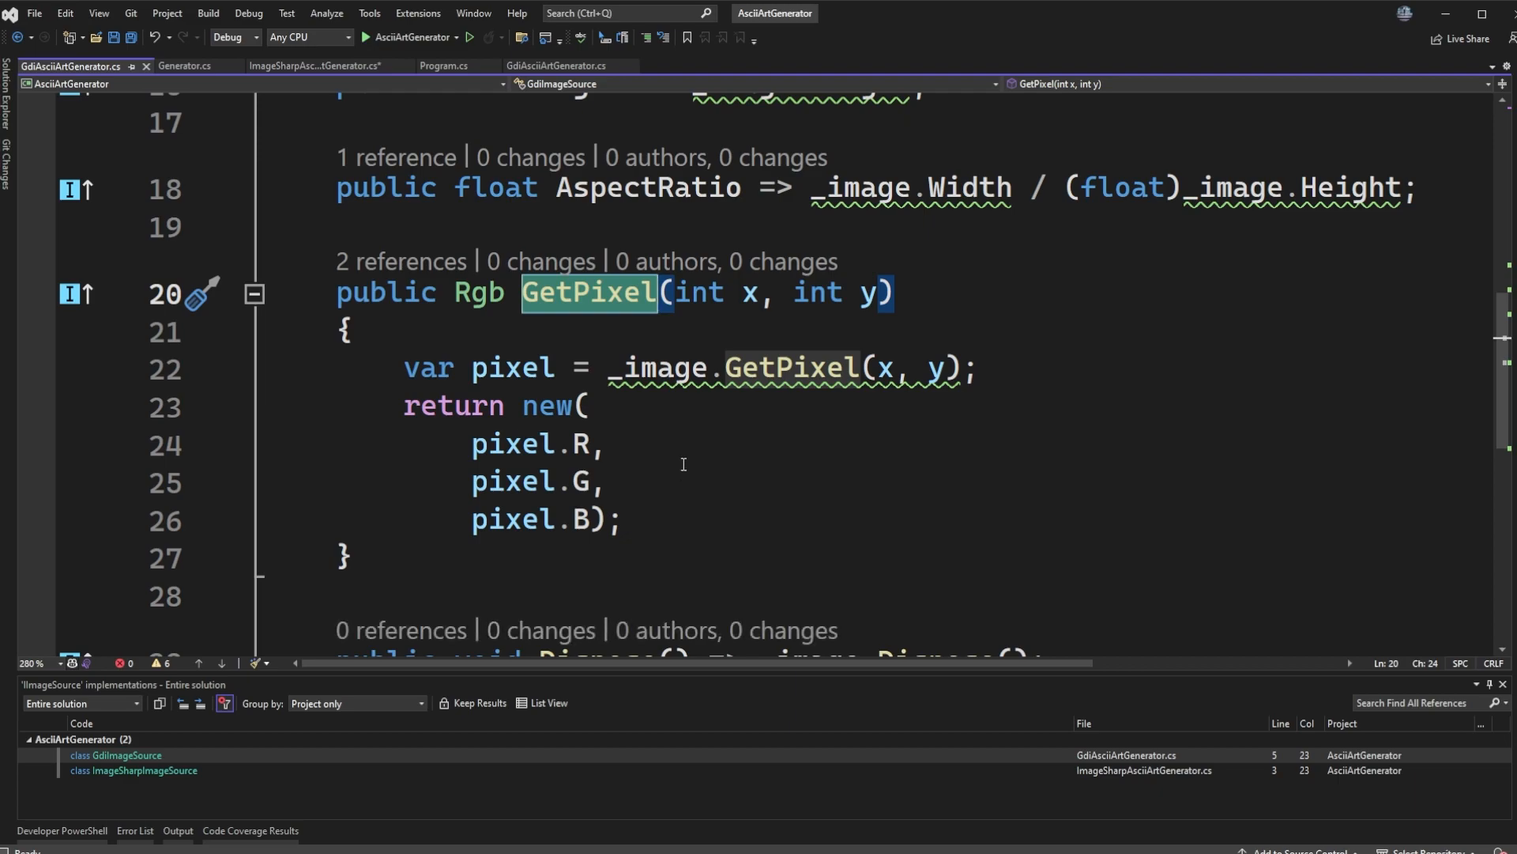
mouse_move(635, 479)
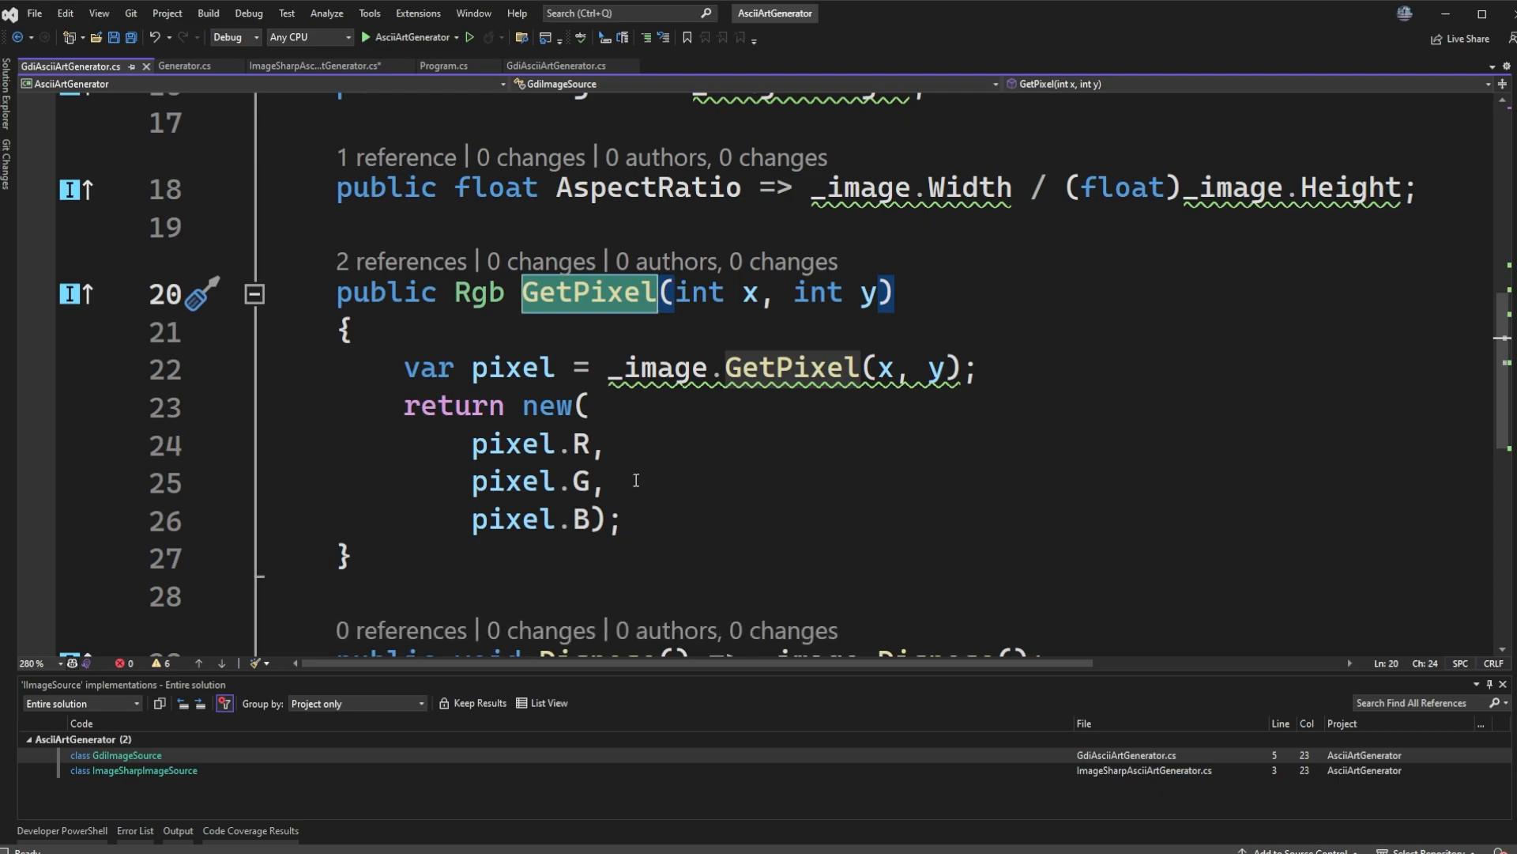
mouse_move(480, 596)
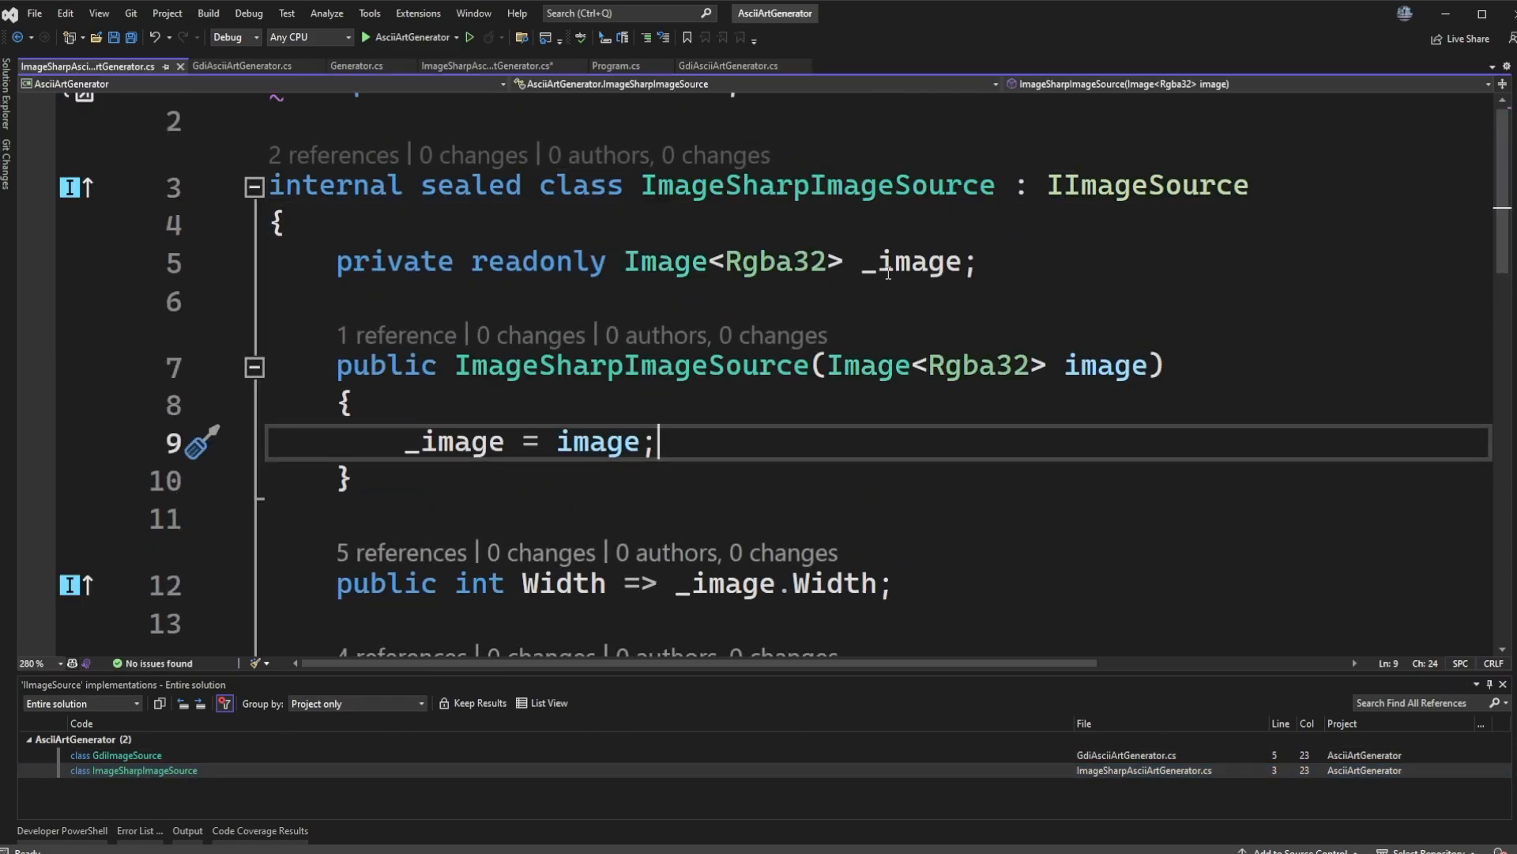
Inspect ImageSharpImageSource's Rgba32 _image field and GetPixel lookup, then return to Generator.cs.
double_click(757, 261)
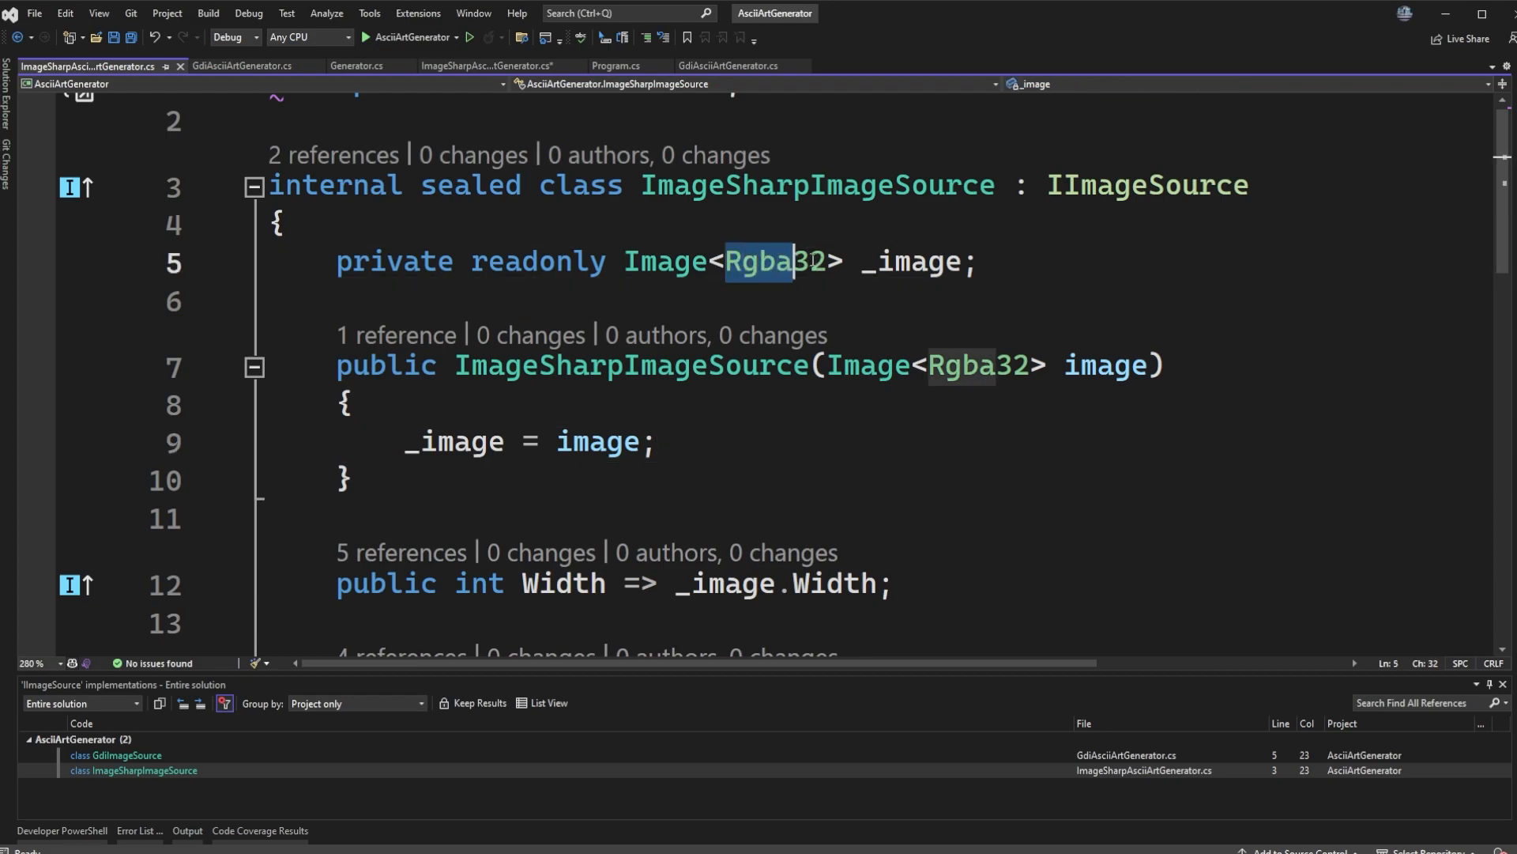
double_click(772, 262)
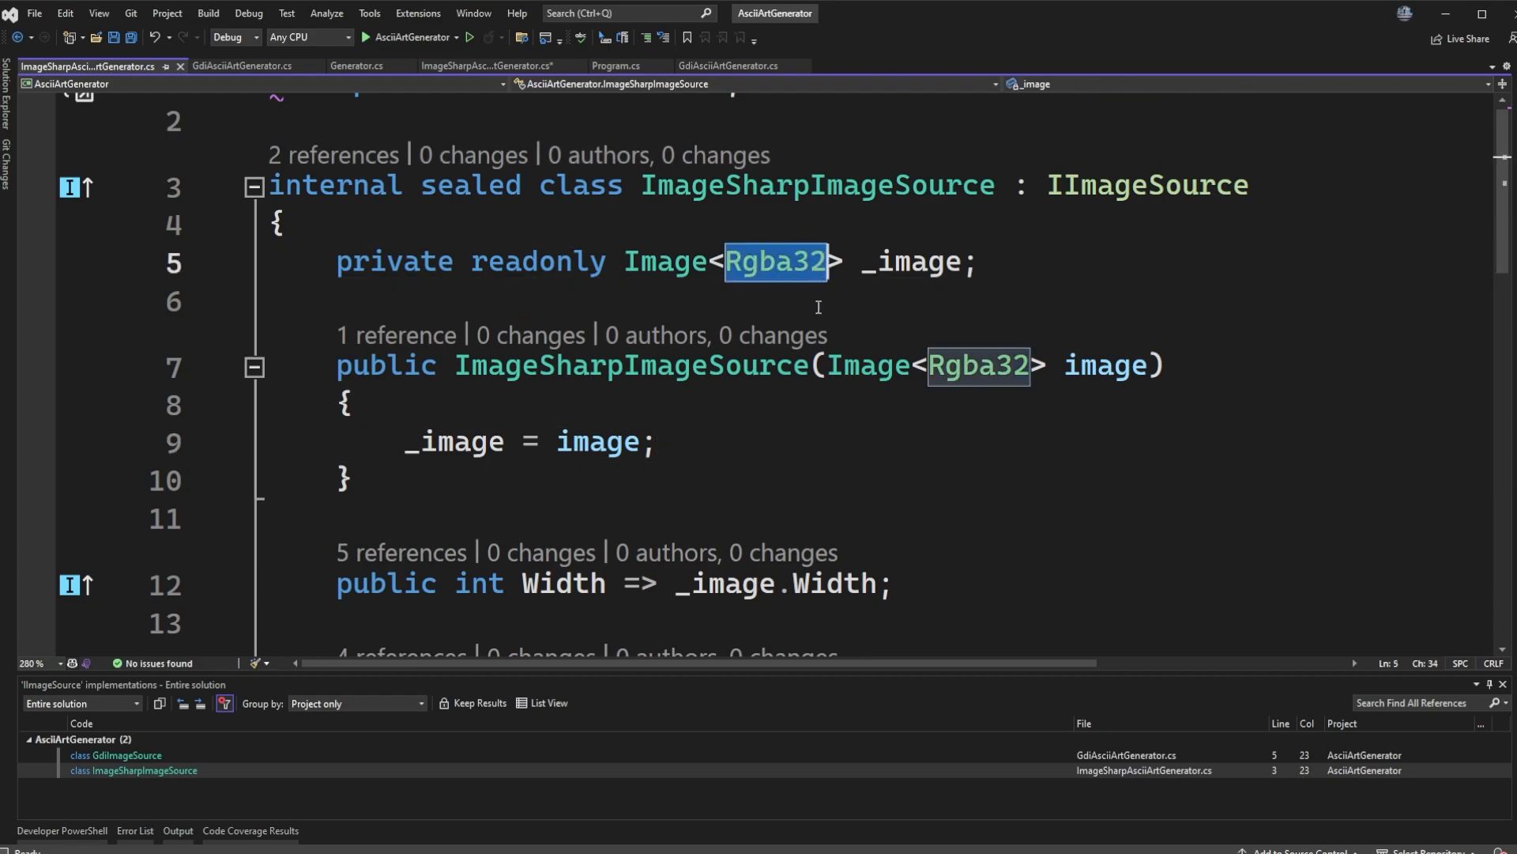
scroll("down", 3)
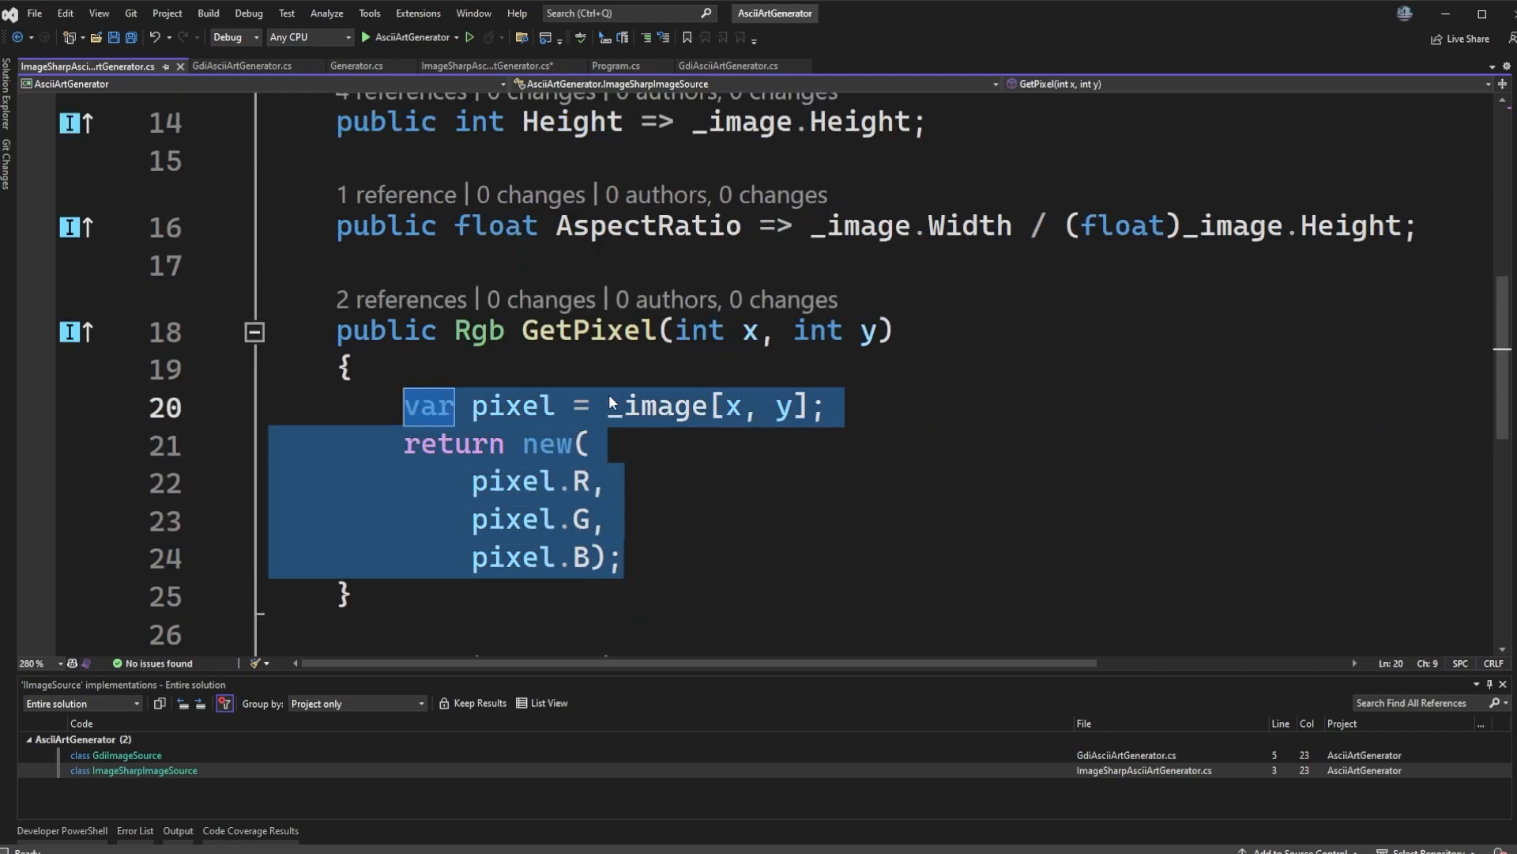
double_click(659, 406)
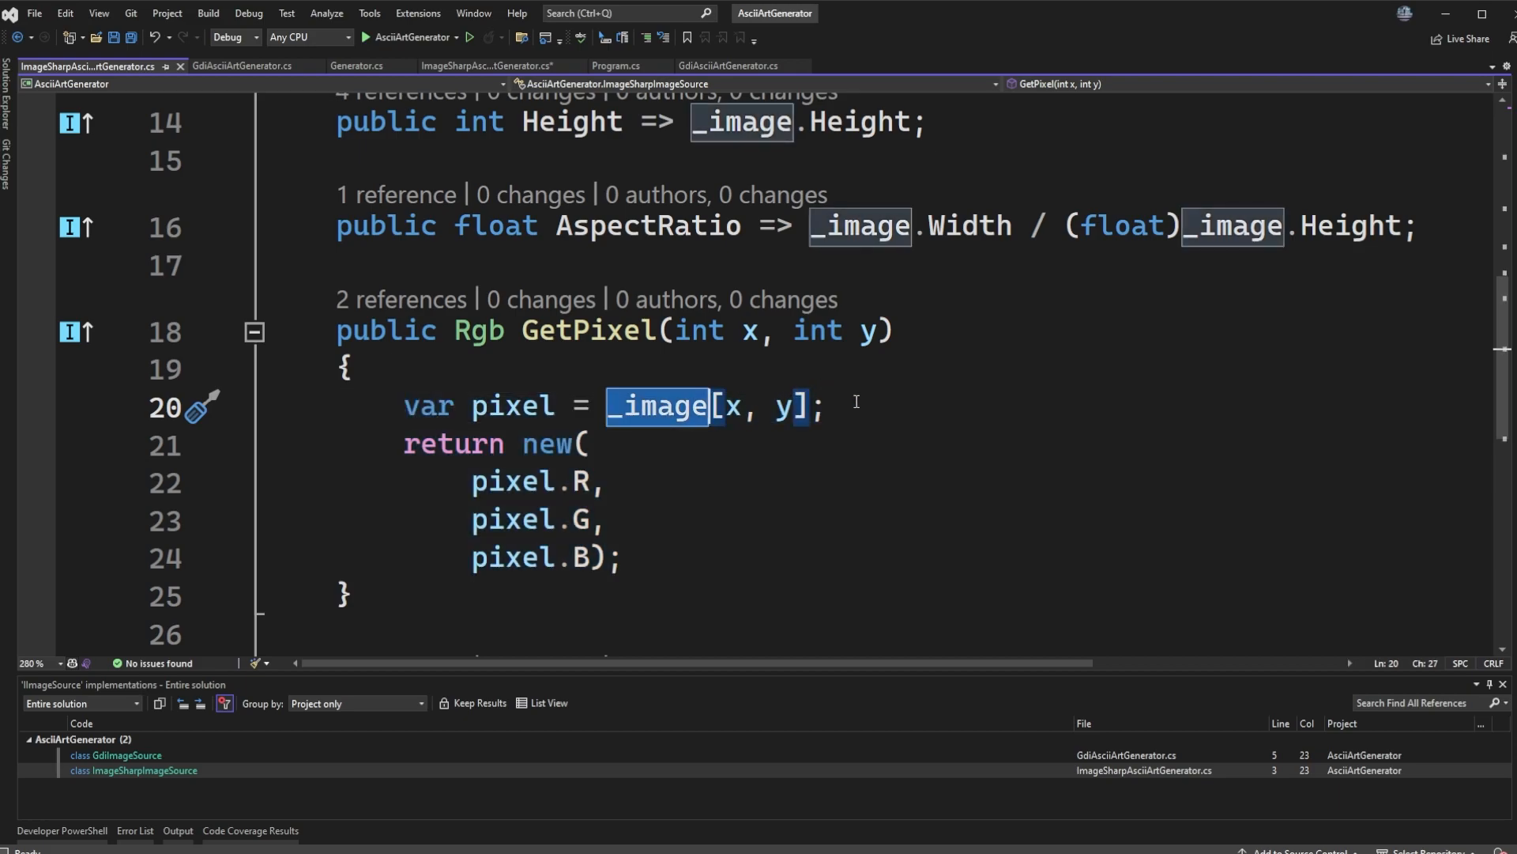
mouse_move(1003, 647)
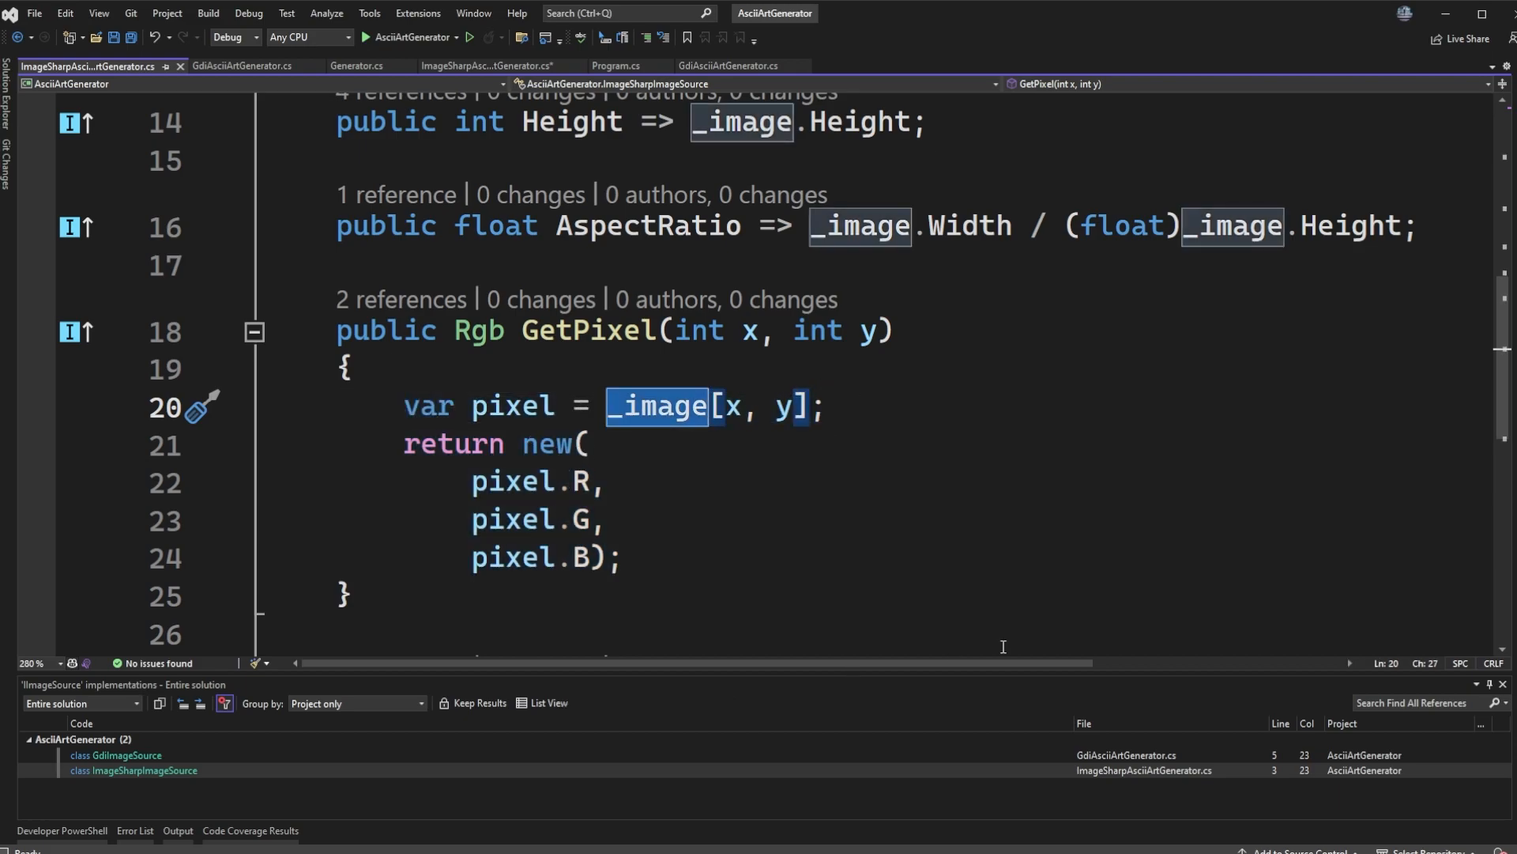
mouse_move(699, 277)
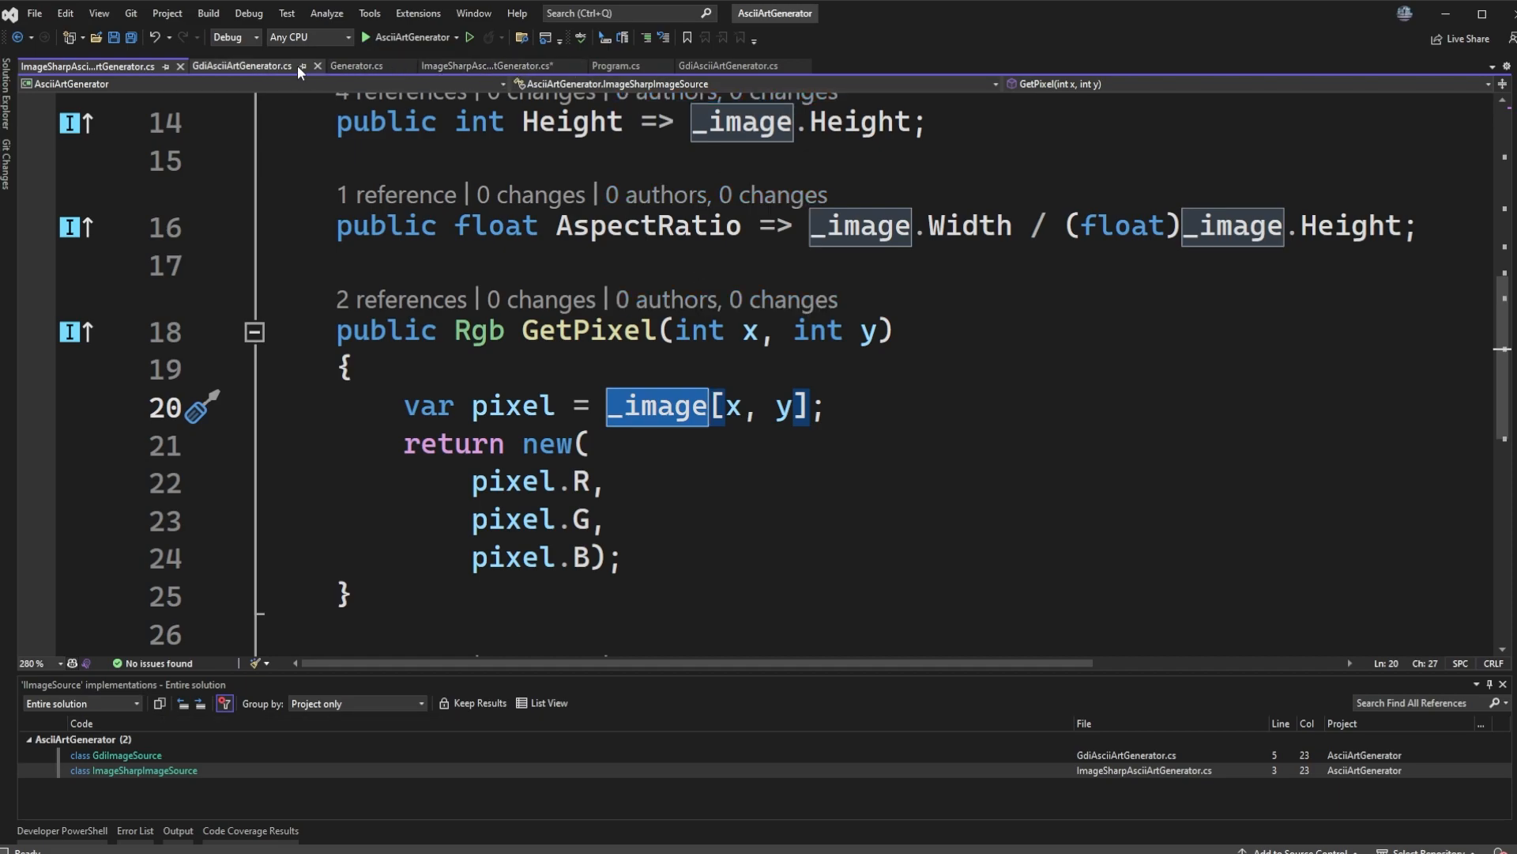
left_click(355, 66)
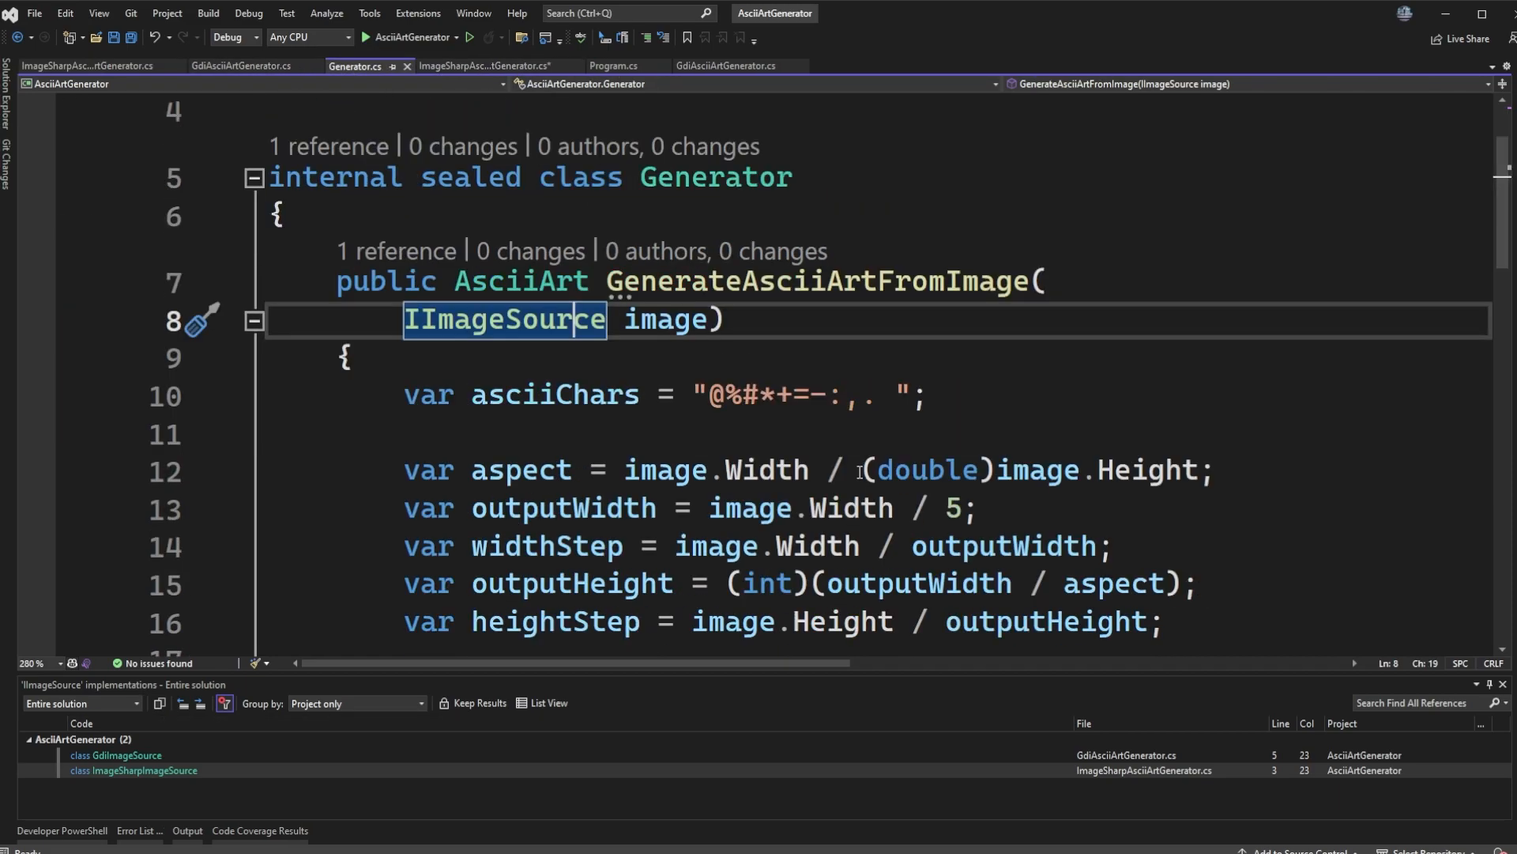